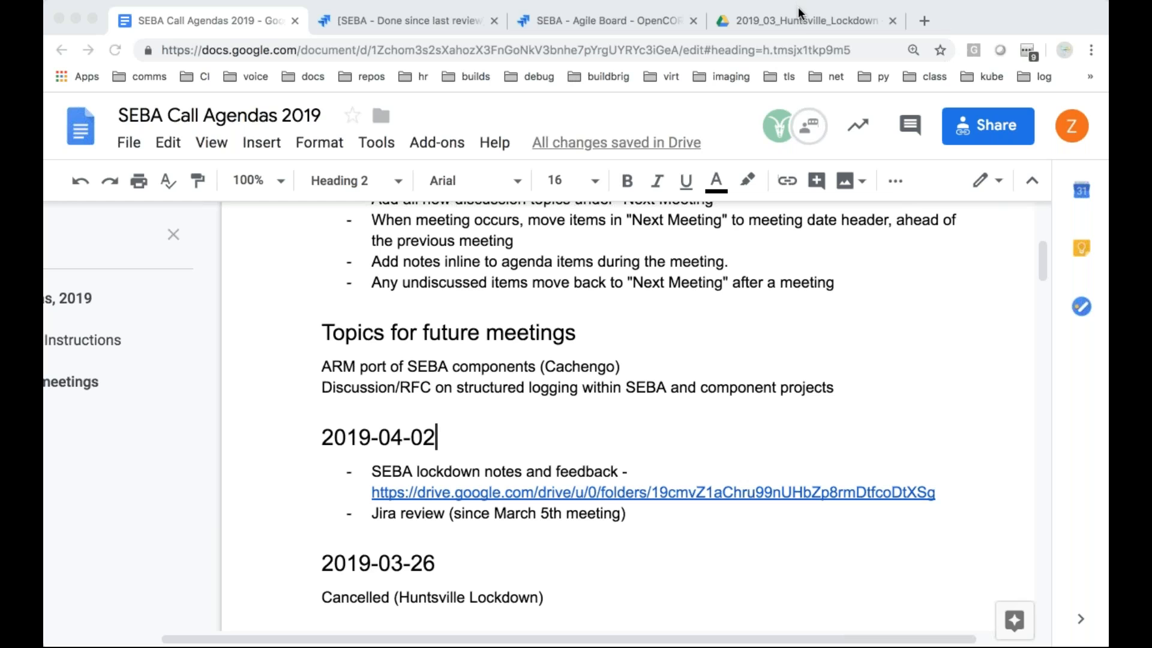
View the Huntsville lockdown Drive folder, then return to the SEBA Call Agendas 2019 doc
click(802, 20)
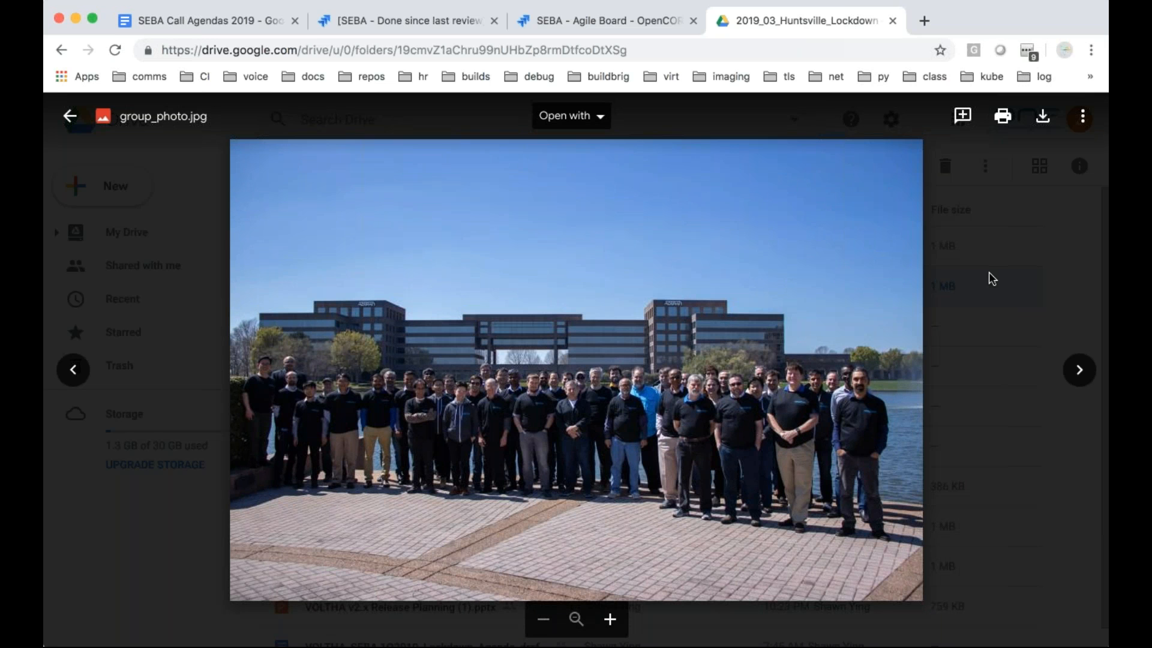
mouse_move(969, 314)
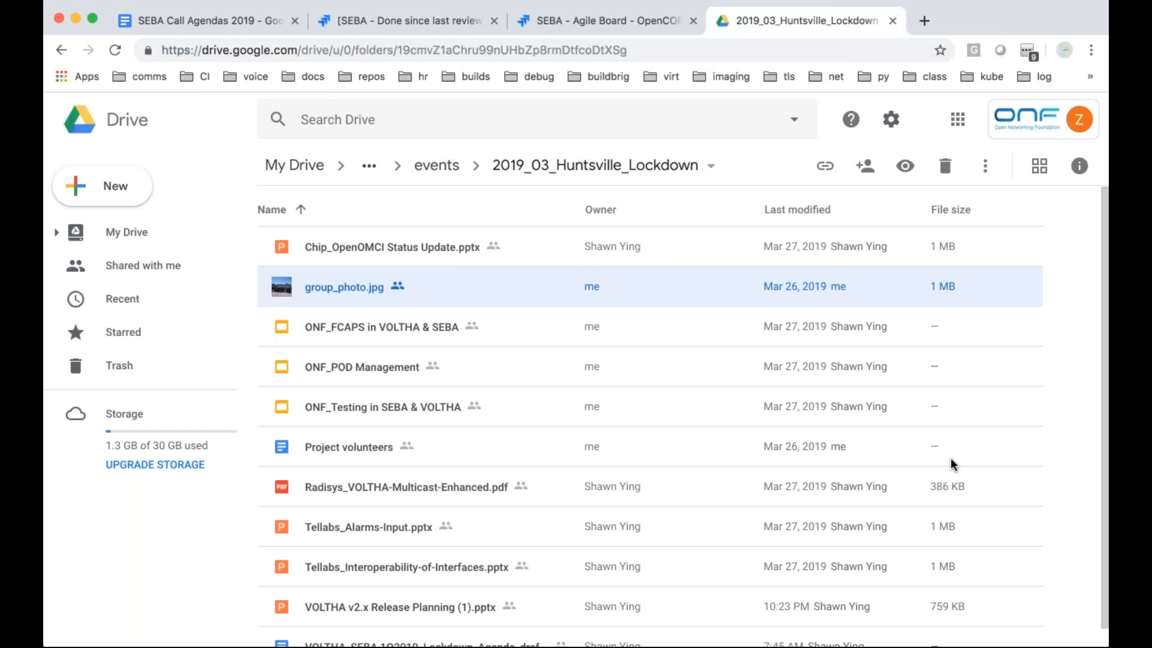
click(211, 20)
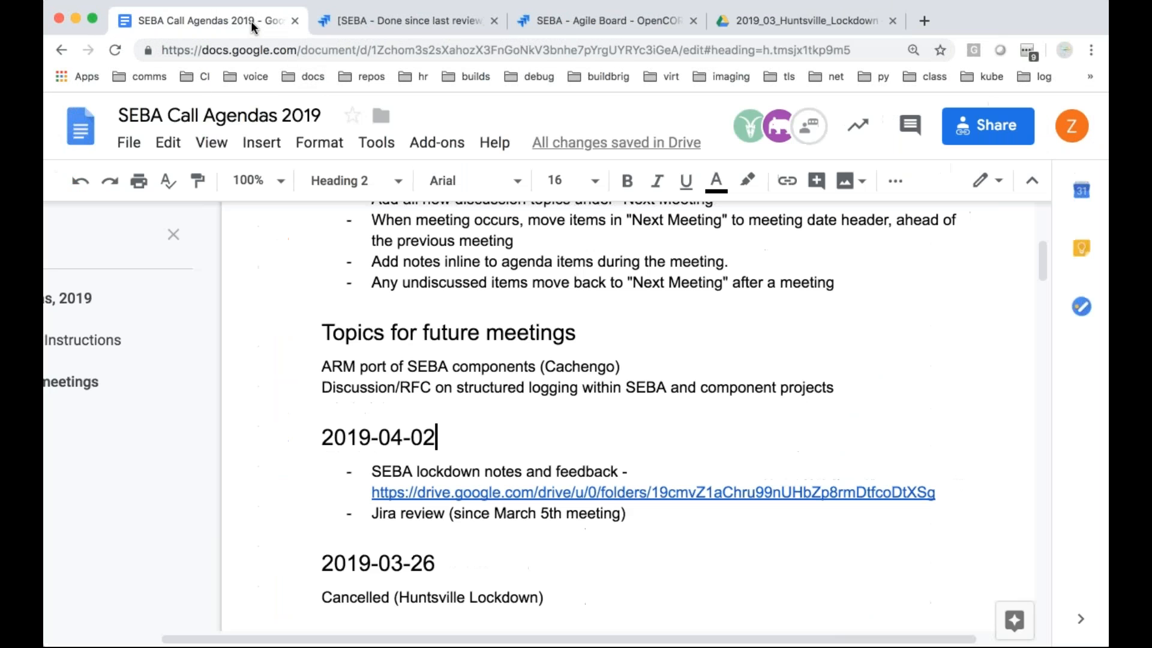
mouse_move(777, 125)
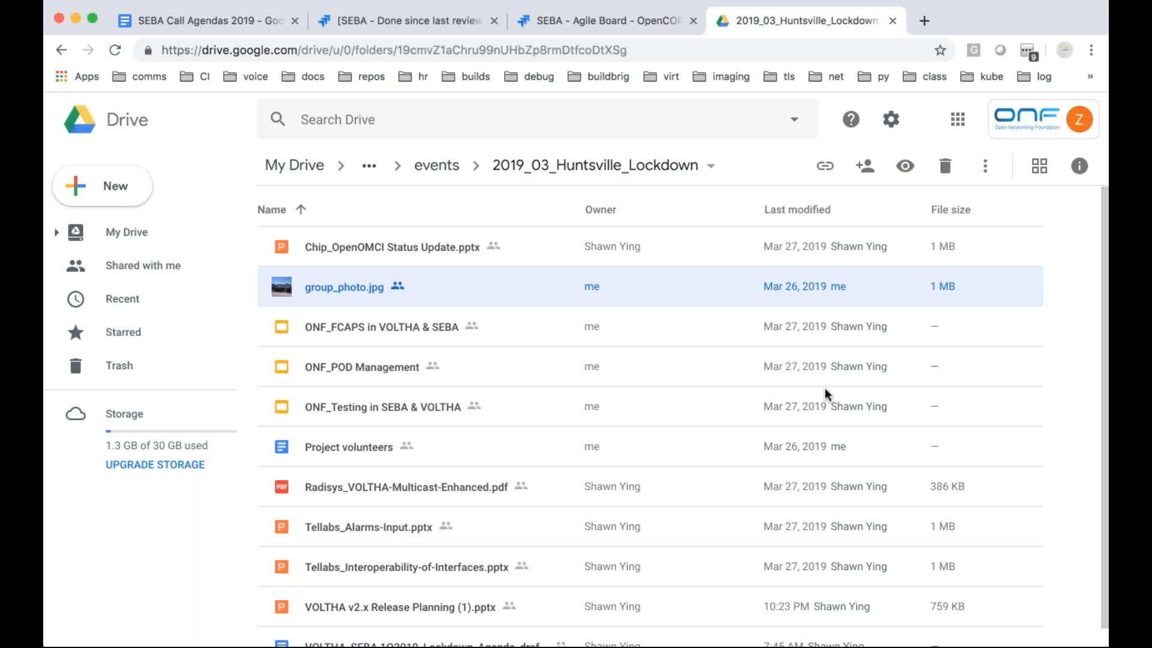
mouse_move(474, 406)
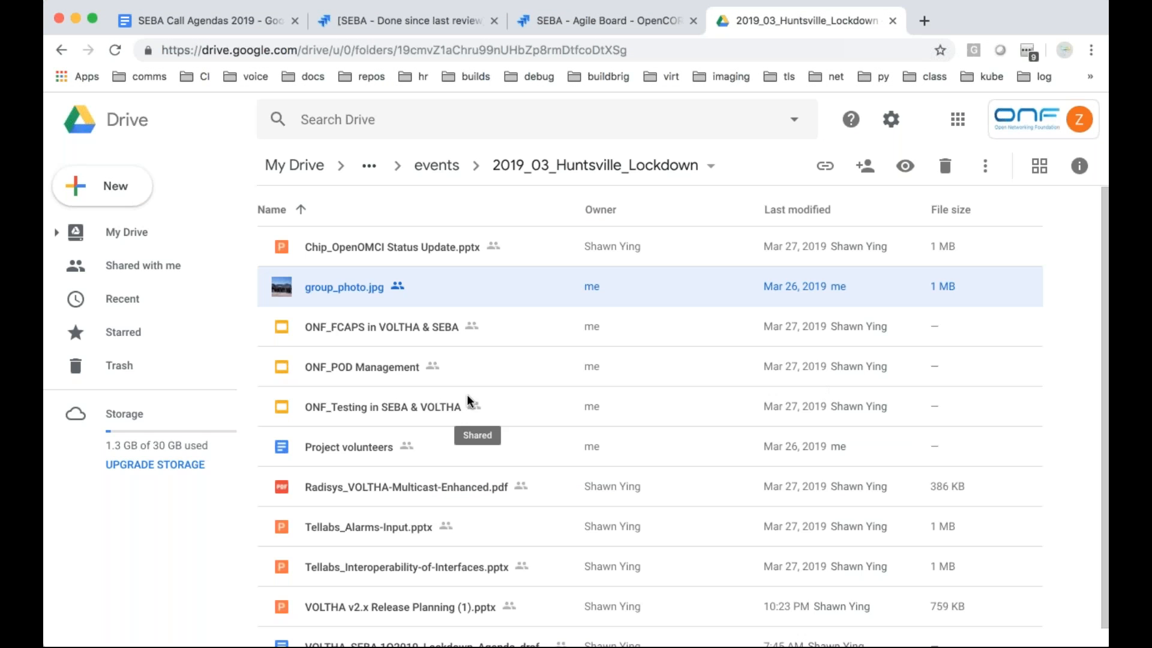
mouse_move(768, 483)
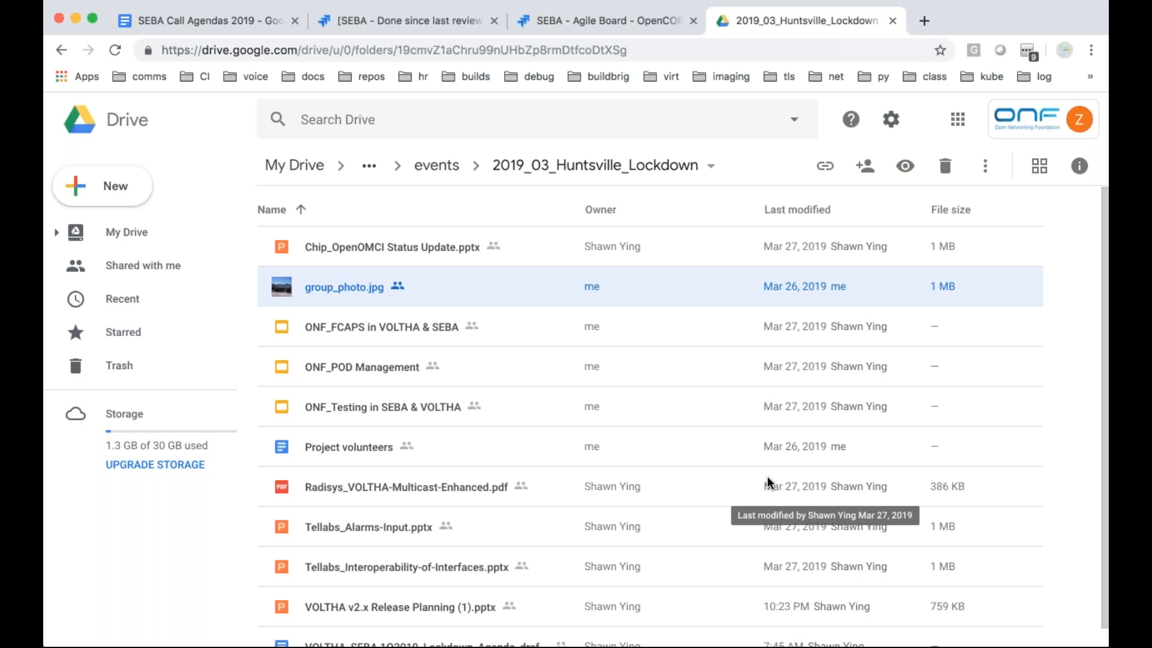
mouse_move(645, 327)
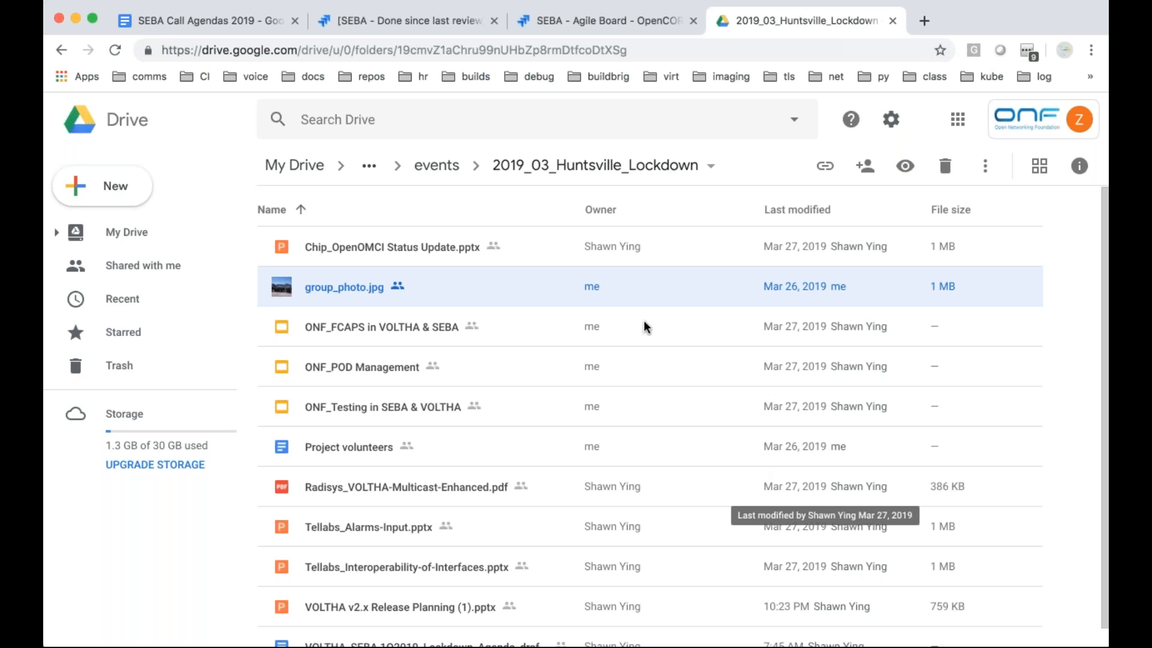
mouse_move(719, 367)
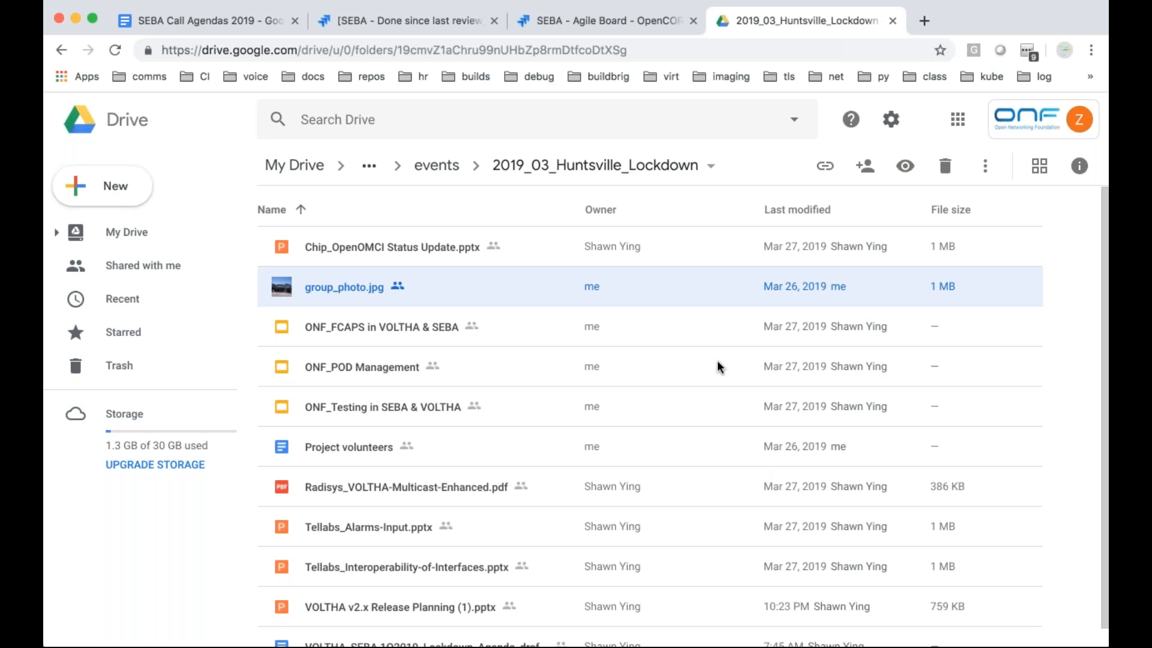
mouse_move(751, 446)
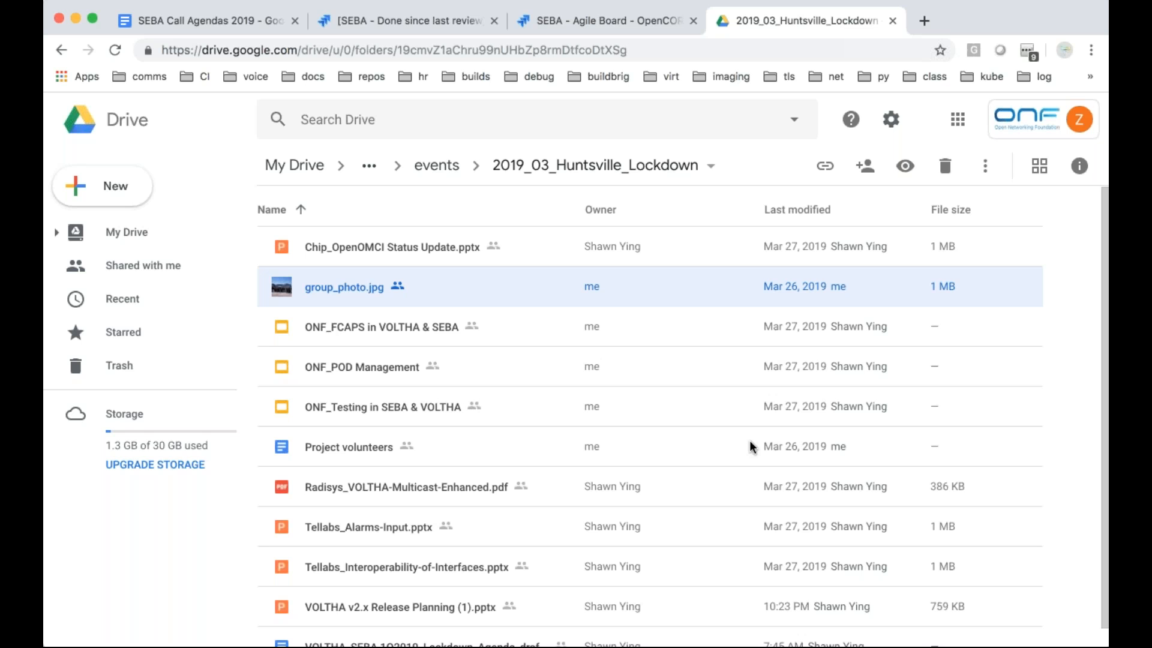
mouse_move(614, 425)
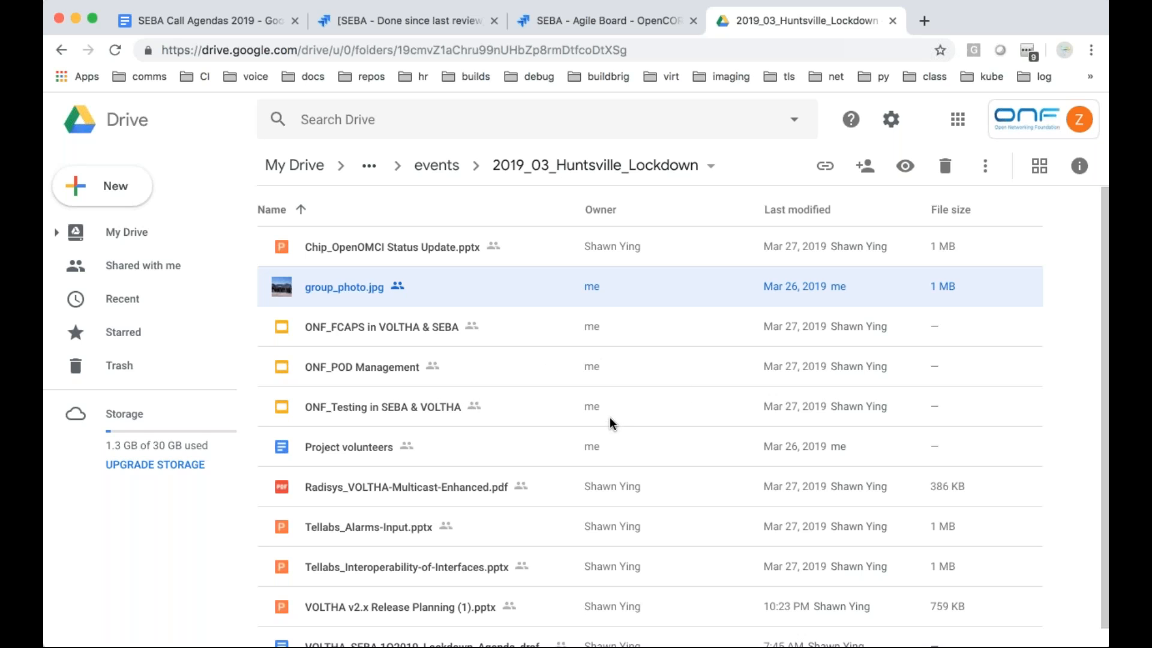
mouse_move(654, 498)
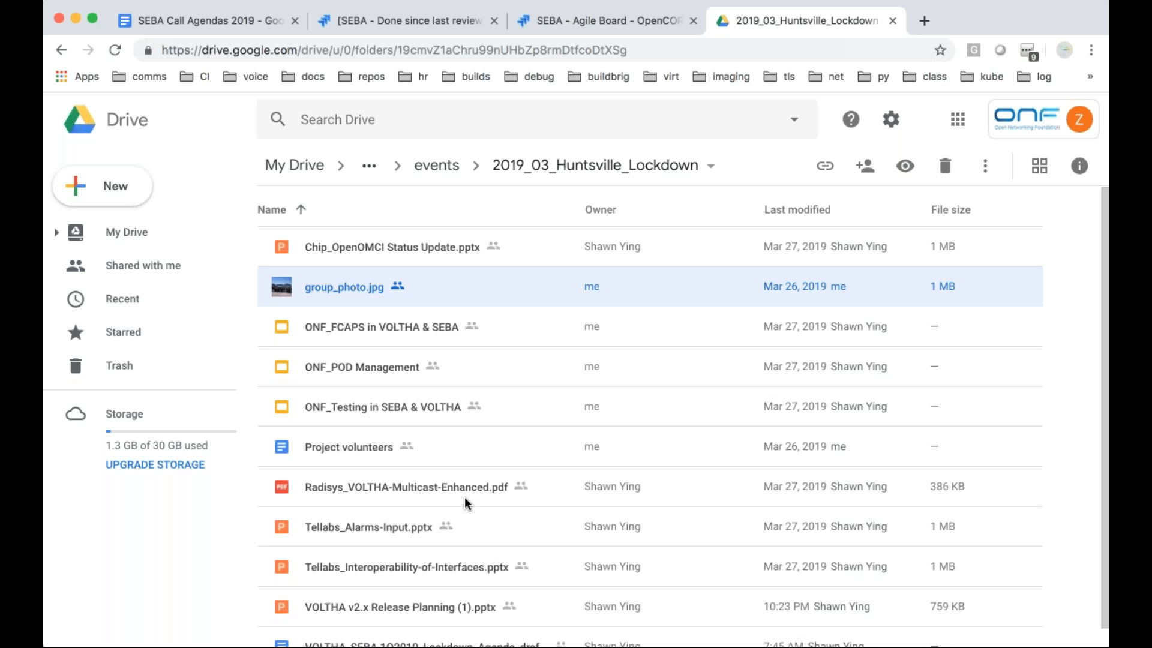
Review the Project volunteers doc on message-format standardization and Kafka filtering, then return to Drive
double_click(349, 447)
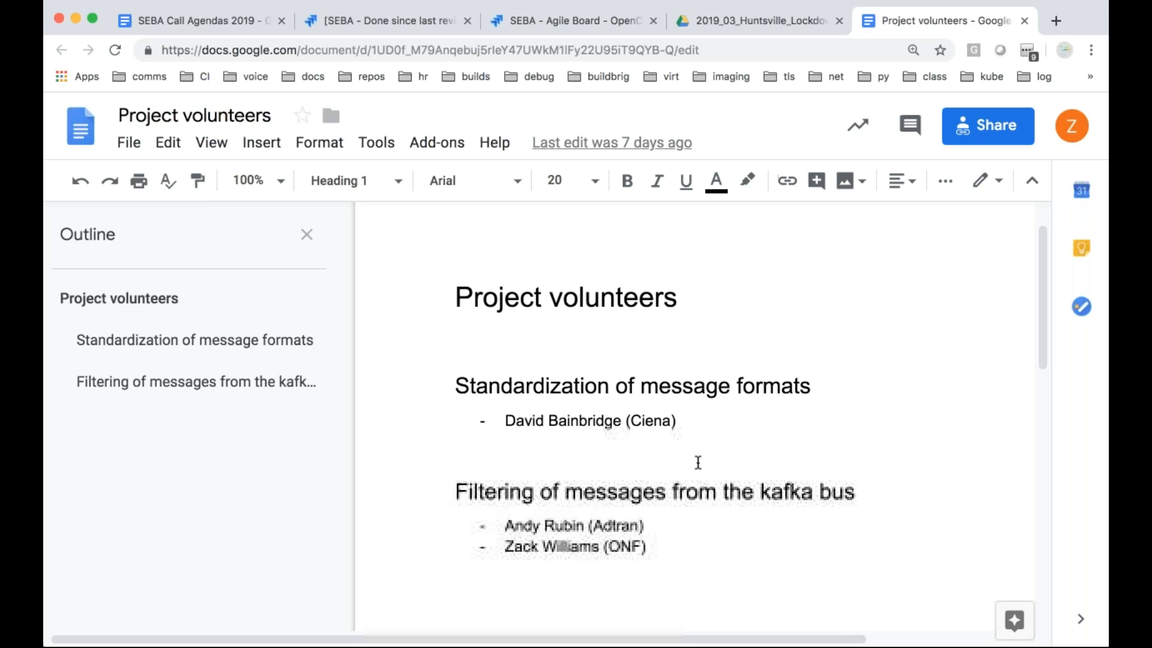
click(457, 297)
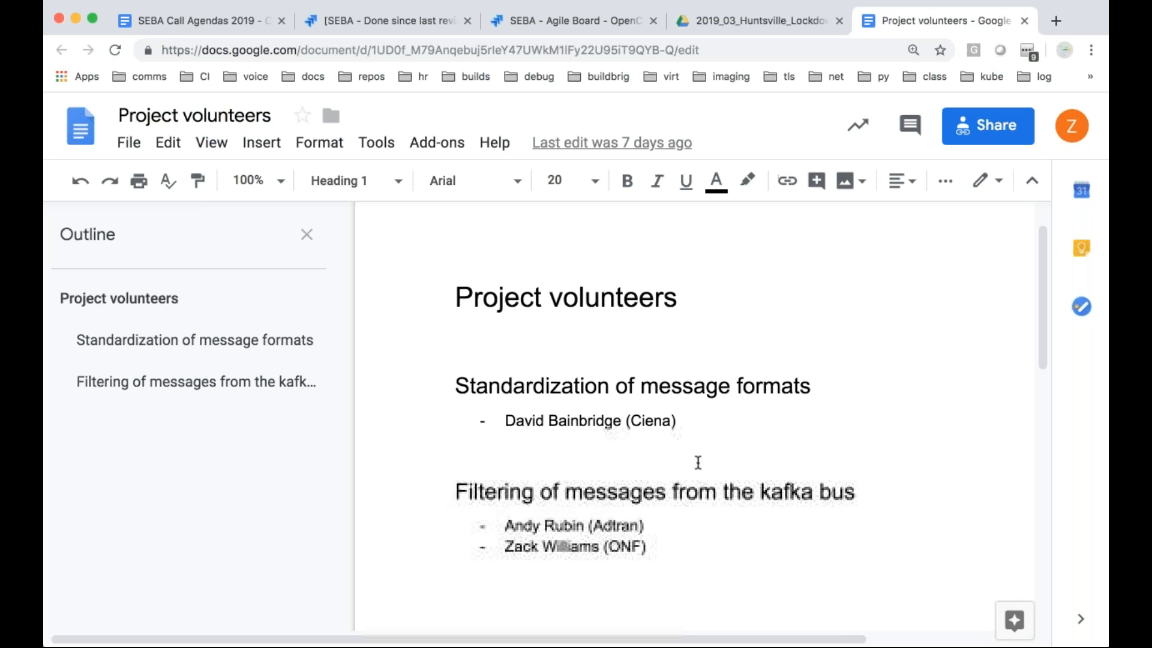
click(456, 297)
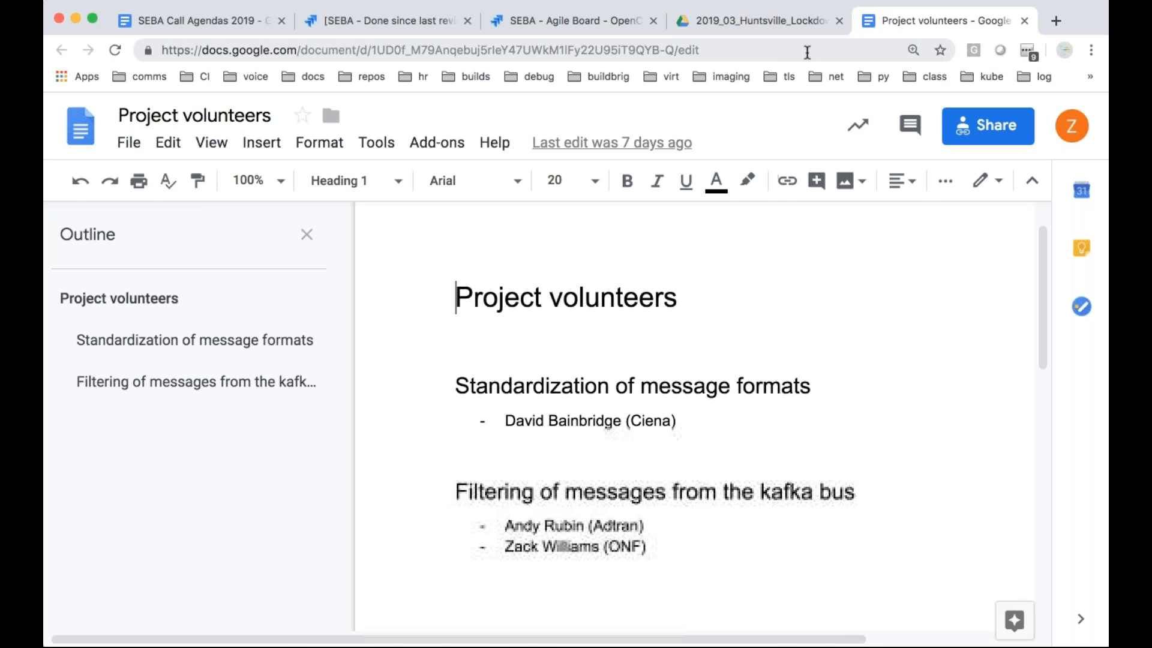
click(750, 20)
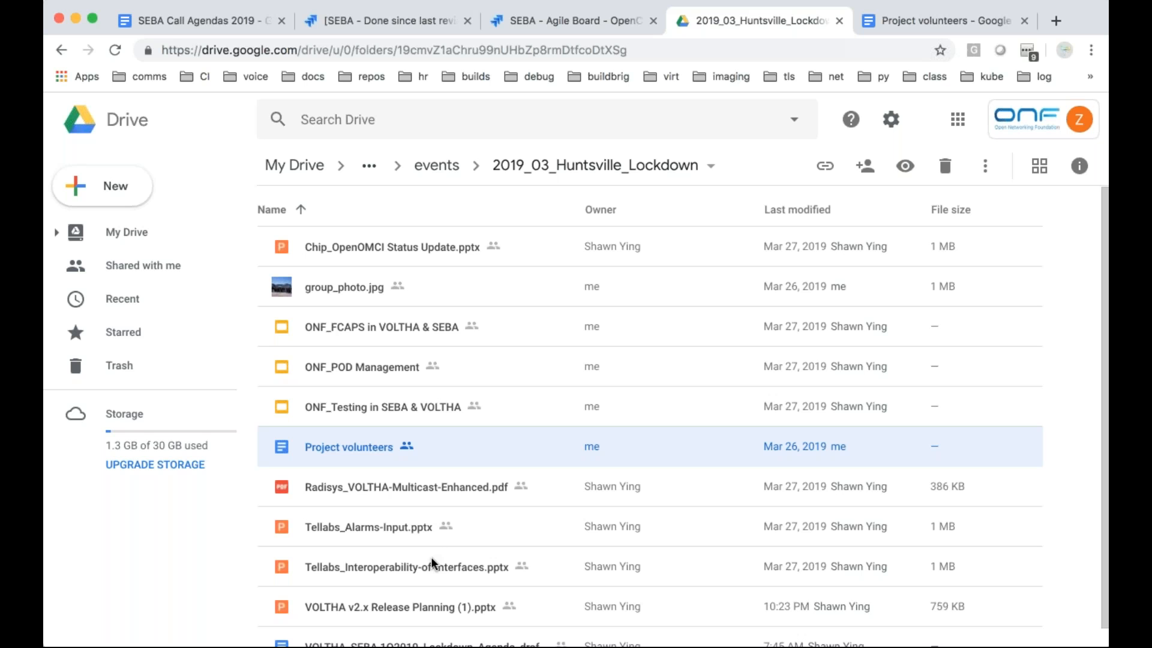
mouse_move(581, 101)
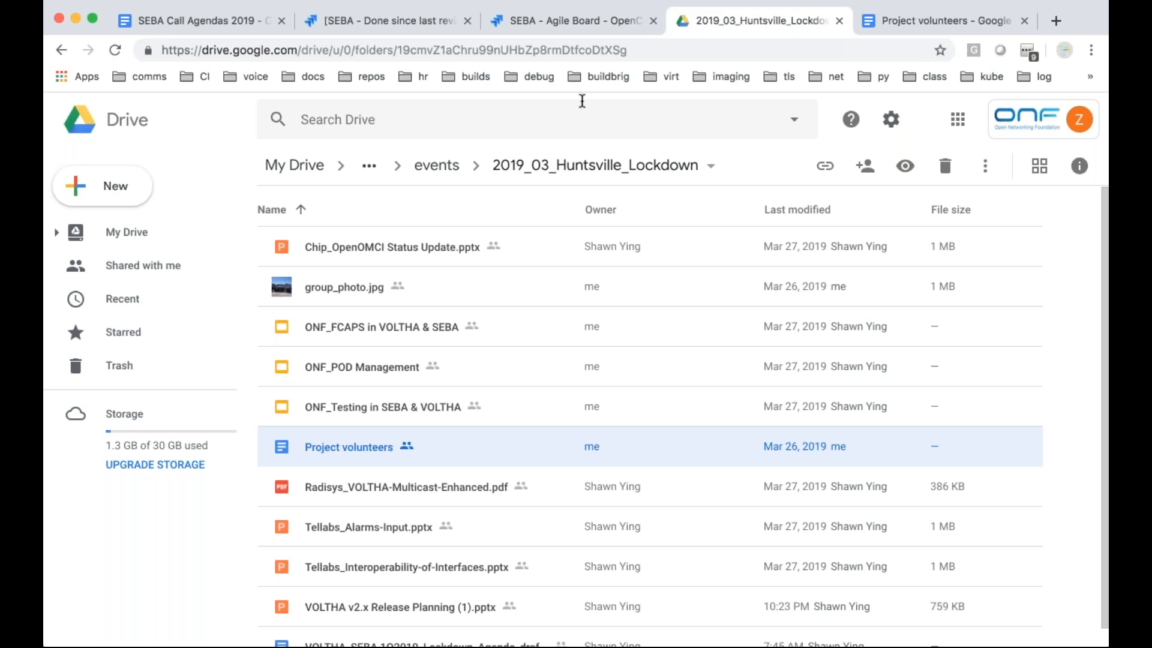
mouse_move(999, 496)
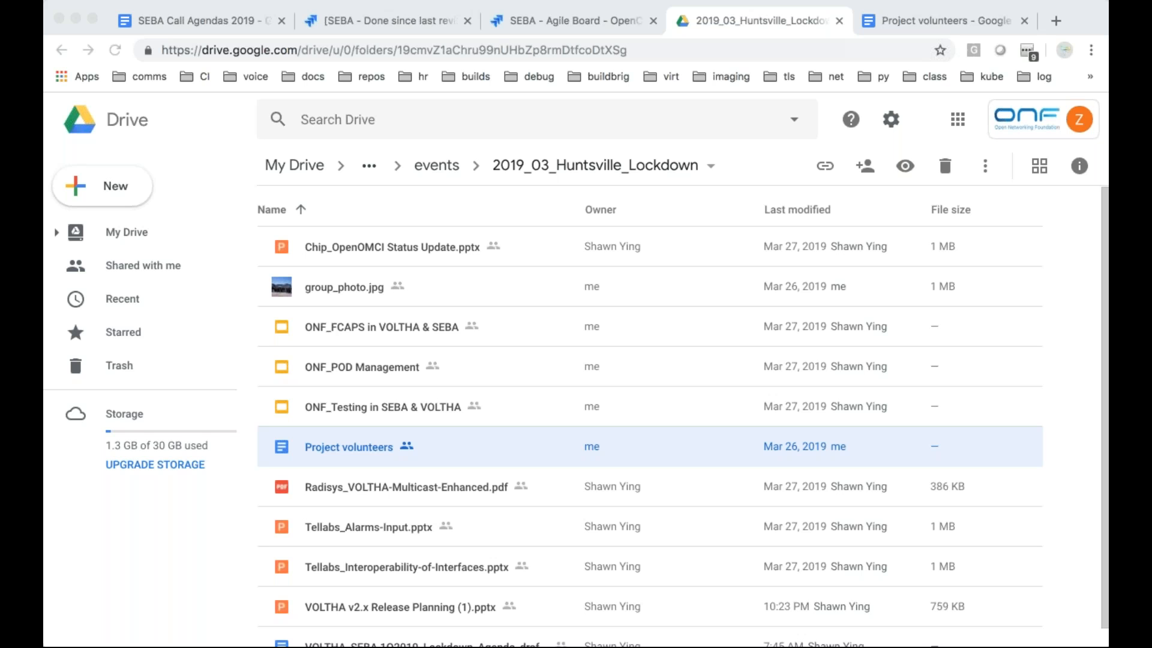
mouse_move(1095, 542)
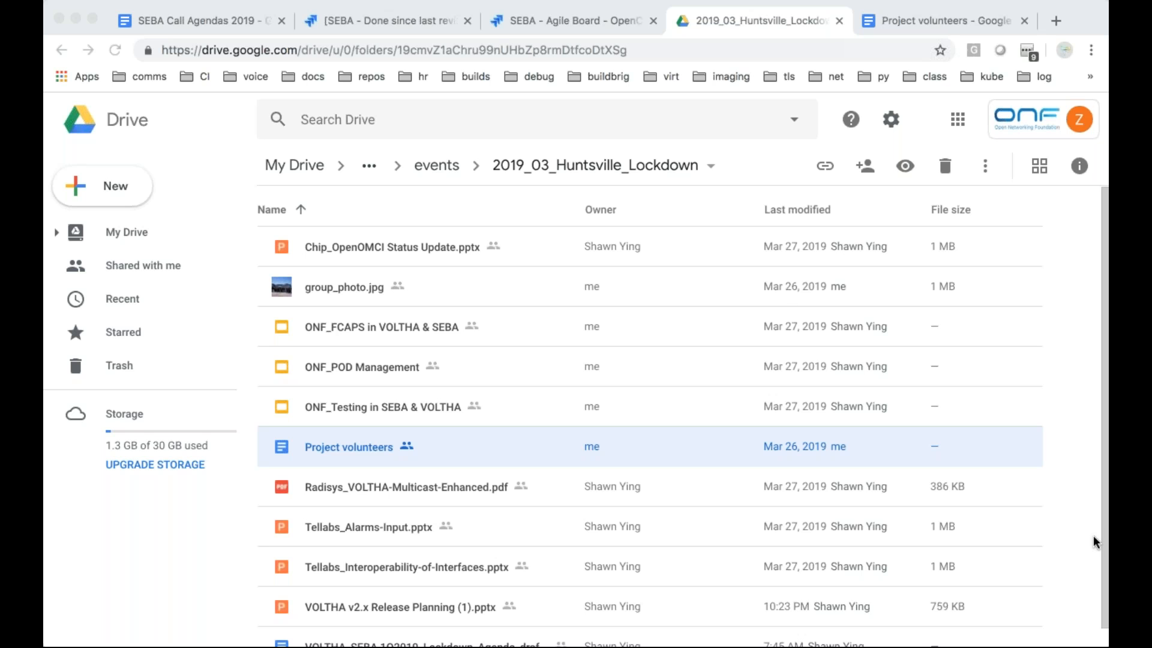
mouse_move(486, 207)
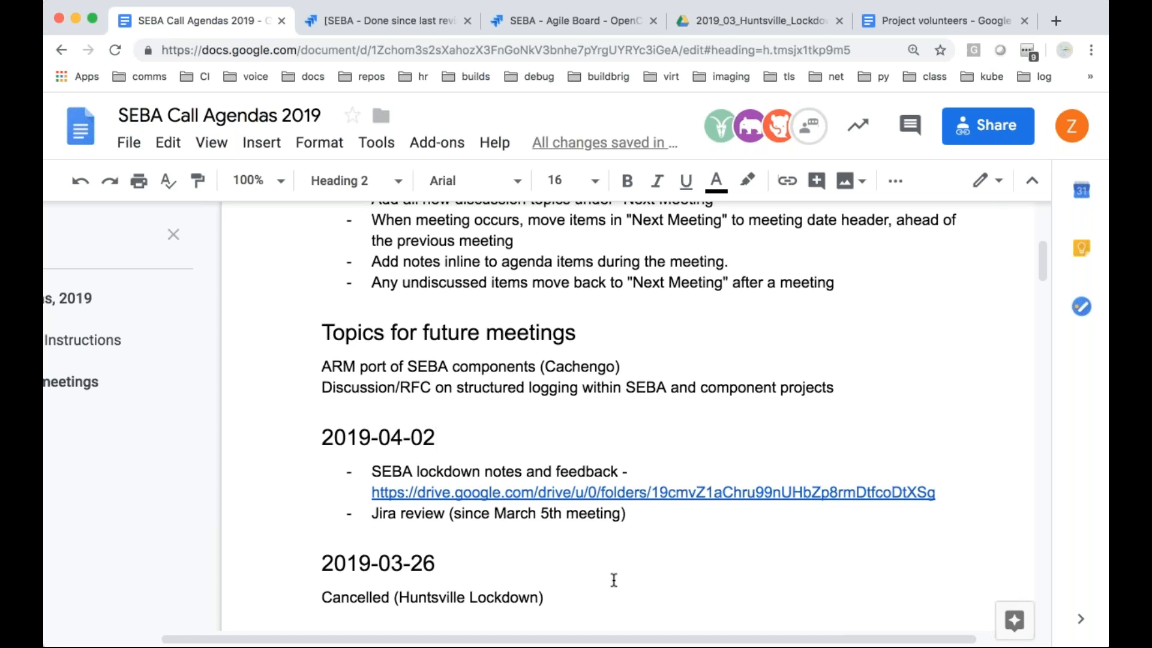
scroll(down, 3)
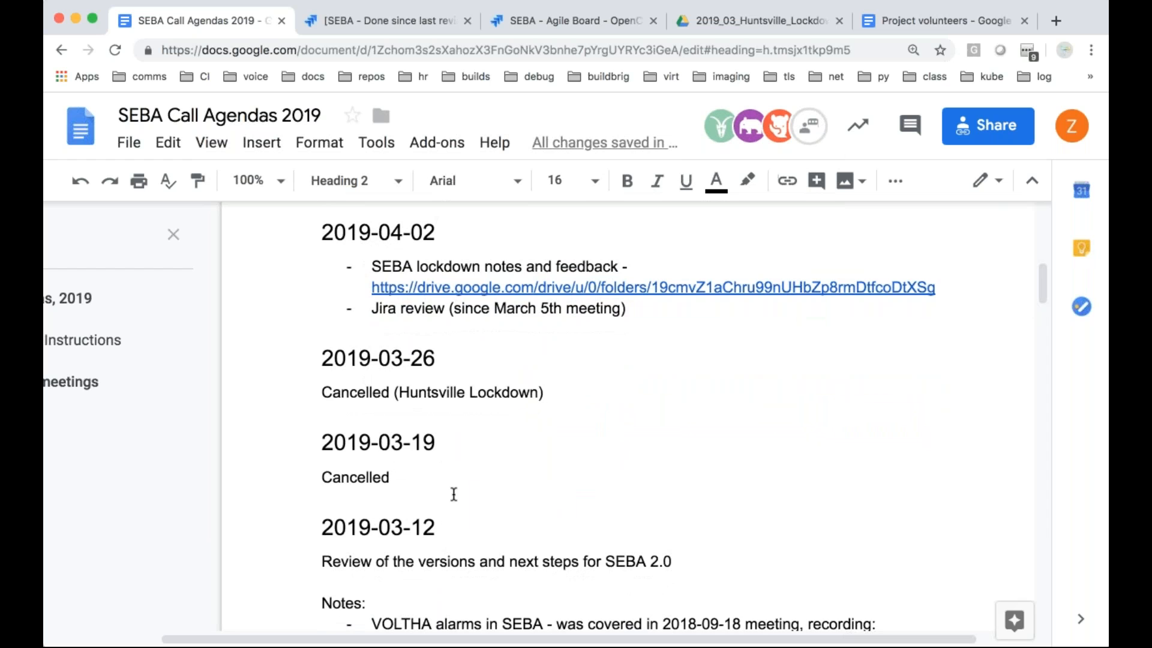
scroll(down, 3)
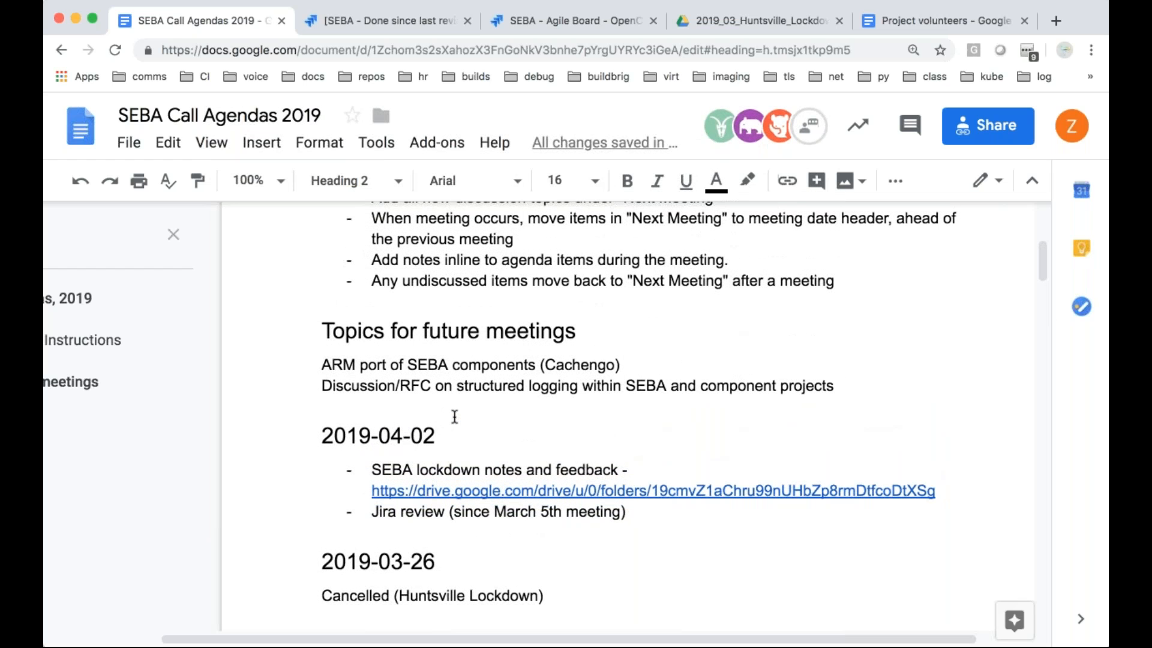
mouse_move(419, 112)
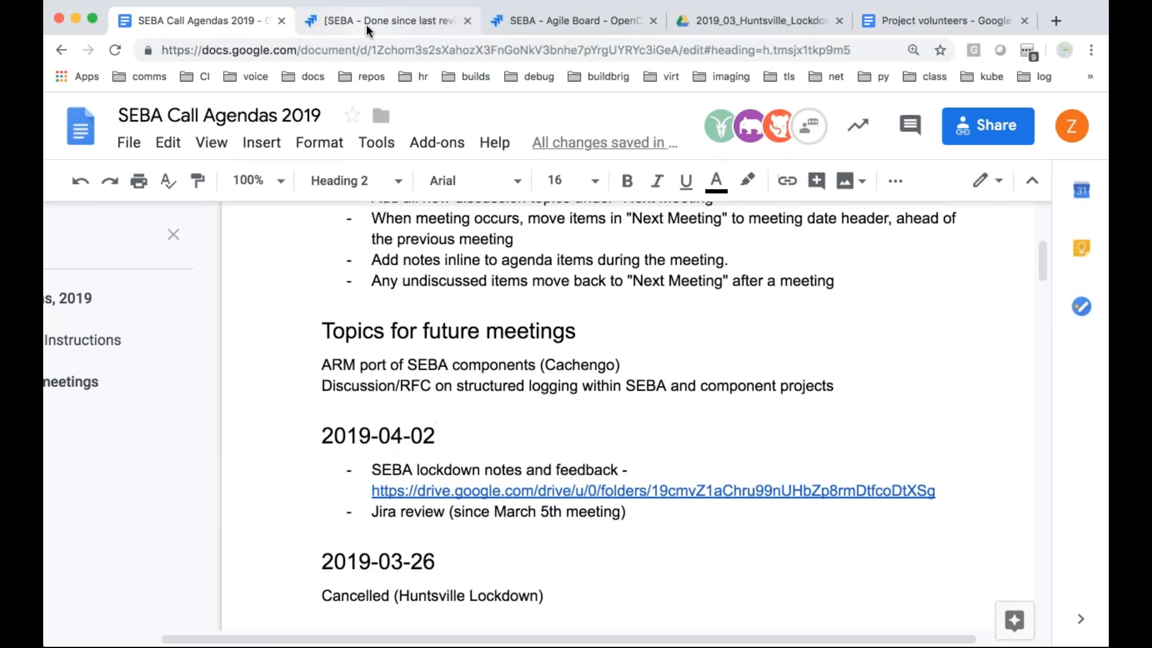
Show the 'SEBA - Done since last review' filter with 38 resolved issues
click(387, 19)
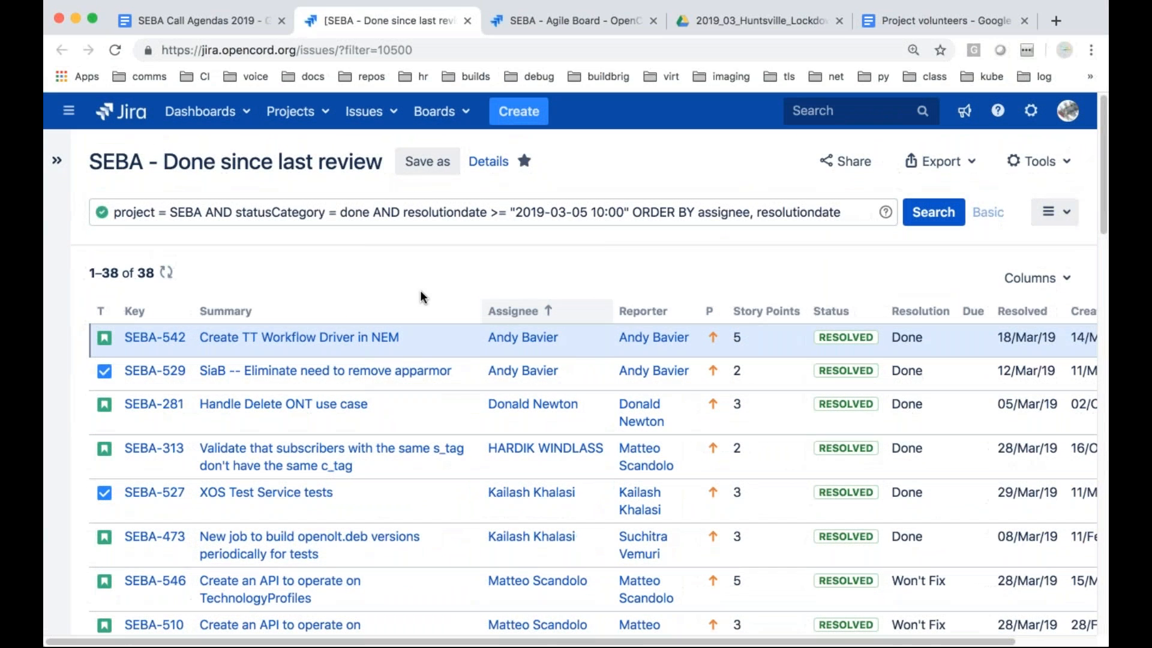
mouse_move(639, 287)
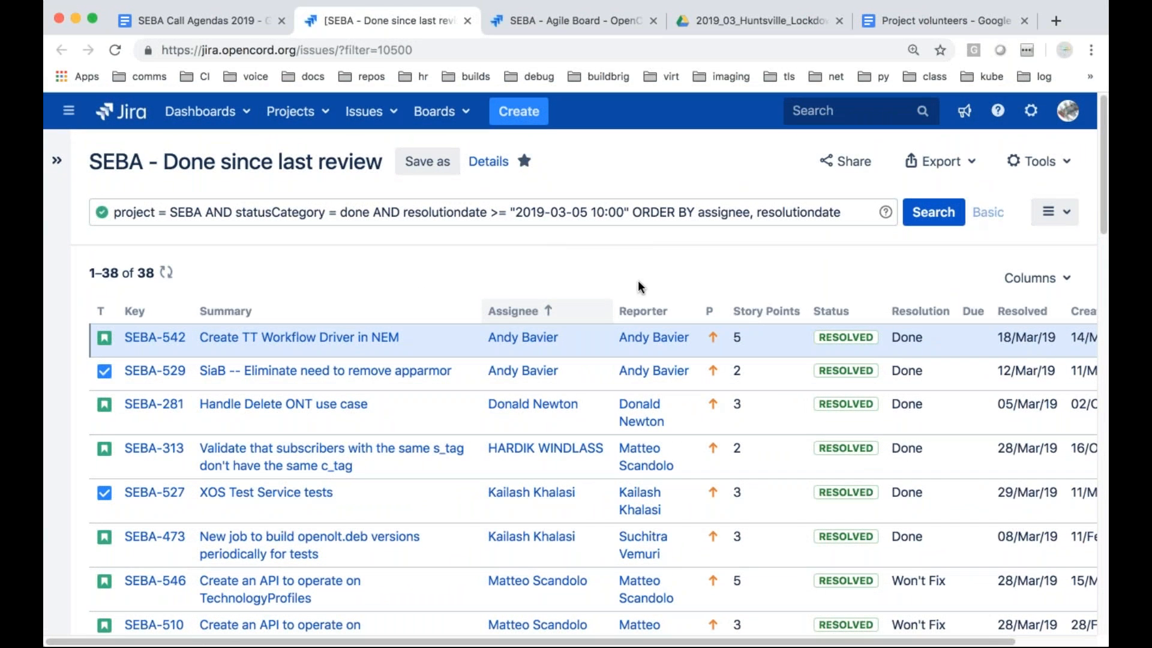
mouse_move(879, 76)
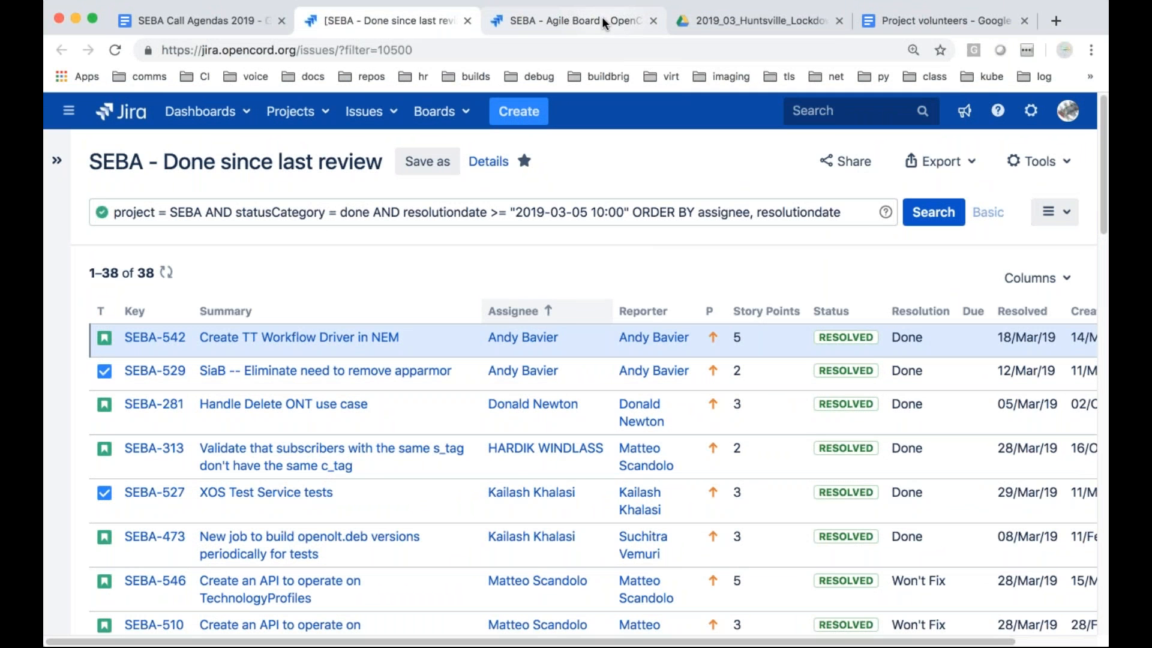
Filter the SEBA backlog to SEBA 2.0 (79 issues), then to Next for SEBA 2.0 (14)
click(573, 20)
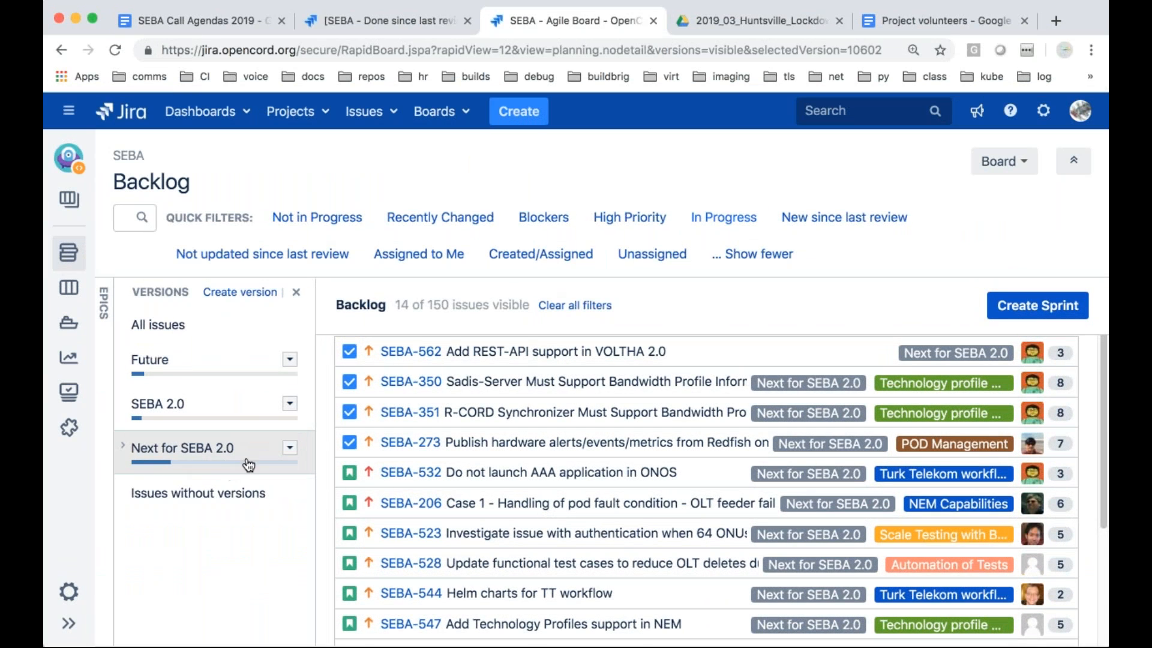
scroll(down, 3)
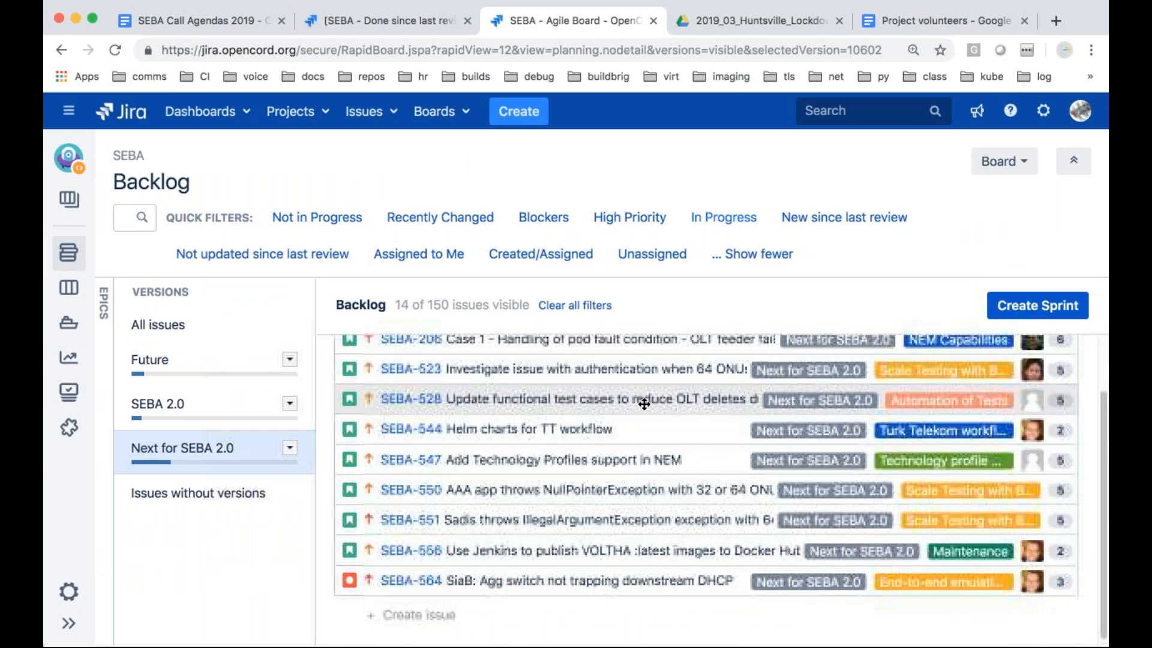
scroll(down, 3)
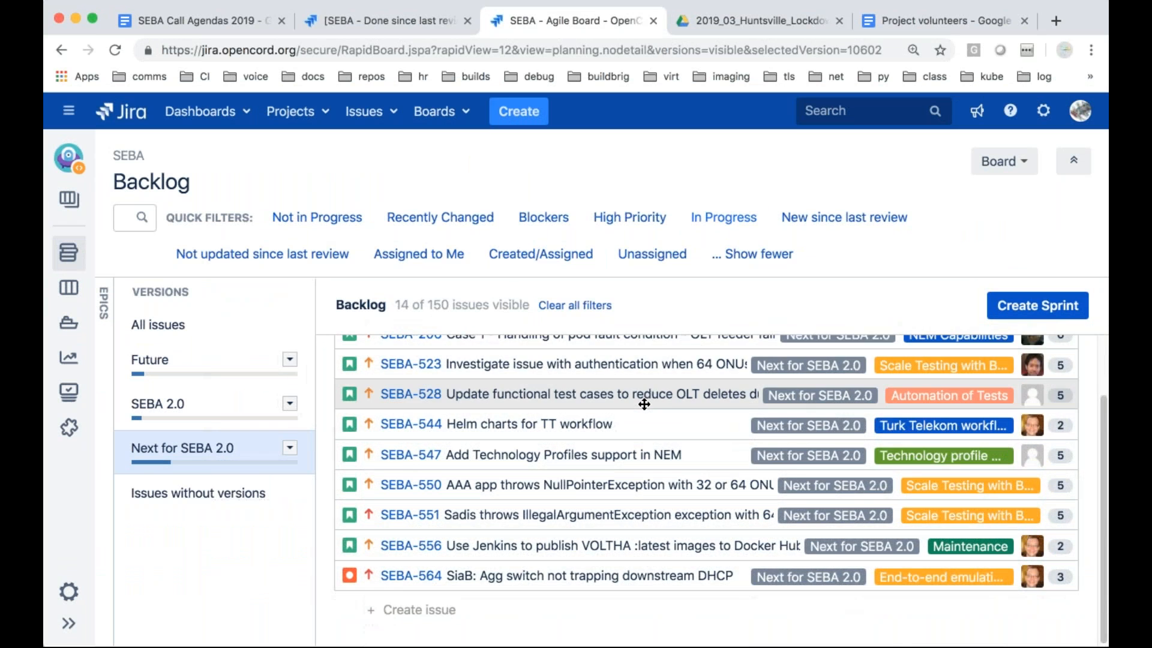
click(157, 403)
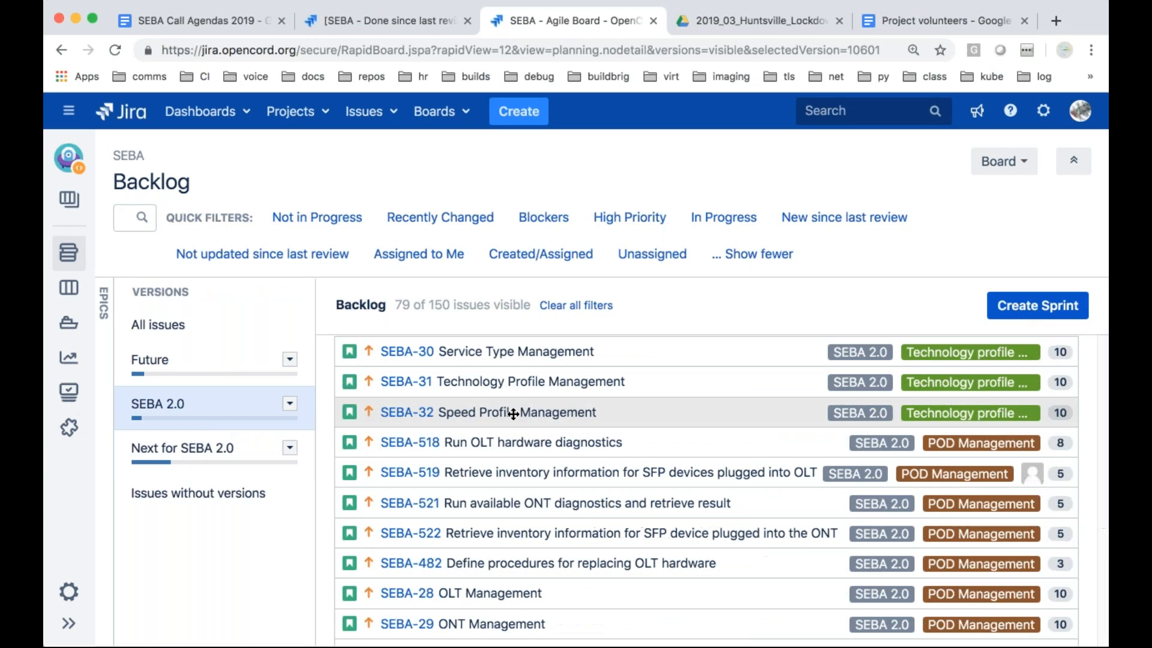
mouse_move(565, 381)
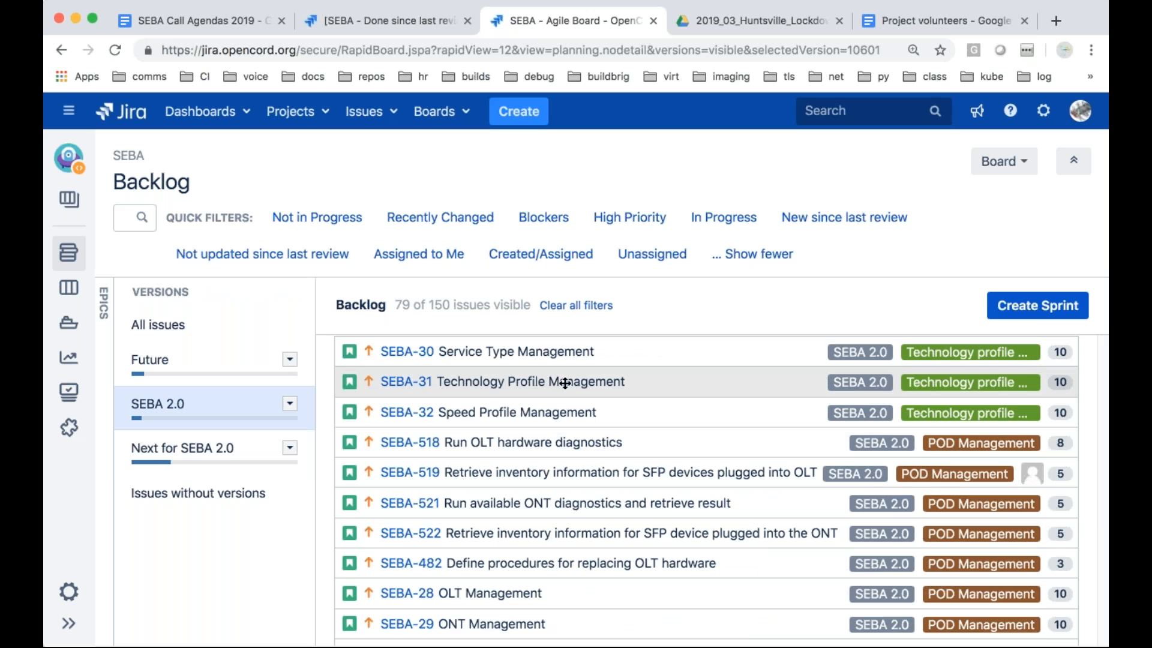
scroll(down, 3)
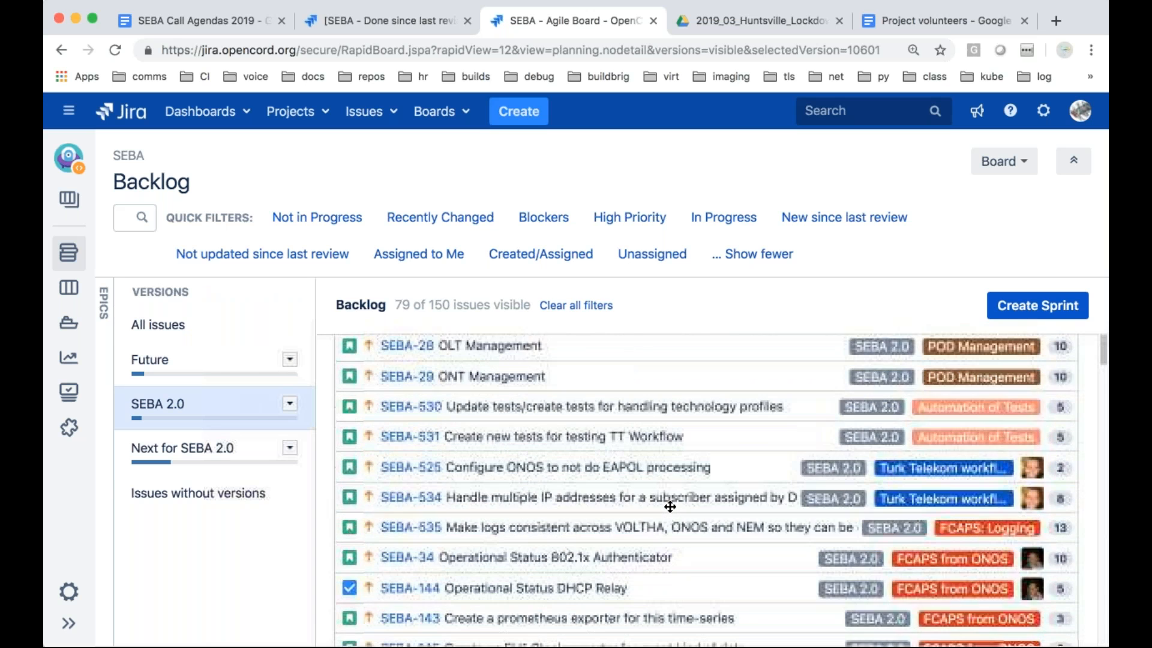
click(182, 447)
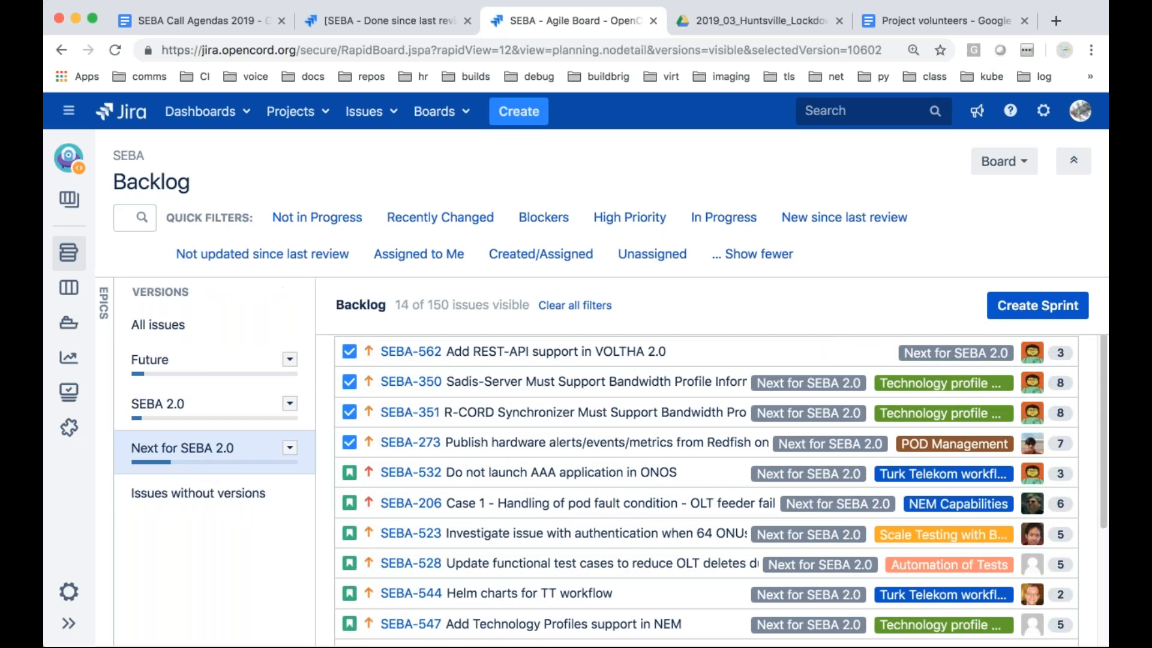
mouse_move(635, 534)
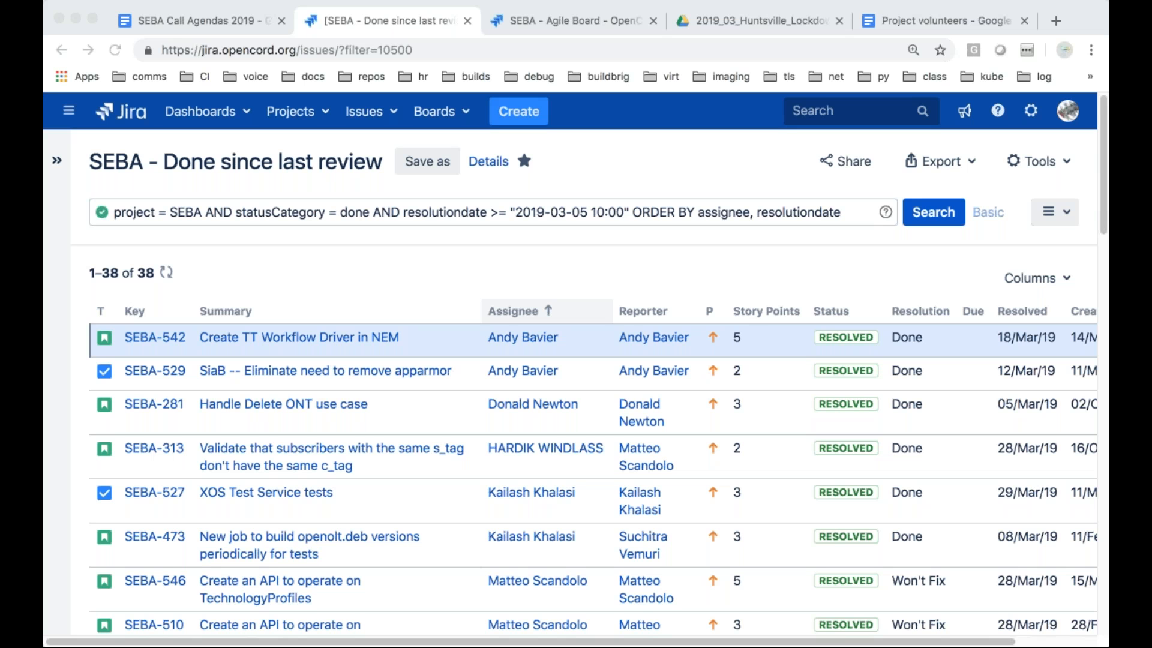
mouse_move(1014, 356)
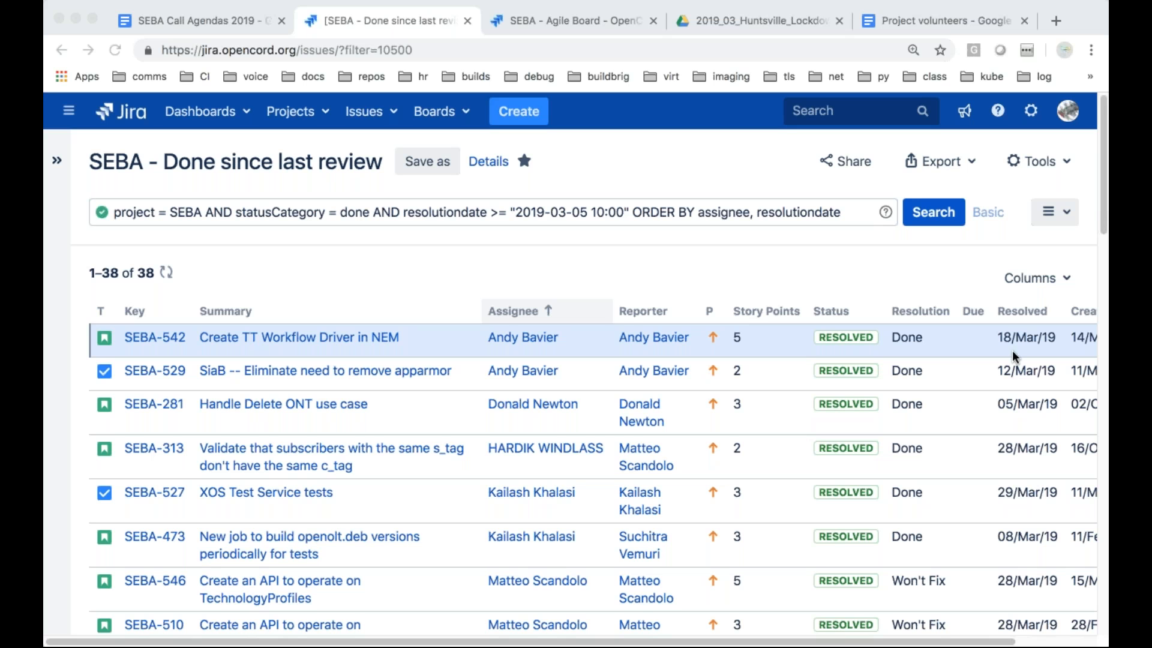
mouse_move(1007, 356)
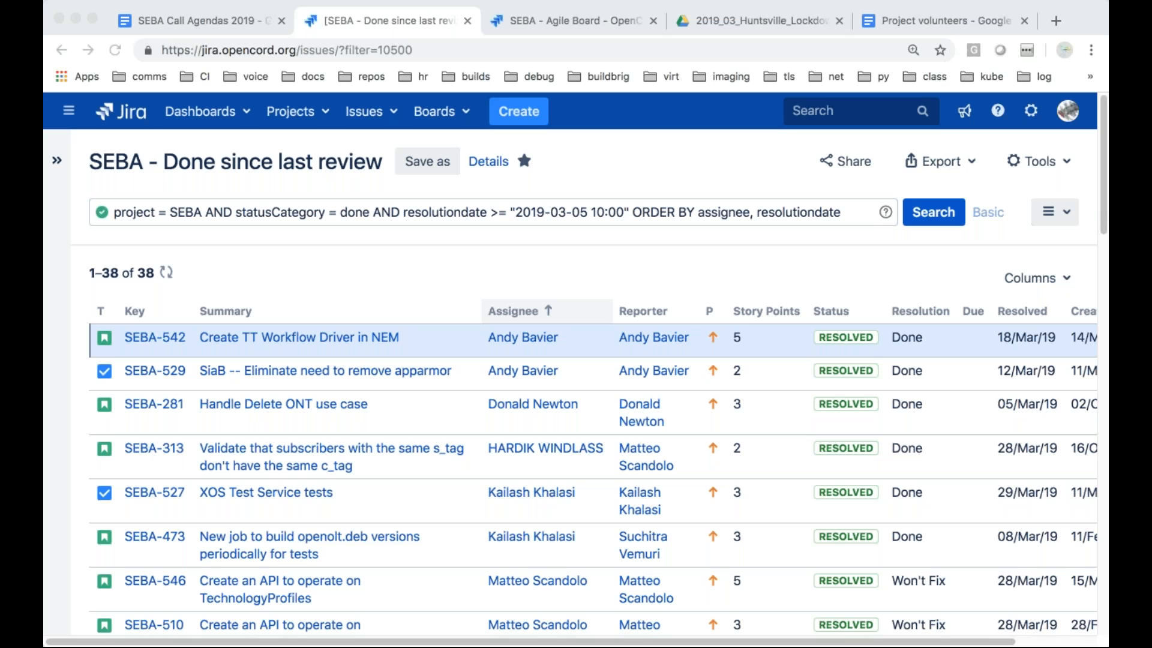
mouse_move(141, 426)
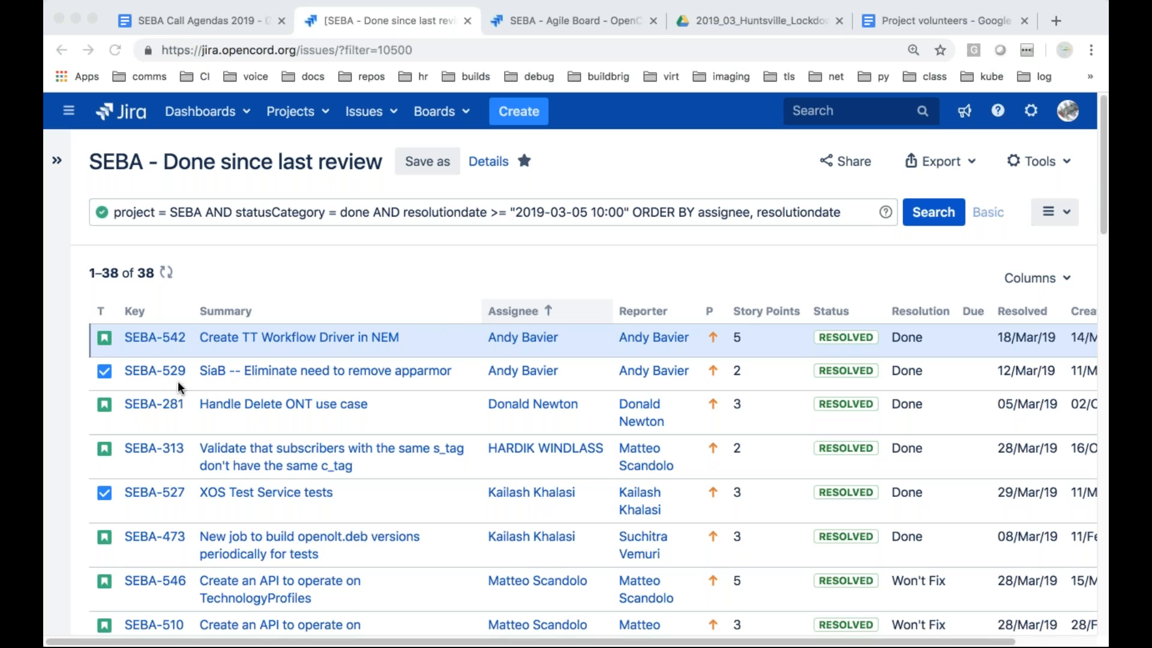
mouse_move(223, 387)
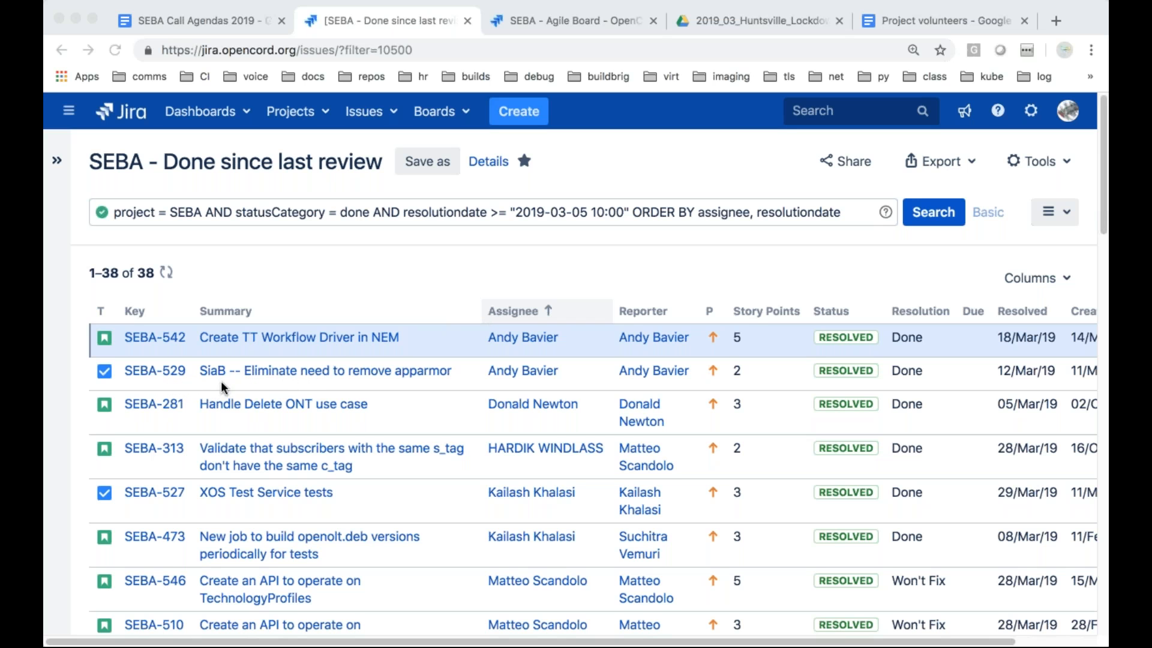
mouse_move(432, 374)
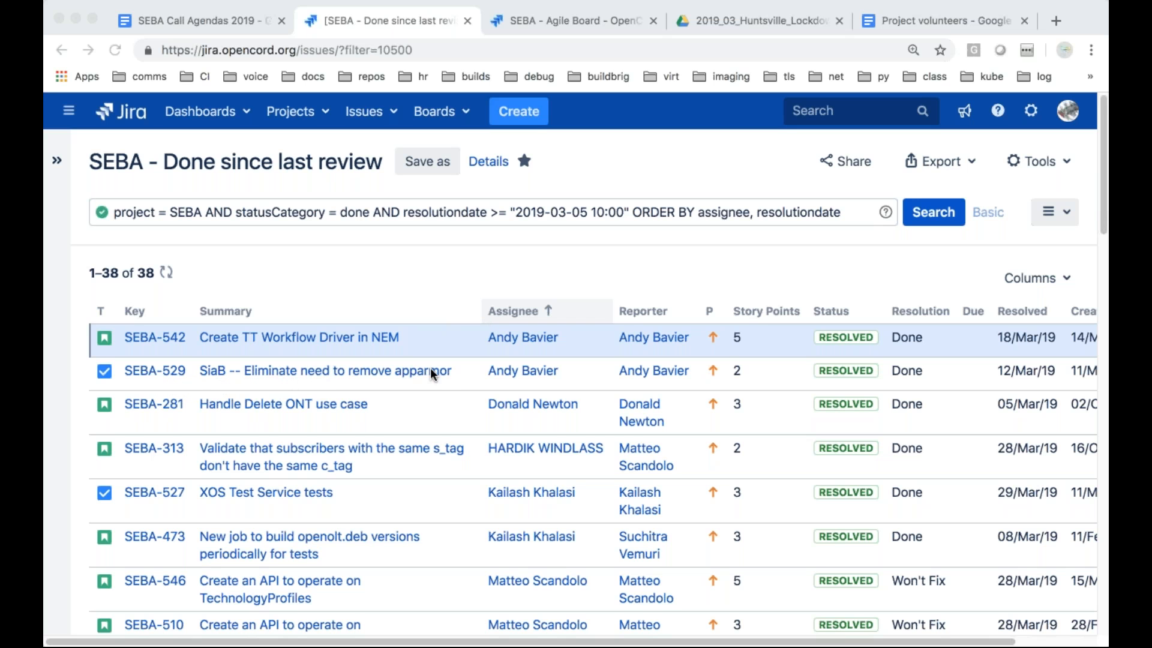
mouse_move(443, 389)
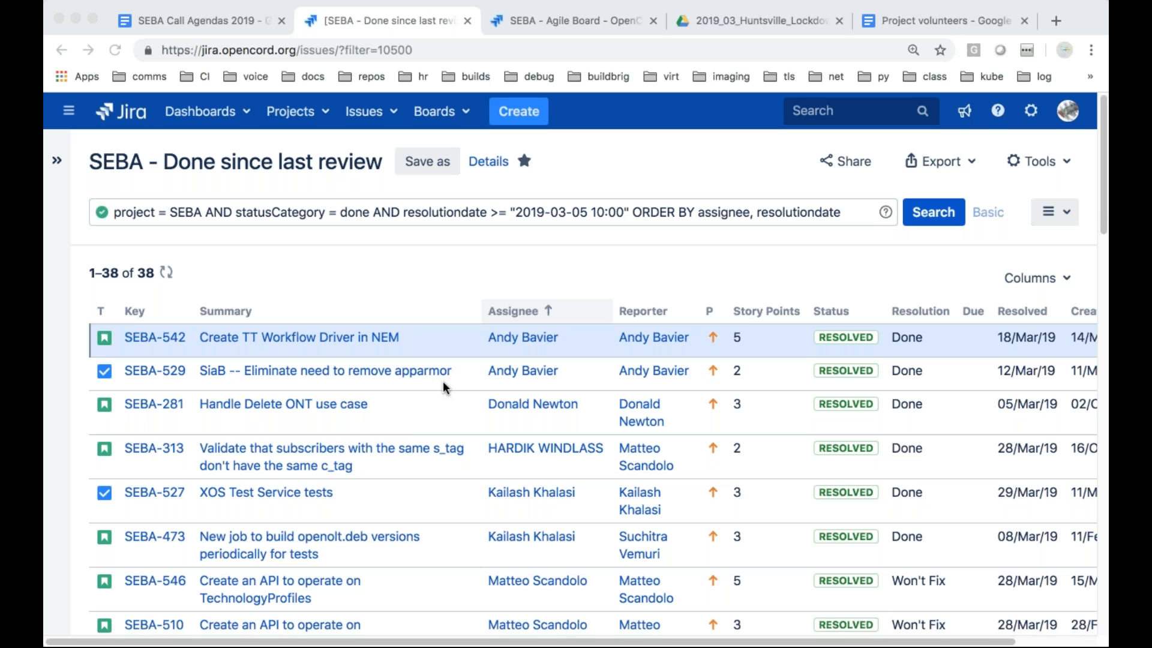
mouse_move(439, 408)
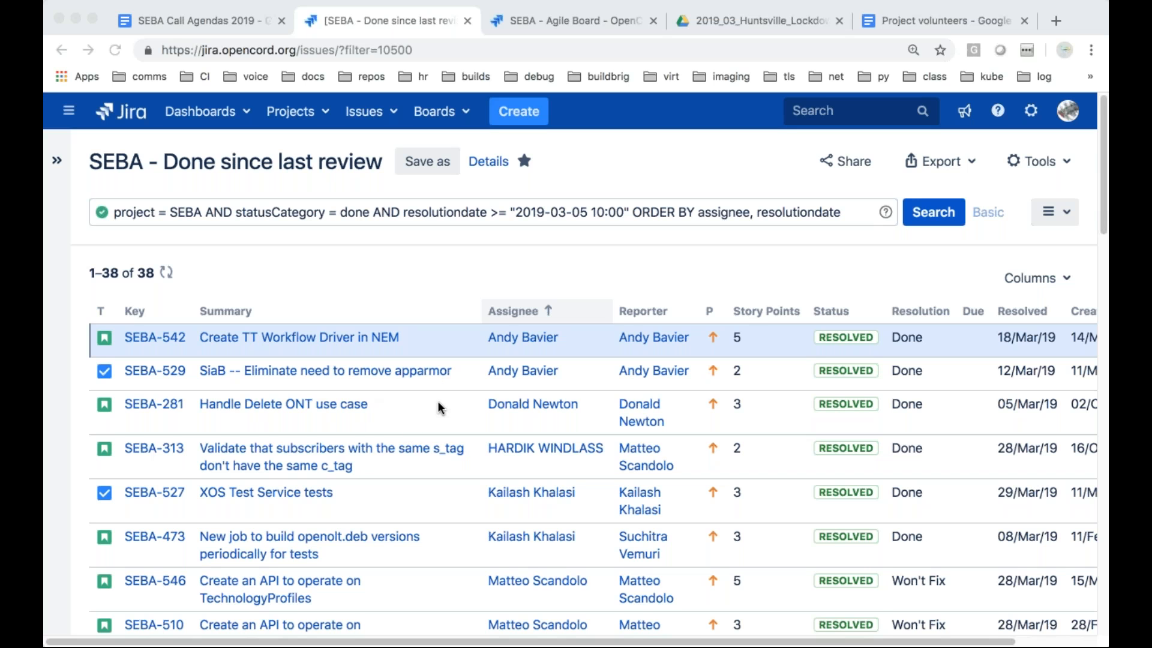
mouse_move(504, 441)
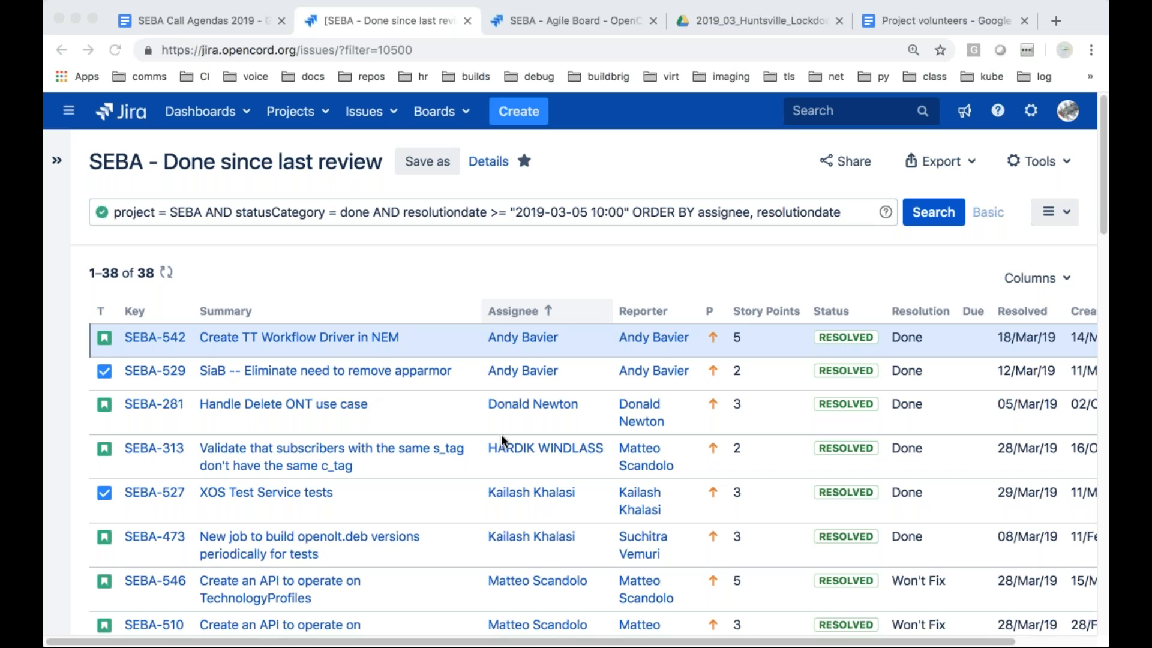
mouse_move(281, 441)
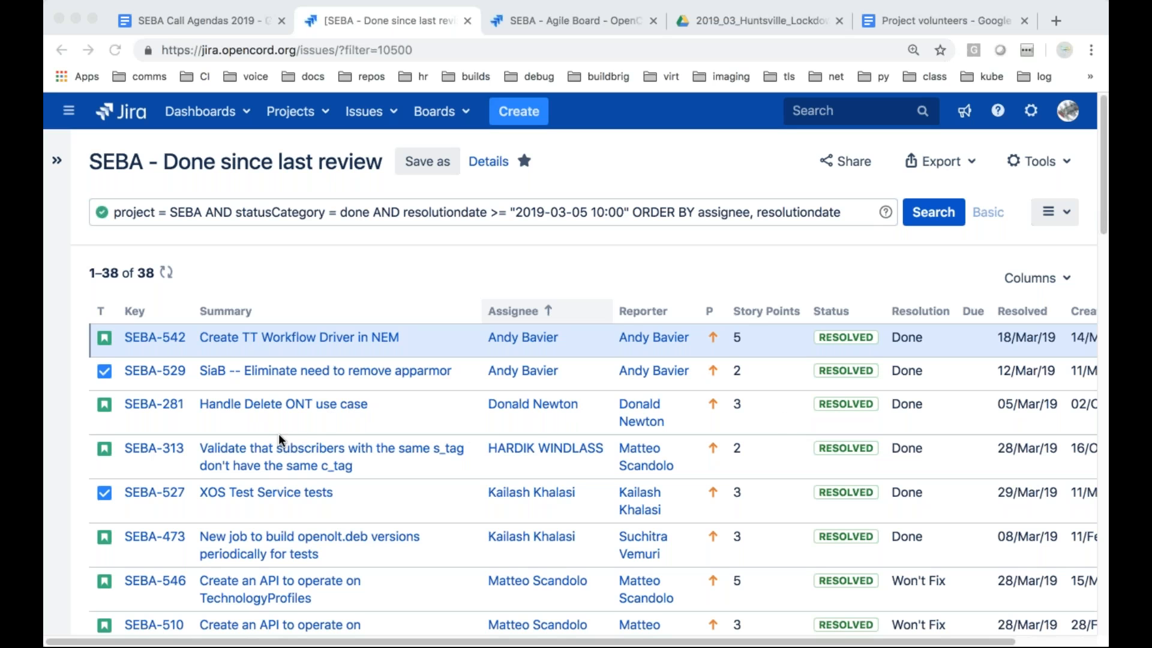
mouse_move(391, 408)
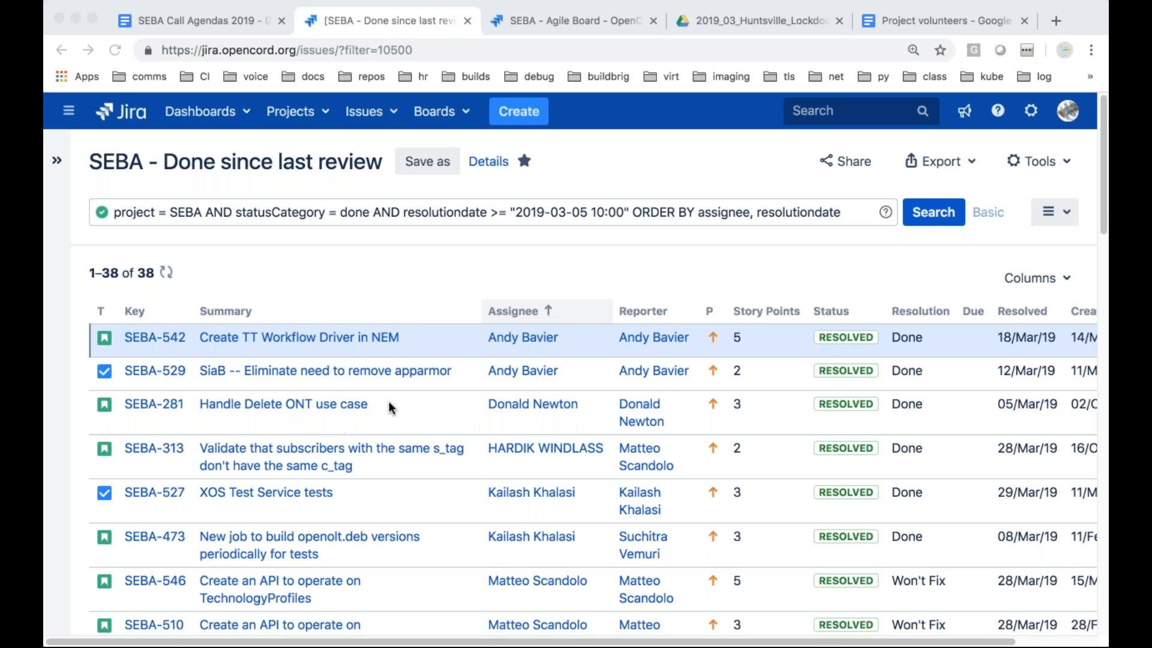
Open SEBA-281, Handle Delete ONT use case, issue 3 of 38 in the results
click(153, 403)
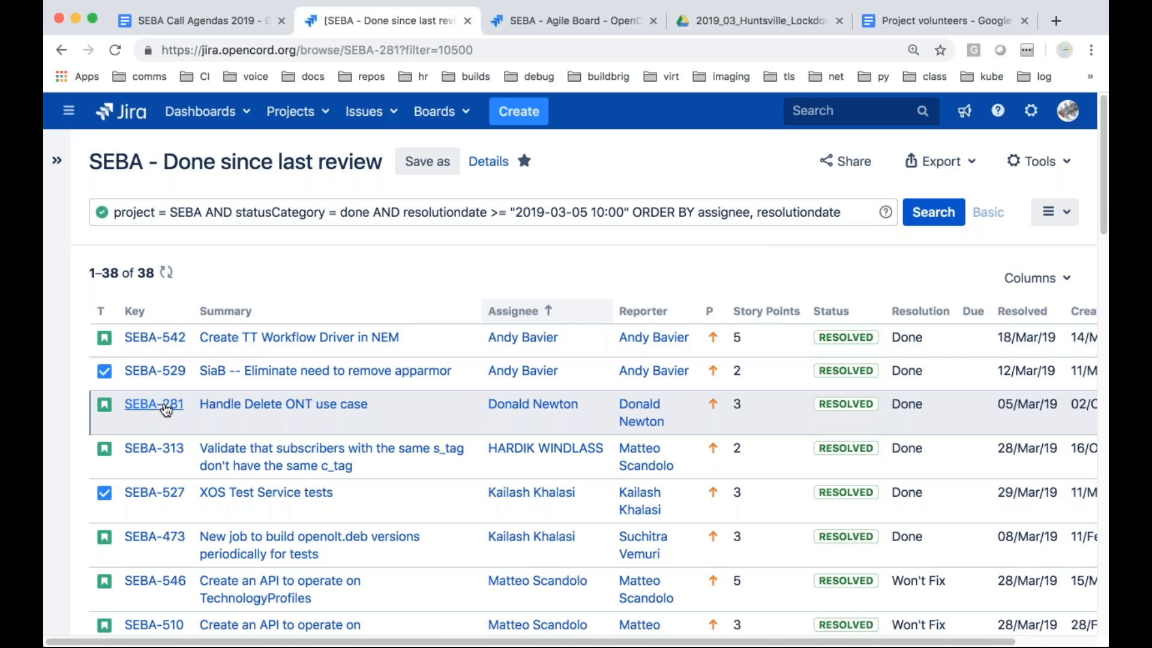
click(153, 403)
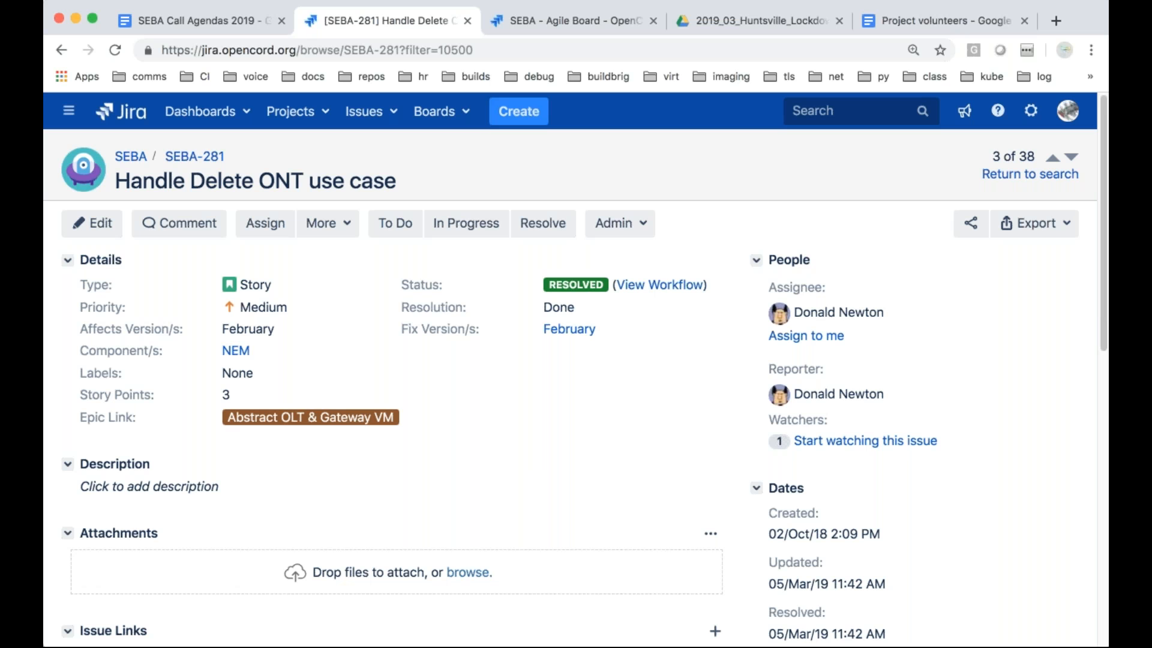
mouse_move(484, 406)
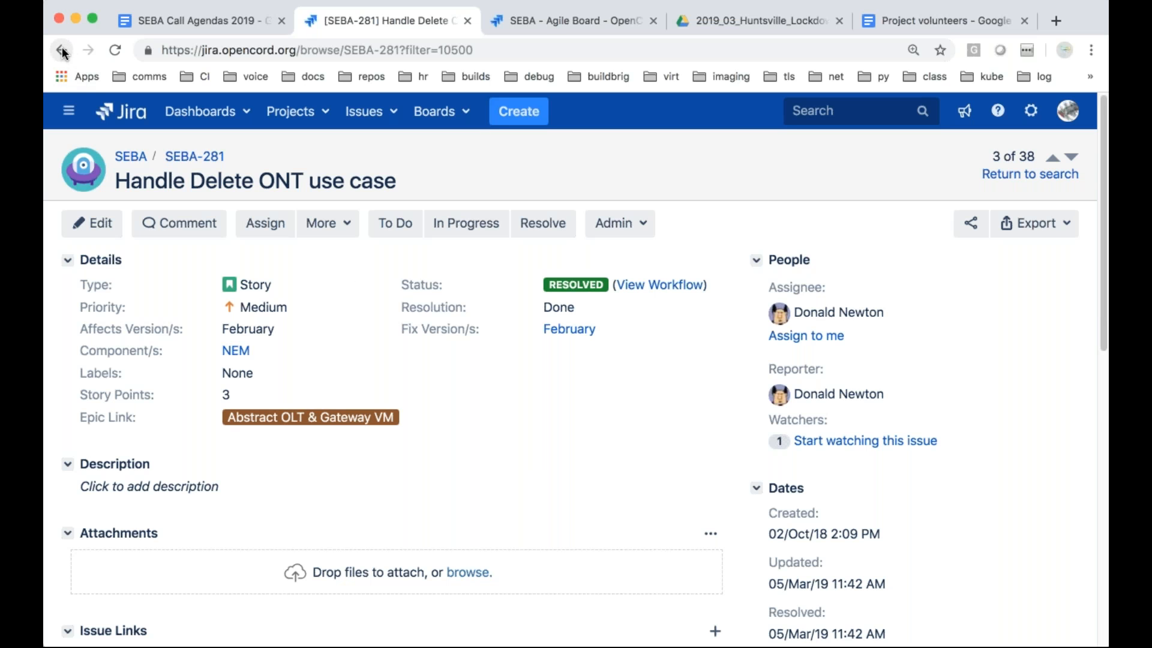
Go back to the 38-issue Done since last review results list
click(62, 49)
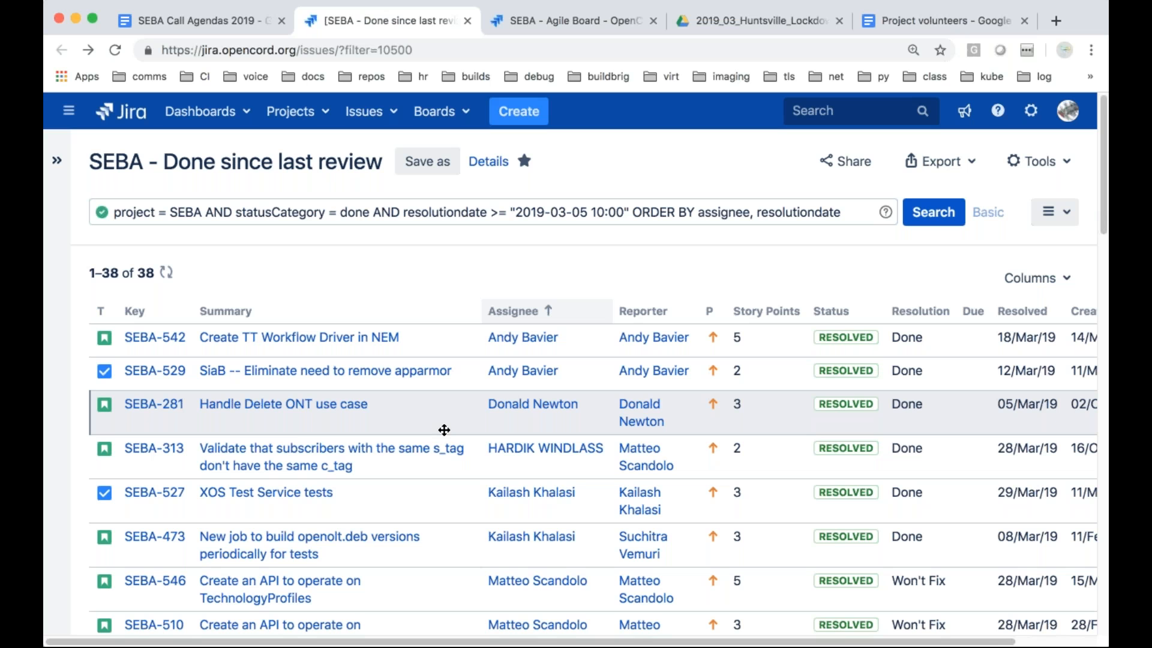
mouse_move(273, 411)
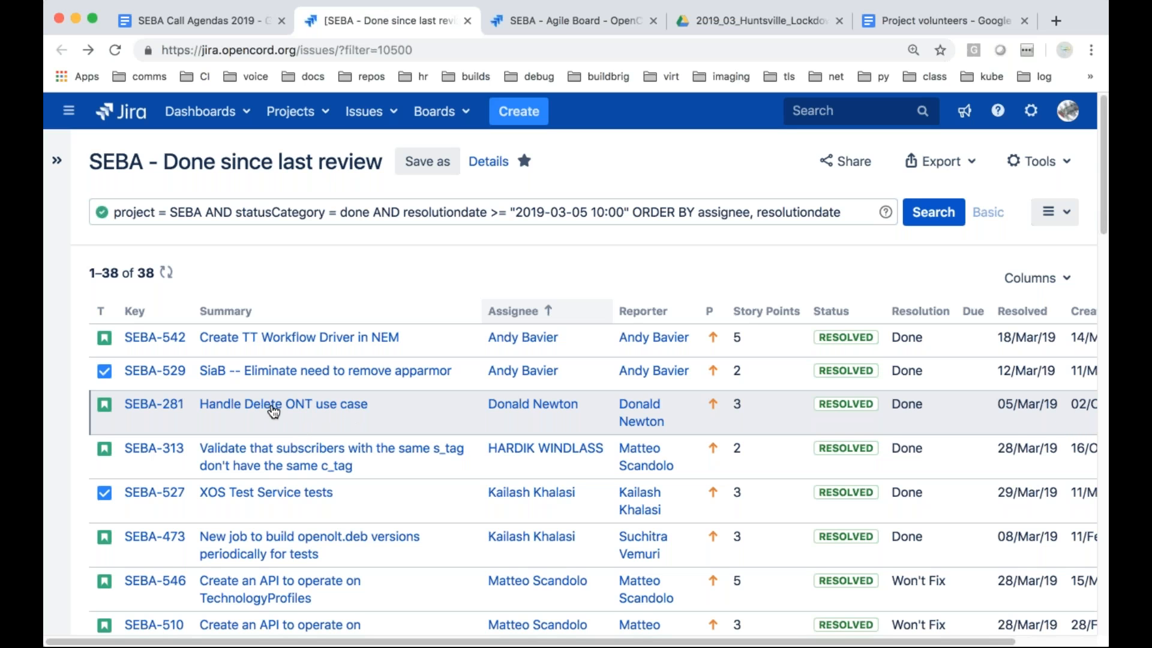
mouse_move(292, 410)
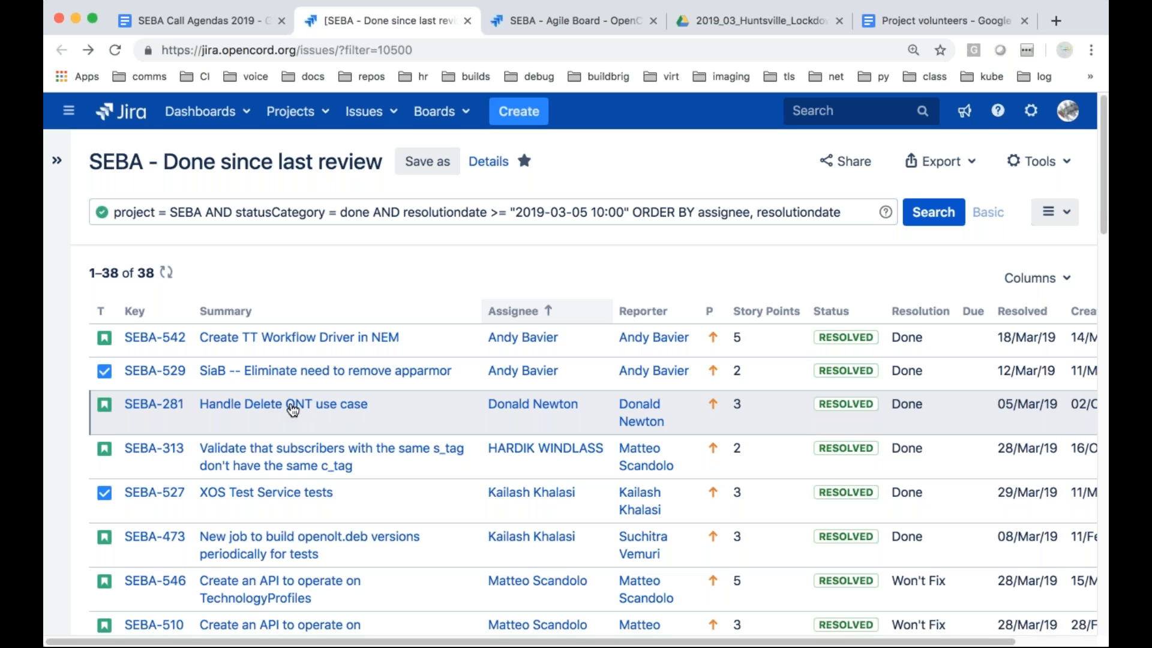
mouse_move(1028, 416)
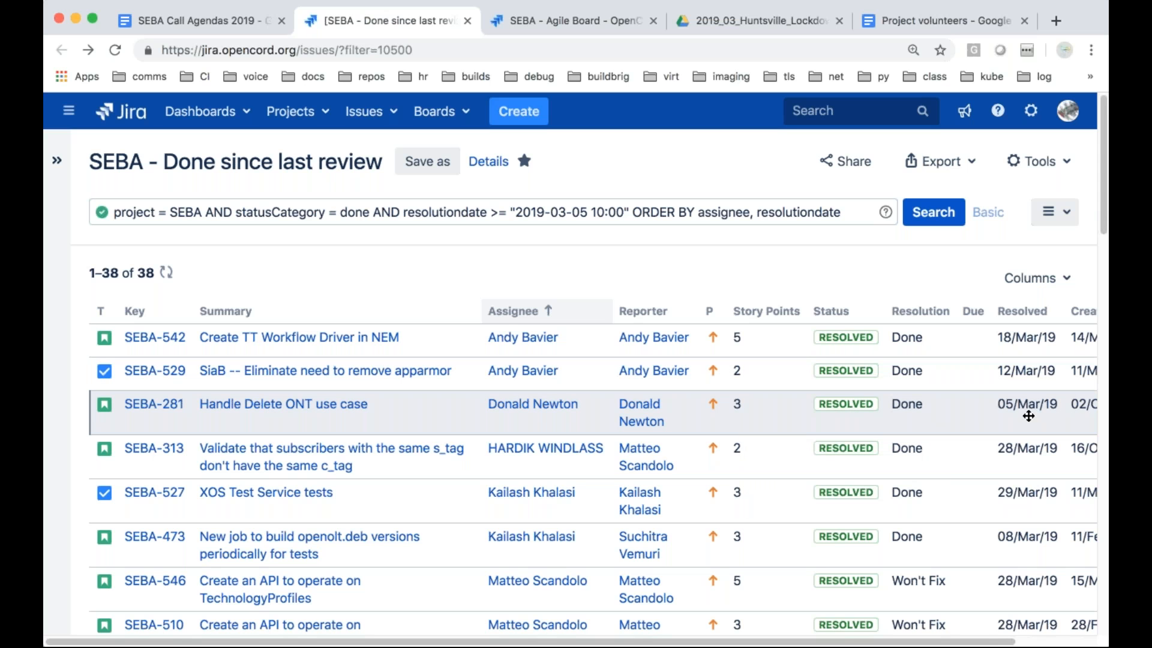
mouse_move(996, 427)
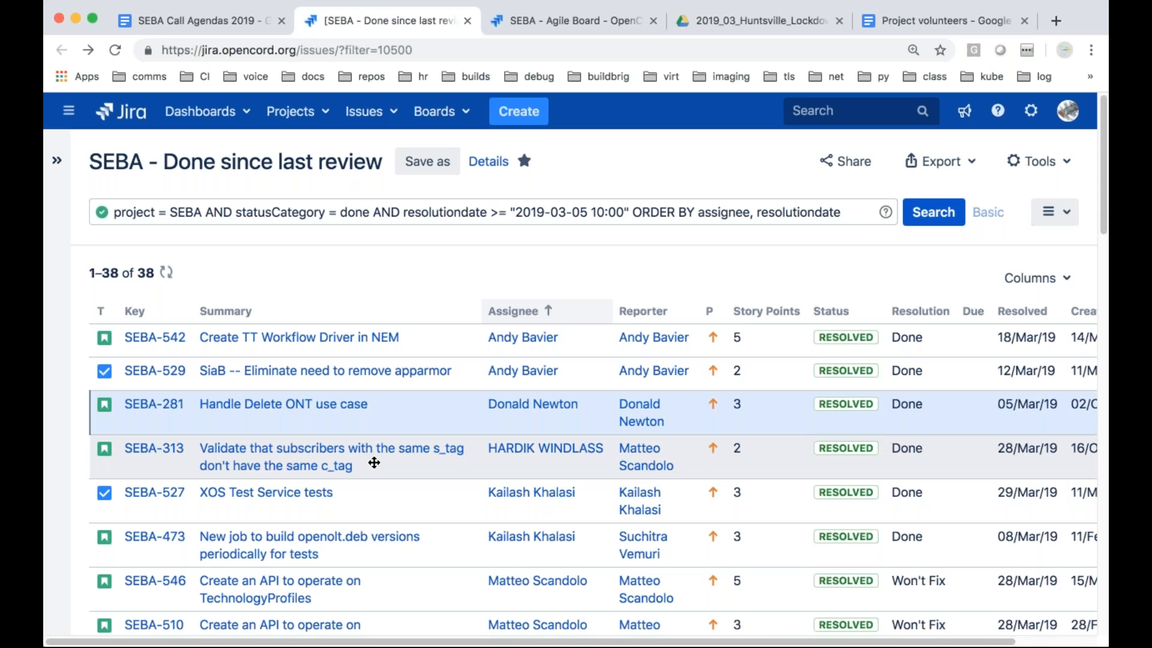
mouse_move(374, 468)
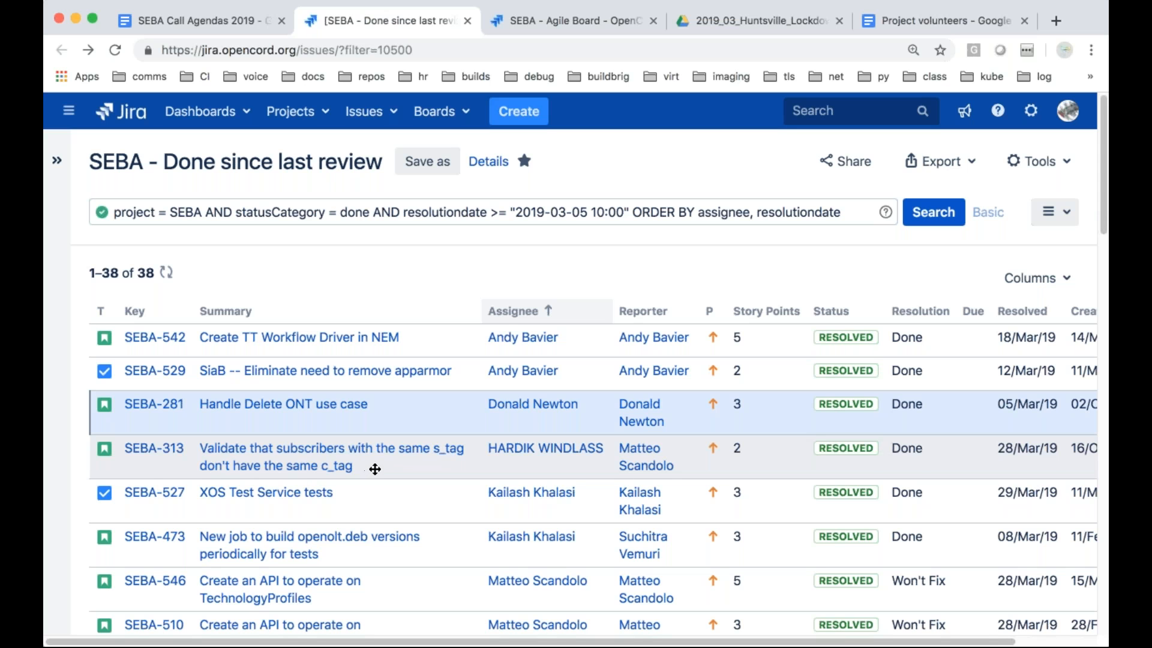
mouse_move(503, 473)
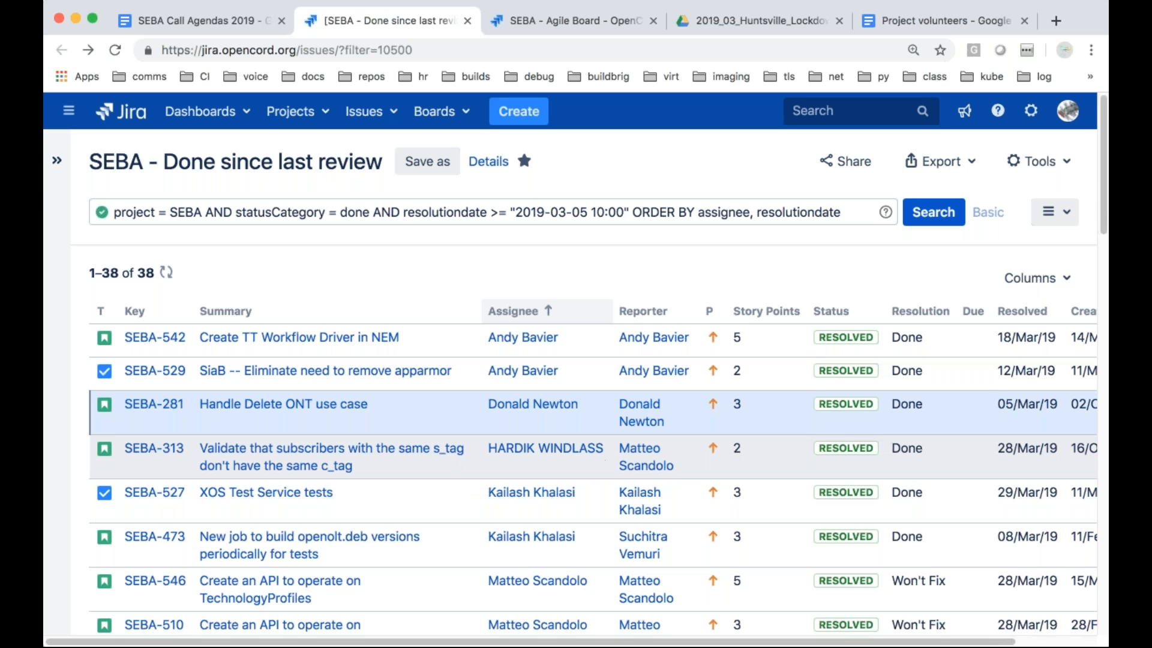
click(154, 449)
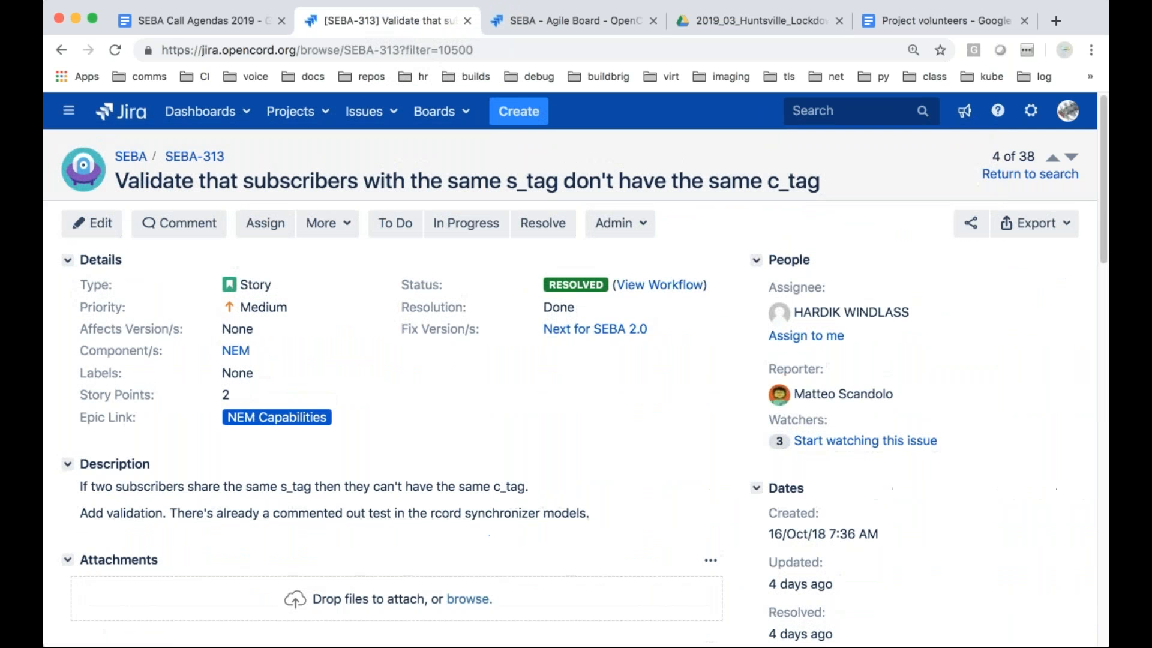
mouse_move(504, 486)
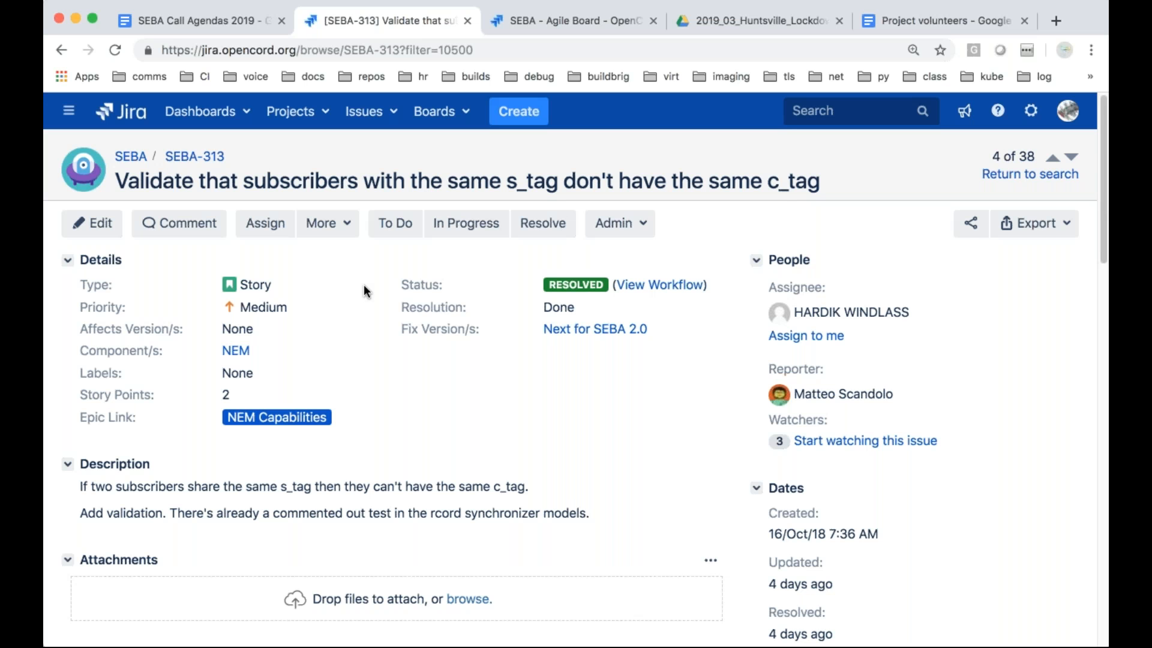
scroll(down, 3)
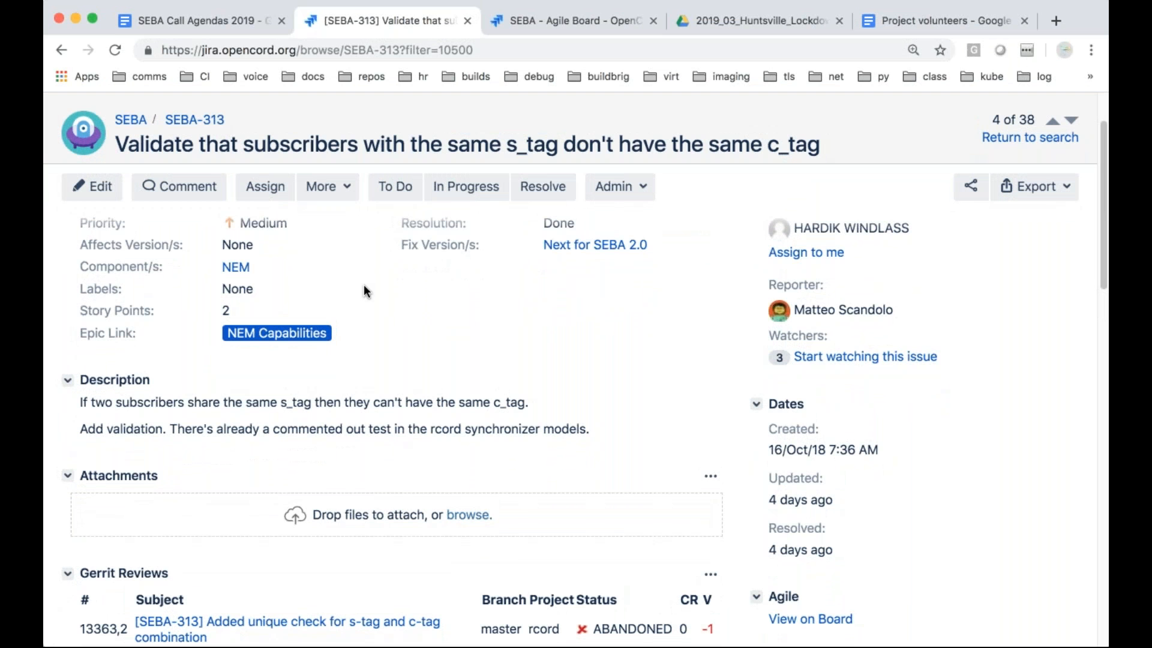
scroll(down, 3)
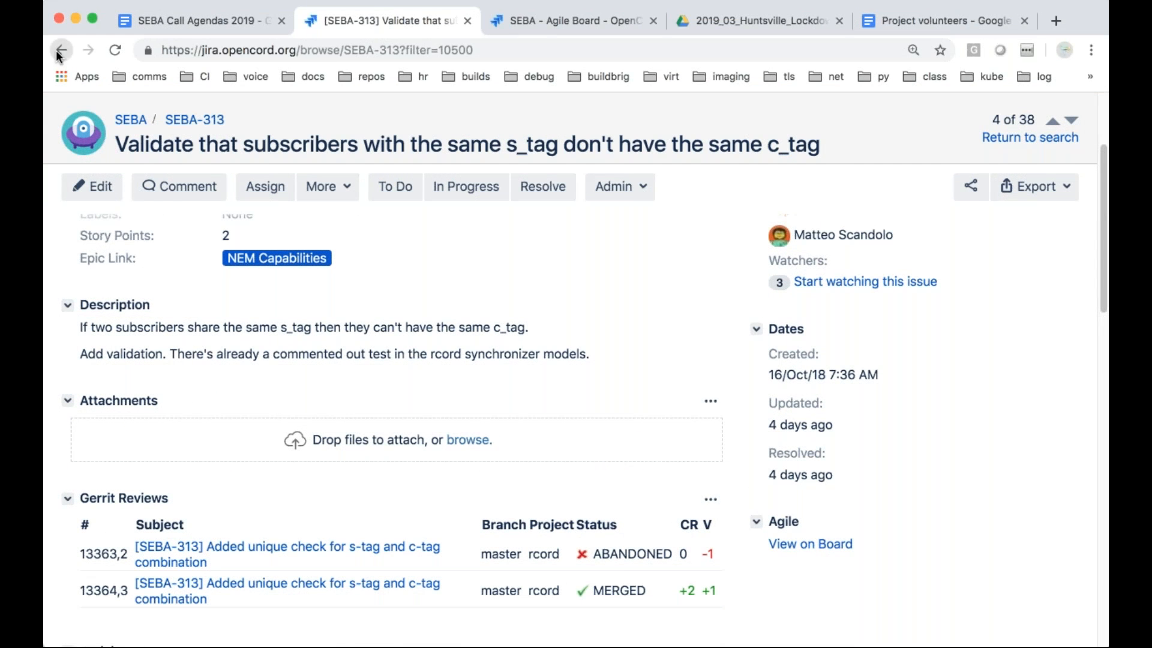
click(62, 50)
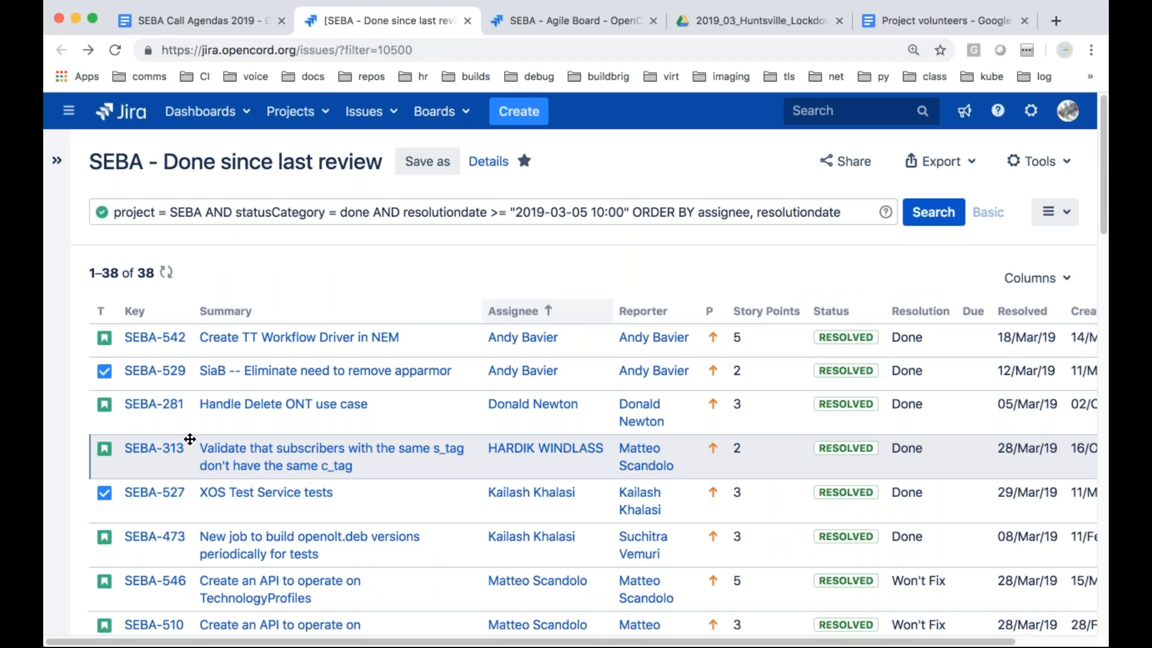
click(154, 448)
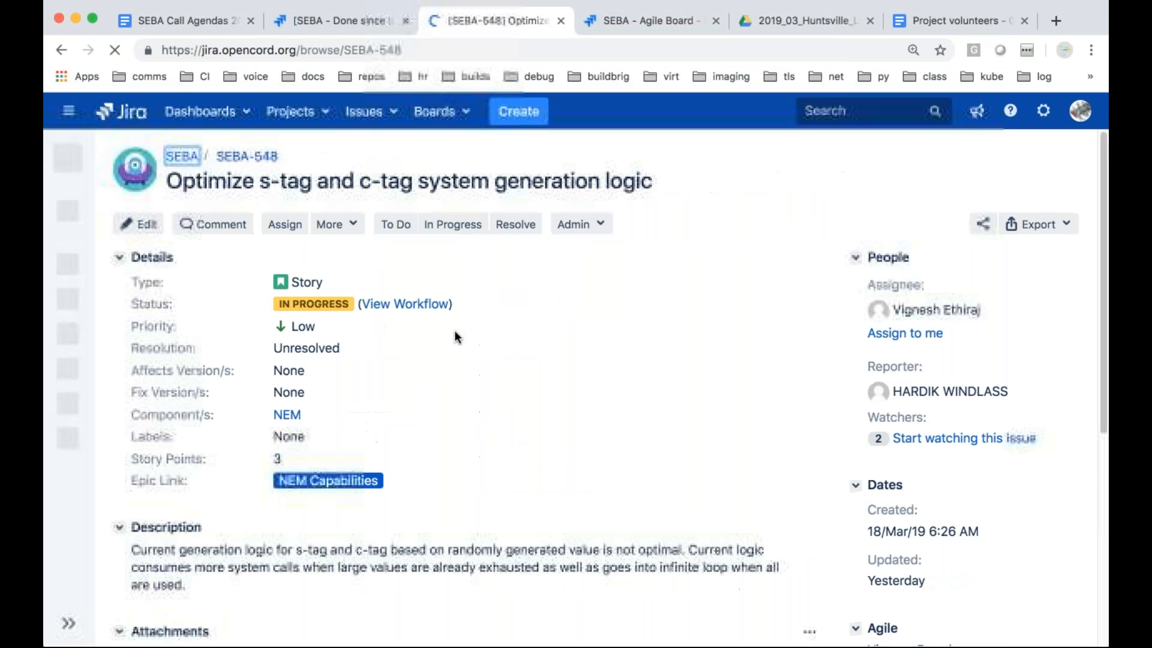
scroll(down, 3)
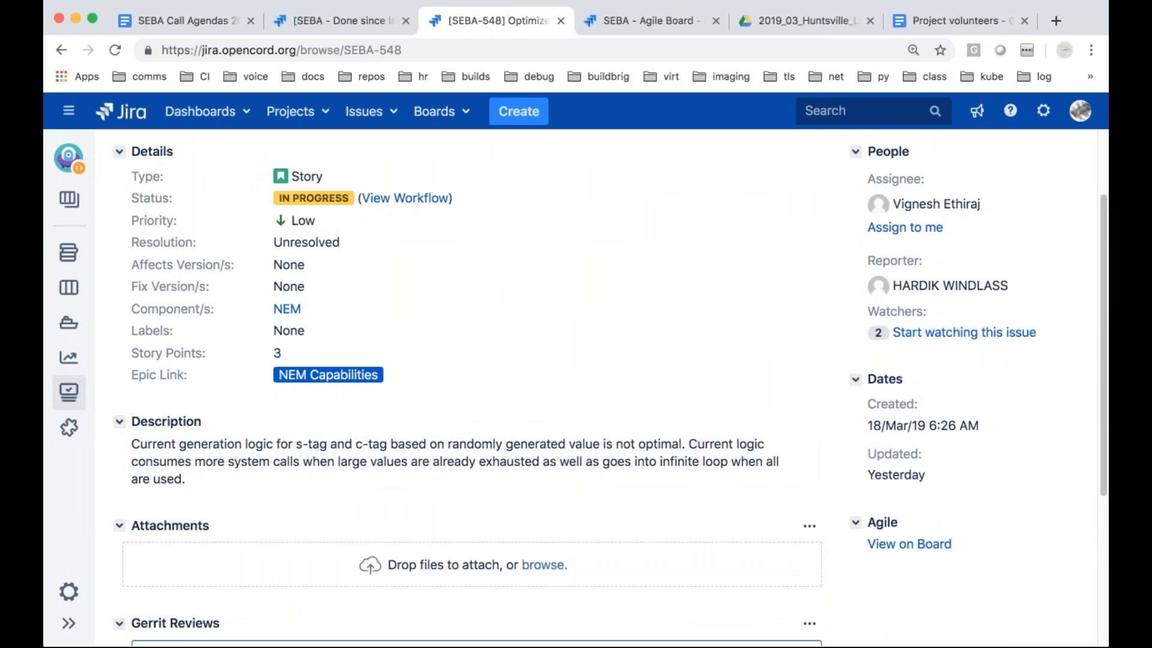
mouse_move(347, 285)
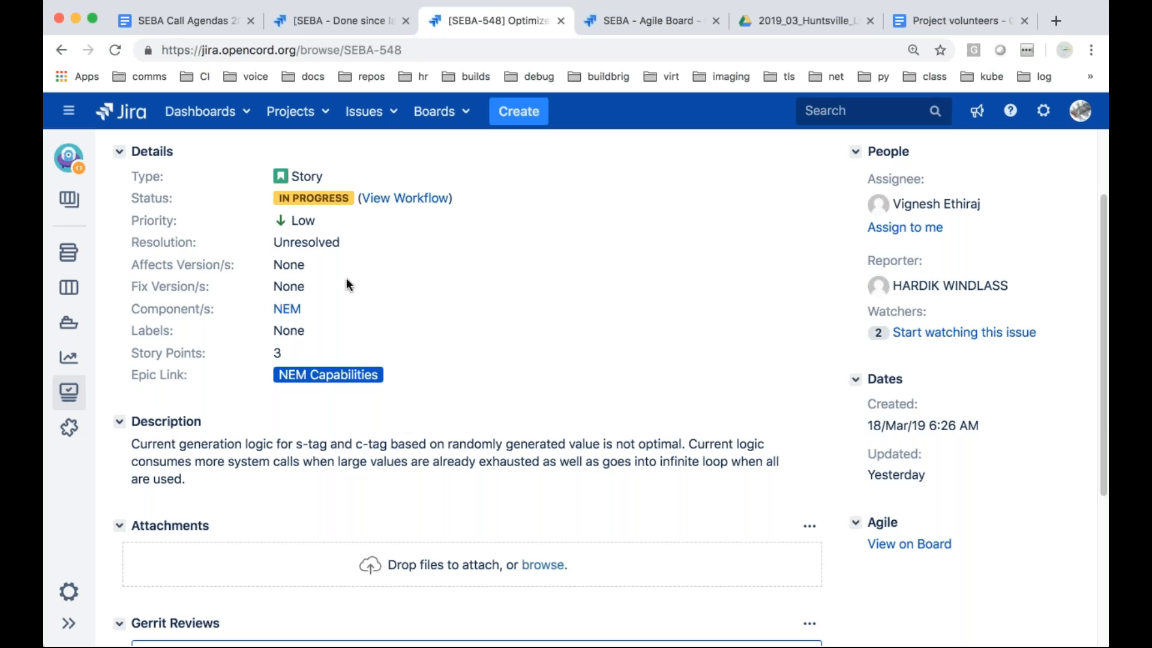
mouse_move(290, 286)
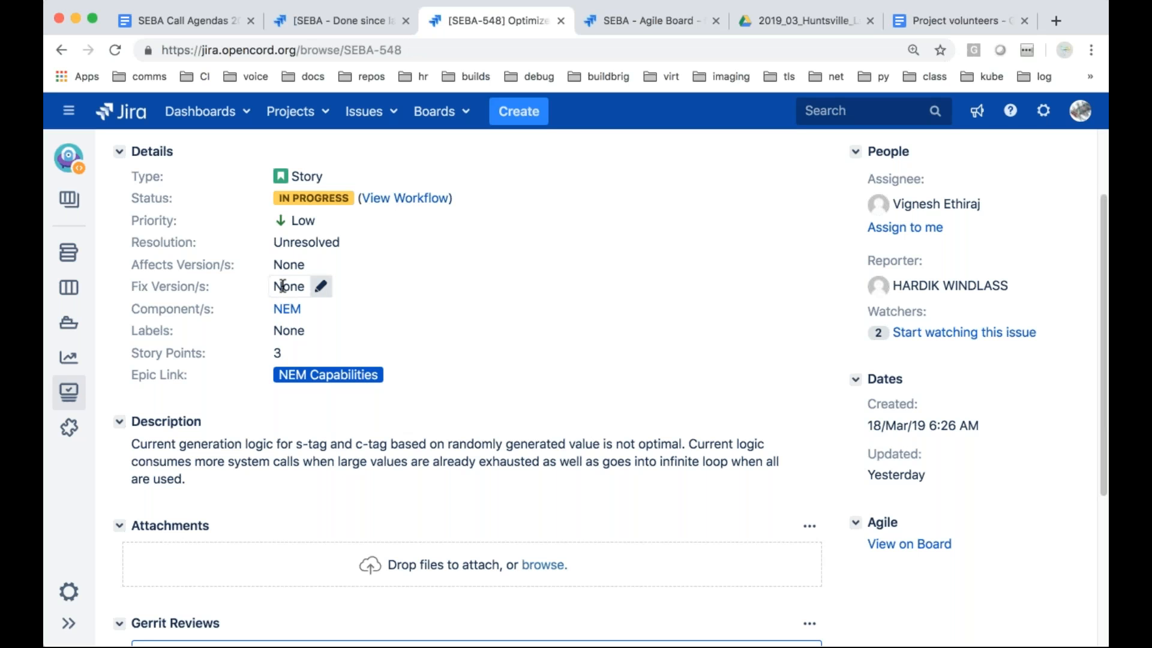
Change SEBA-548's Fix Version/s to SEBA 2.0 and save the edit
click(287, 287)
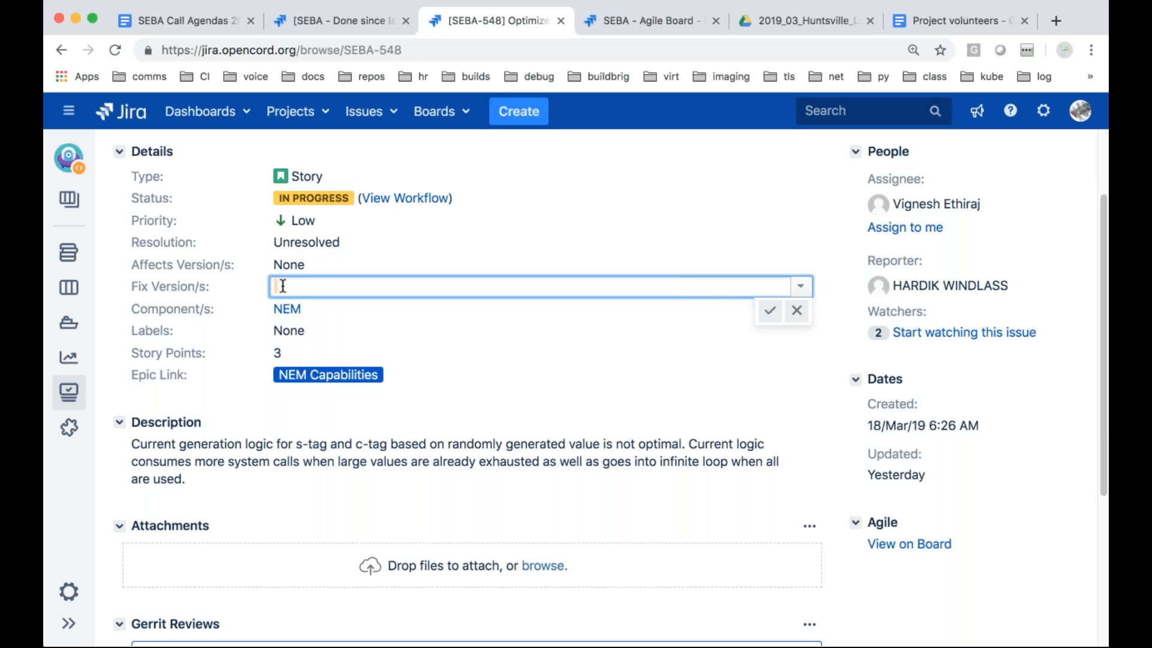
text(SEB)
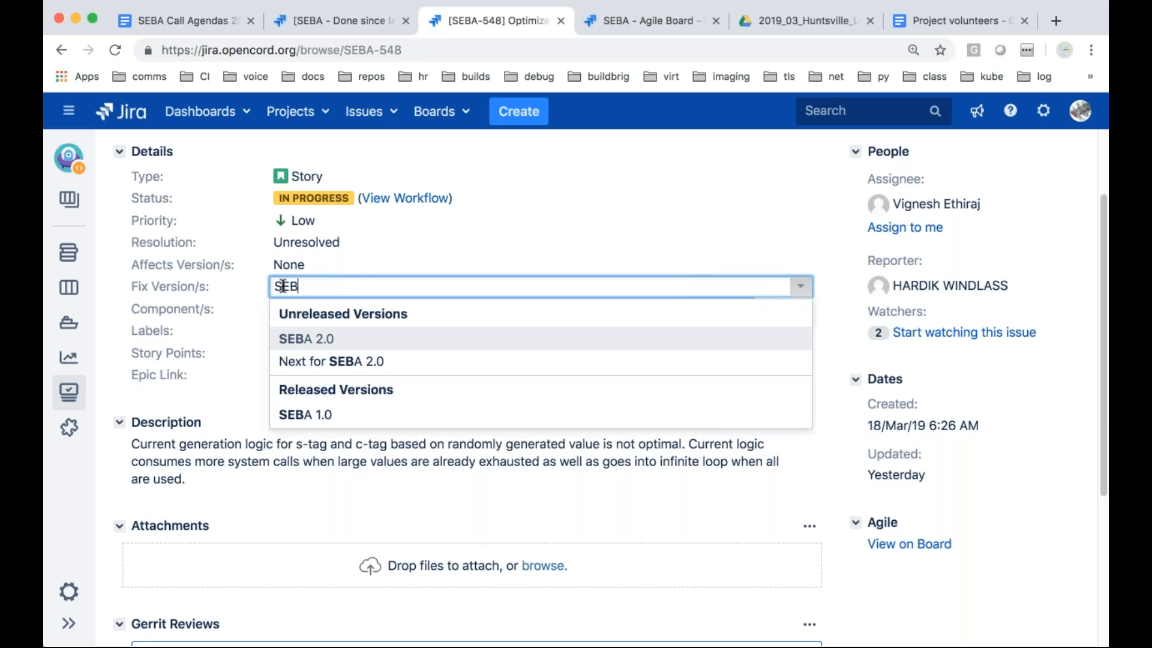
click(305, 338)
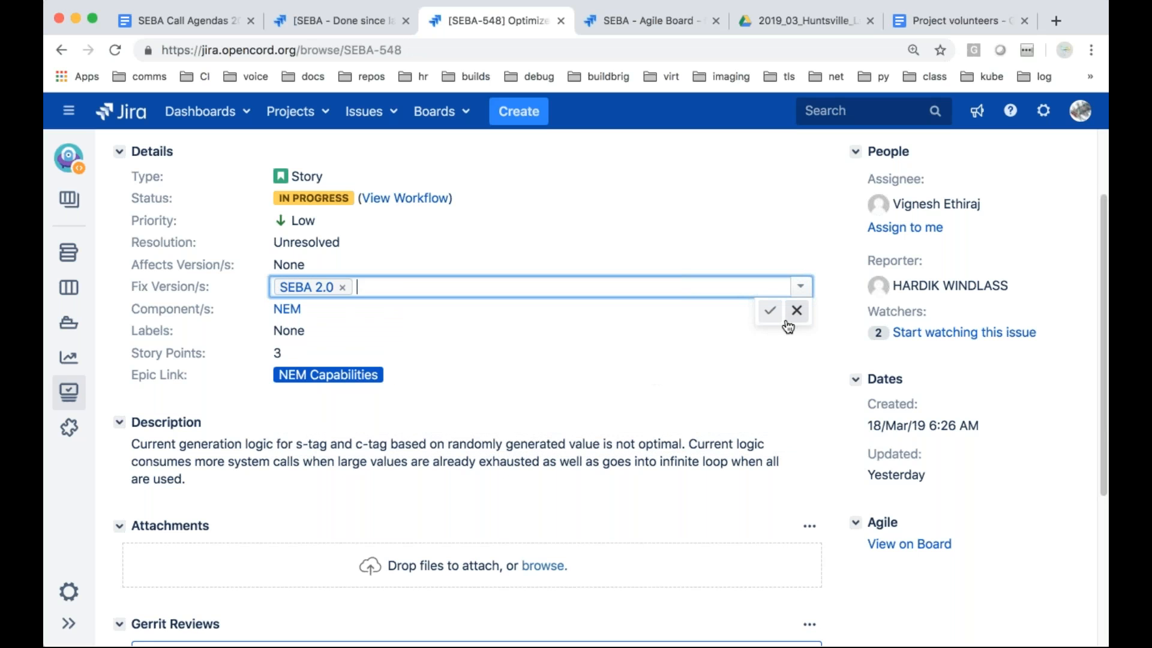
click(770, 310)
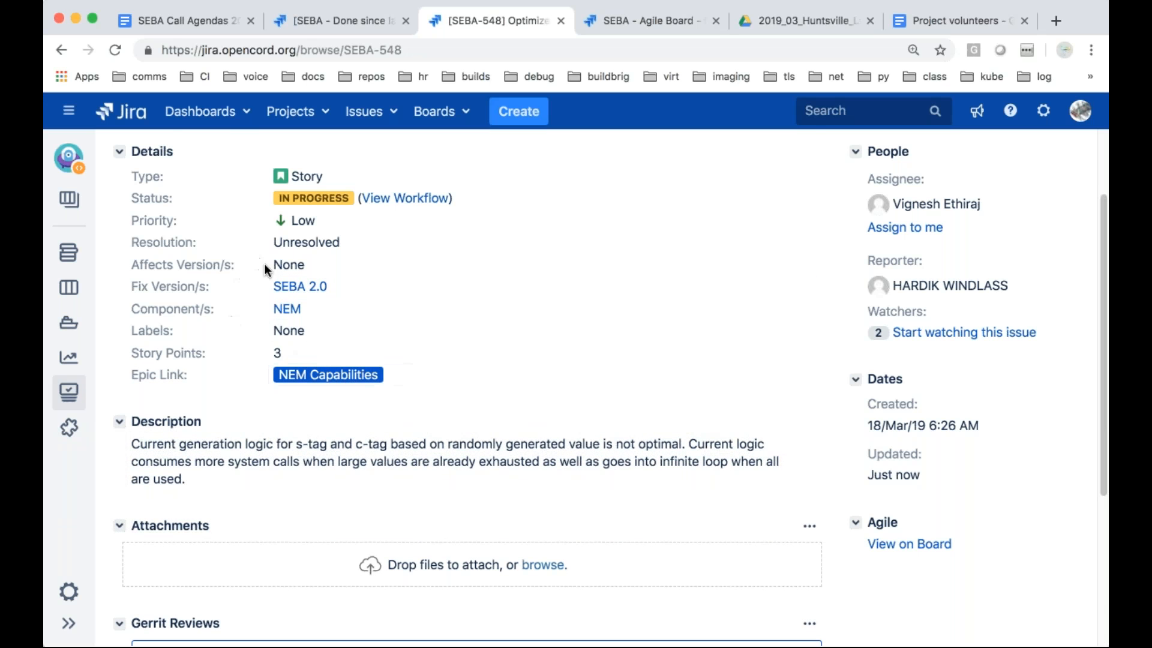
scroll(down, 3)
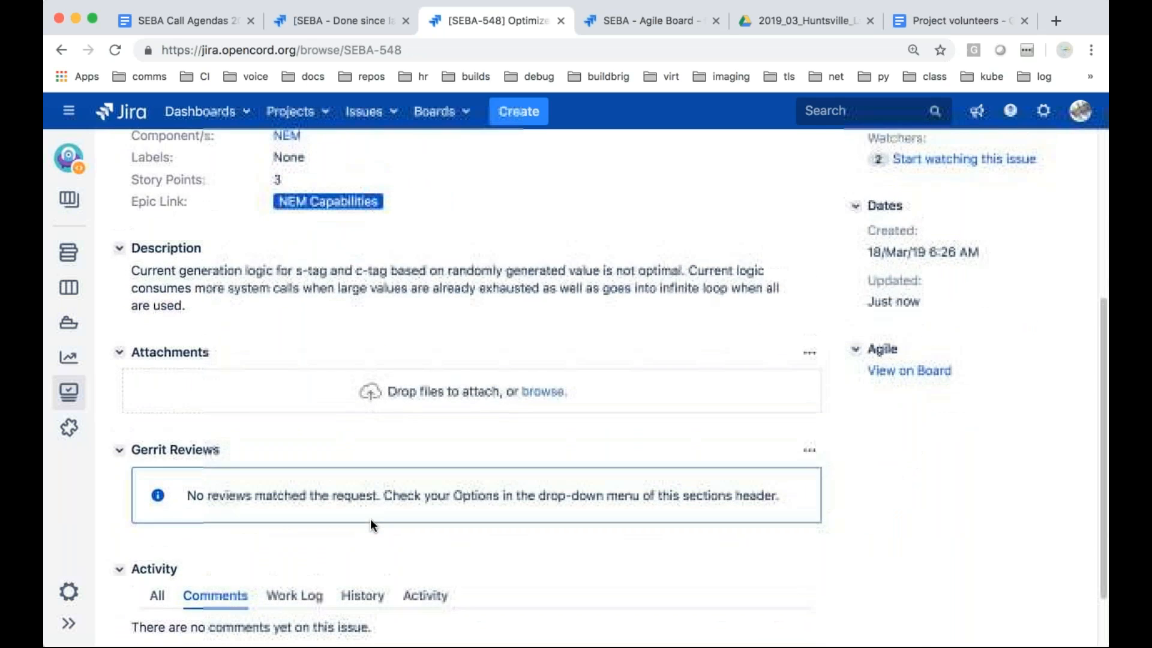
Add a 'relates to' link from SEBA-548 to SEBA-313 through More > Link
click(331, 224)
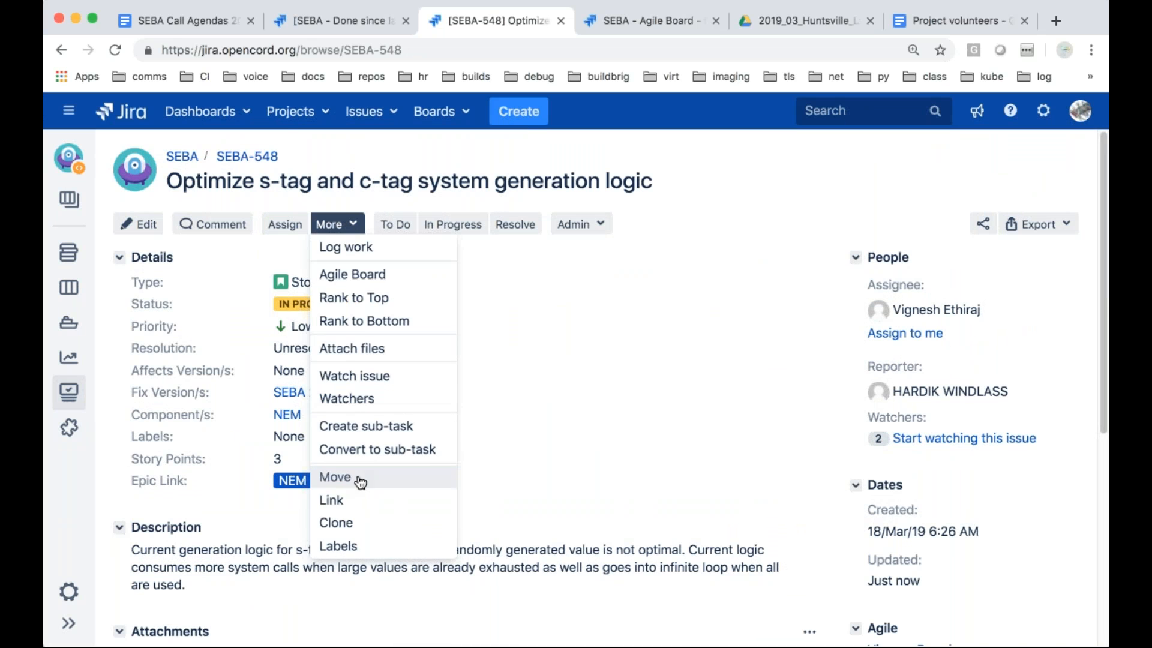
click(331, 500)
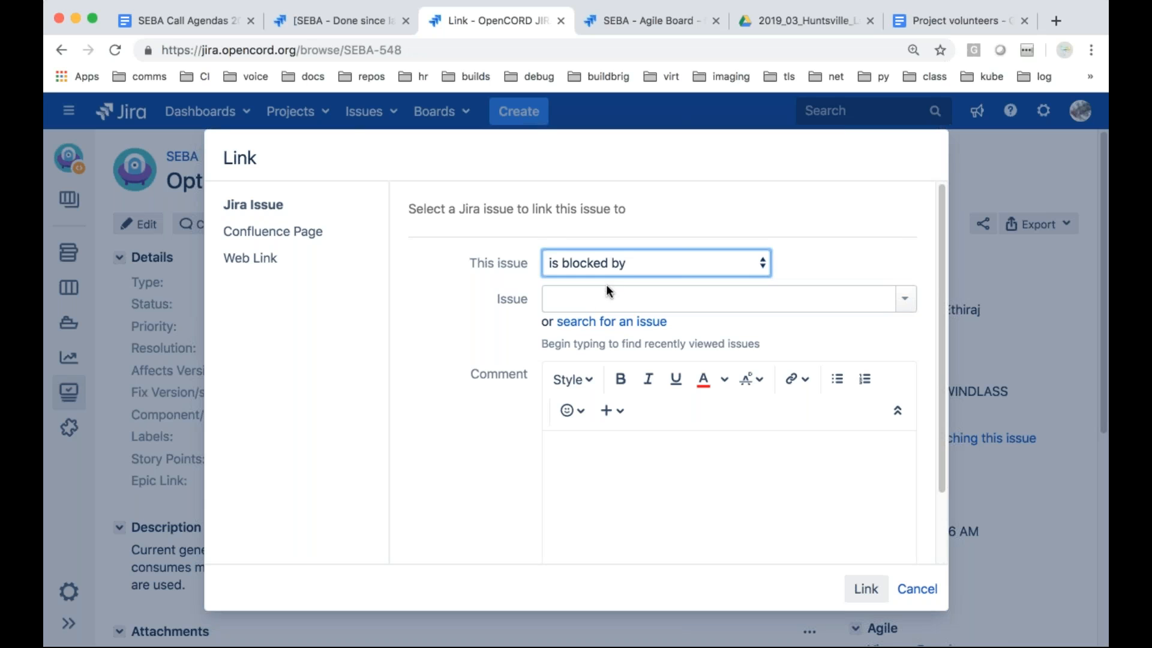
text(SEBA-312)
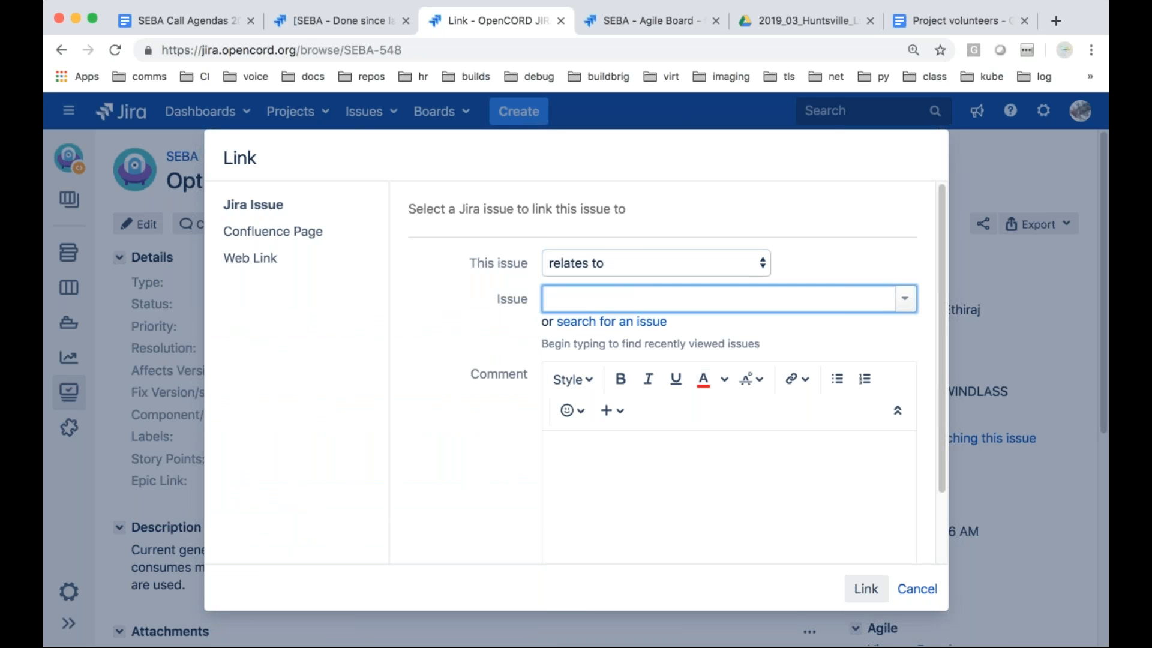
text(SEBA-313)
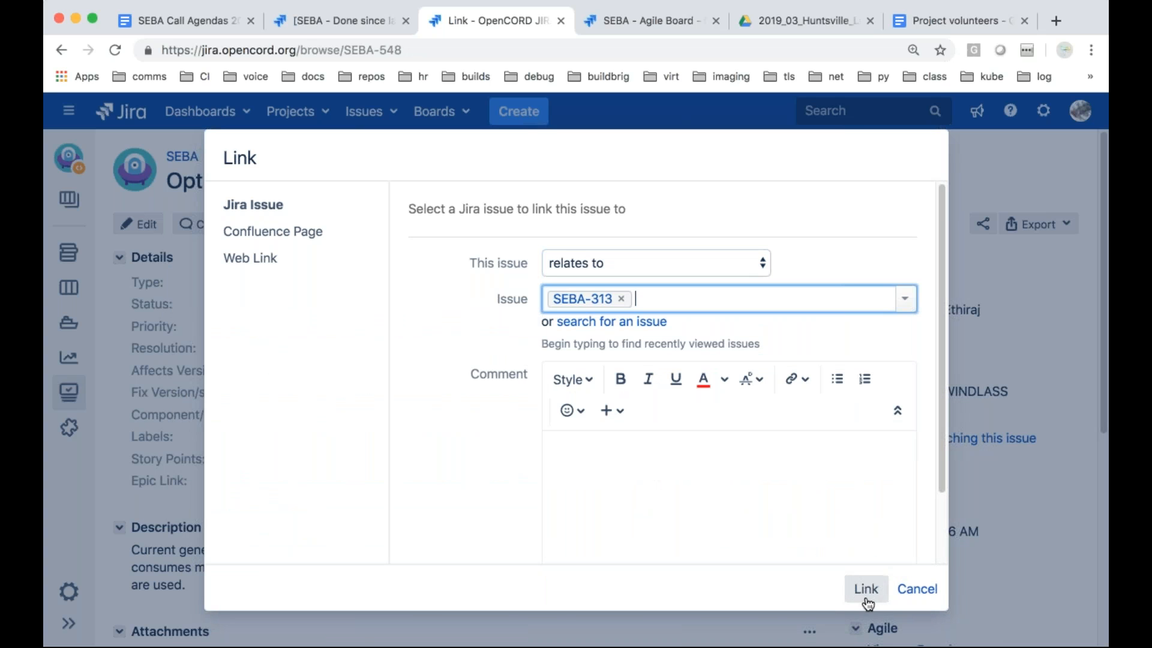
click(865, 588)
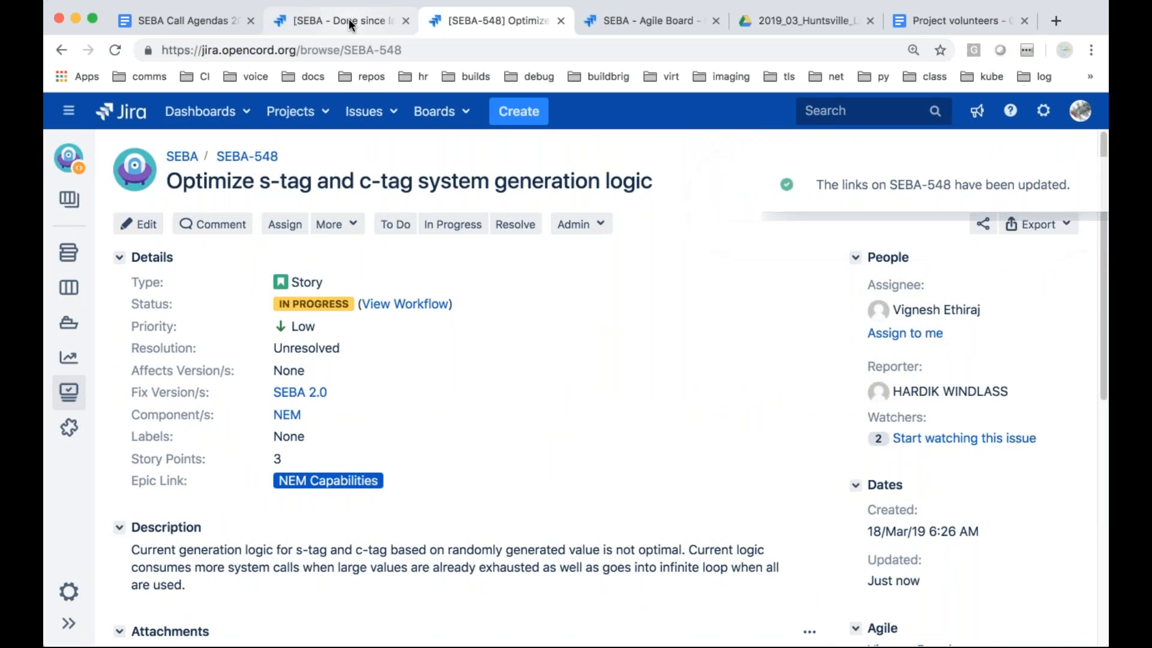
Back on the Done since last review results, open SEBA-527, XOS Test Service tests
click(337, 20)
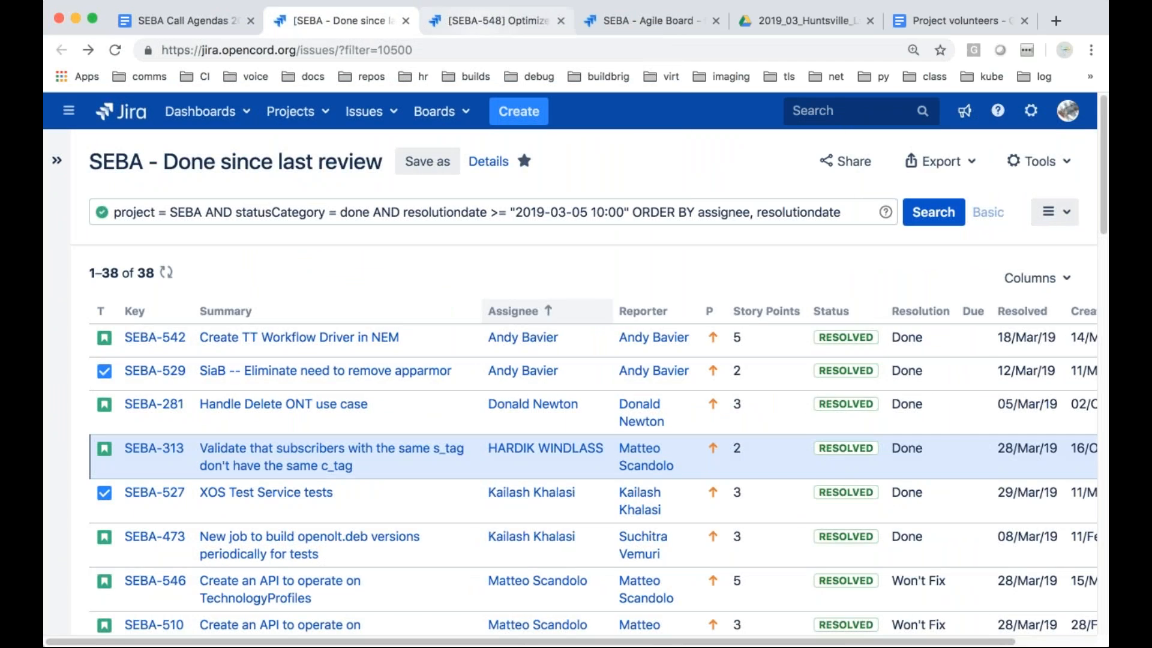
scroll(down, 3)
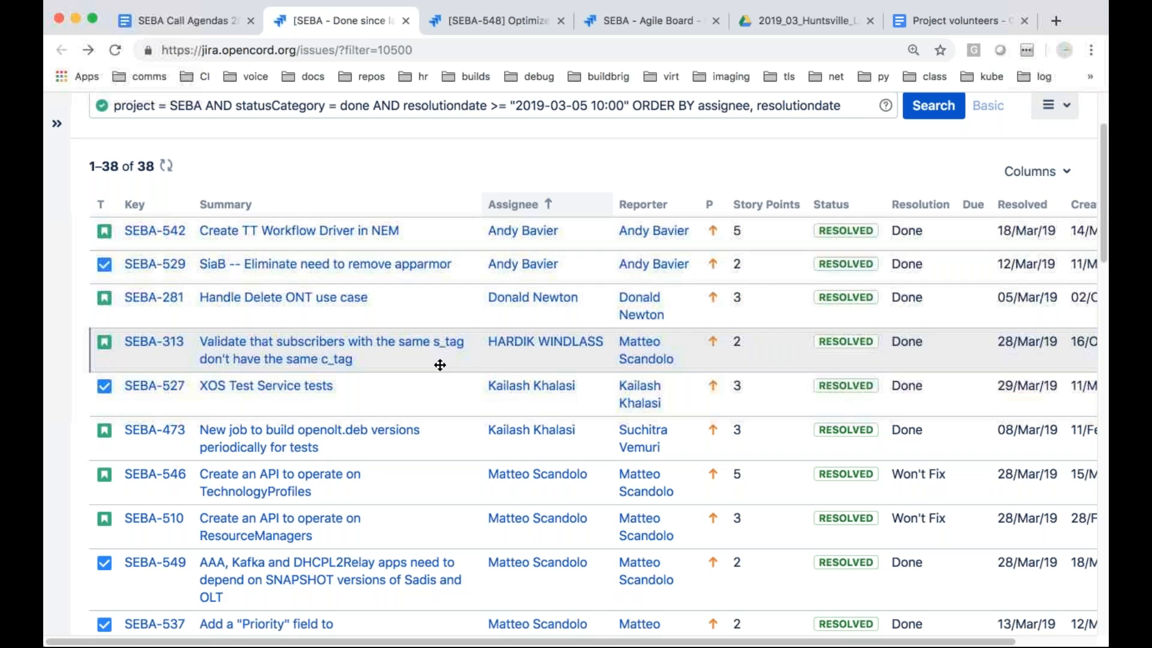
mouse_move(272, 397)
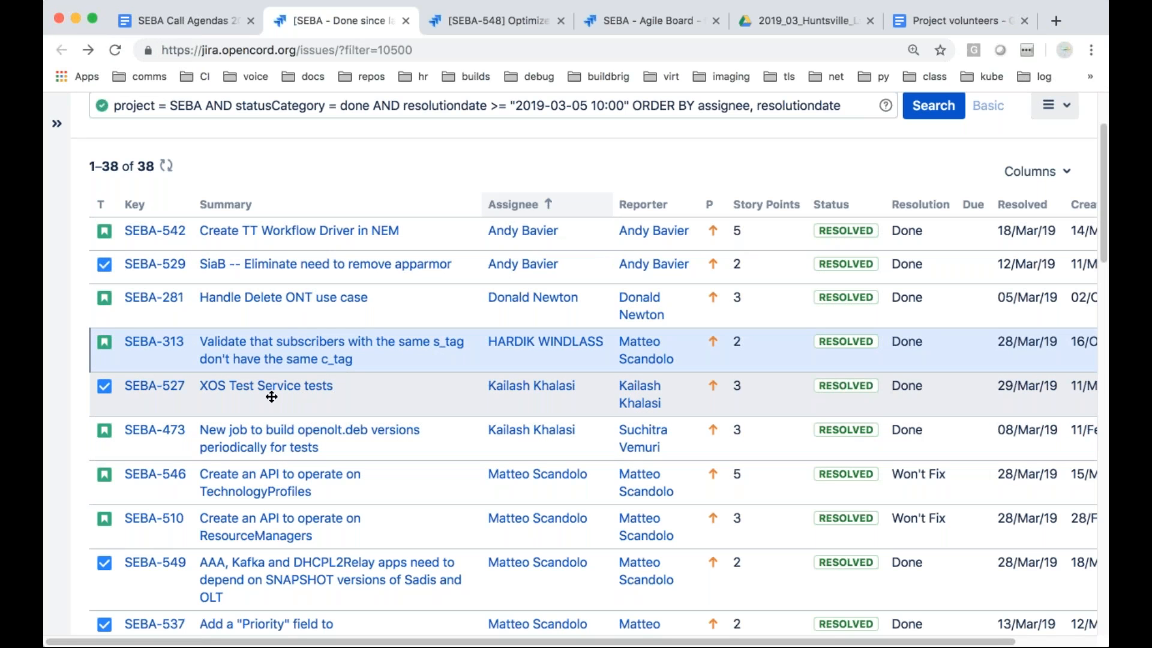
mouse_move(177, 404)
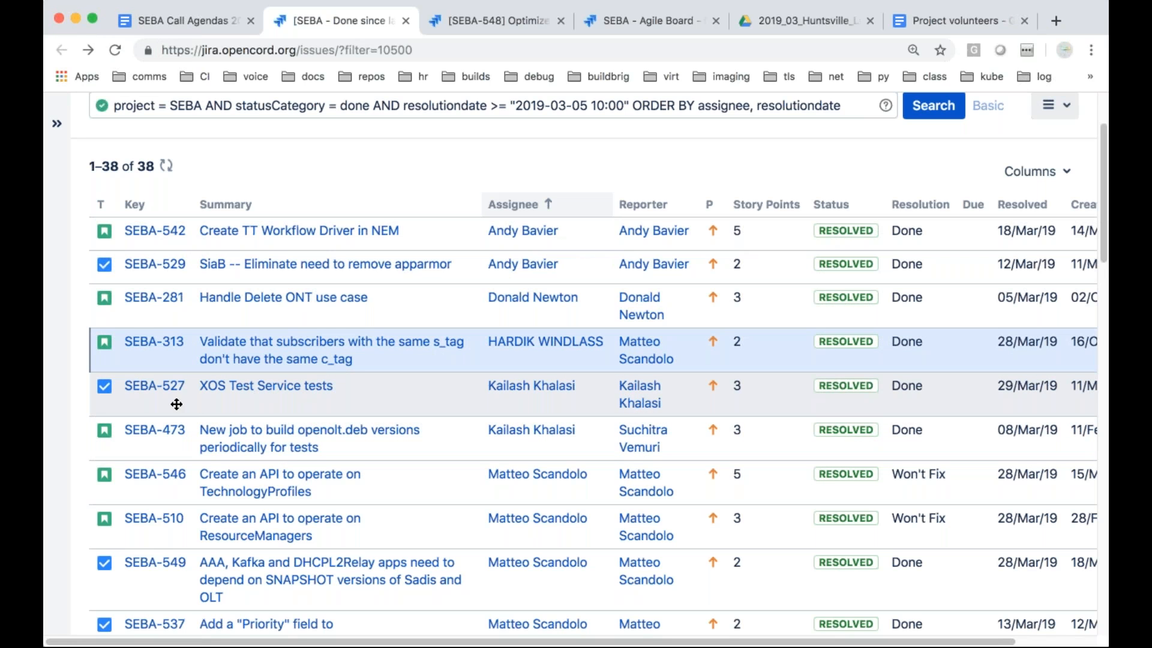
mouse_move(298, 396)
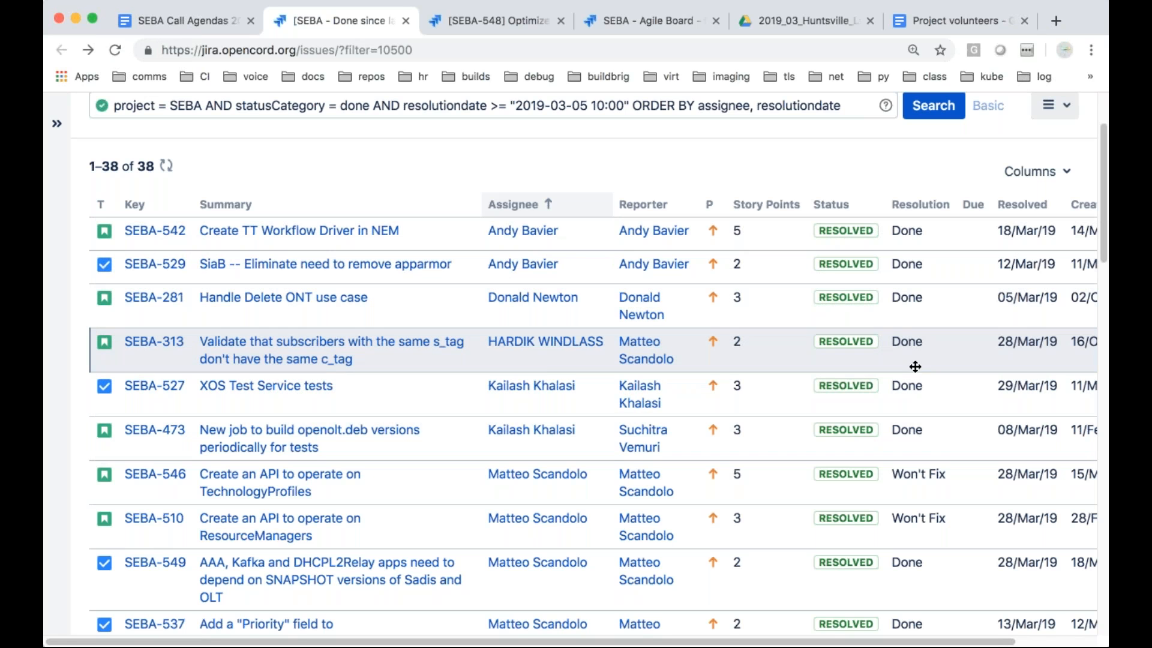
mouse_move(219, 397)
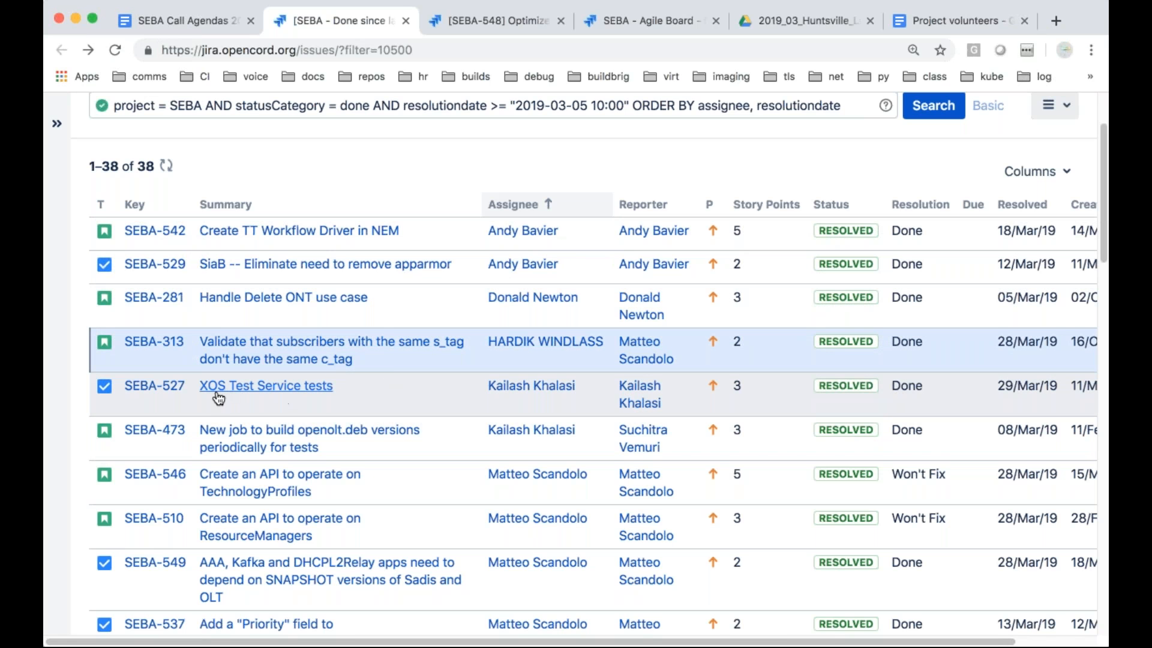
mouse_move(154, 385)
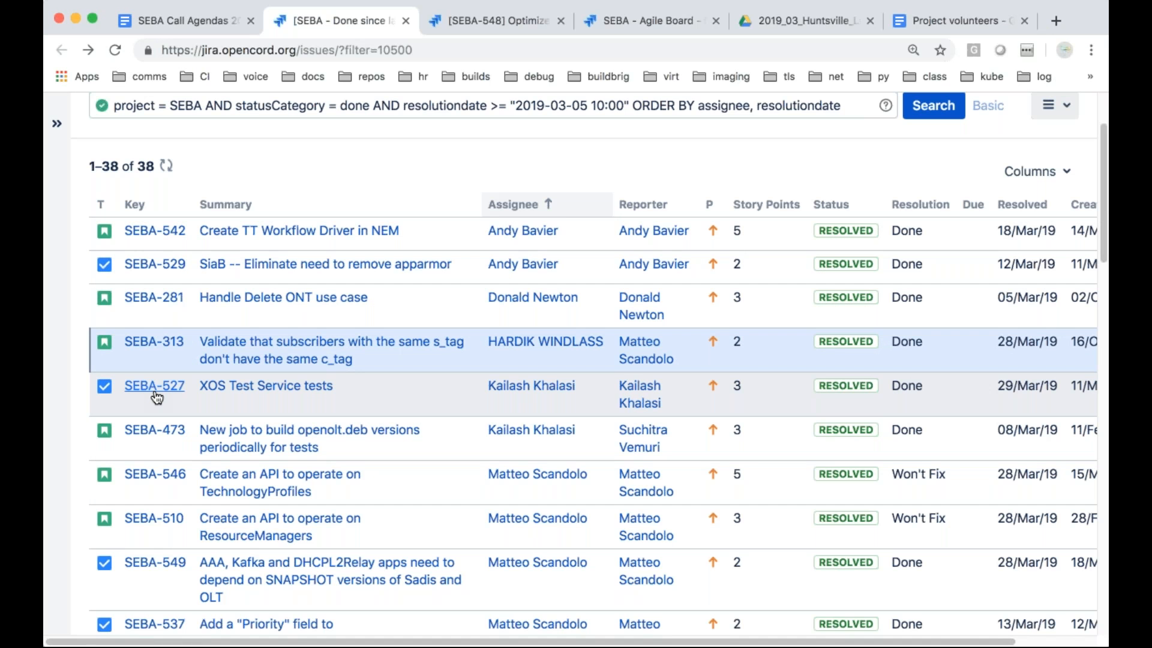
click(155, 386)
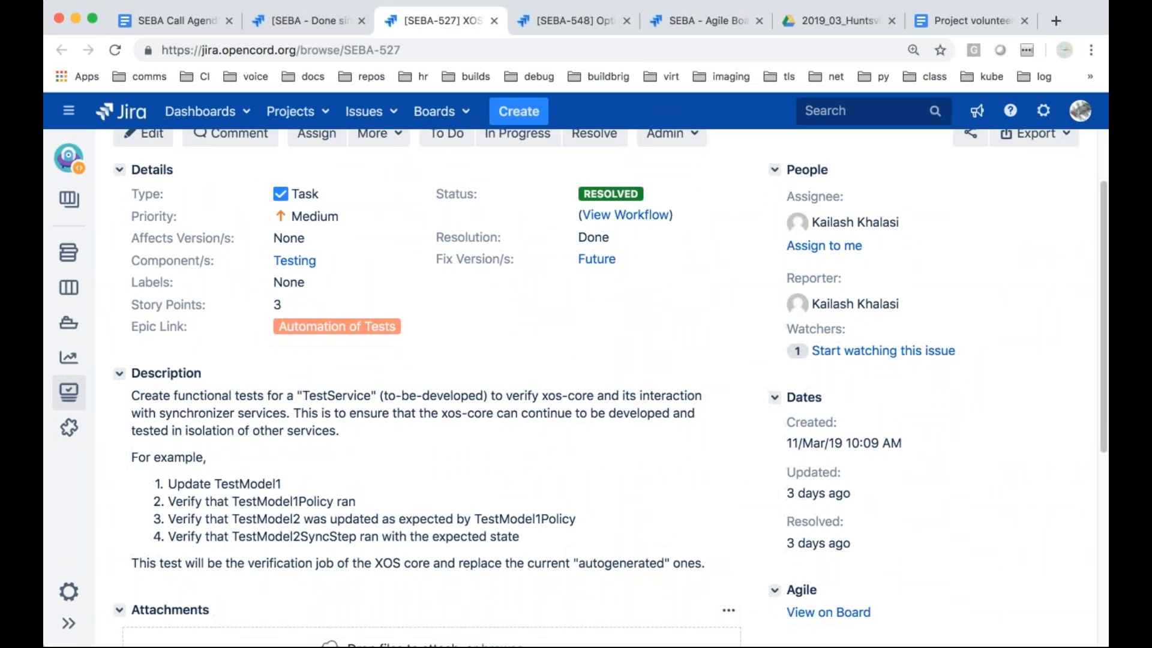
mouse_move(684, 605)
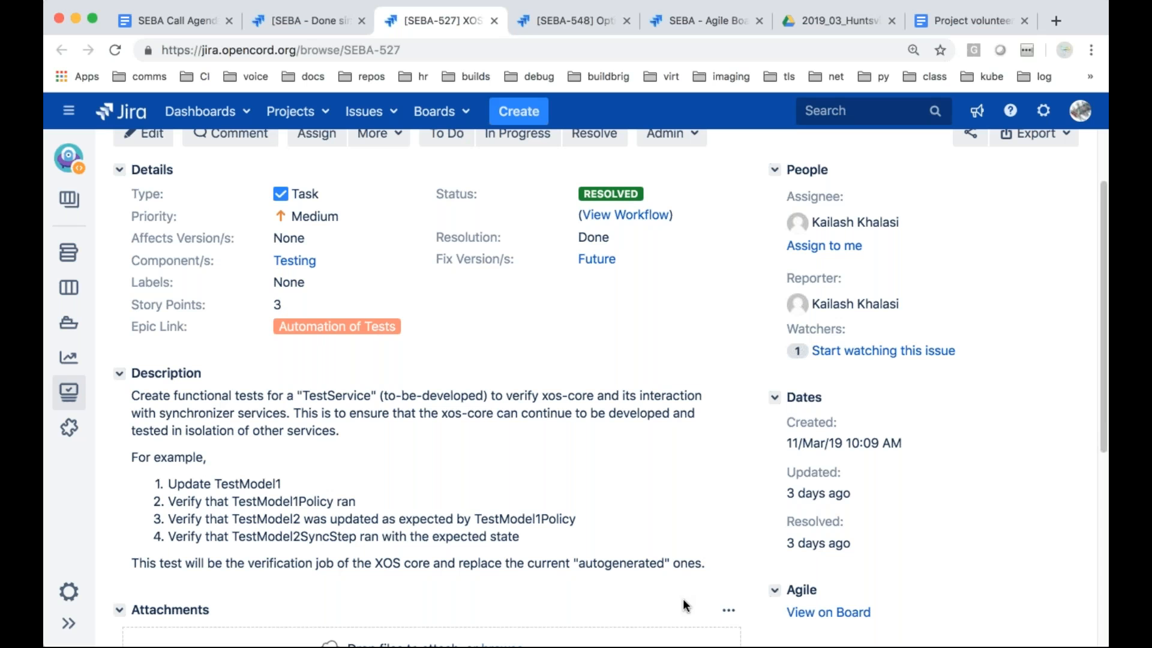
mouse_move(306, 20)
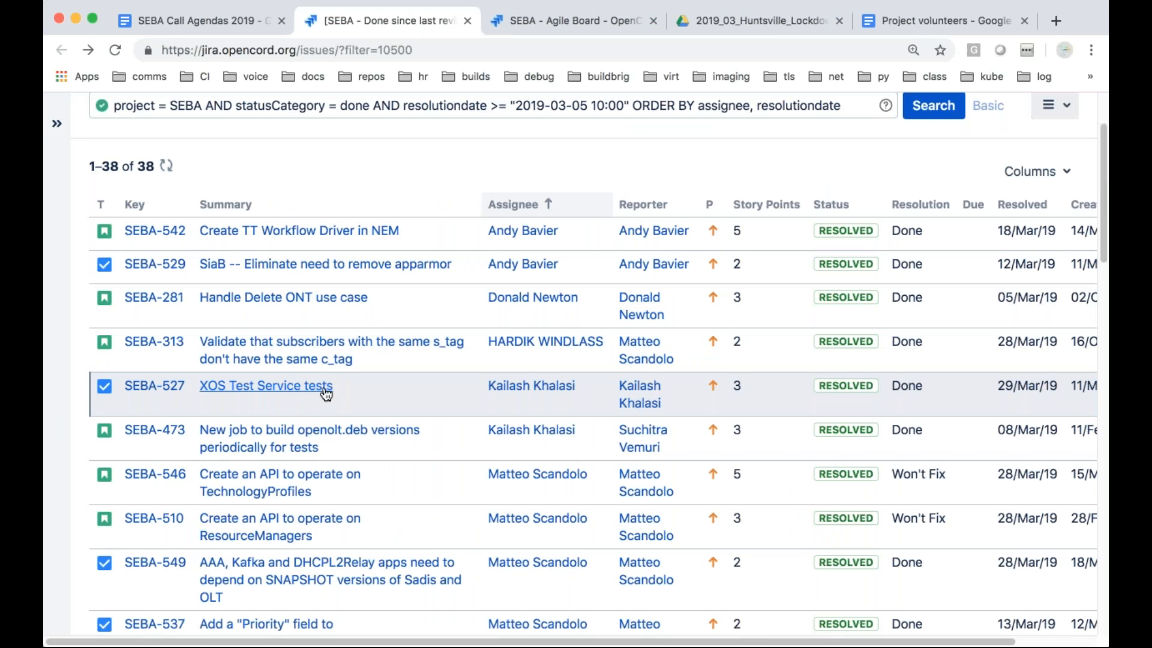
mouse_move(356, 403)
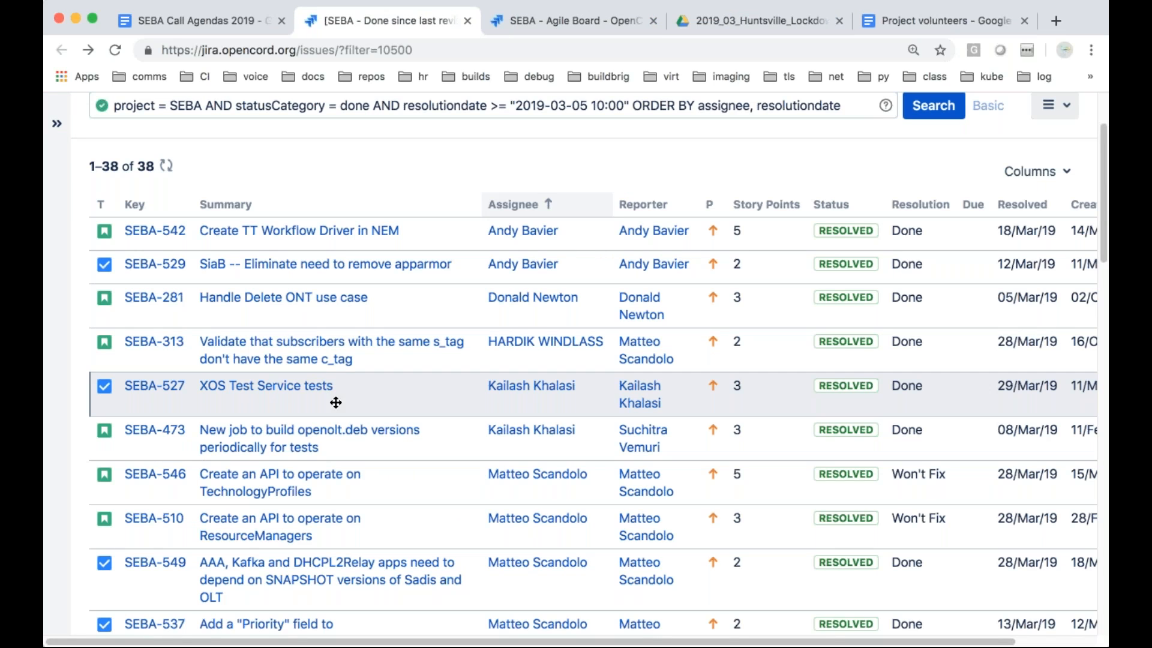
mouse_move(266, 386)
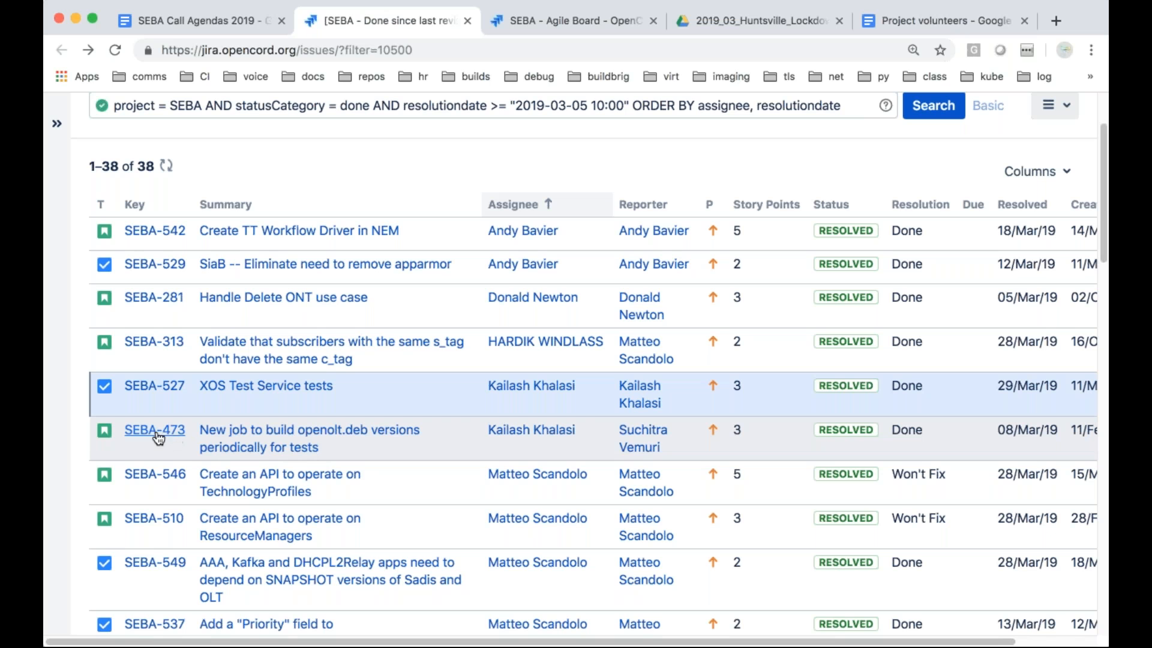
mouse_move(365, 454)
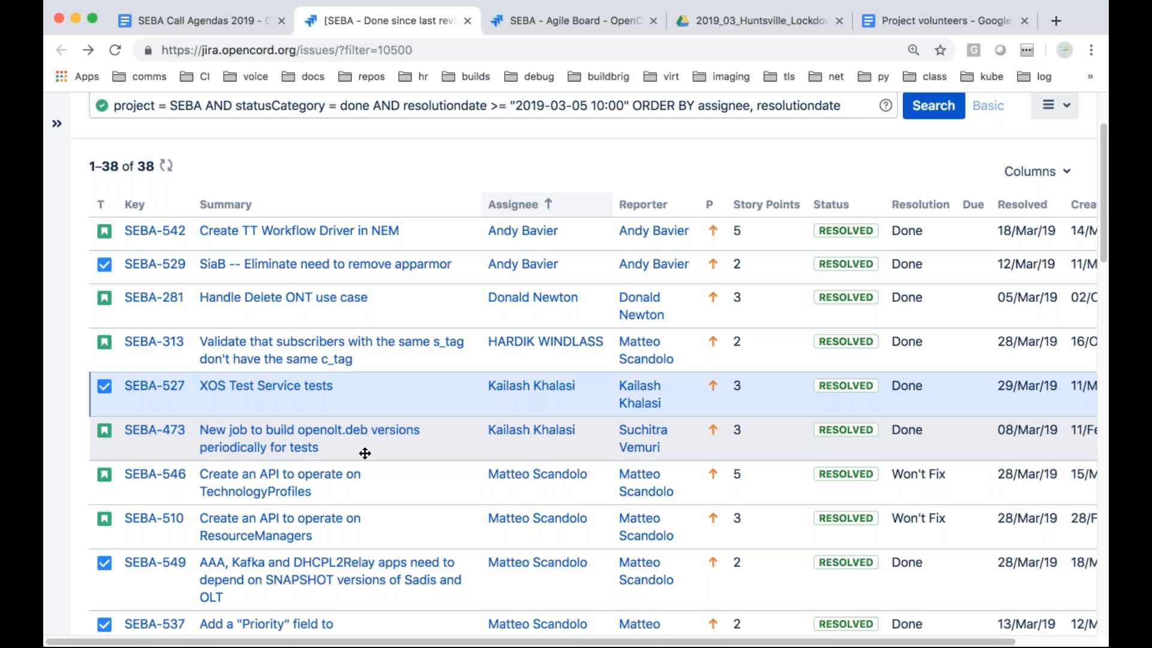
mouse_move(387, 451)
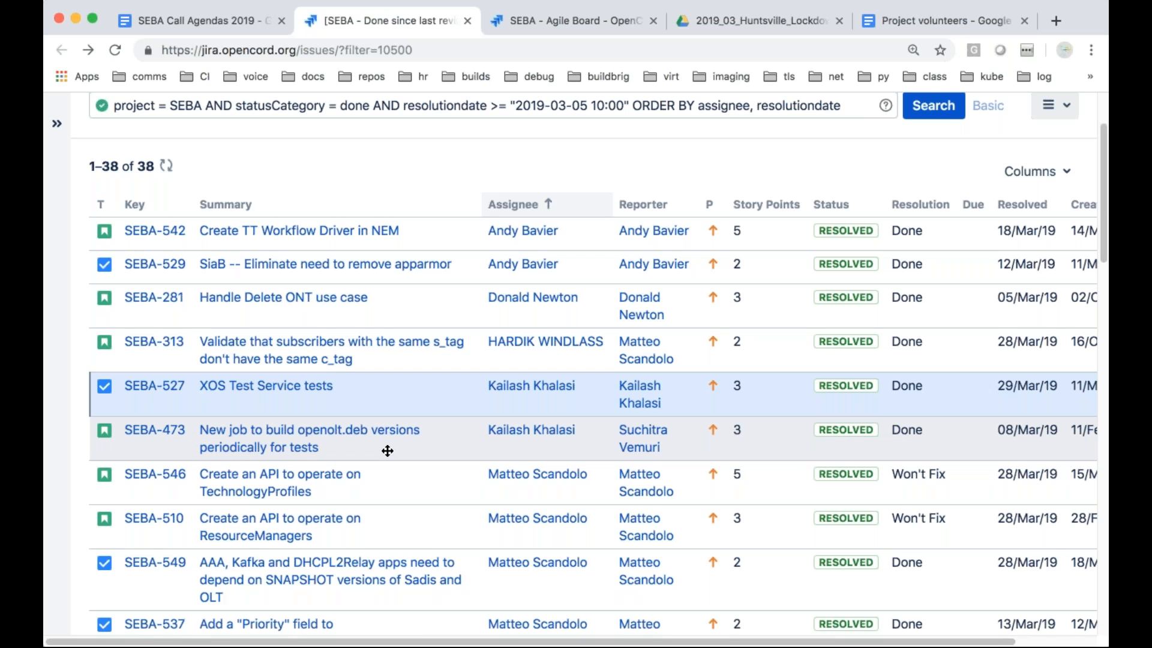
mouse_move(294, 437)
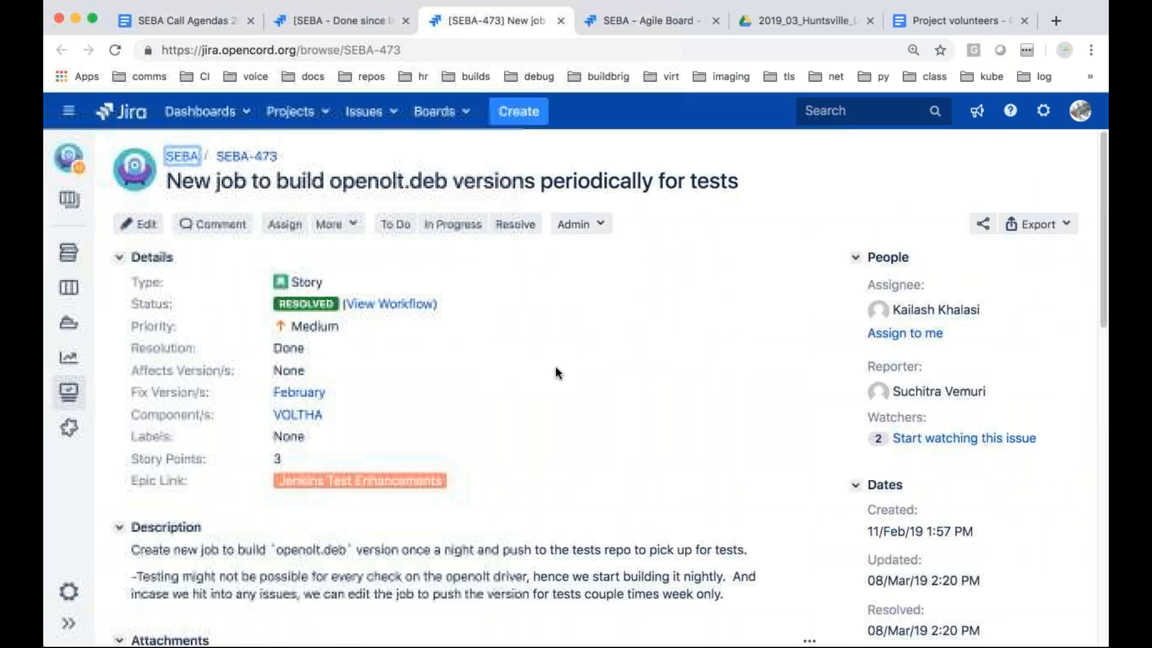
scroll(down, 3)
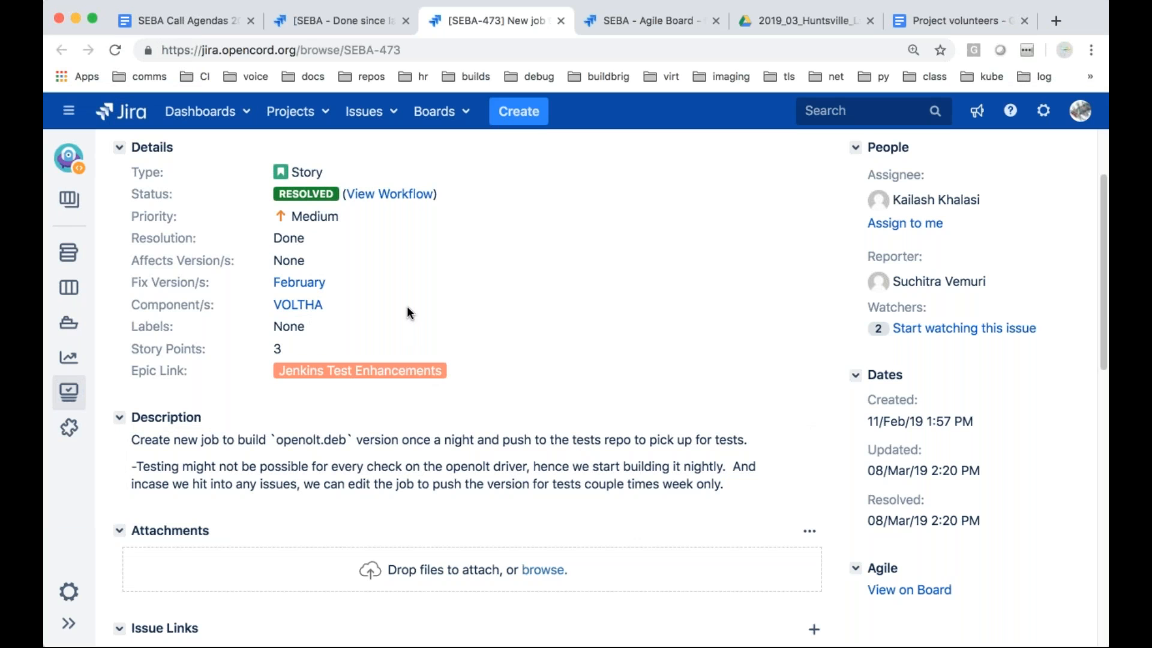
mouse_move(762, 556)
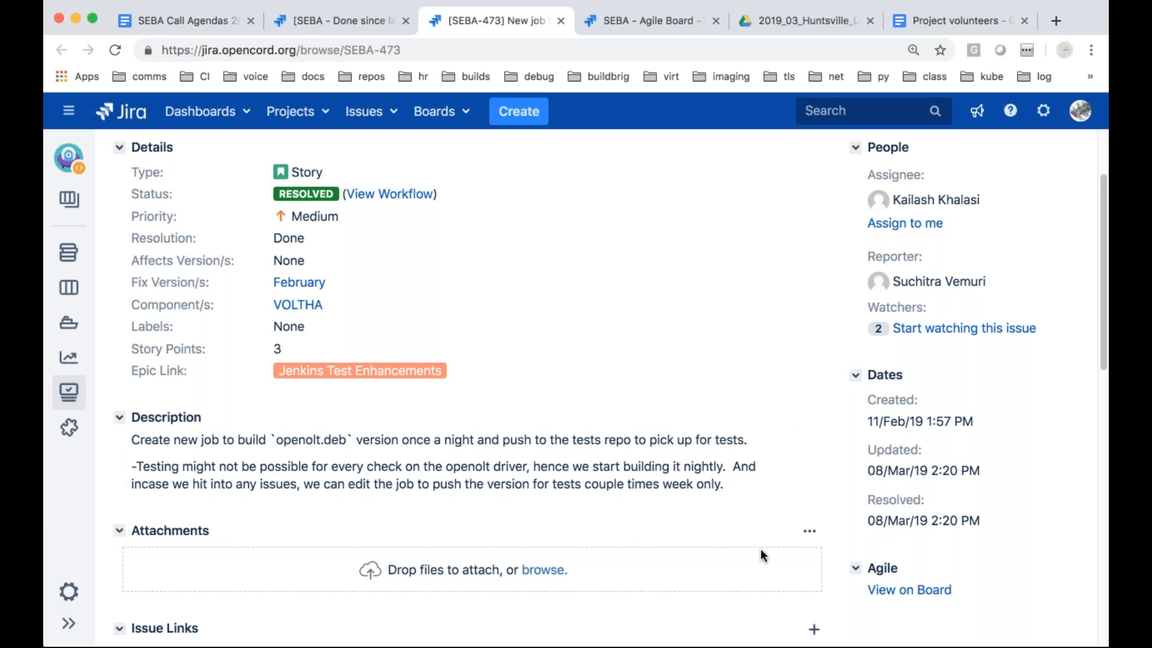
mouse_move(476, 402)
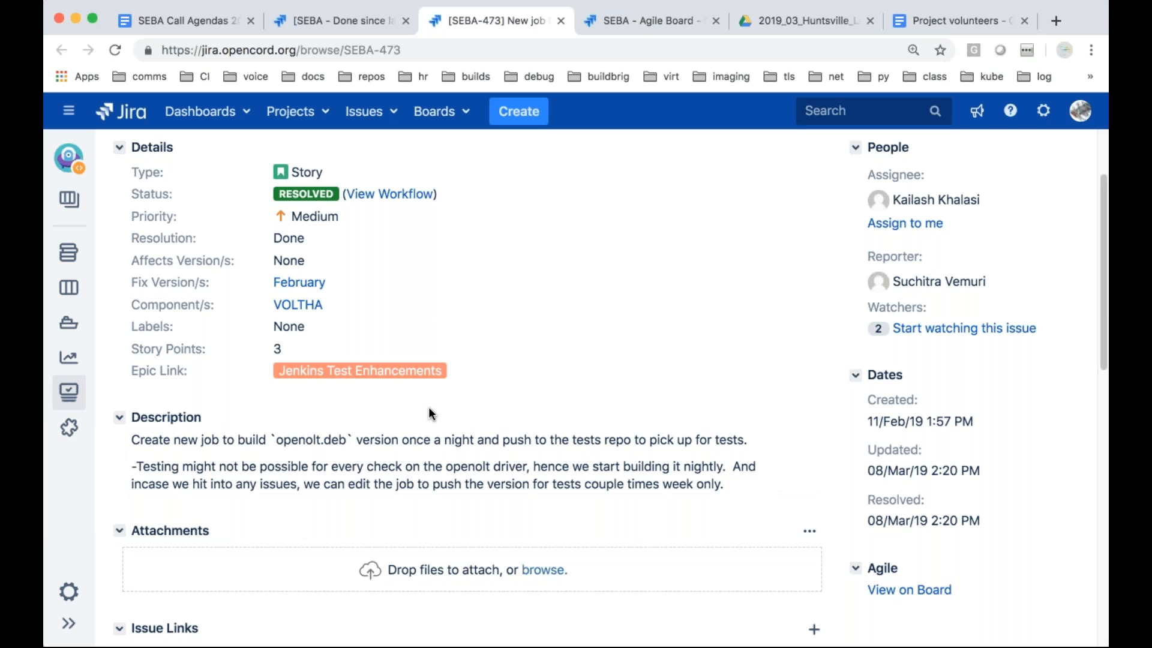
mouse_move(528, 228)
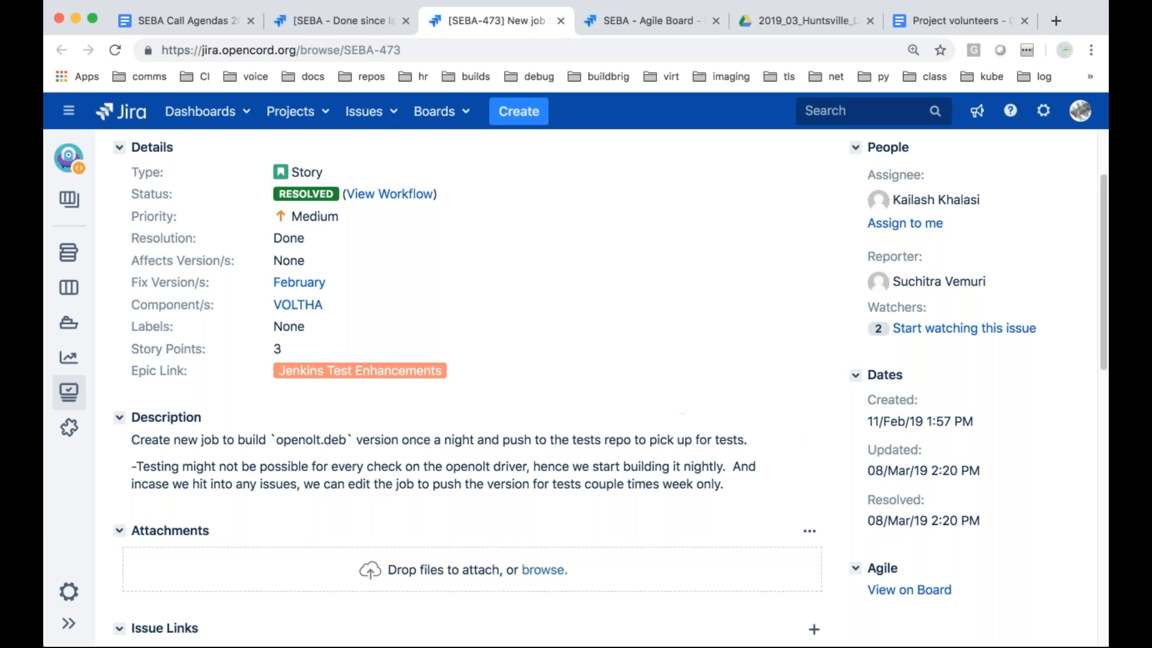
mouse_move(567, 113)
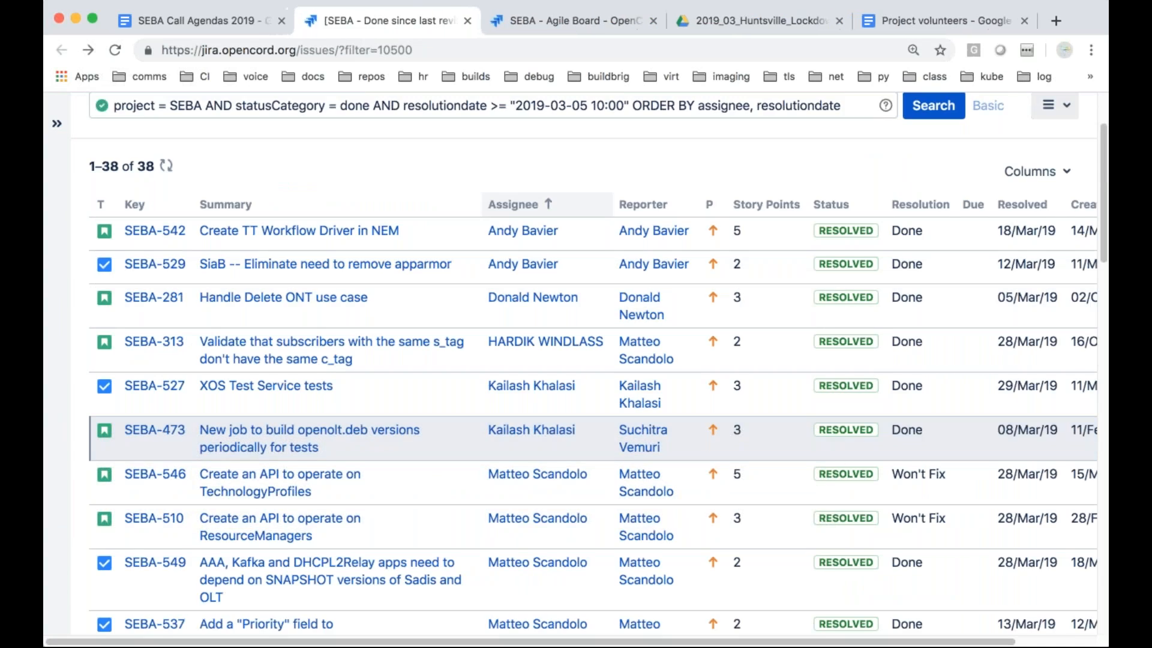
Open SEBA-510, Create an API to operate on ResourceManagers, from the results
scroll(down, 3)
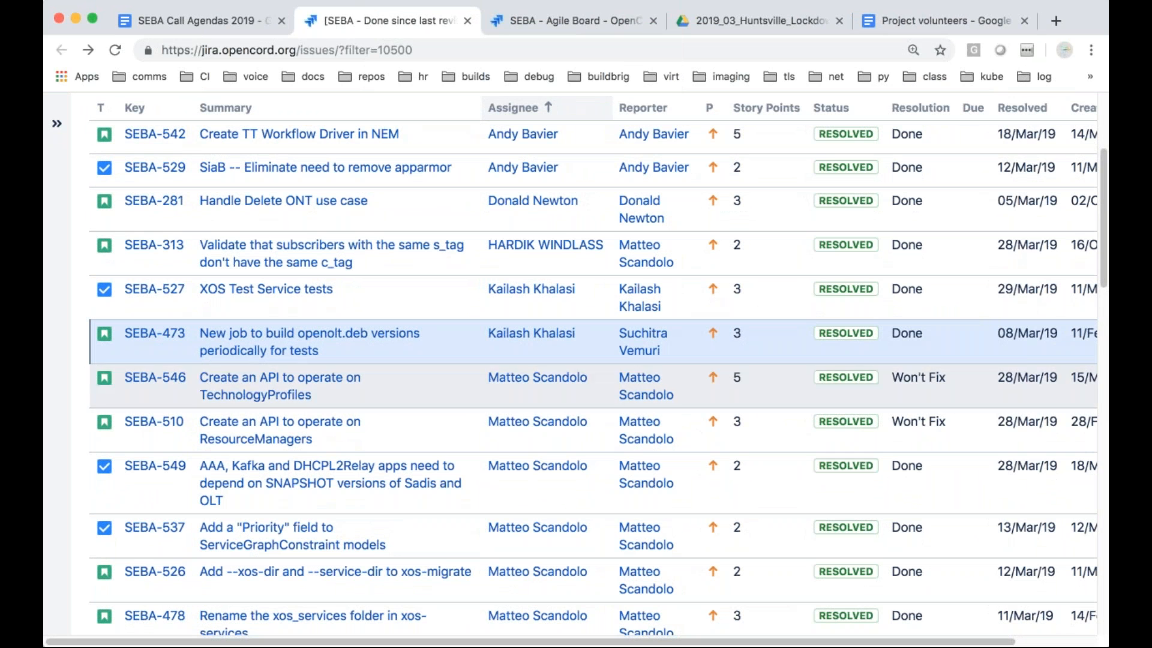
mouse_move(279, 386)
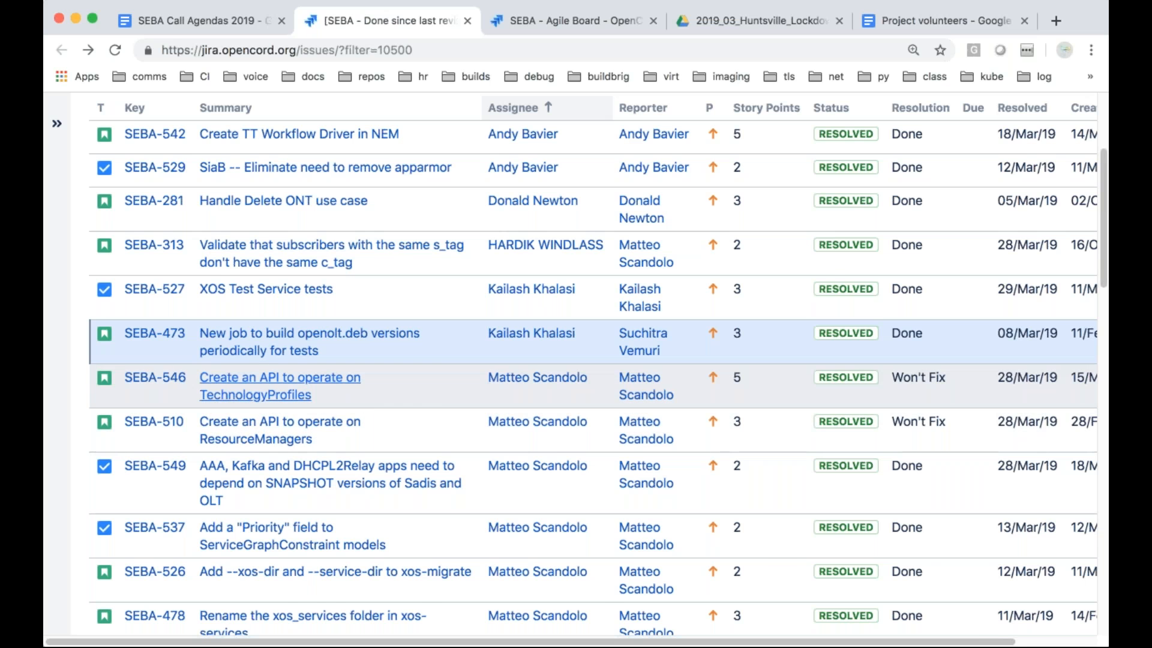
click(280, 377)
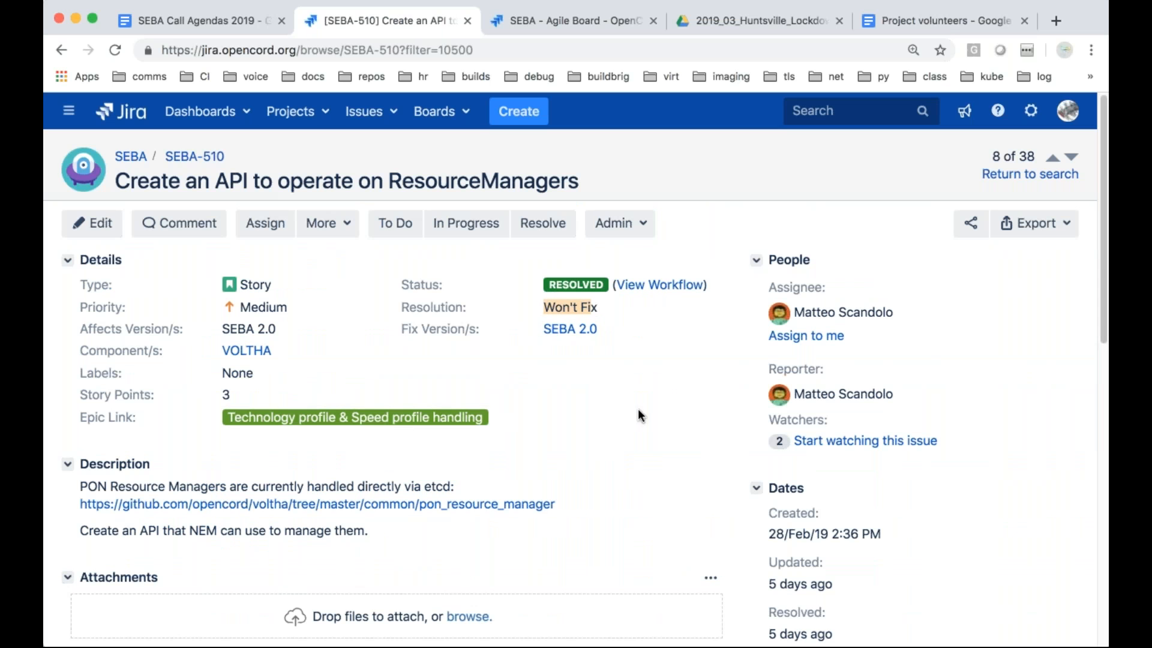
mouse_move(615, 396)
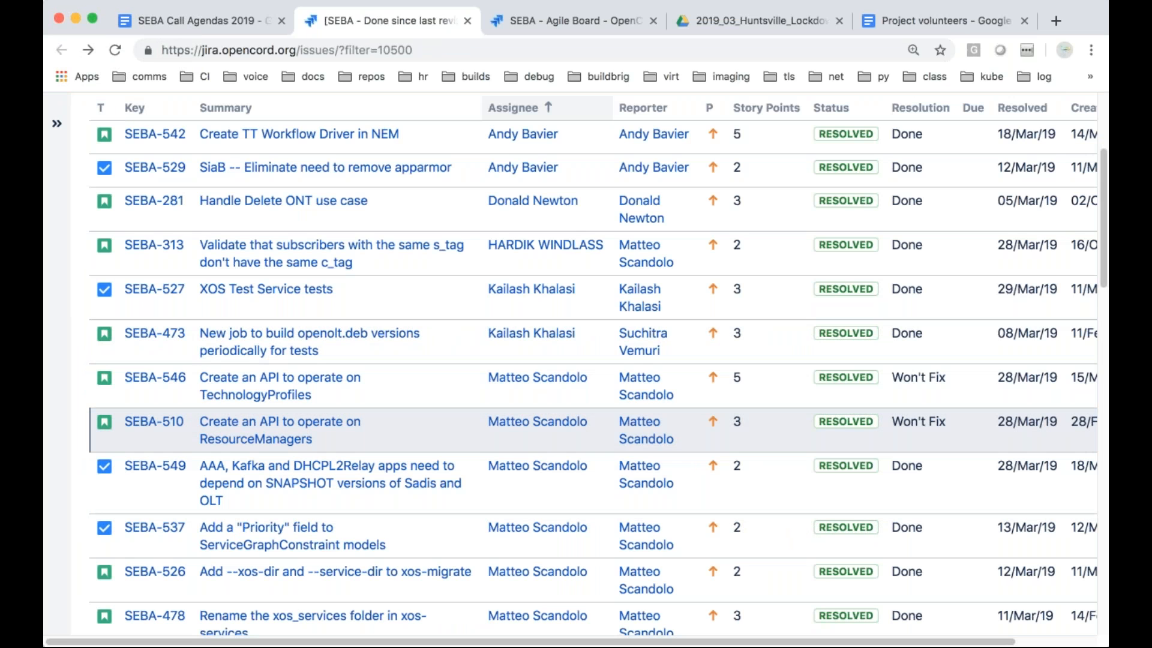
mouse_move(812, 442)
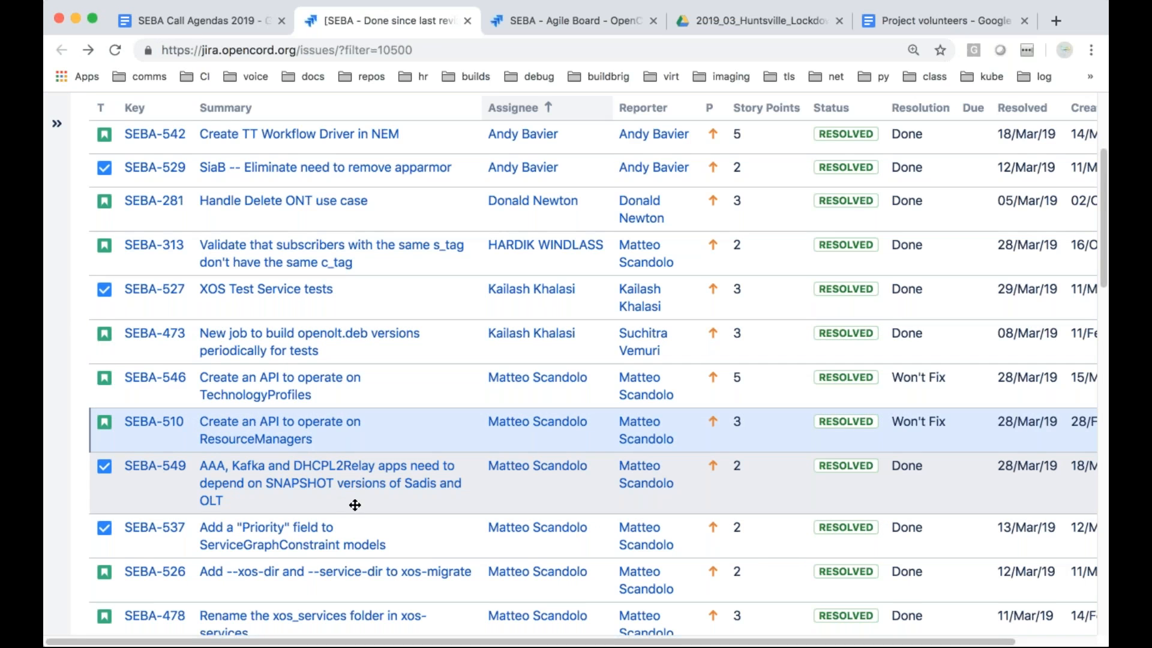
mouse_move(367, 505)
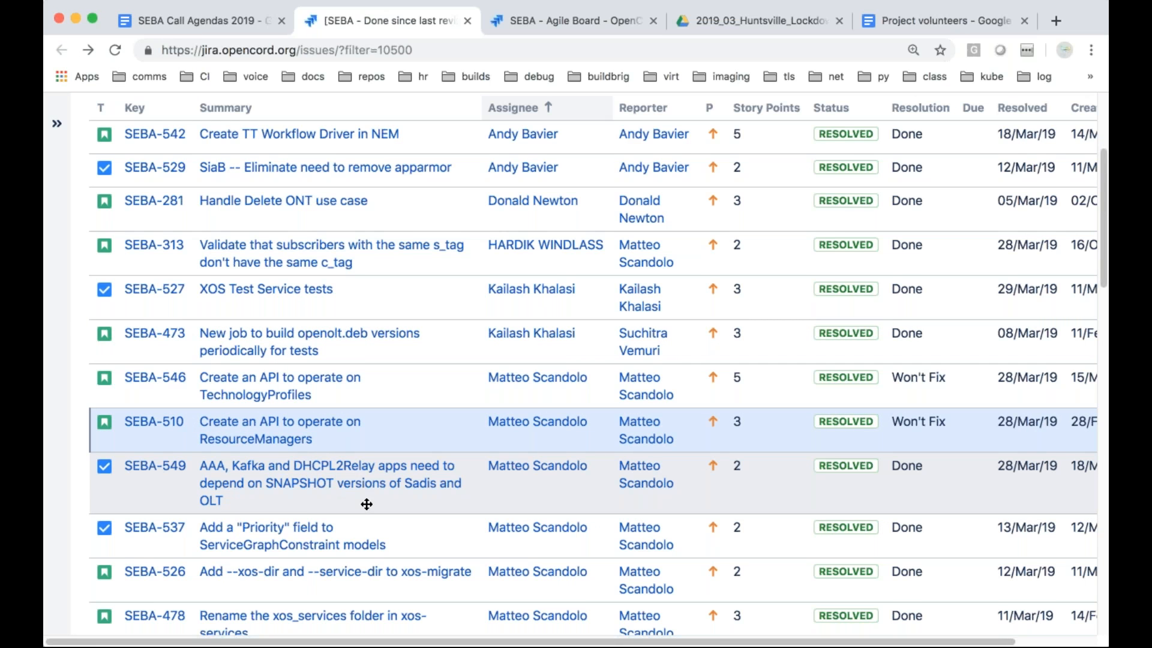
mouse_move(402, 508)
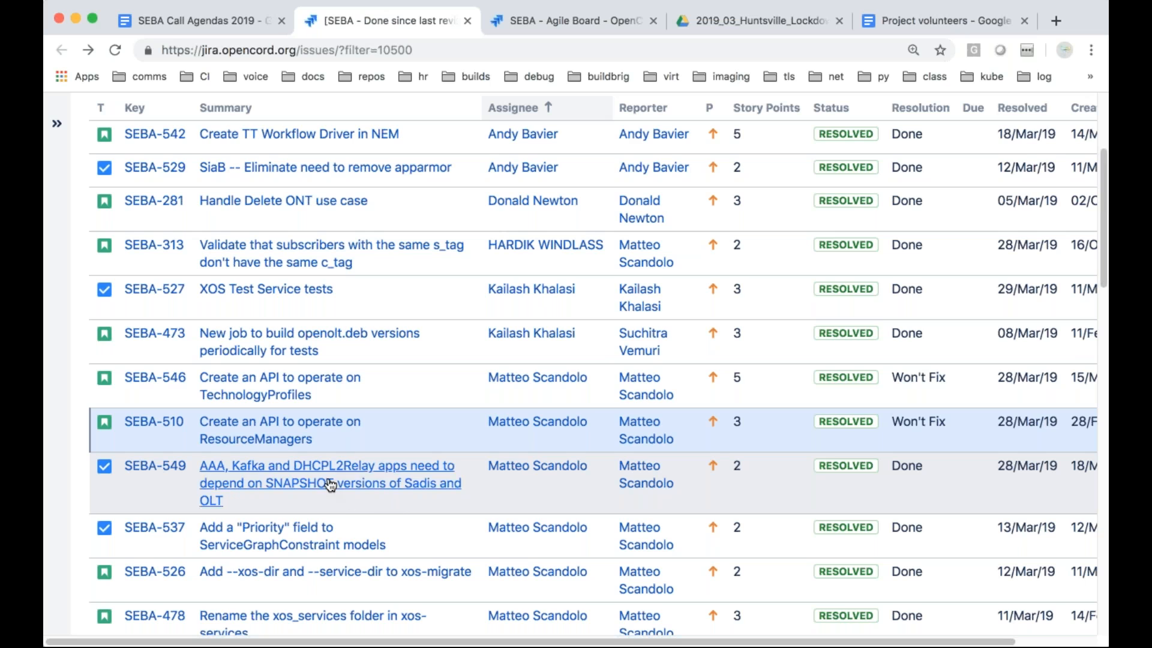
mouse_move(367, 512)
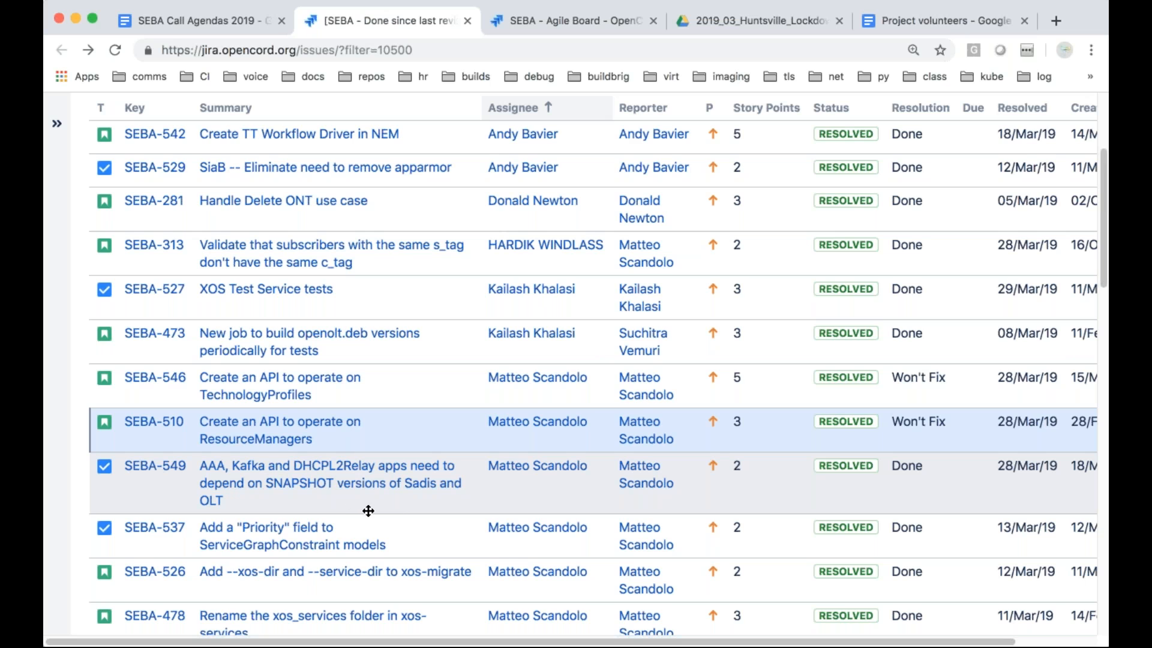
Scroll the done-issues results and open SEBA-549, about SNAPSHOT dependencies, in a new tab
scroll(down, 3)
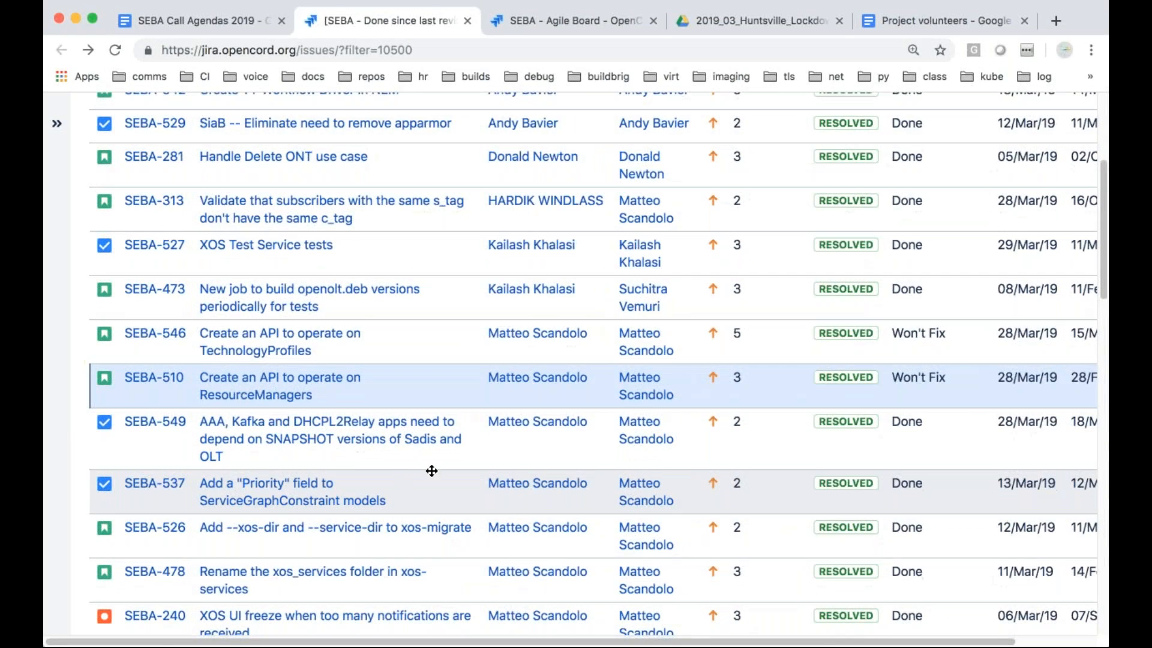
scroll(down, 3)
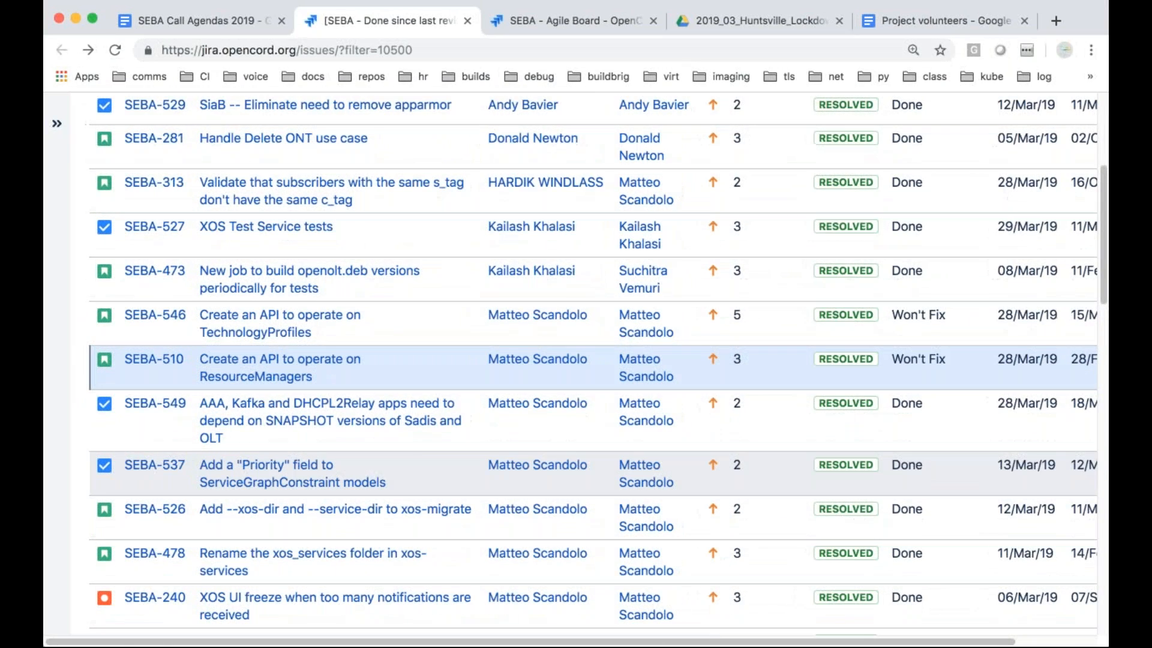
mouse_move(435, 448)
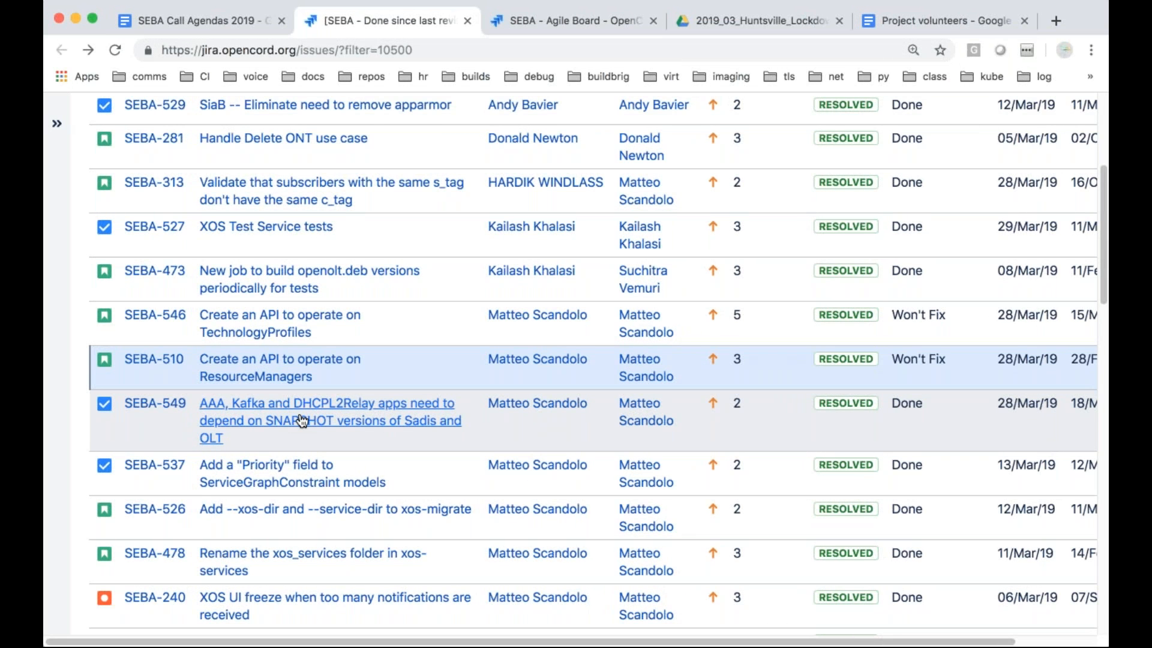
click(326, 403)
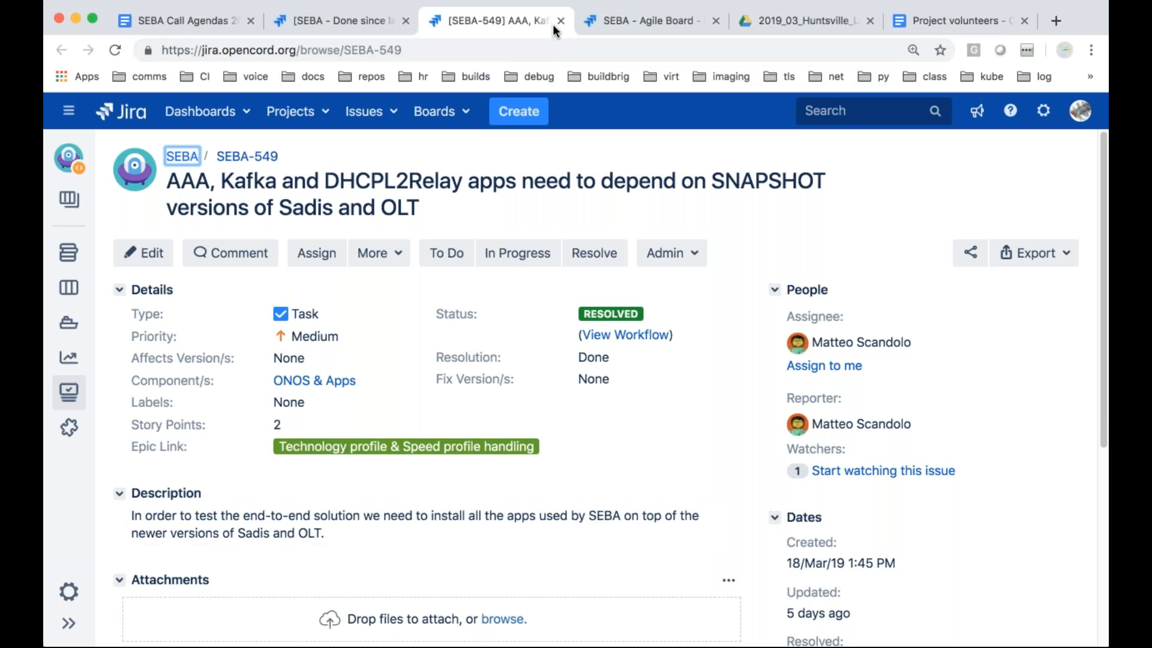
mouse_move(554, 29)
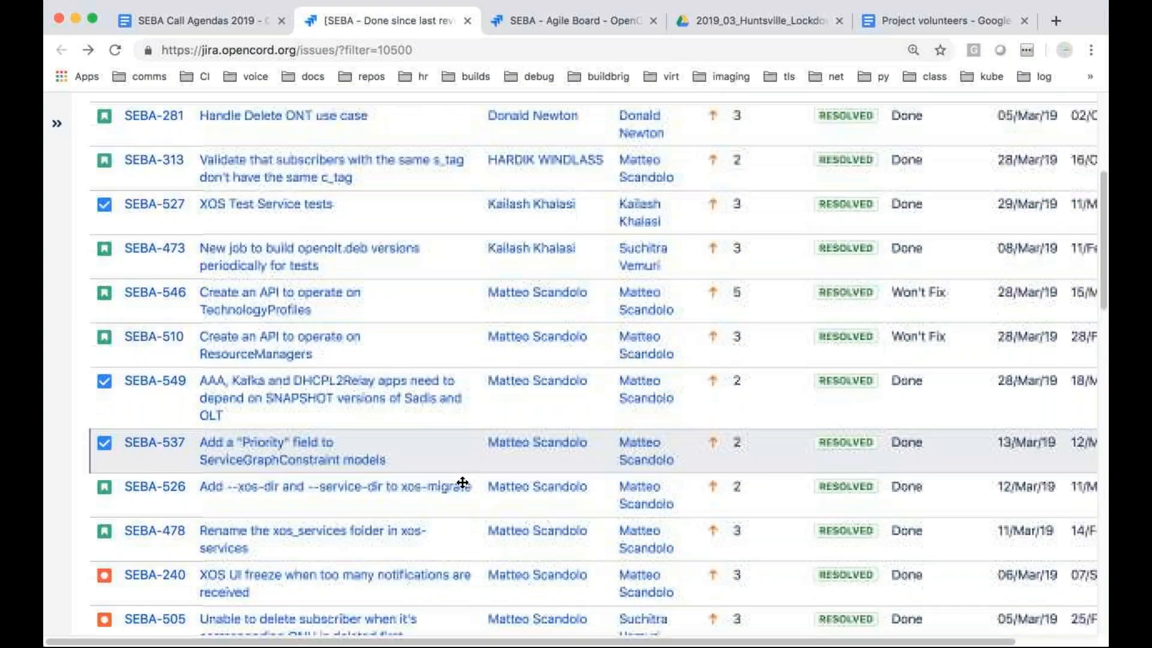
Scroll further down the Done since last review results toward SEBA-537 and SEBA-540
scroll(down, 3)
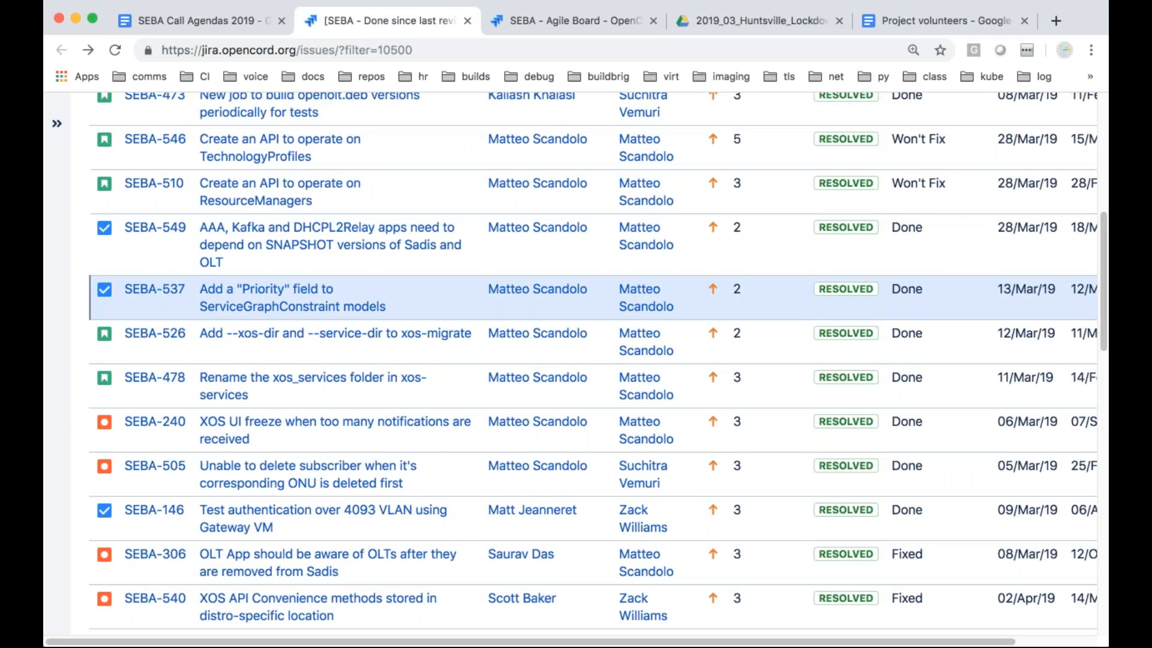
mouse_move(558, 199)
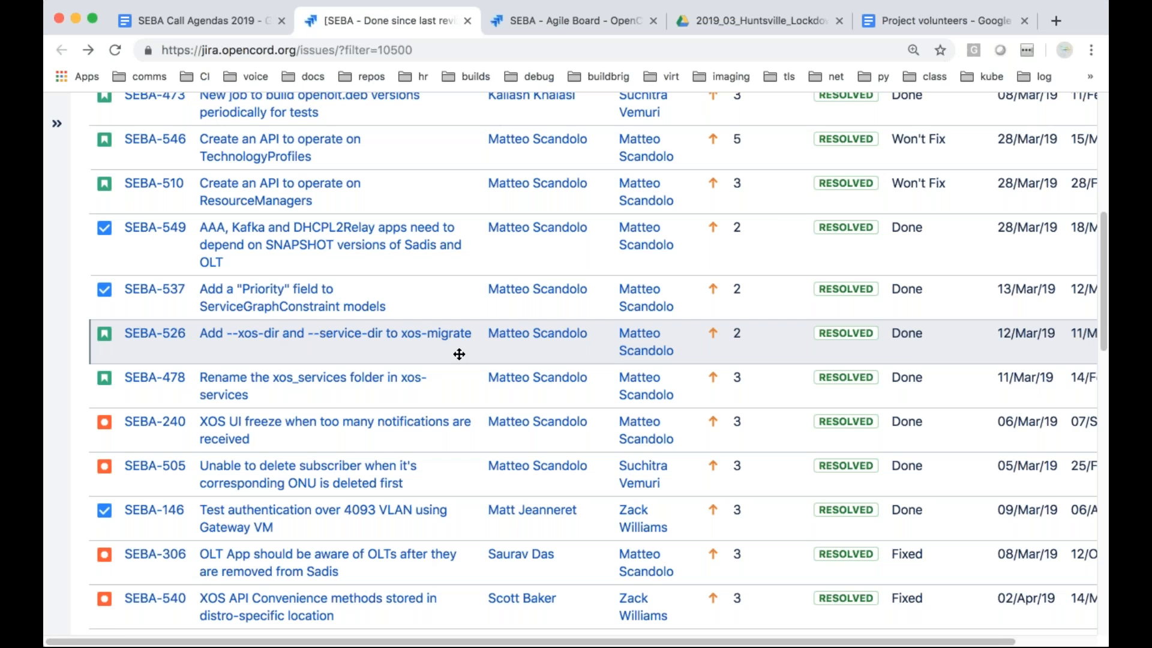
mouse_move(458, 385)
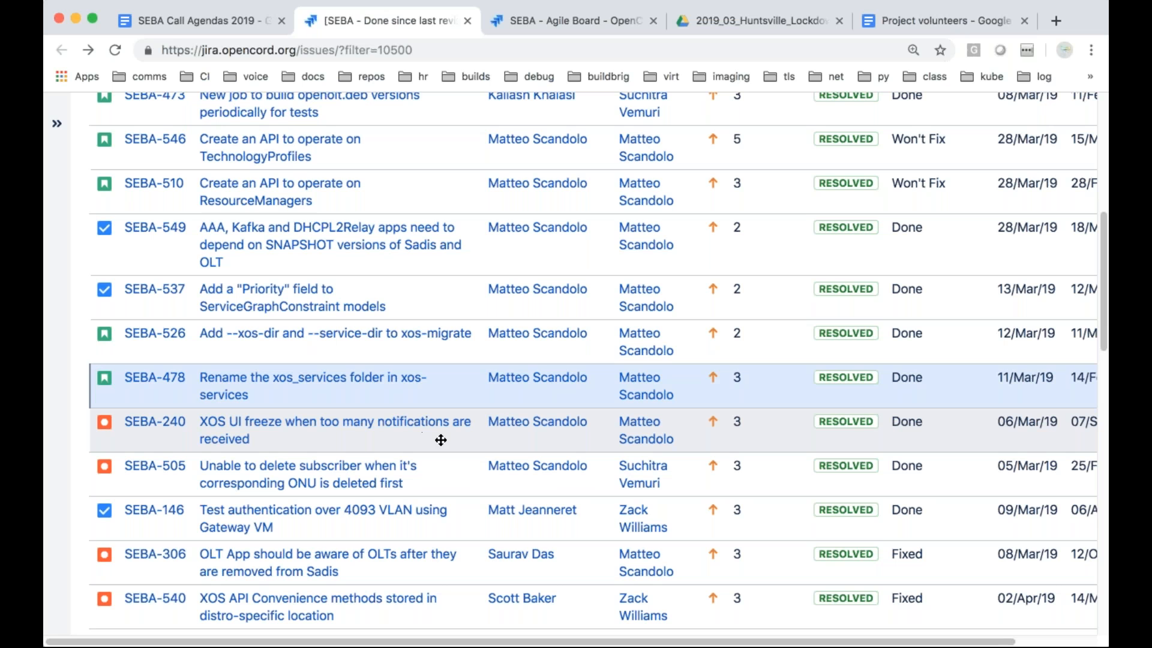
mouse_move(448, 439)
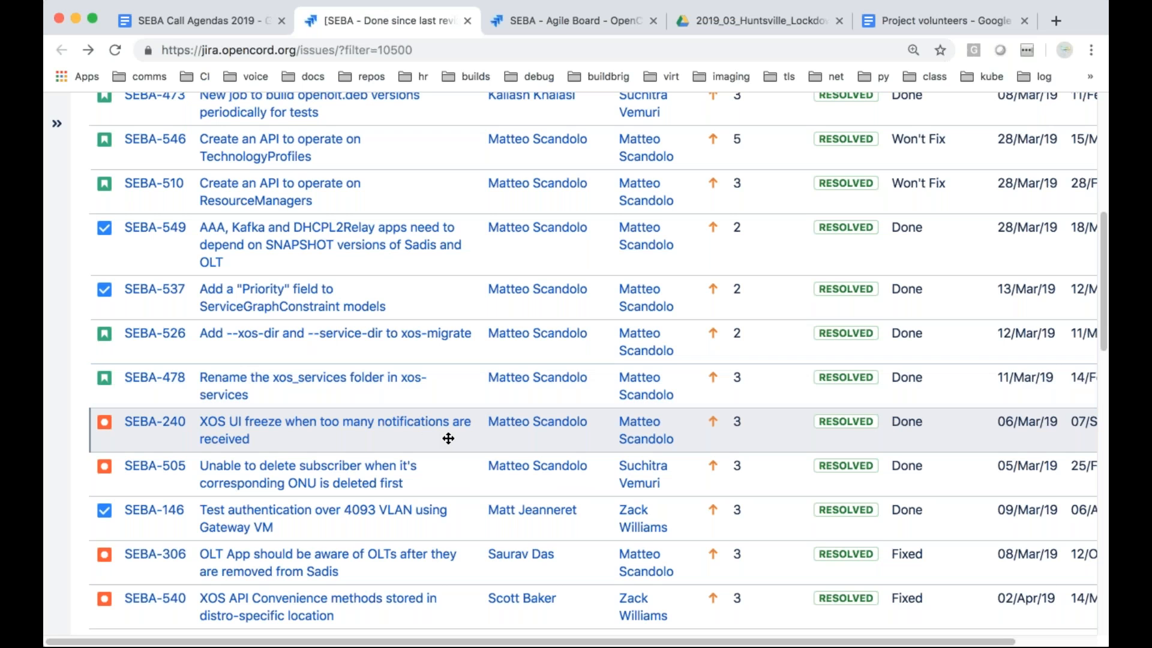
mouse_move(335, 421)
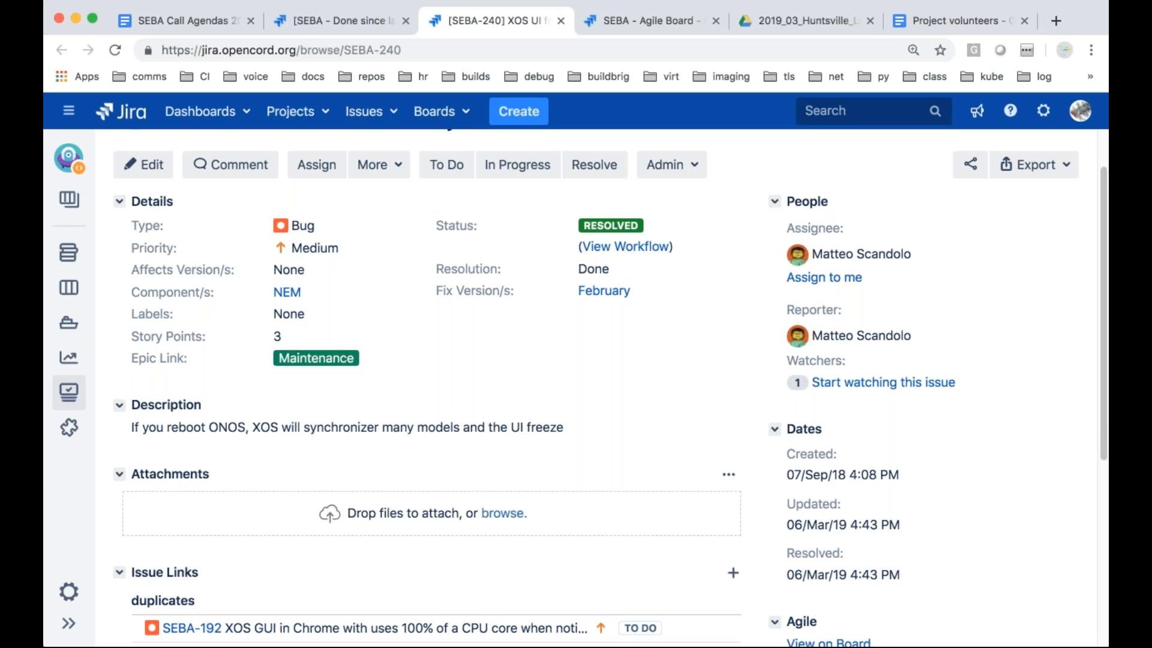
mouse_move(191, 628)
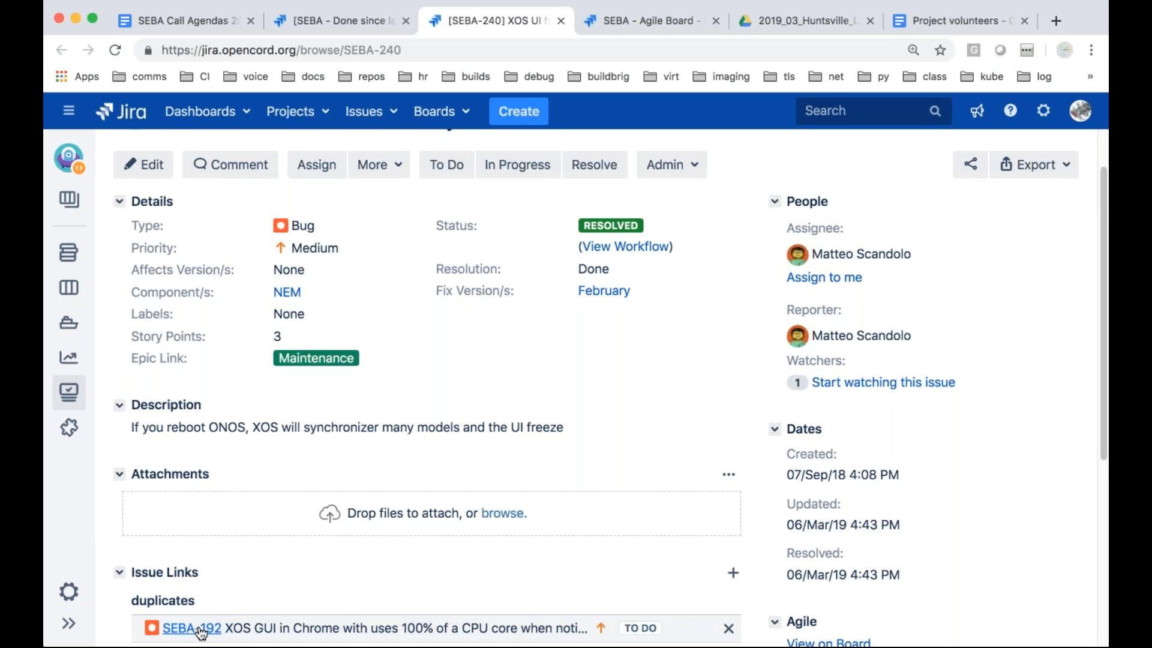
Follow SEBA-240's duplicates link to SEBA-192 and switch to its tab
click(190, 629)
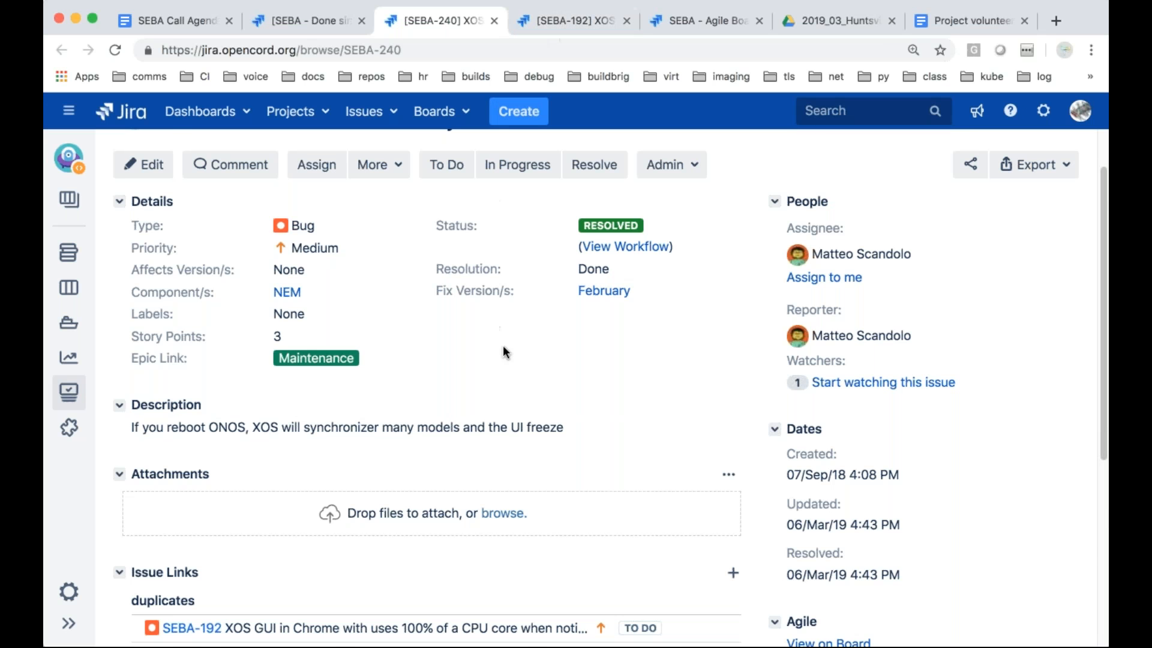
scroll(down, 3)
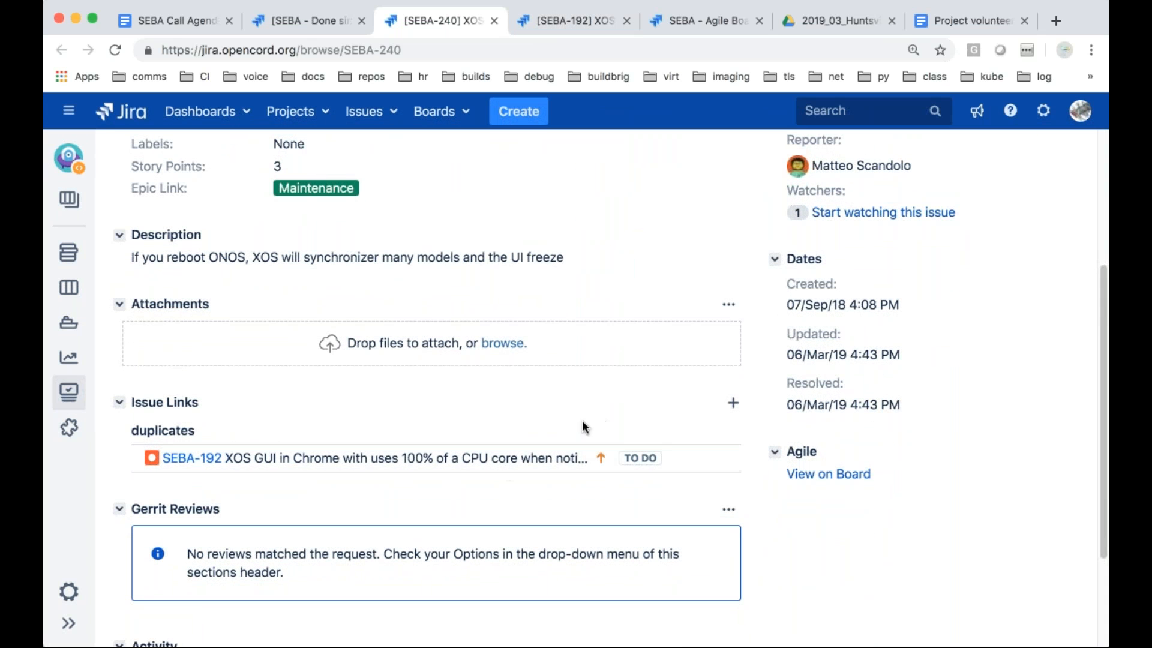
mouse_move(434, 157)
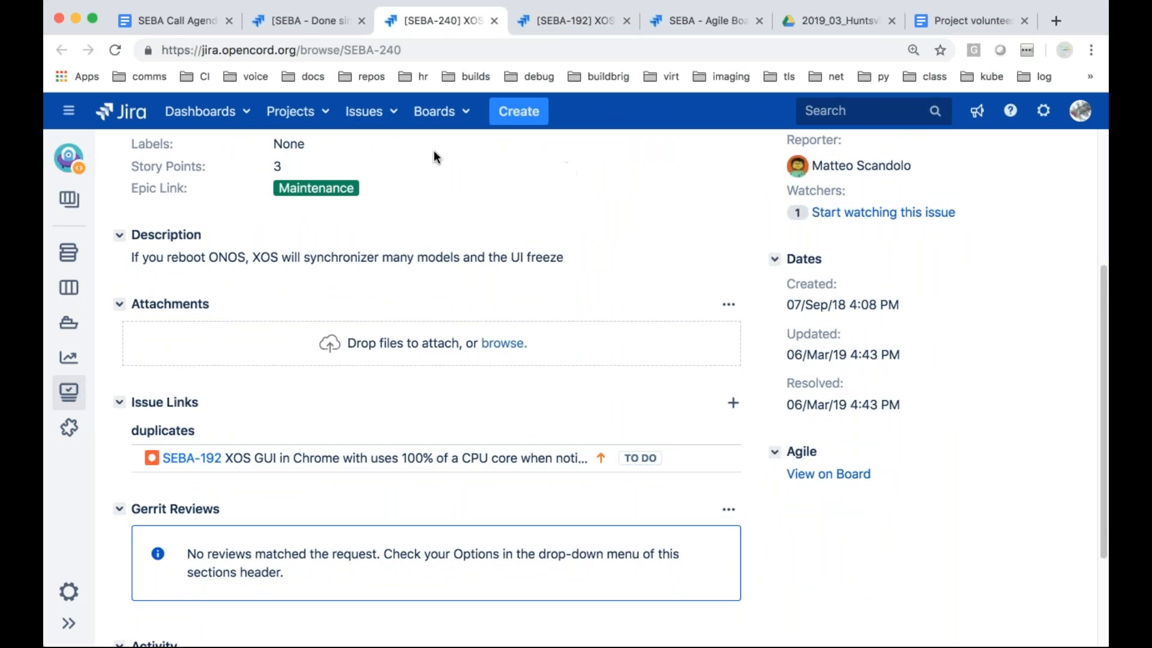
click(573, 20)
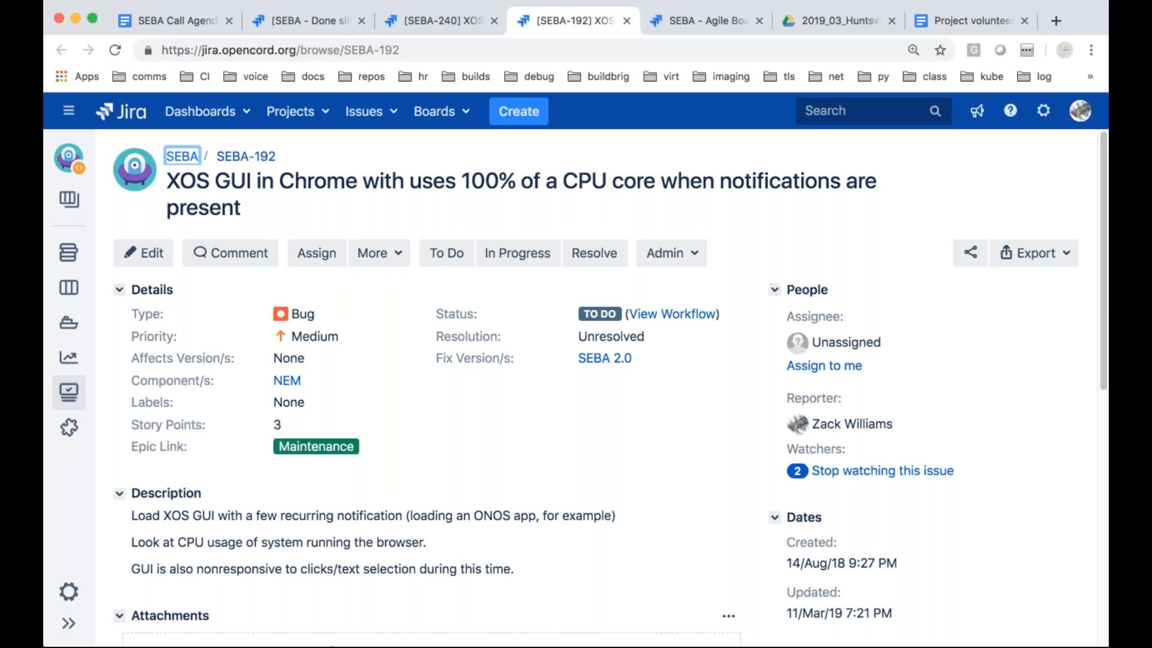
Resolve SEBA-192 as Fixed with the note 'Fixed in SEBA-240', then close its page
click(593, 253)
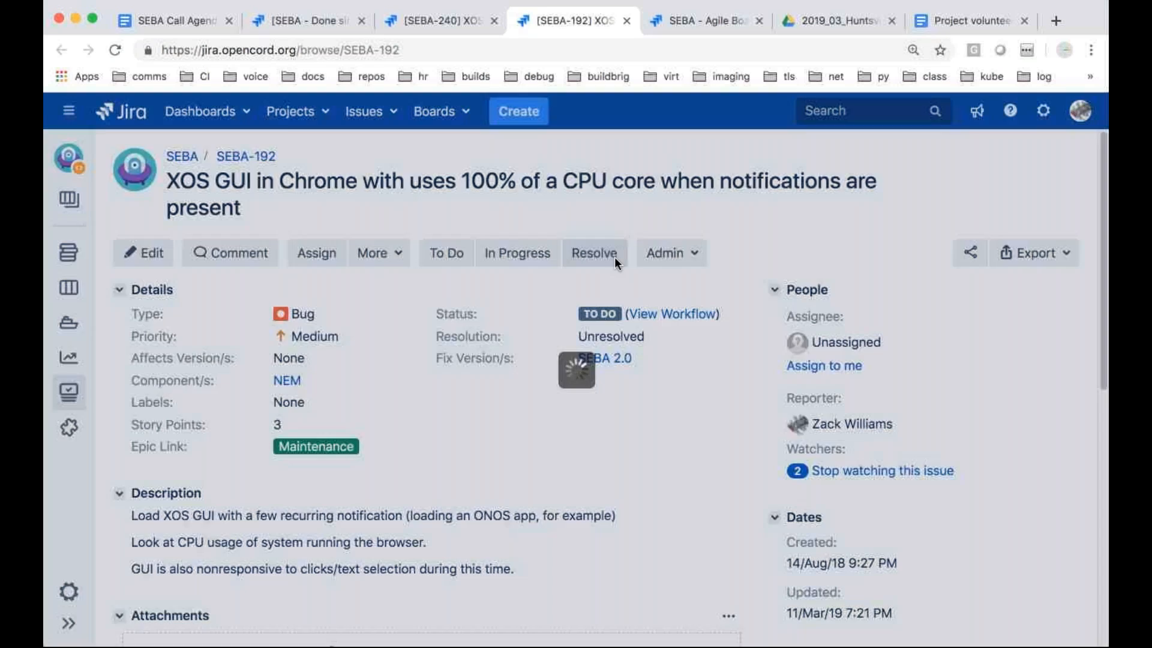
click(593, 253)
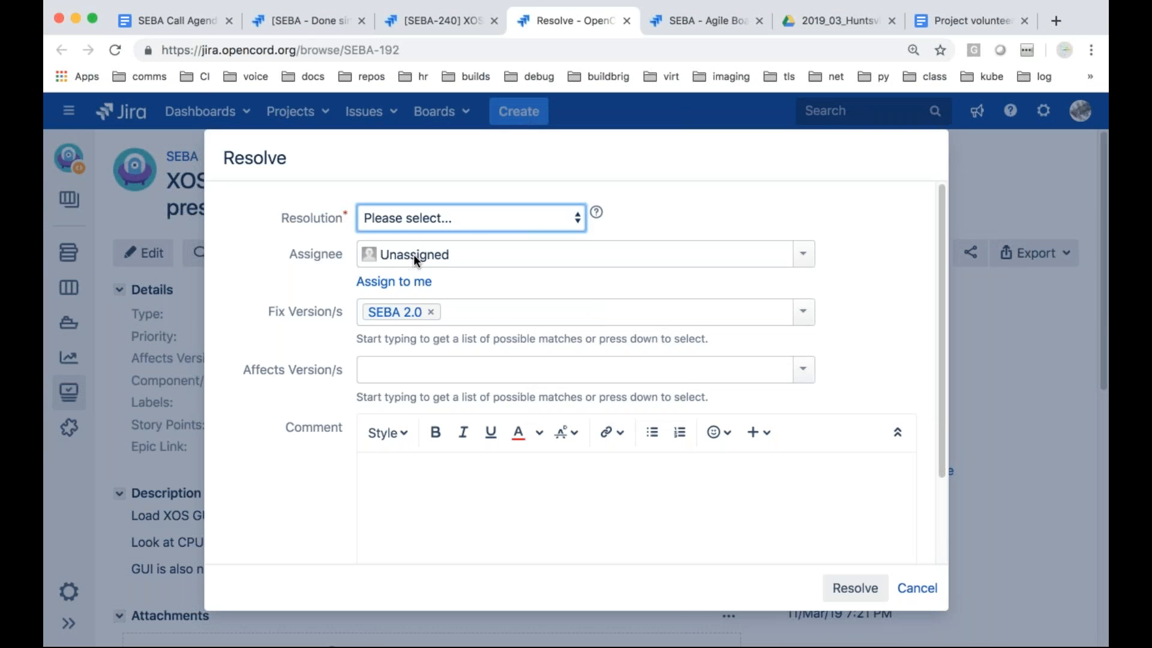
click(470, 218)
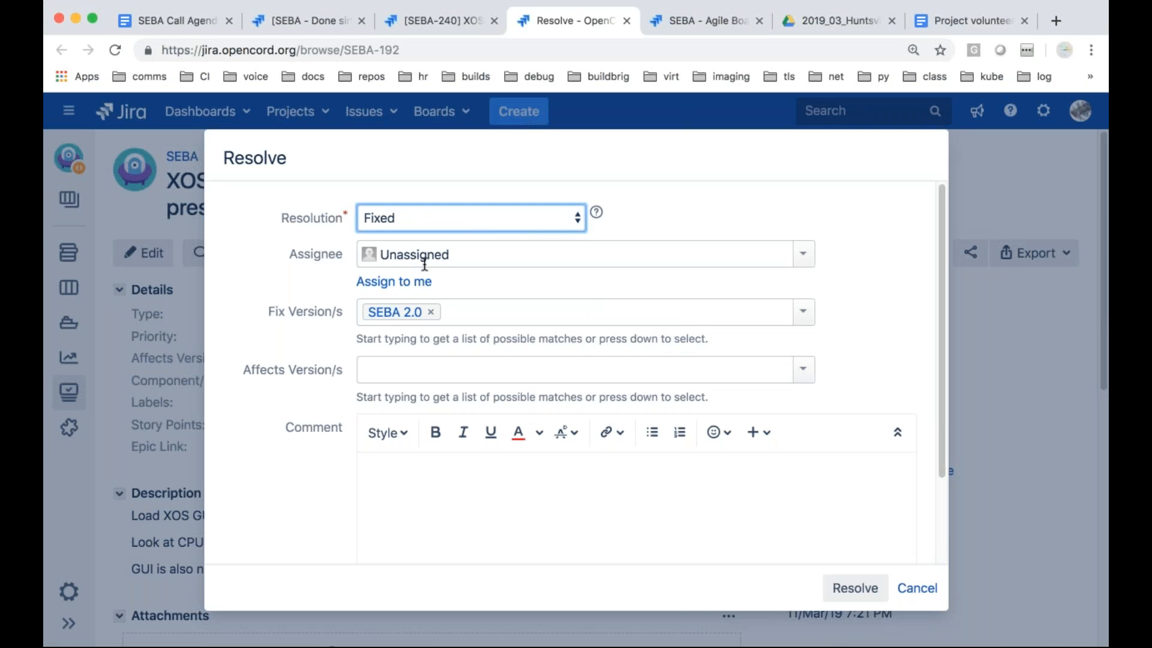
text(Fixe)
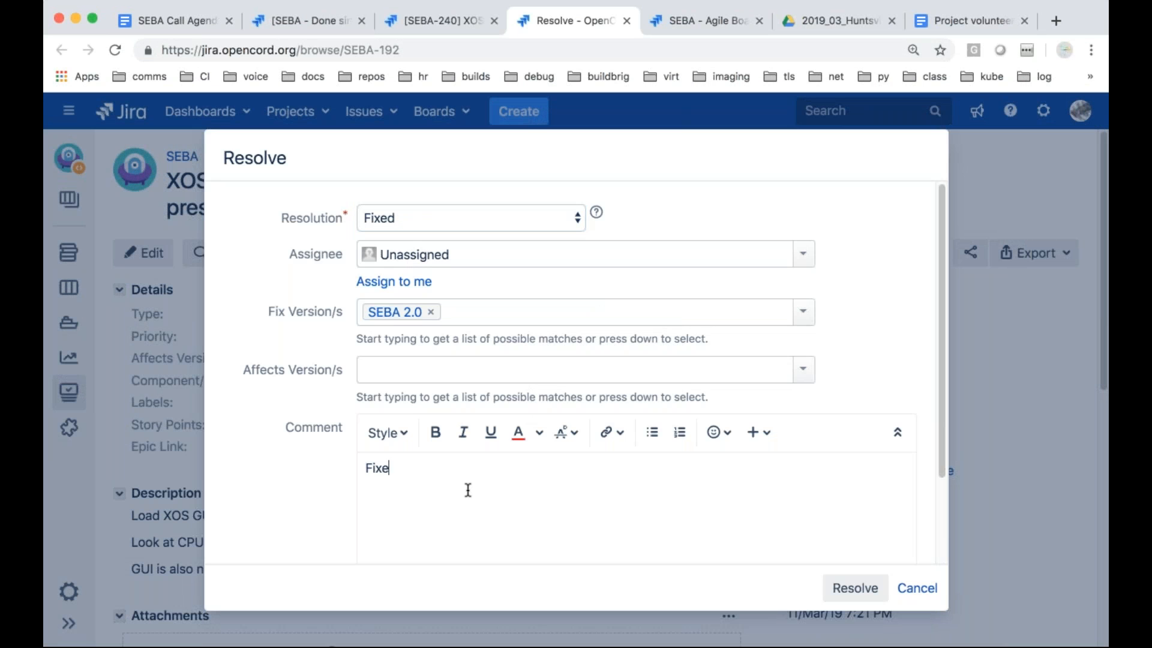
text(d in SEBA-240)
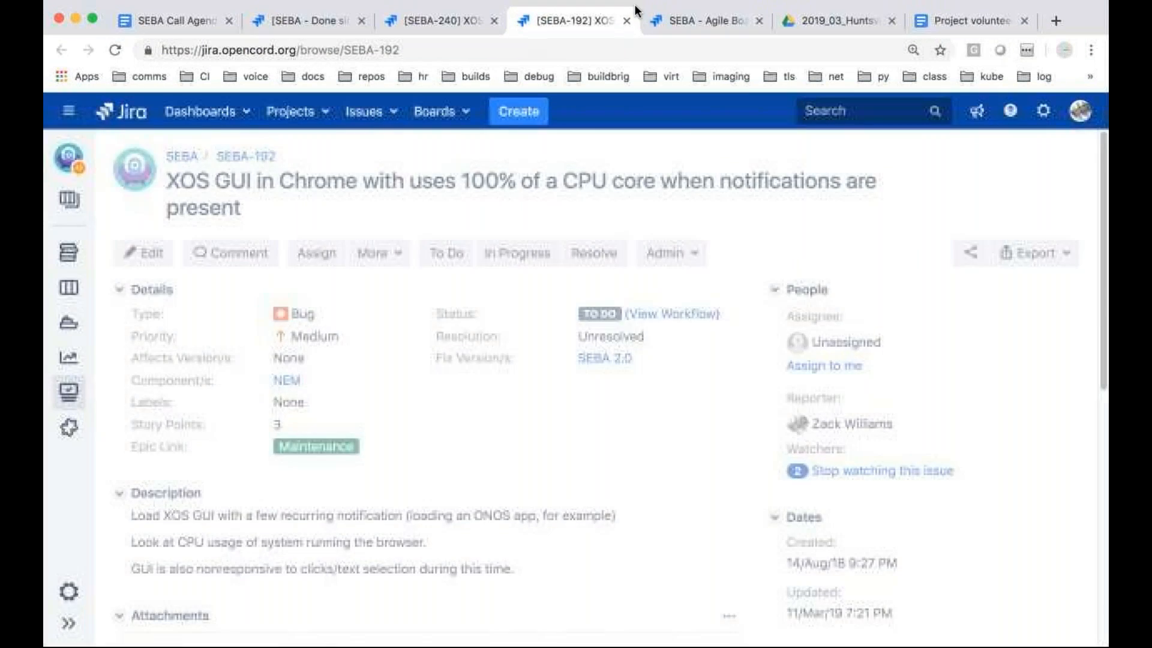
click(439, 20)
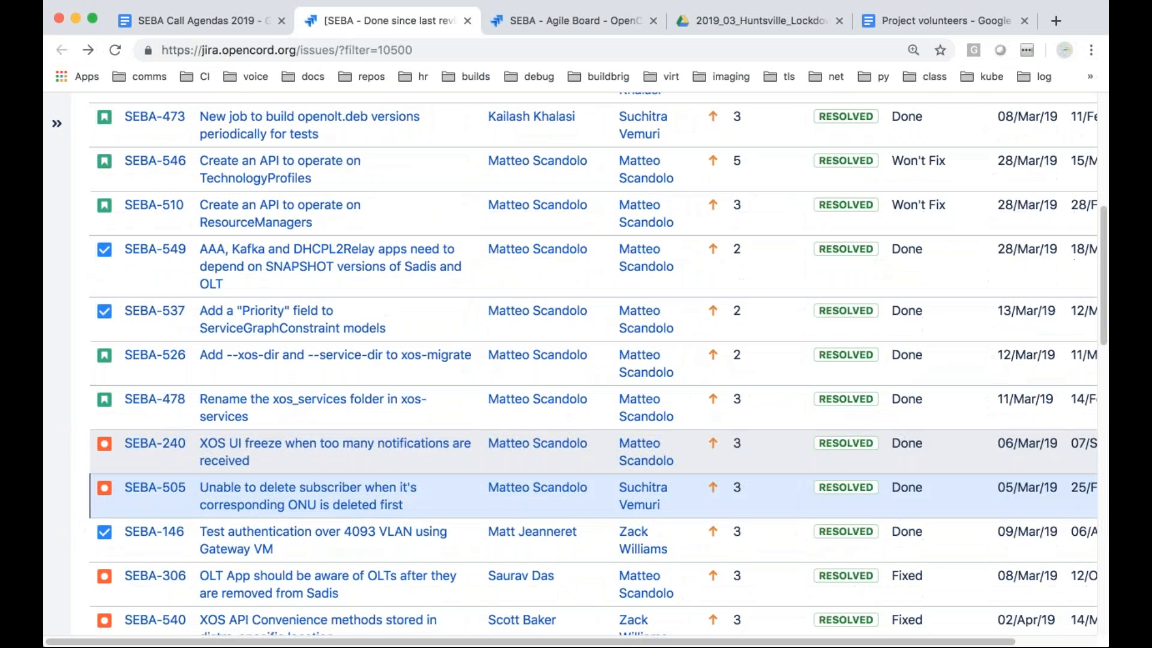
mouse_move(442, 504)
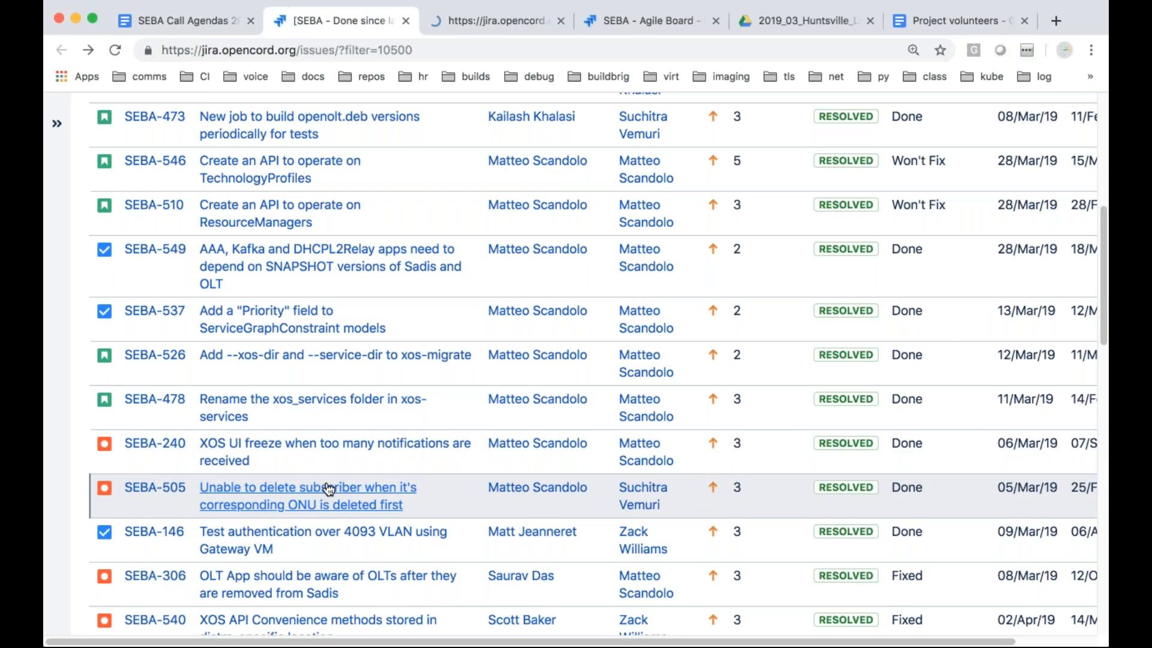
Bring up SEBA-505 and read its reproduction steps and xos-core ONUDevice traceback
click(307, 487)
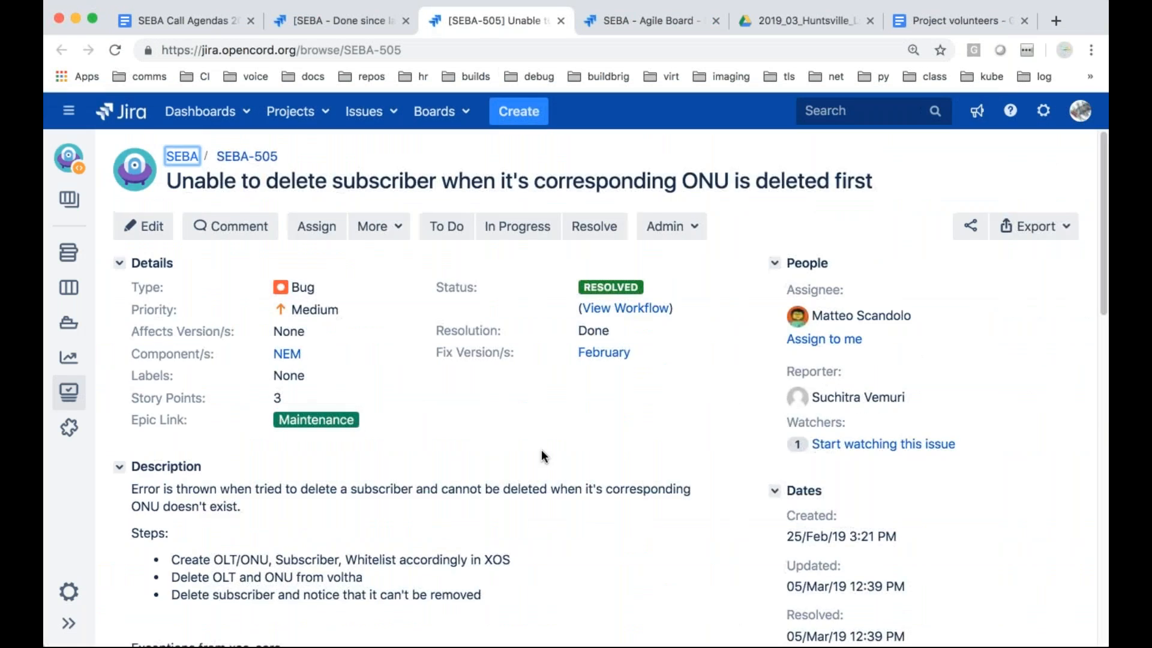
scroll(down, 3)
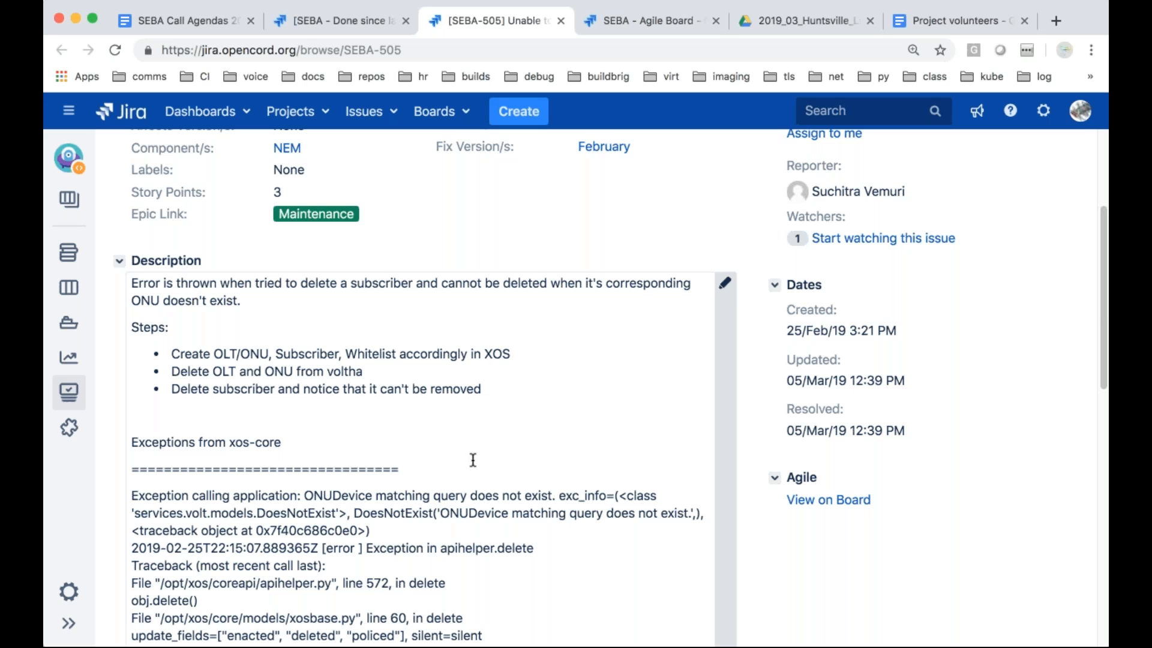
scroll(down, 3)
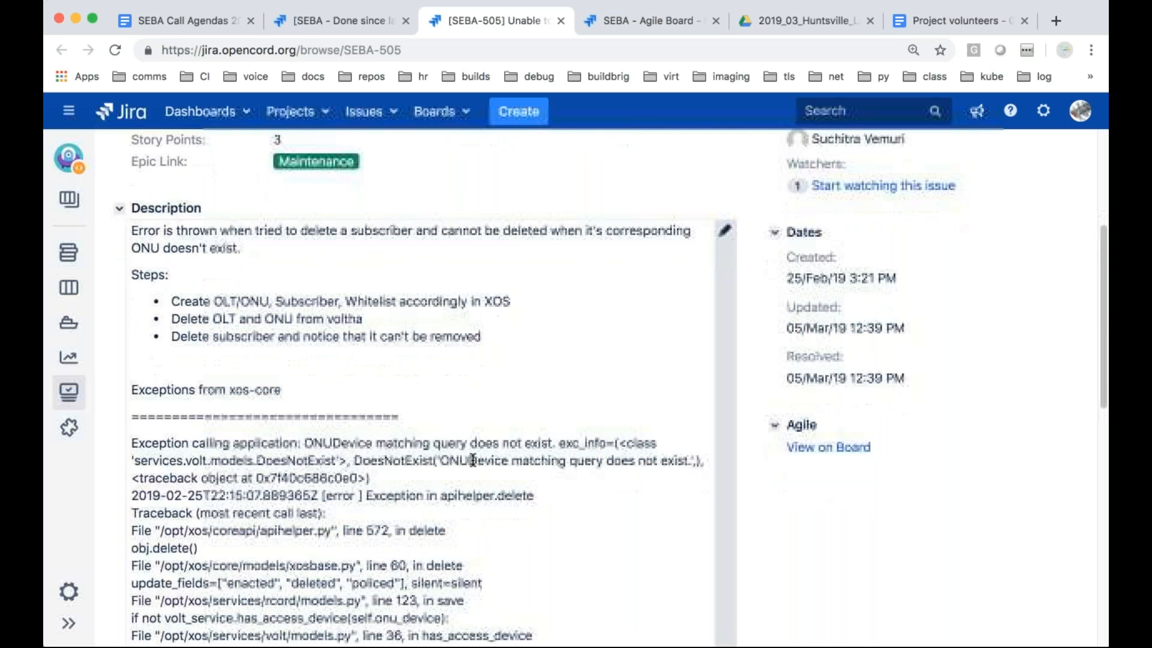
scroll(down, 3)
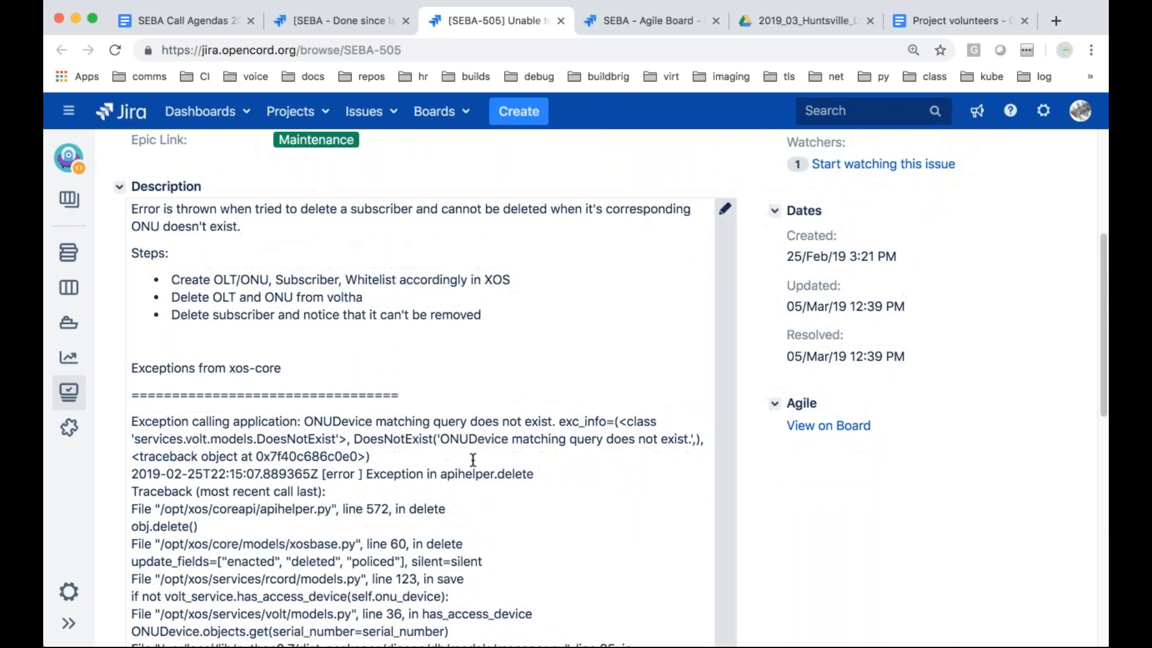
mouse_move(500, 255)
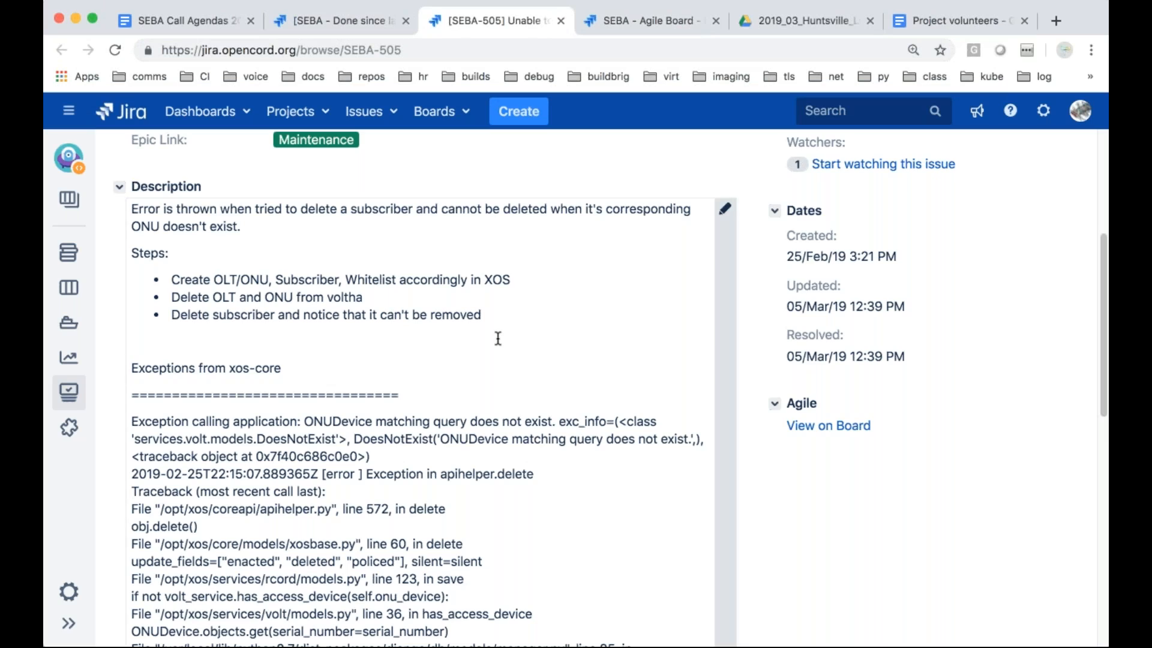
scroll(down, 3)
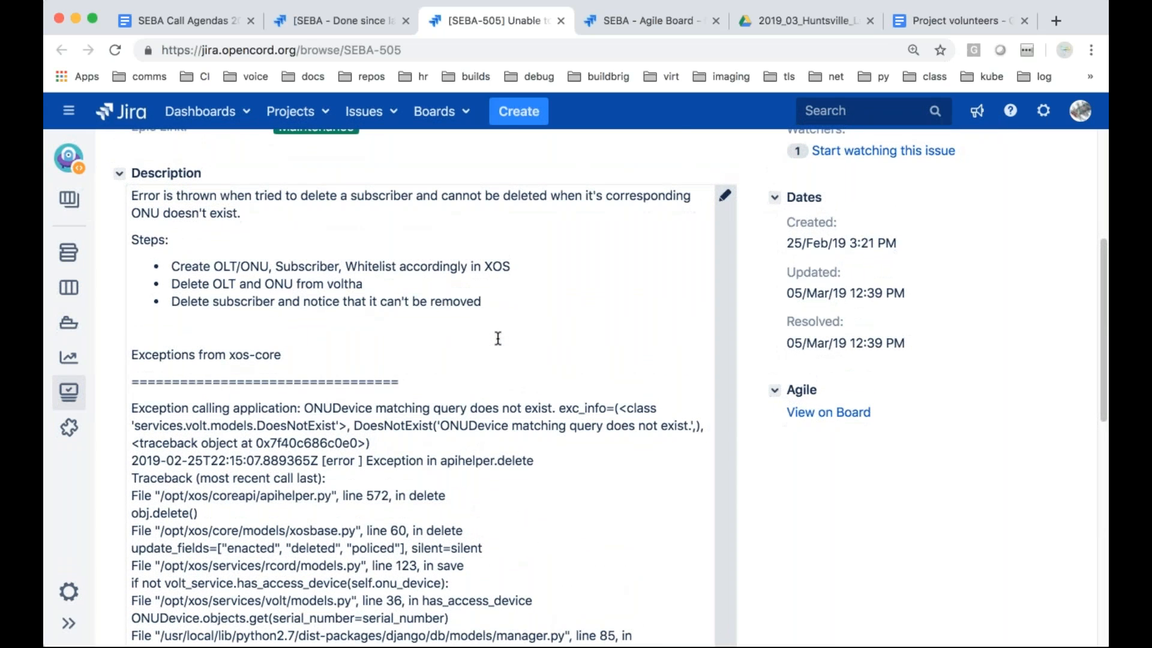
mouse_move(562, 29)
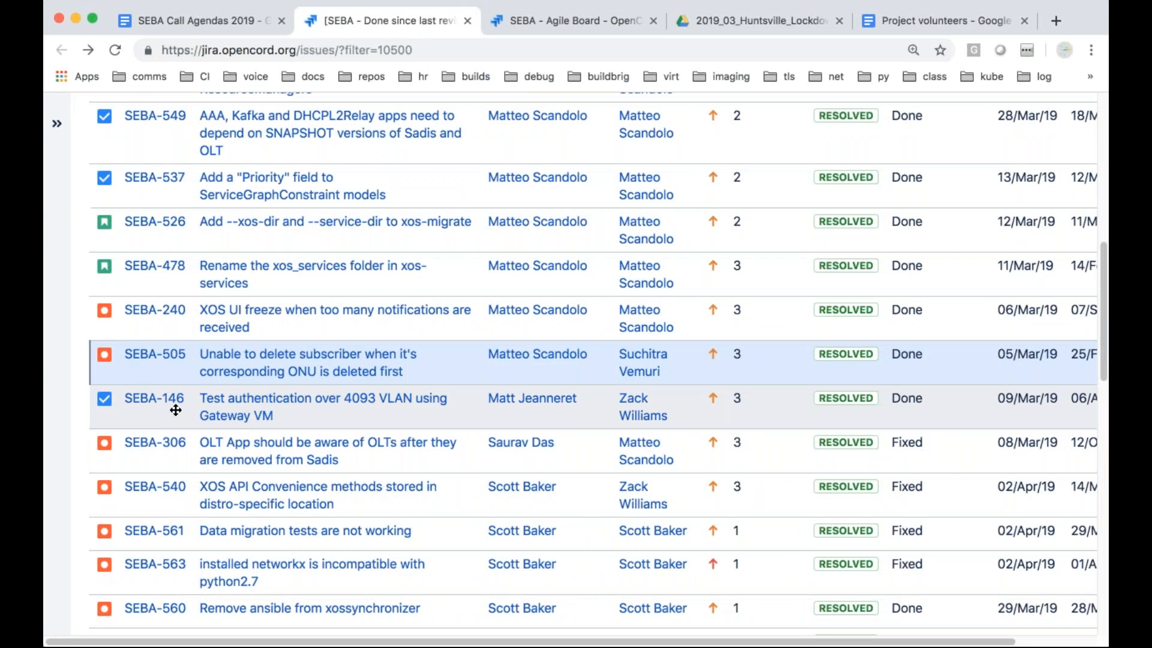
mouse_move(635, 430)
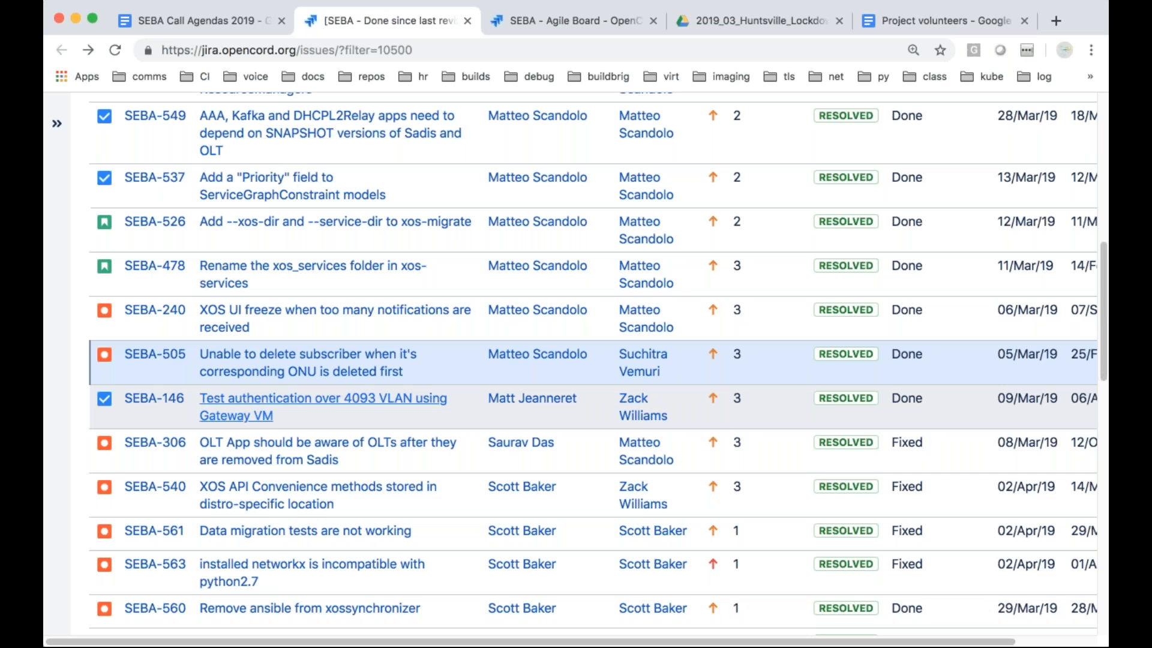
mouse_move(330, 405)
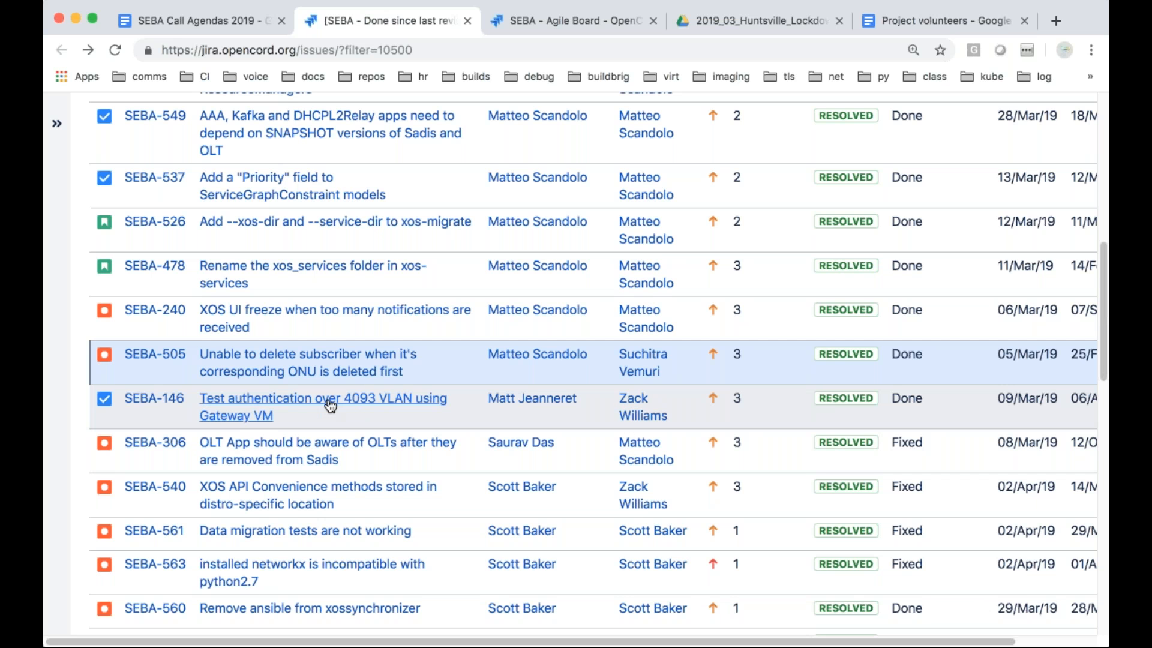
Open SEBA-146, Test authentication over 4093 VLAN using Gateway VM, and read its details
click(322, 406)
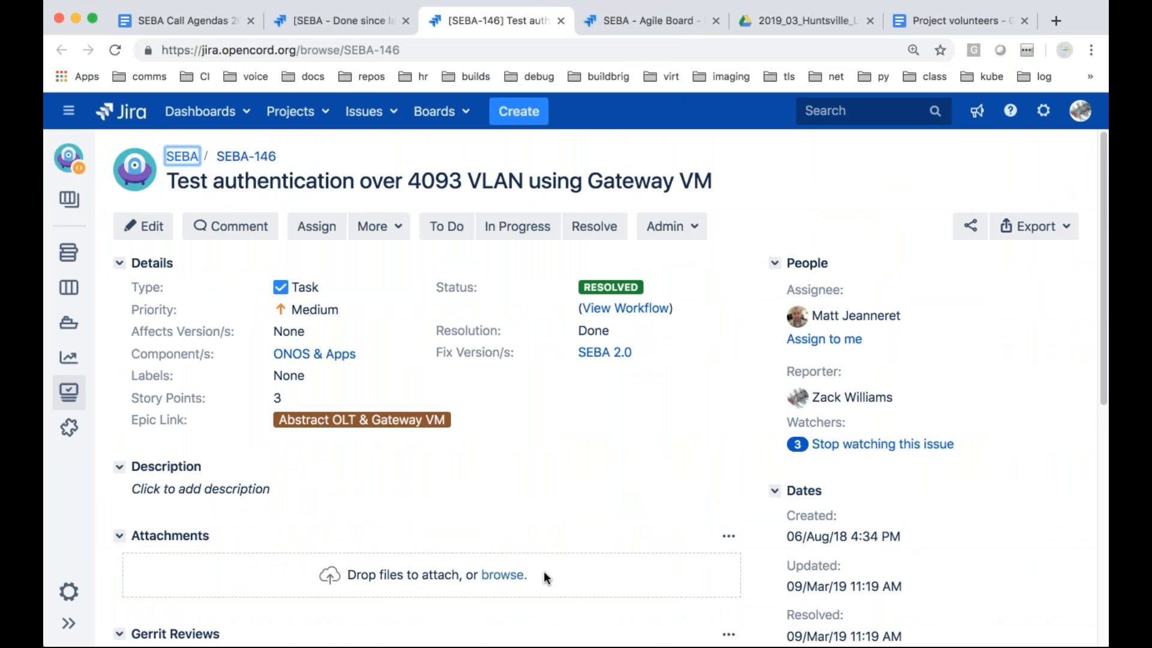
scroll(down, 3)
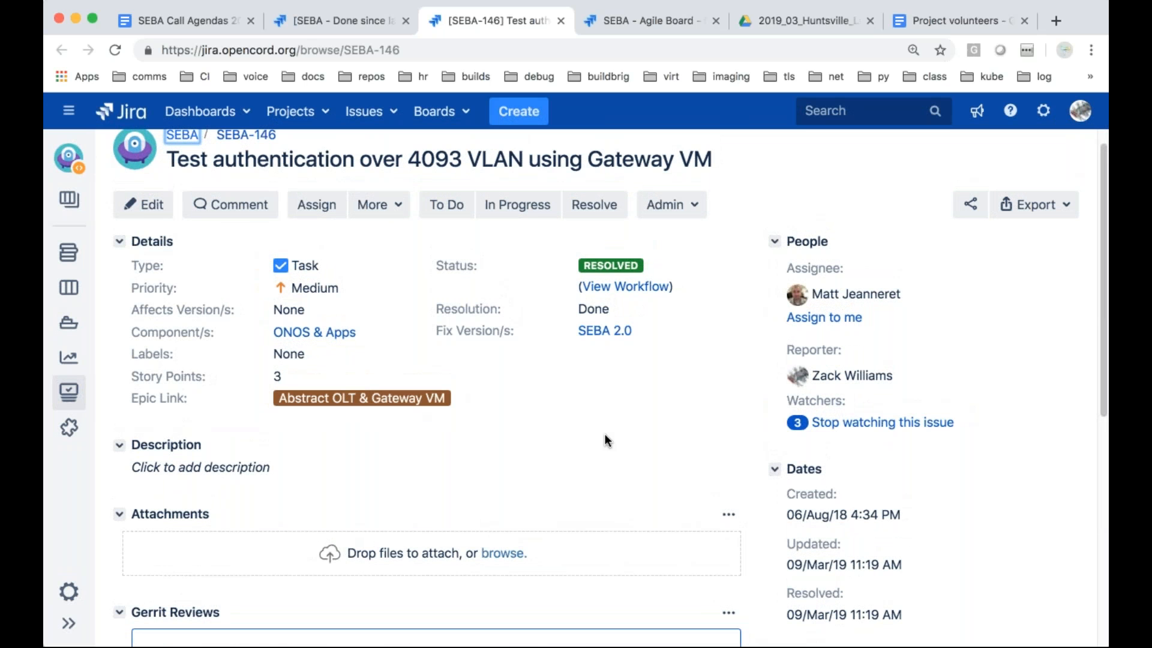
scroll(down, 3)
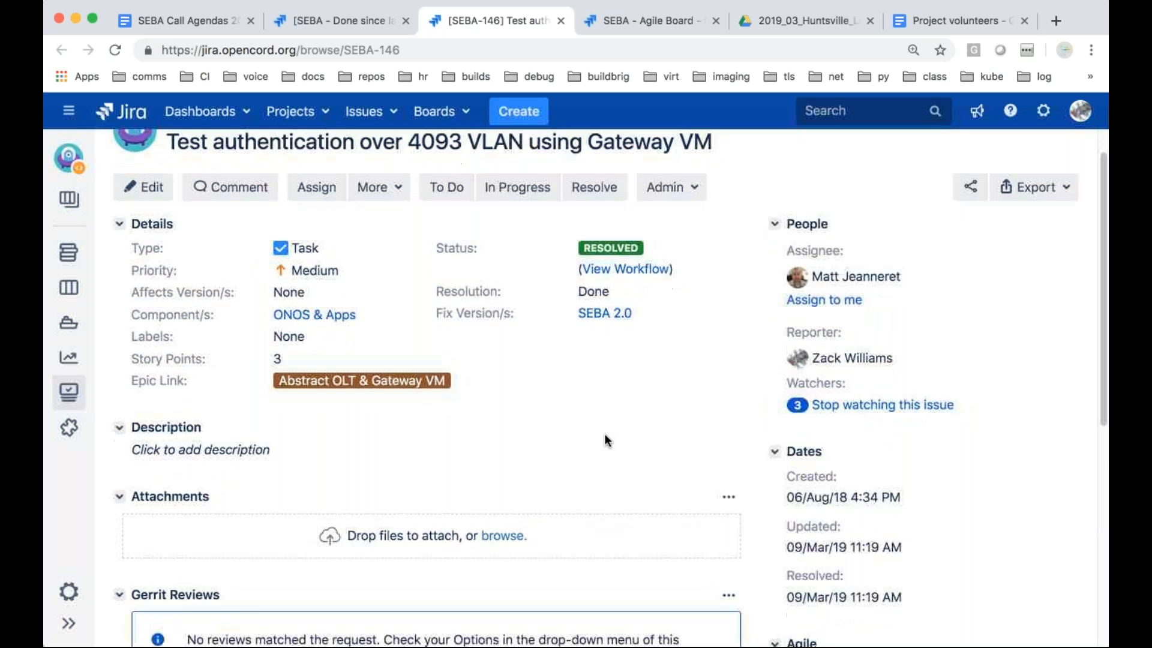
scroll(down, 3)
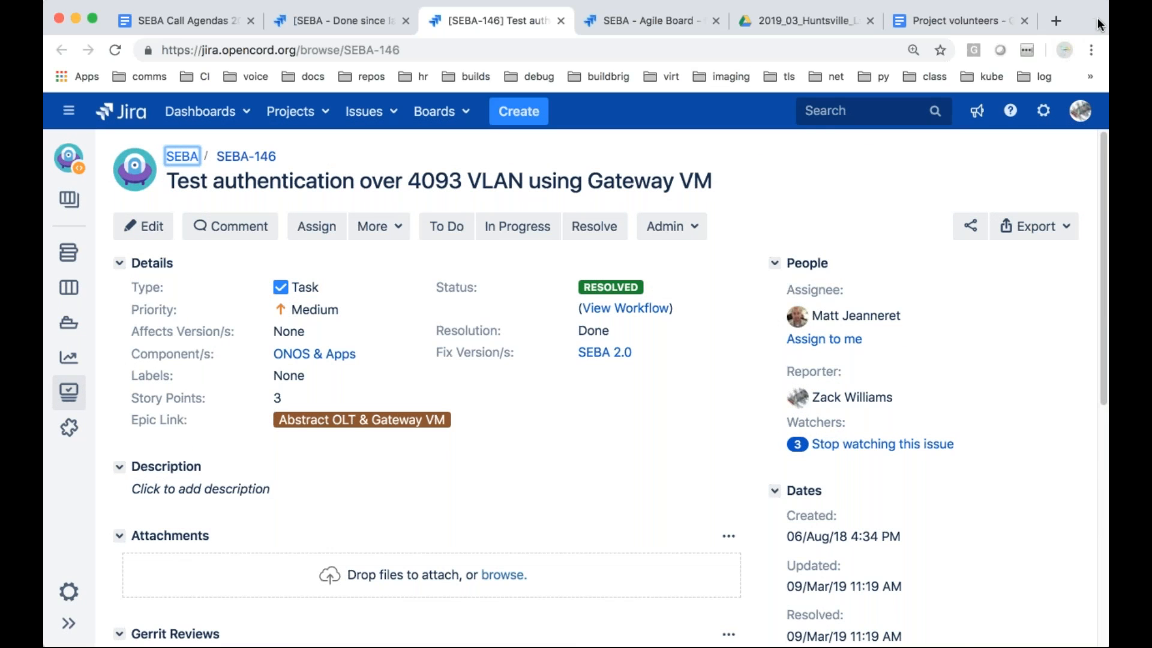
mouse_move(675, 155)
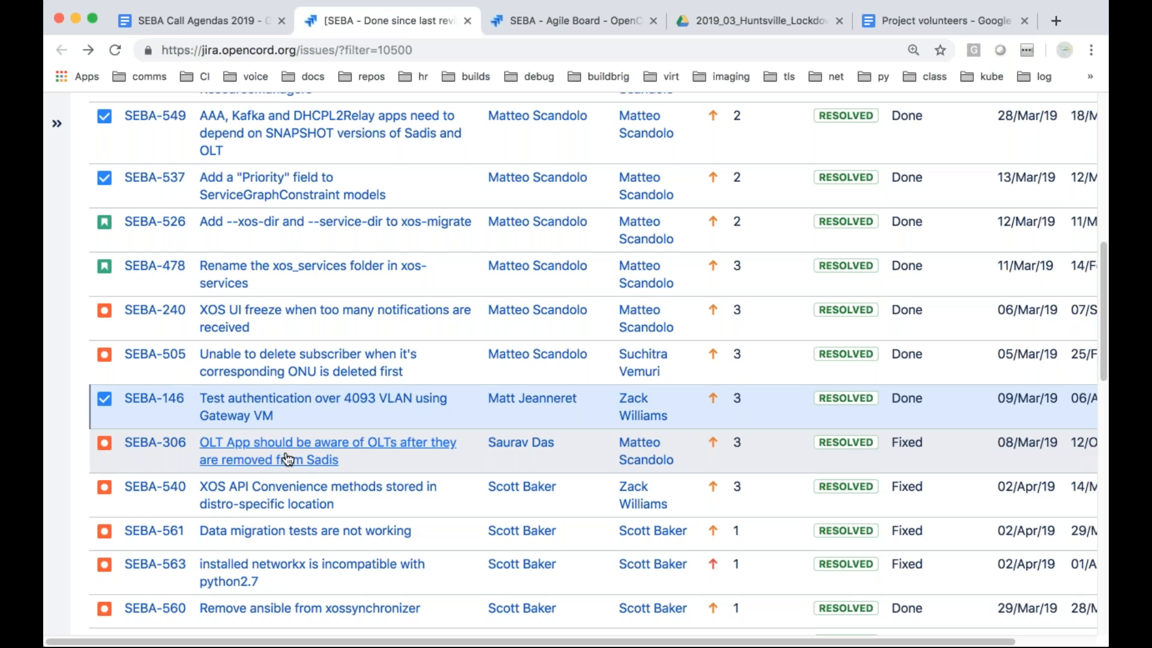
mouse_move(329, 449)
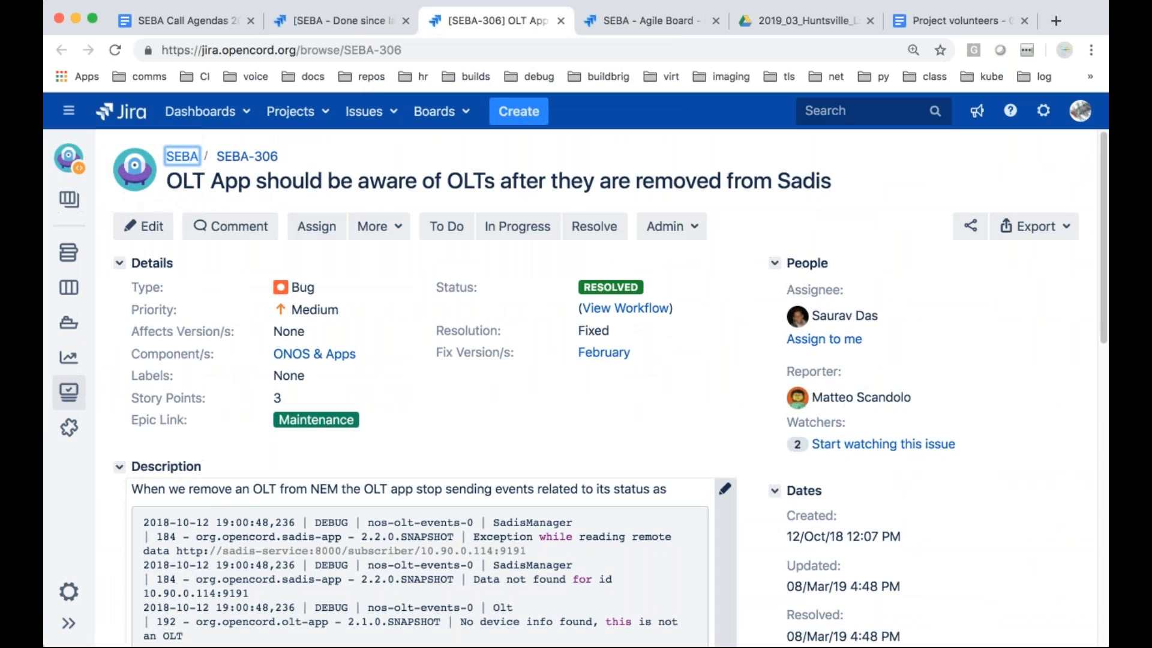
mouse_move(691, 446)
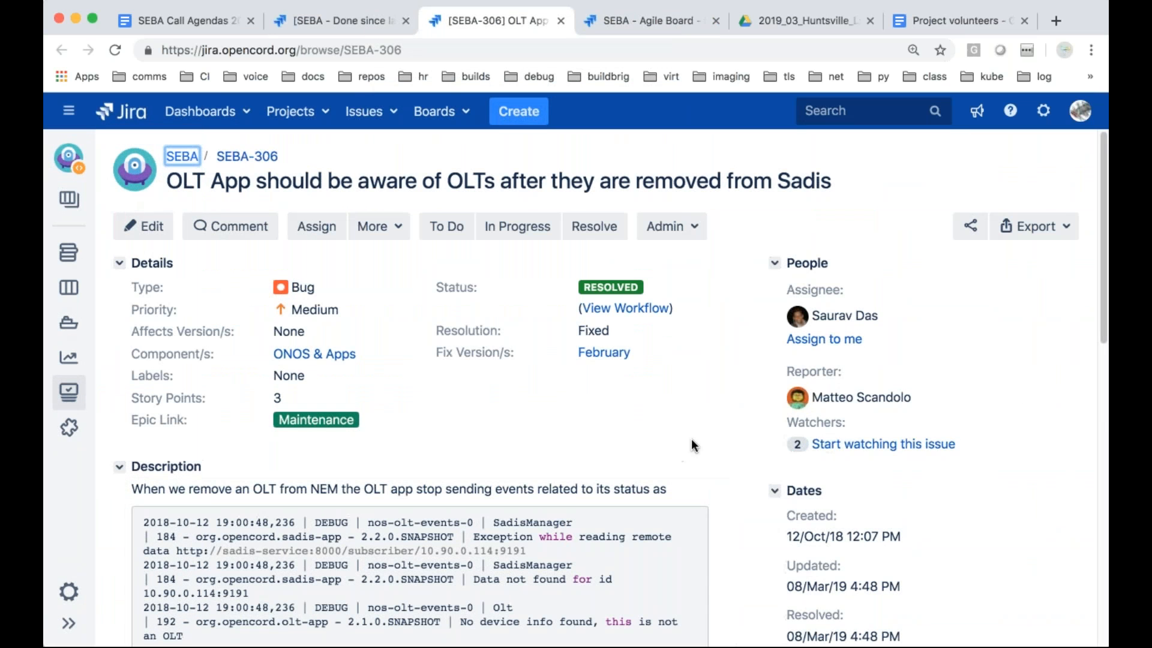
mouse_move(769, 451)
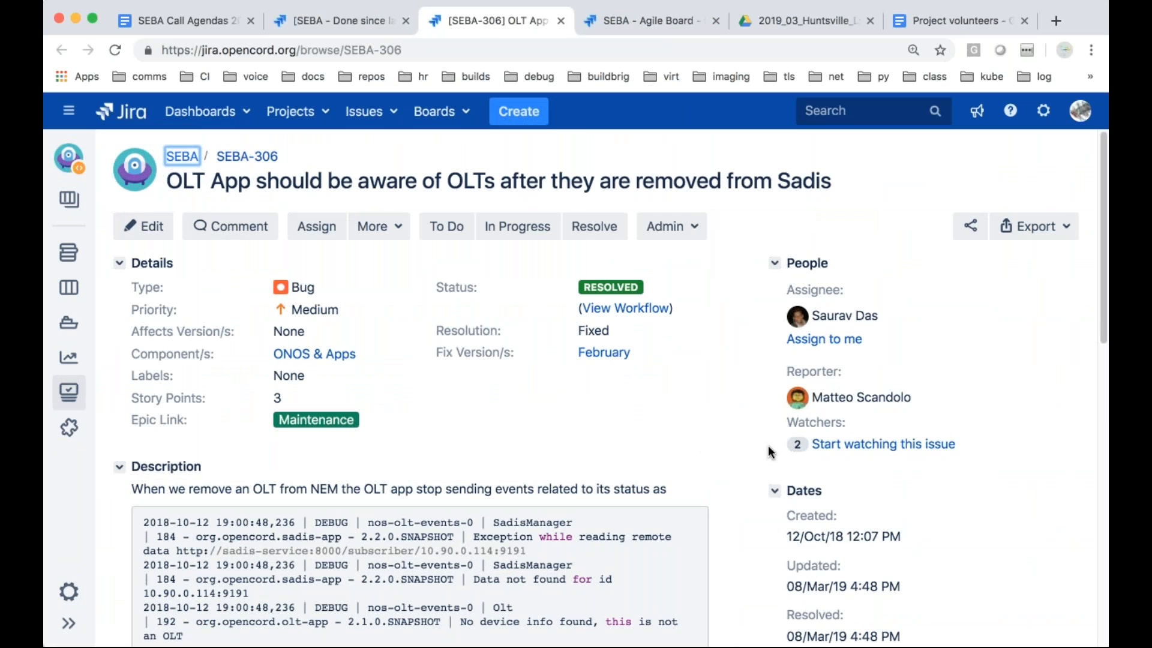
Scroll through SEBA-306's description and log excerpt about OLTs removed from Sadis
scroll(down, 3)
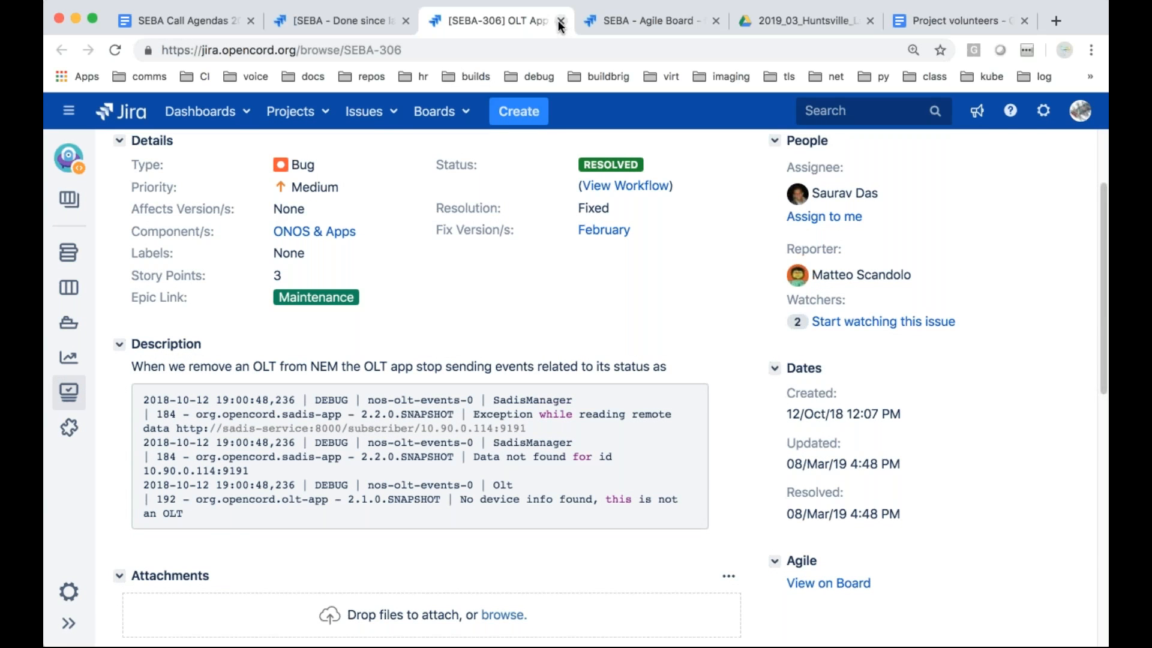
click(562, 21)
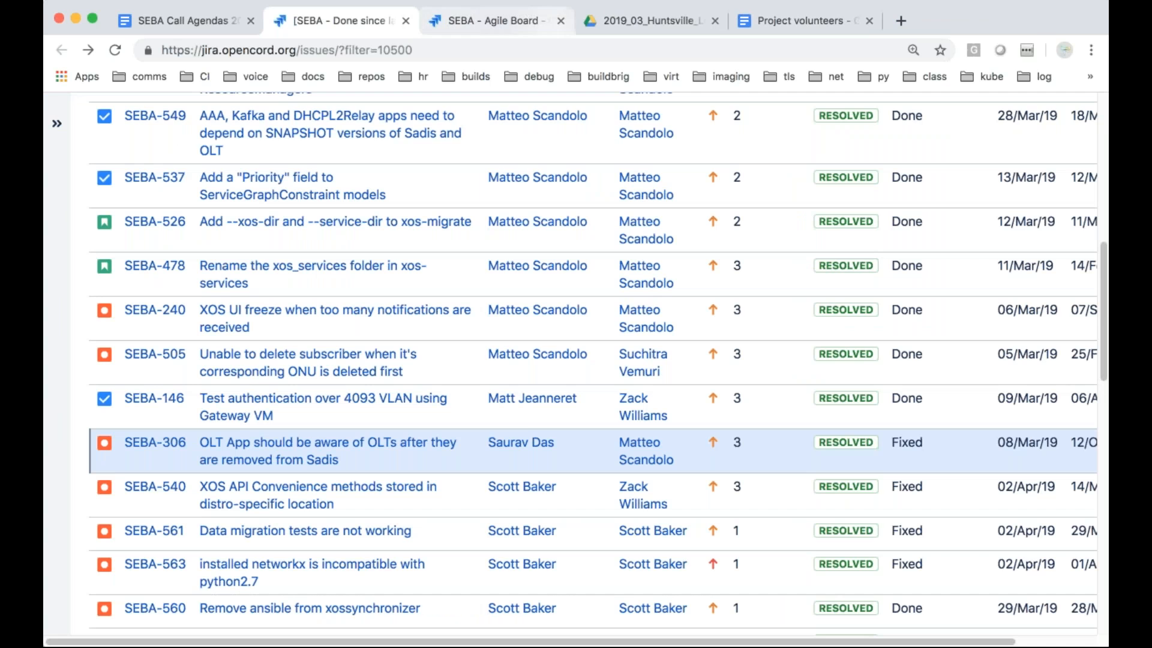
scroll(down, 3)
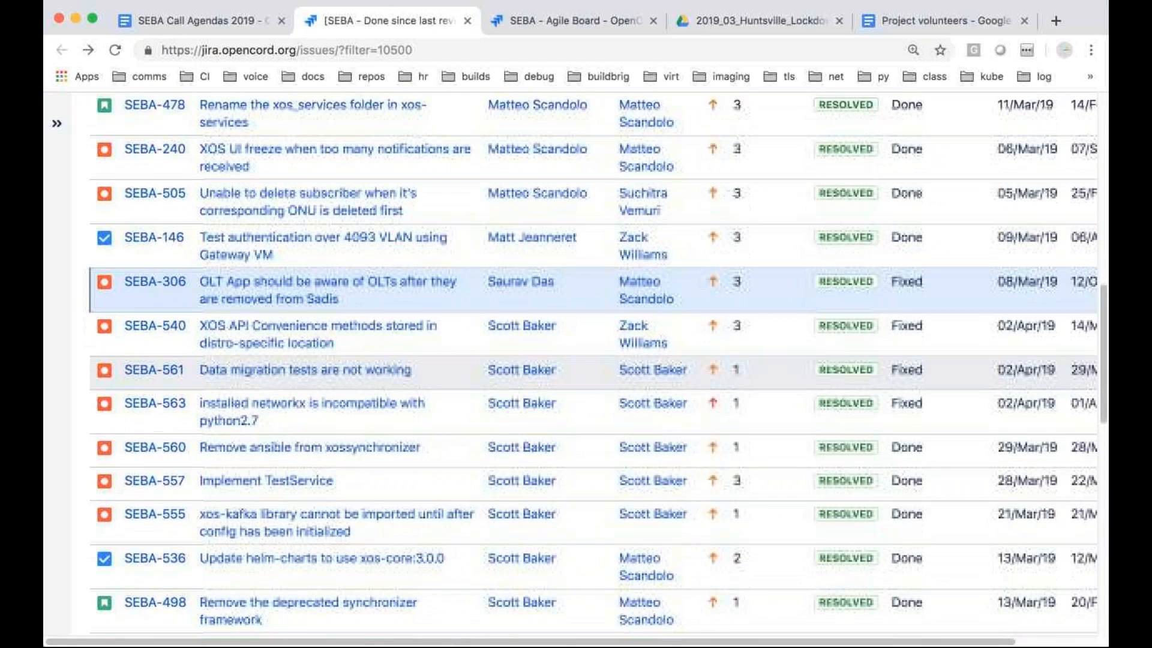
scroll(down, 3)
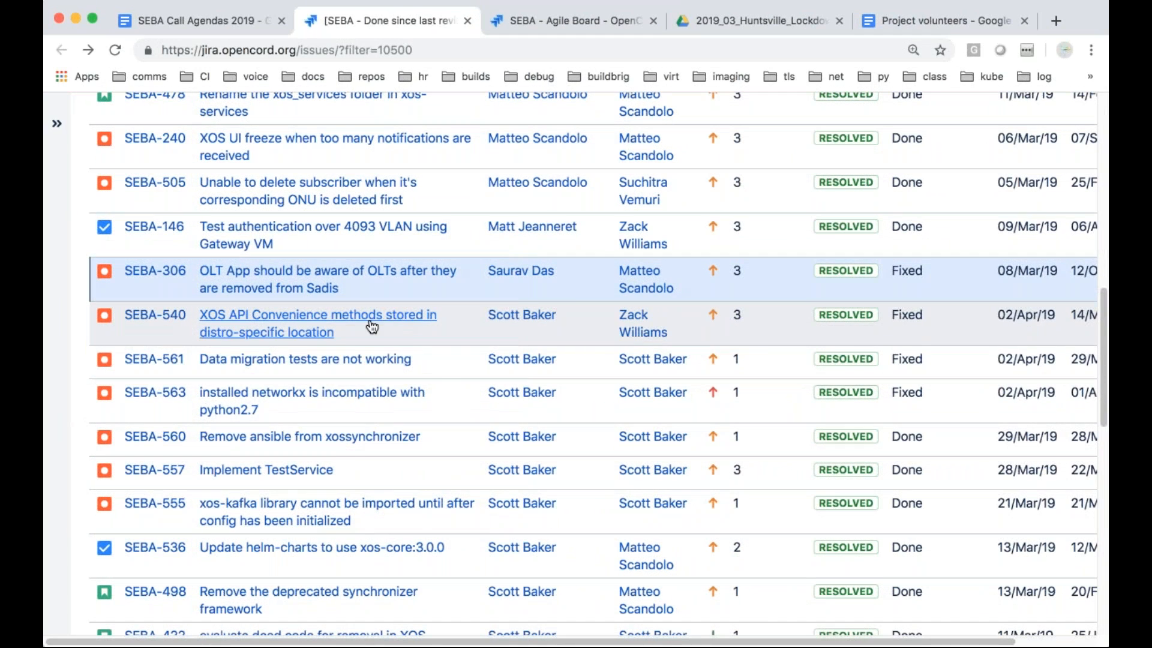
mouse_move(425, 324)
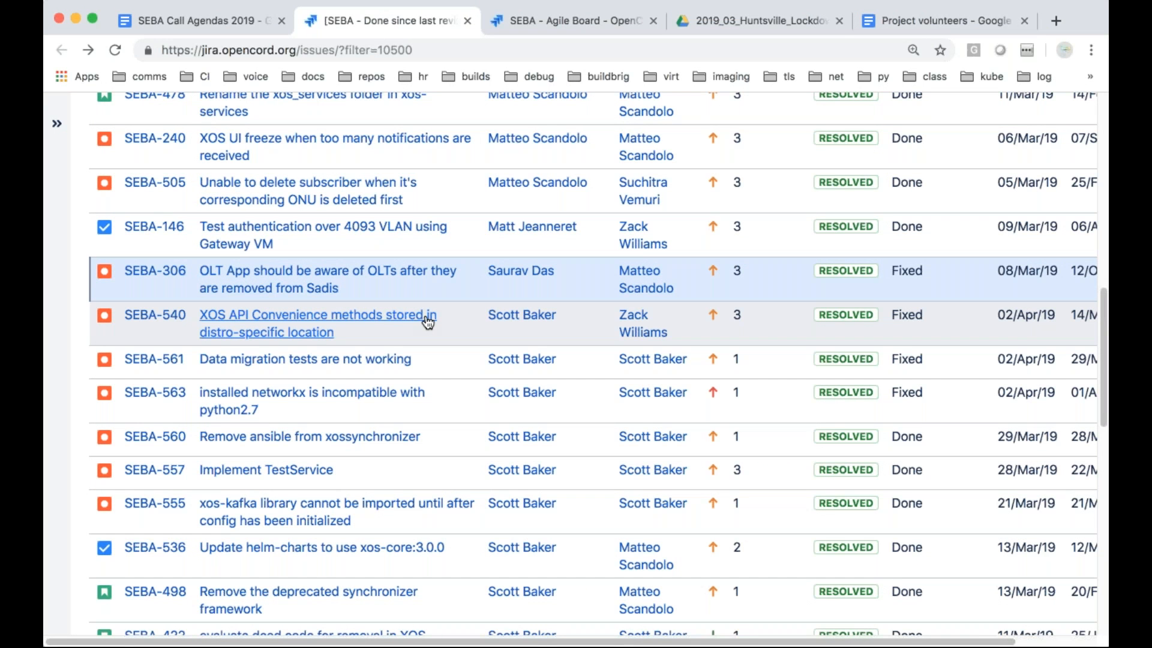
mouse_move(454, 319)
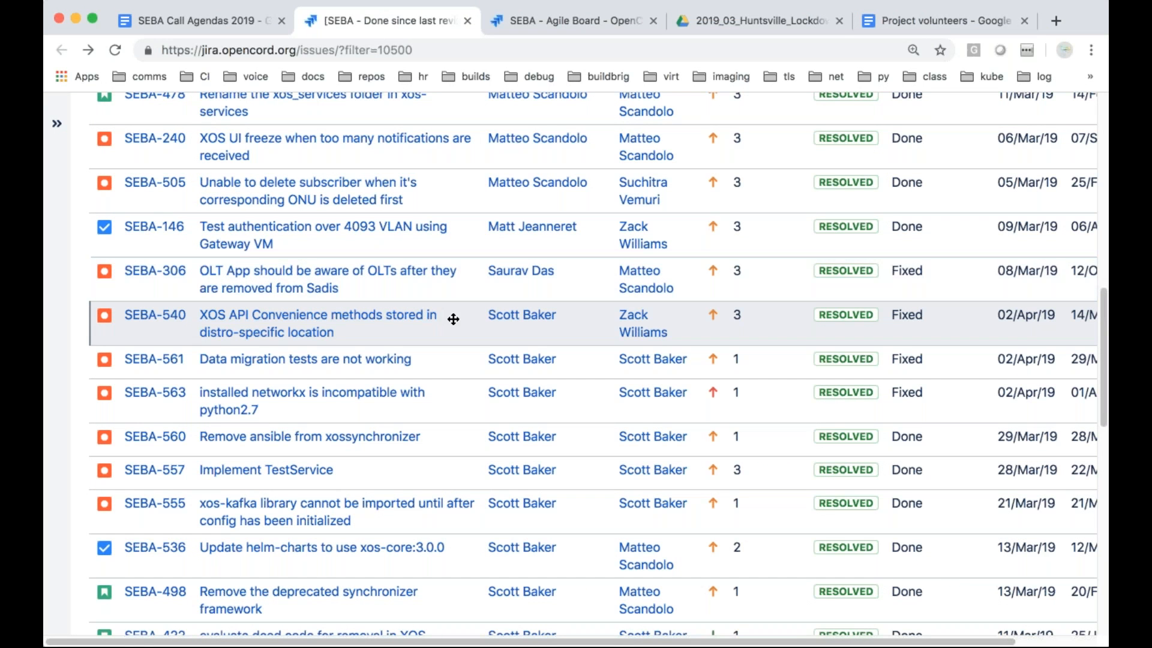
mouse_move(450, 322)
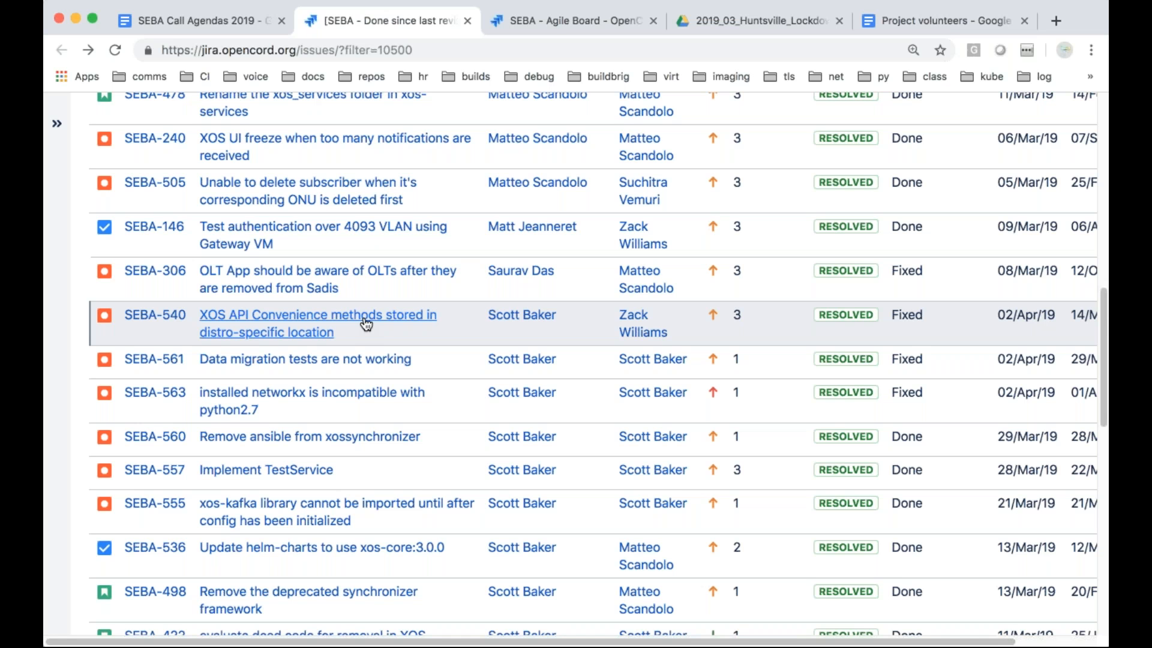
mouse_move(362, 327)
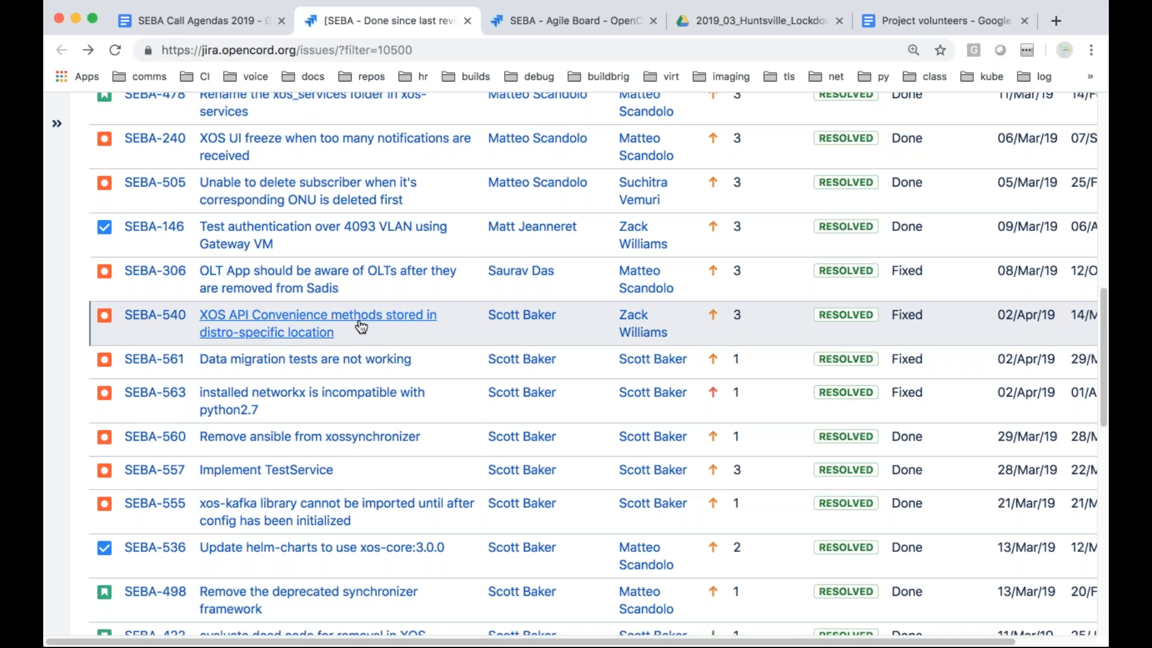
mouse_move(343, 359)
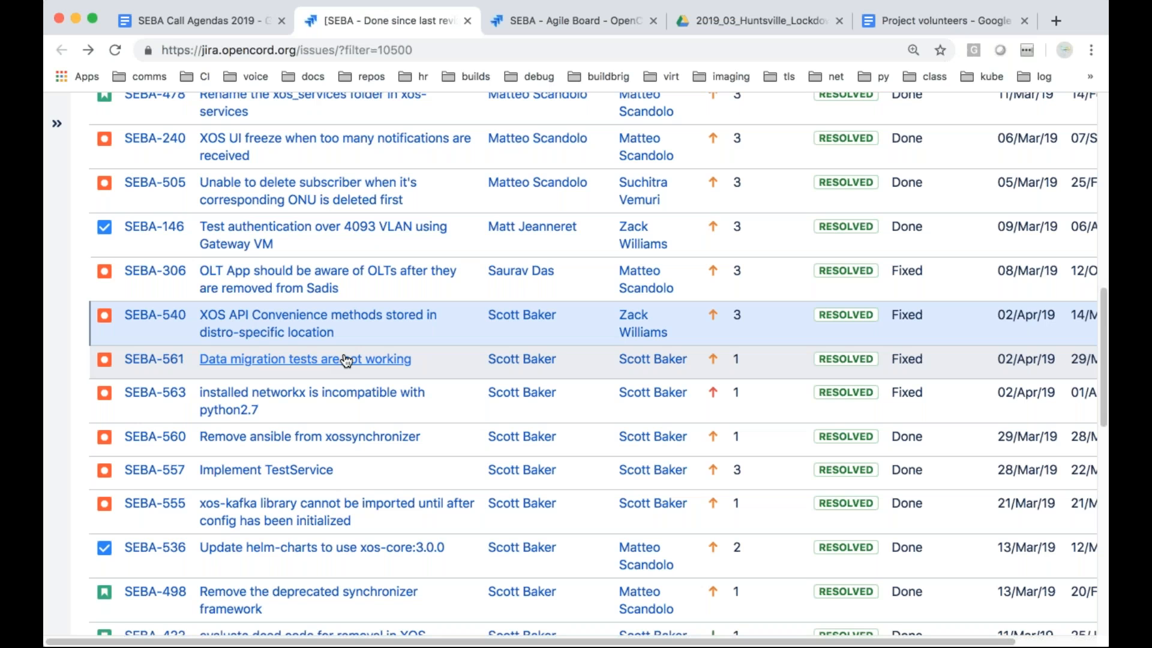
mouse_move(403, 375)
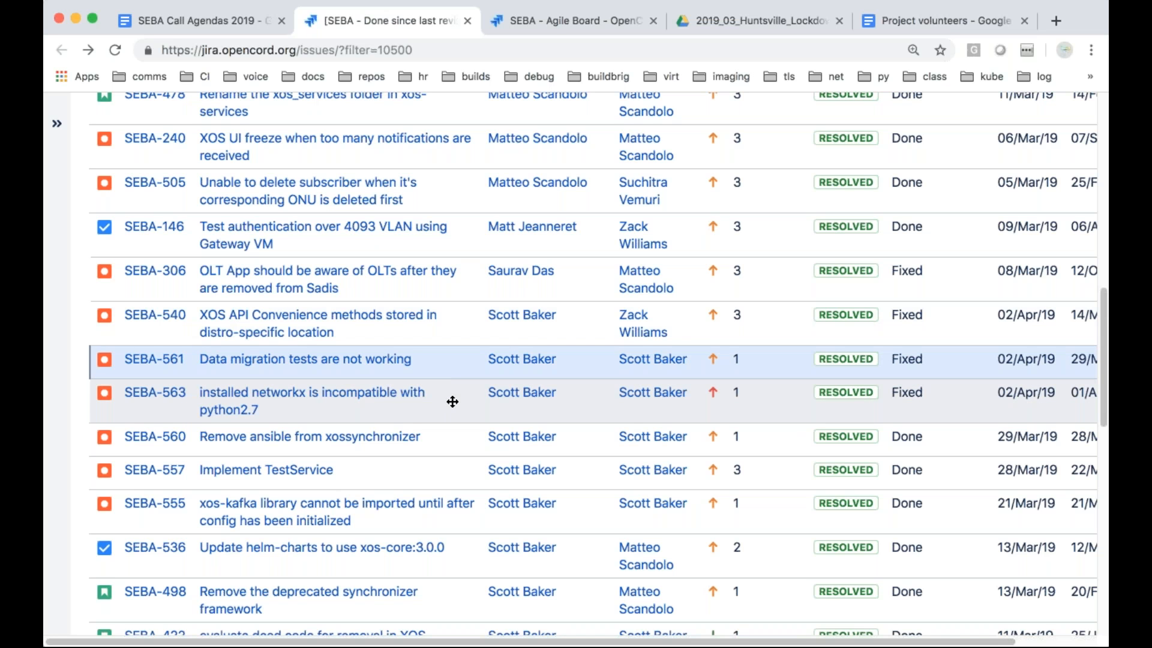
mouse_move(433, 415)
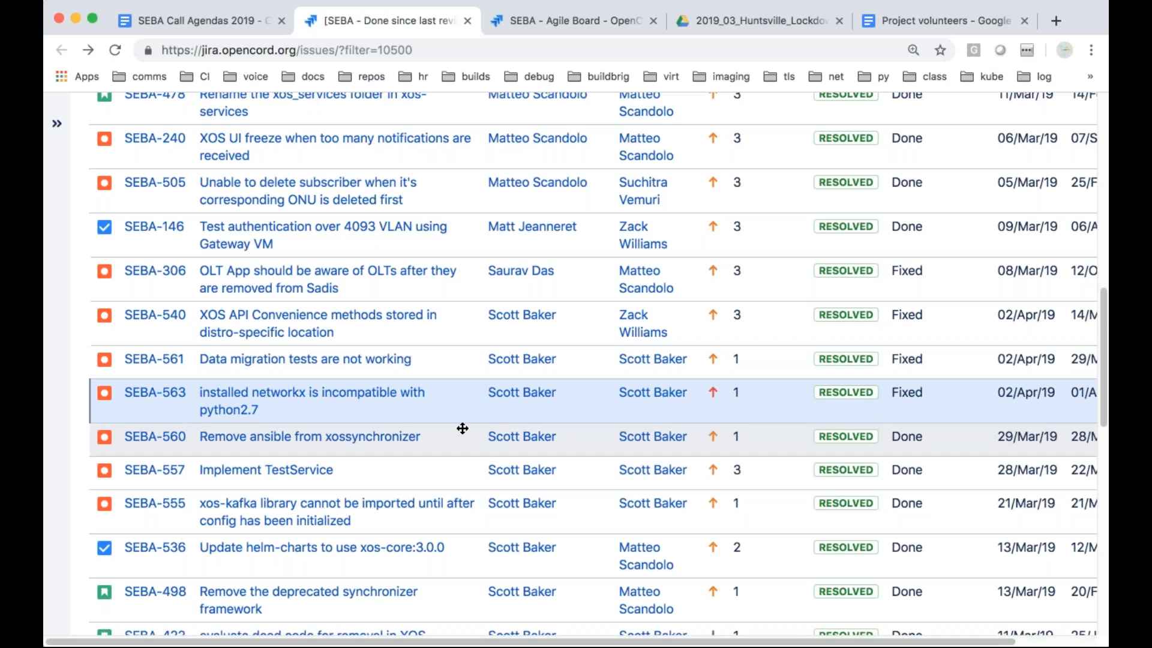
mouse_move(413, 404)
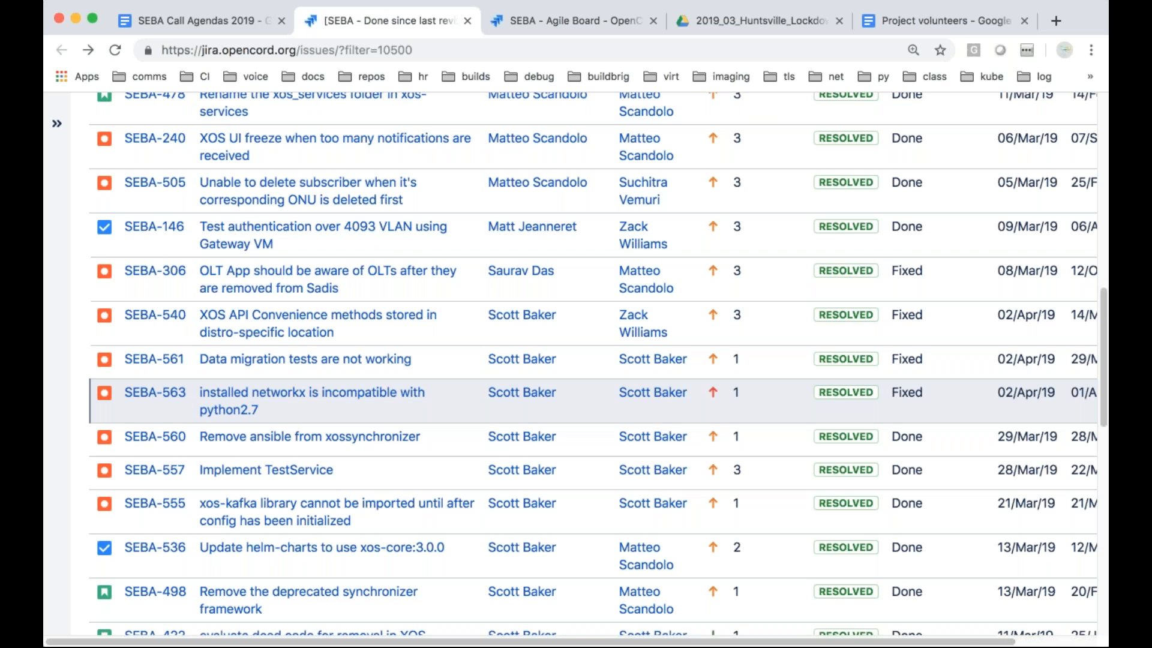
mouse_move(443, 402)
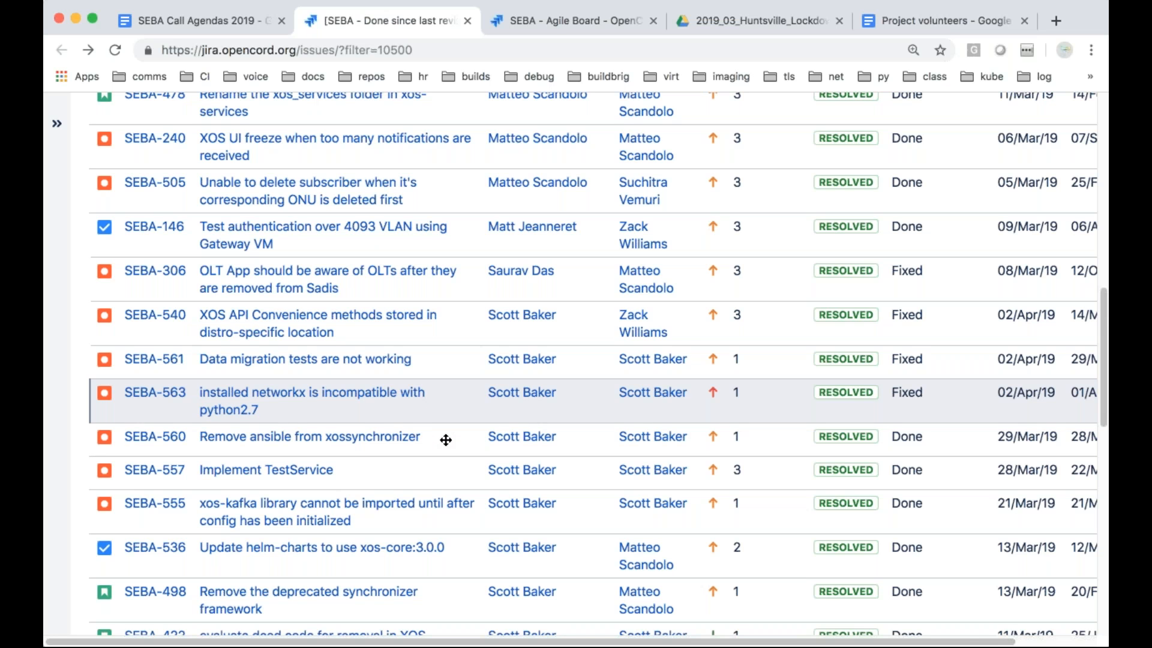
mouse_move(445, 439)
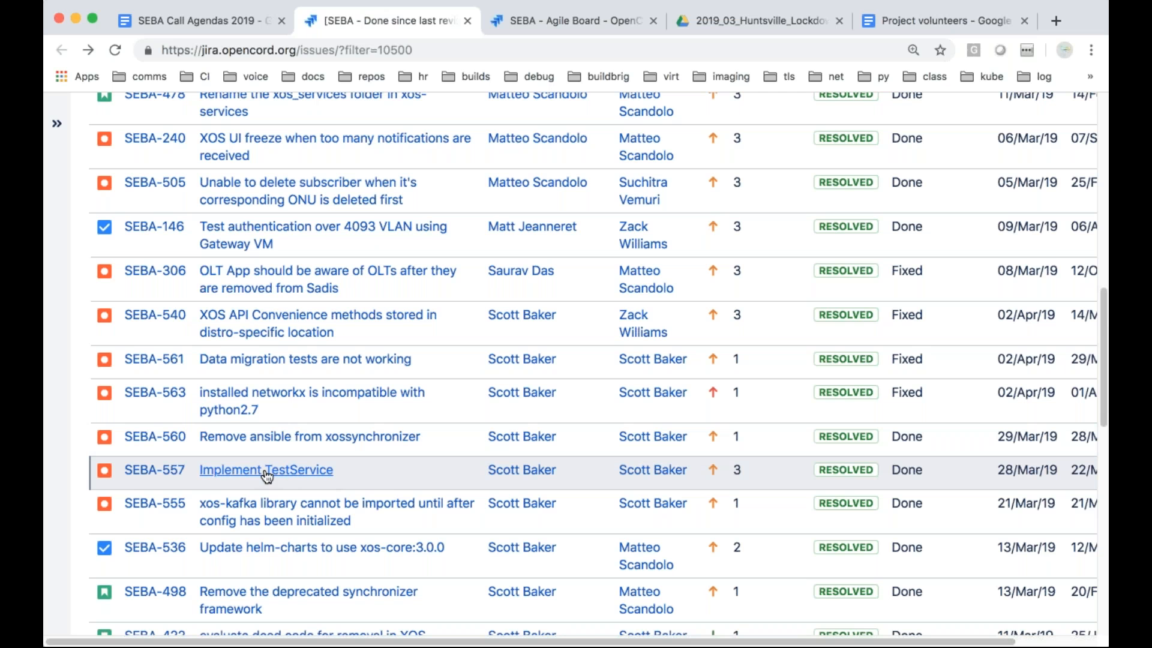
Open SEBA-557, Implement TestService, and scroll through its details
click(265, 469)
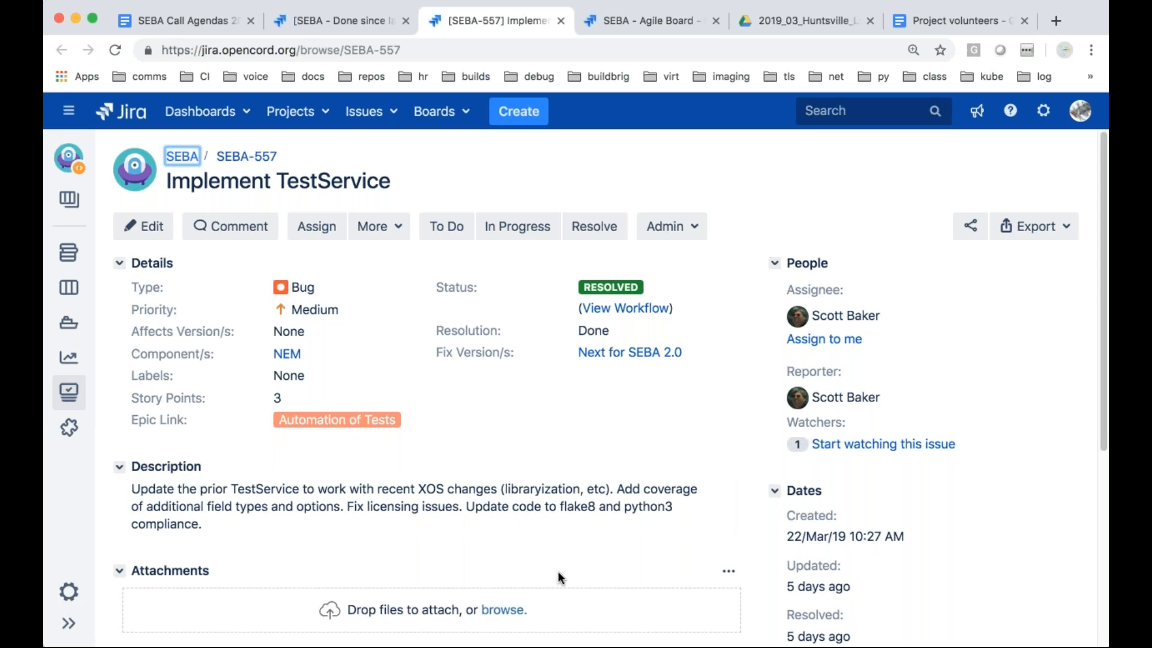
scroll(down, 3)
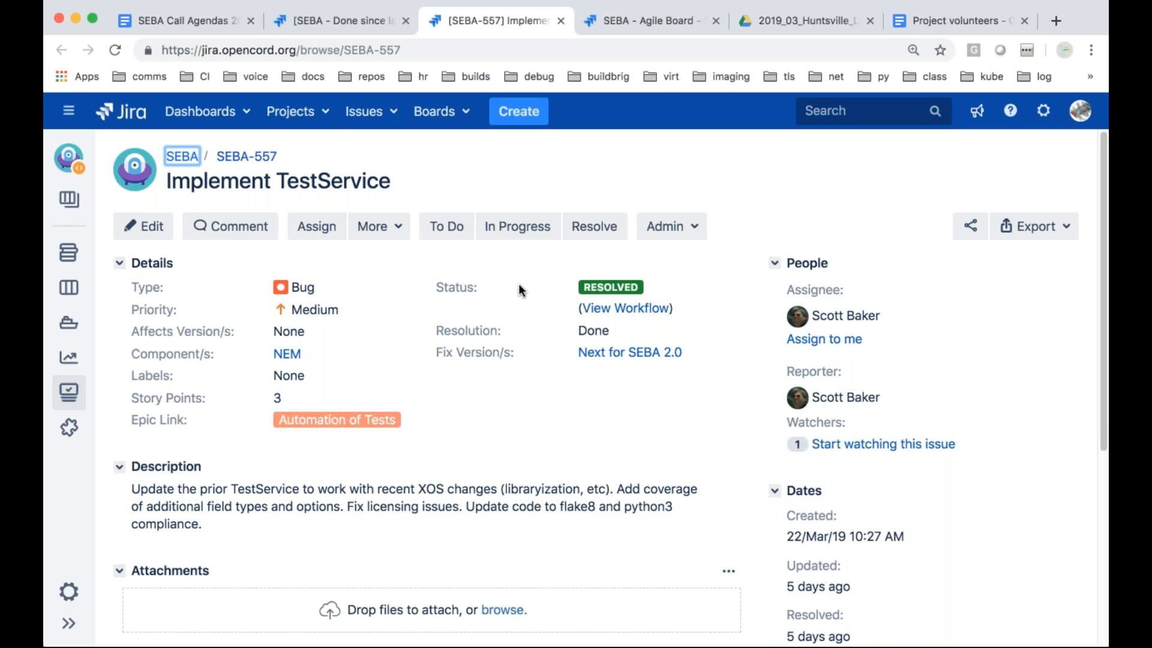
mouse_move(475, 213)
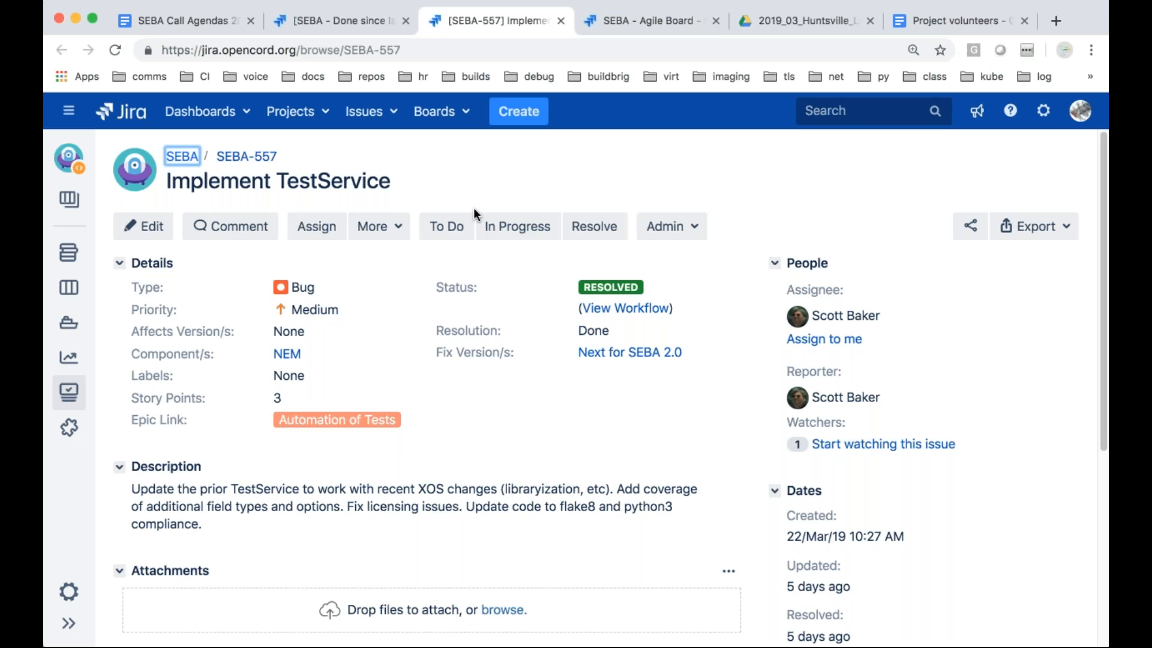
mouse_move(512, 318)
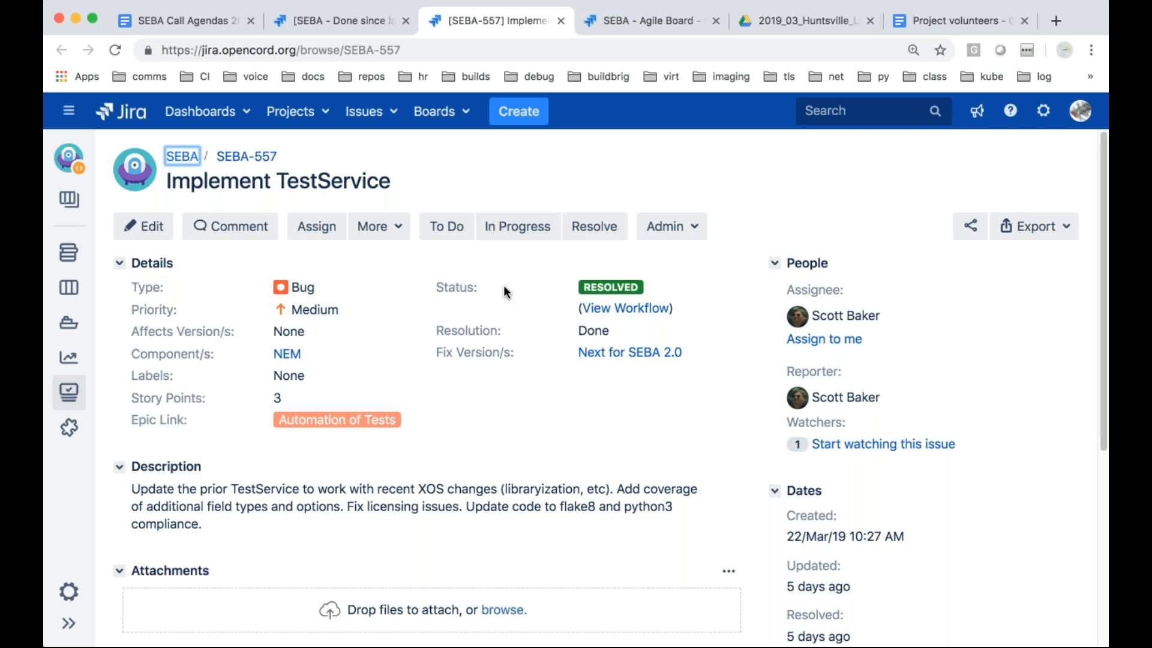
mouse_move(414, 252)
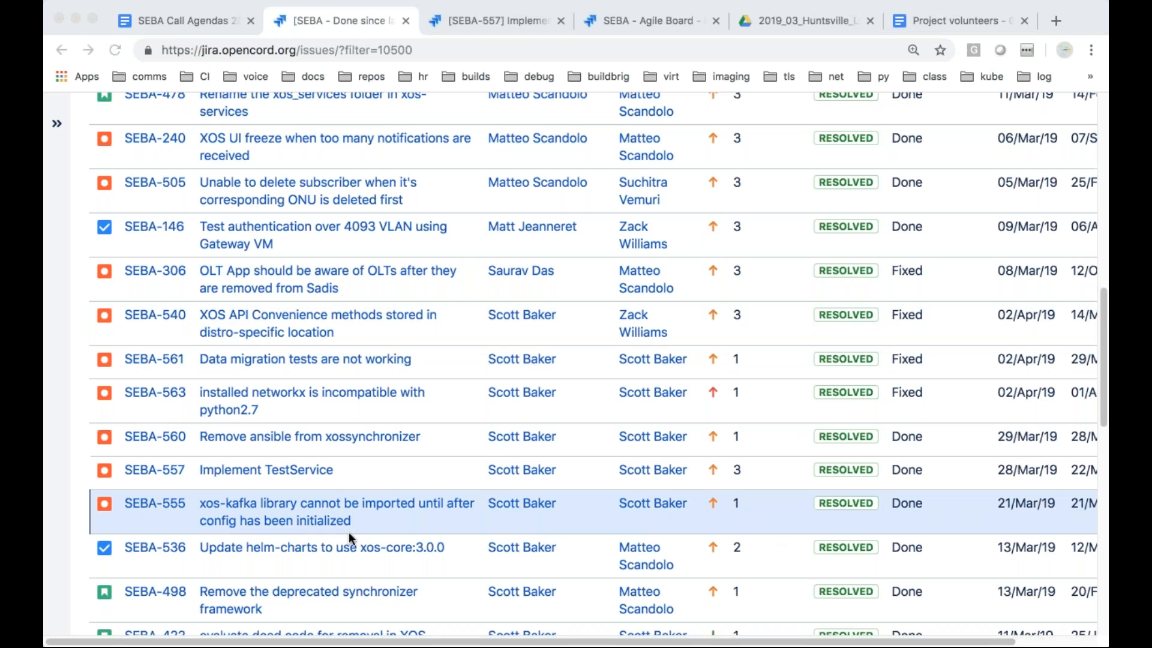
mouse_move(327, 568)
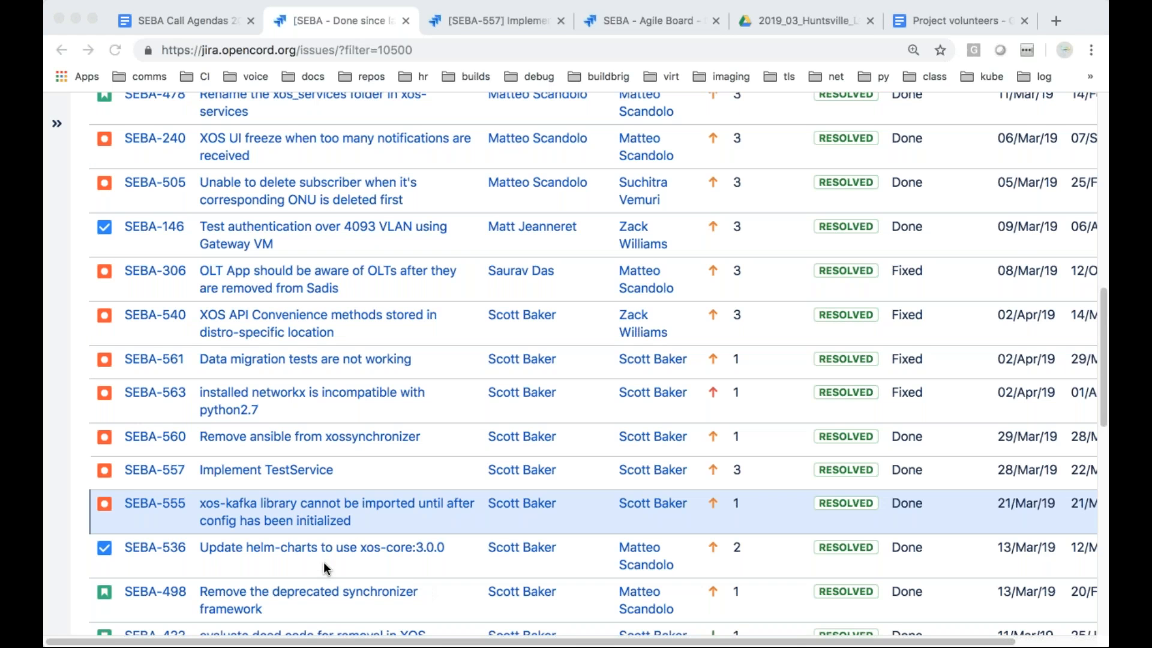
Scroll the results table past SEBA-557 to SEBA-555 and later resolved issues
scroll(down, 3)
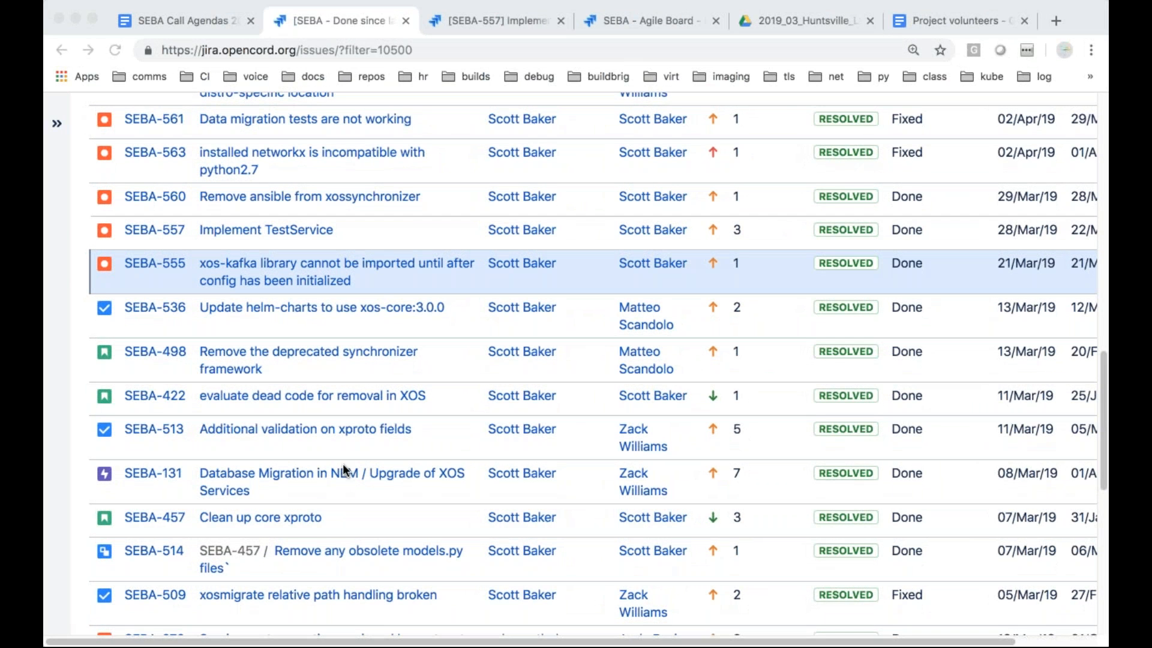
mouse_move(382, 326)
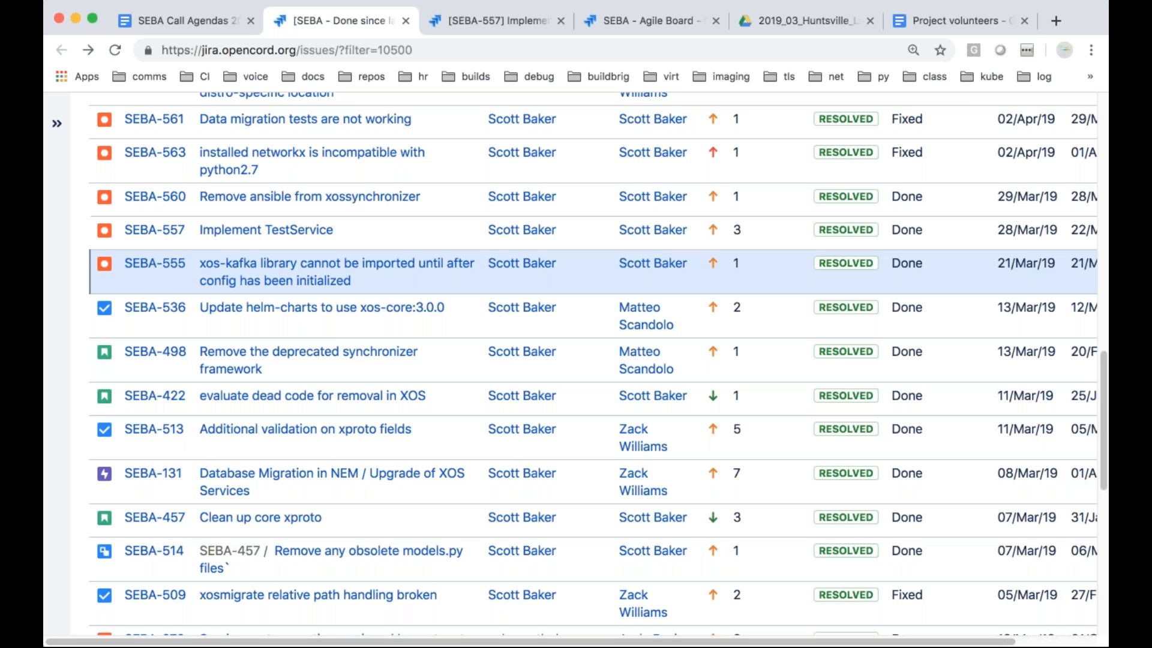
mouse_move(443, 408)
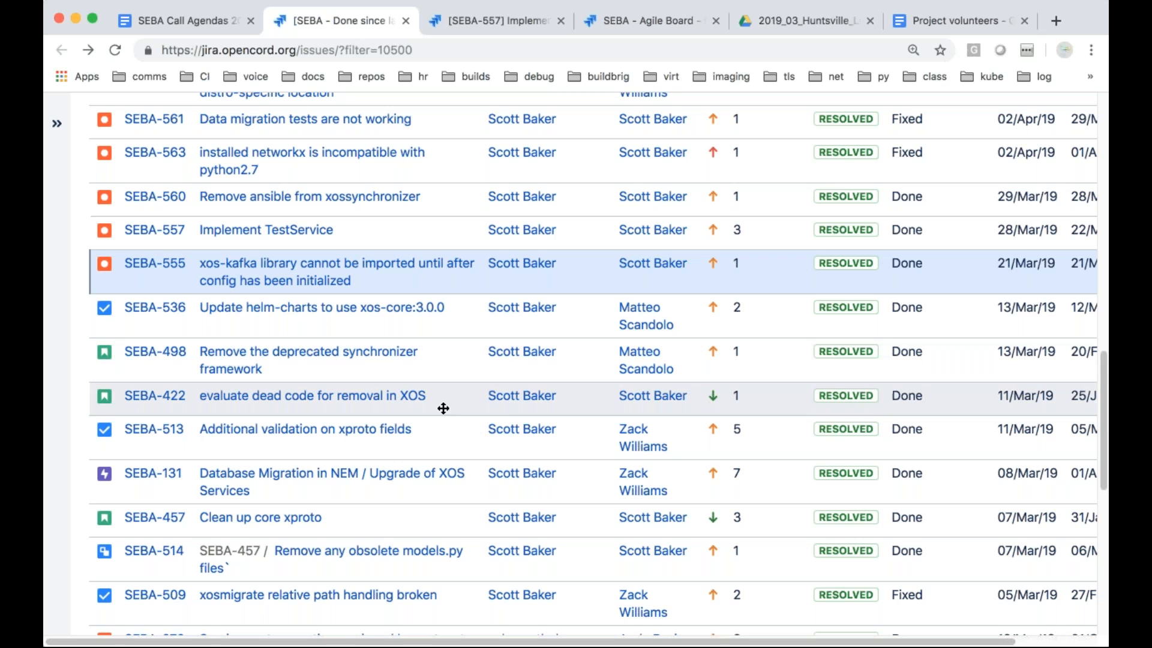
mouse_move(449, 405)
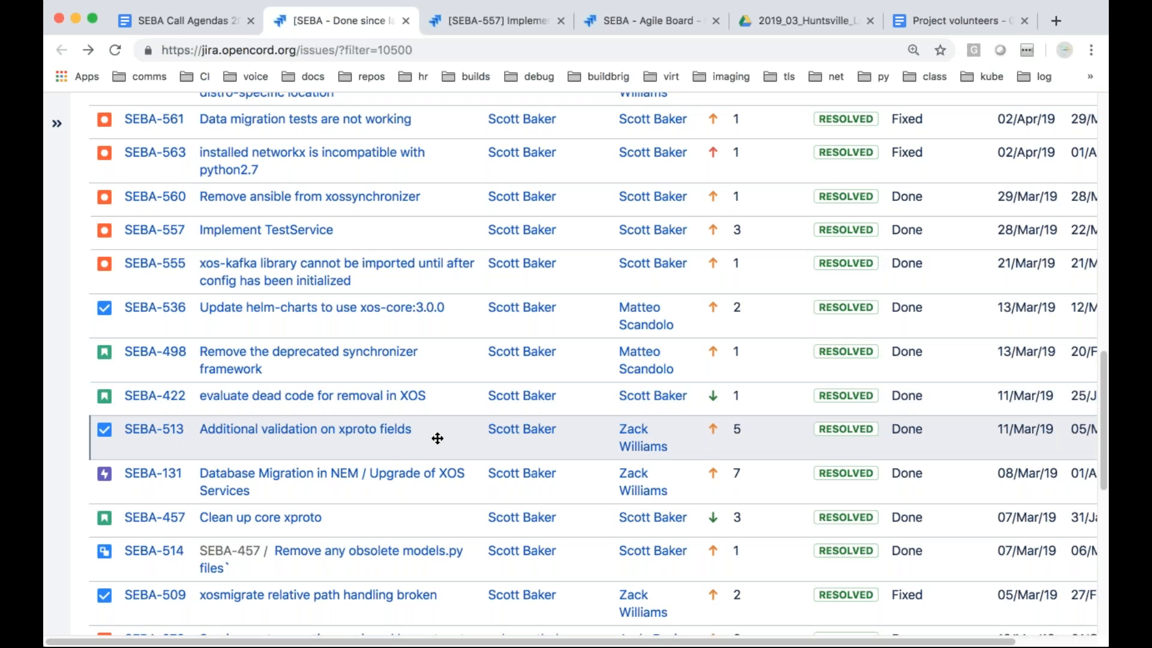
mouse_move(304, 429)
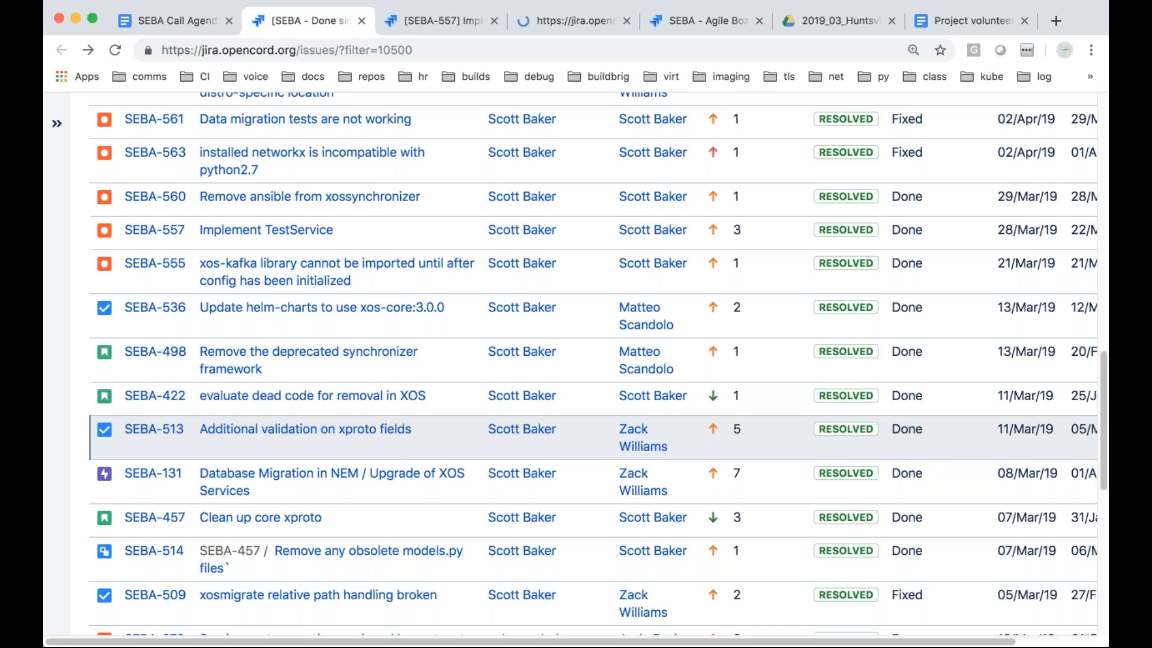
View SEBA-513, Additional validation on xproto fields, then return to the filter results
click(305, 428)
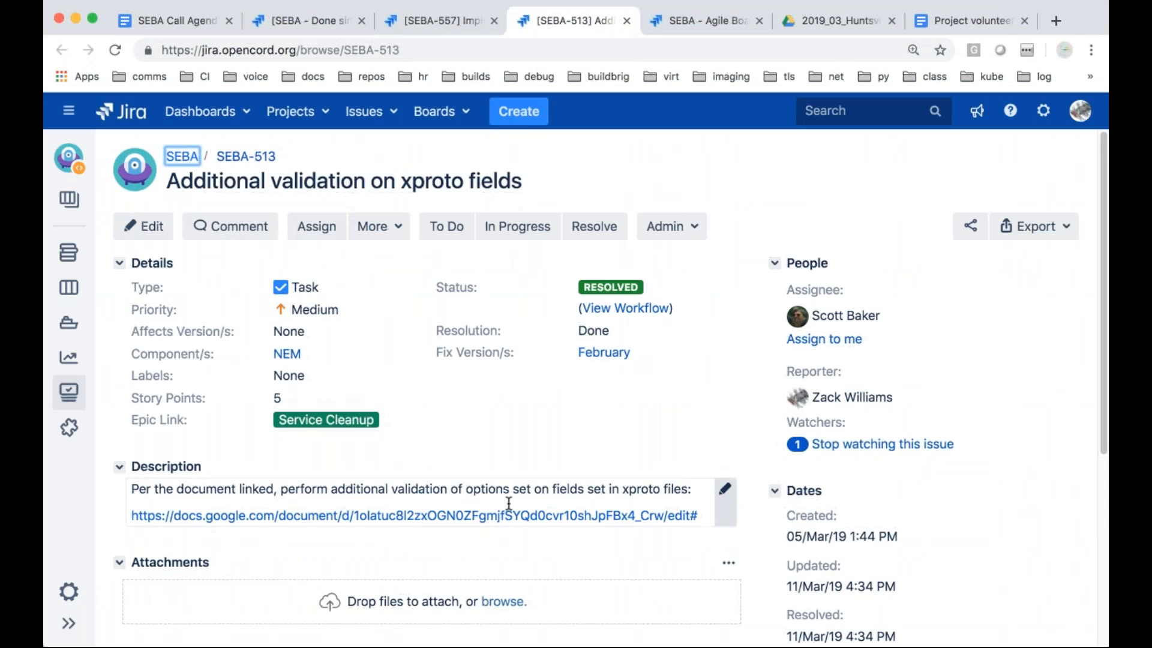
mouse_move(533, 440)
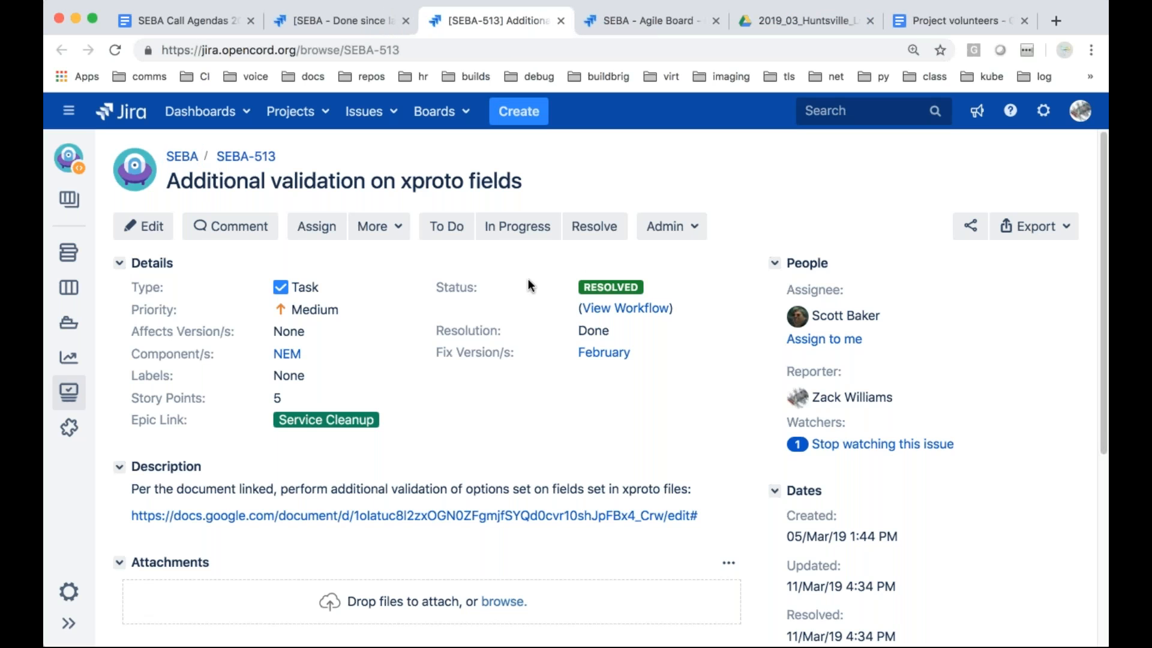
mouse_move(472, 331)
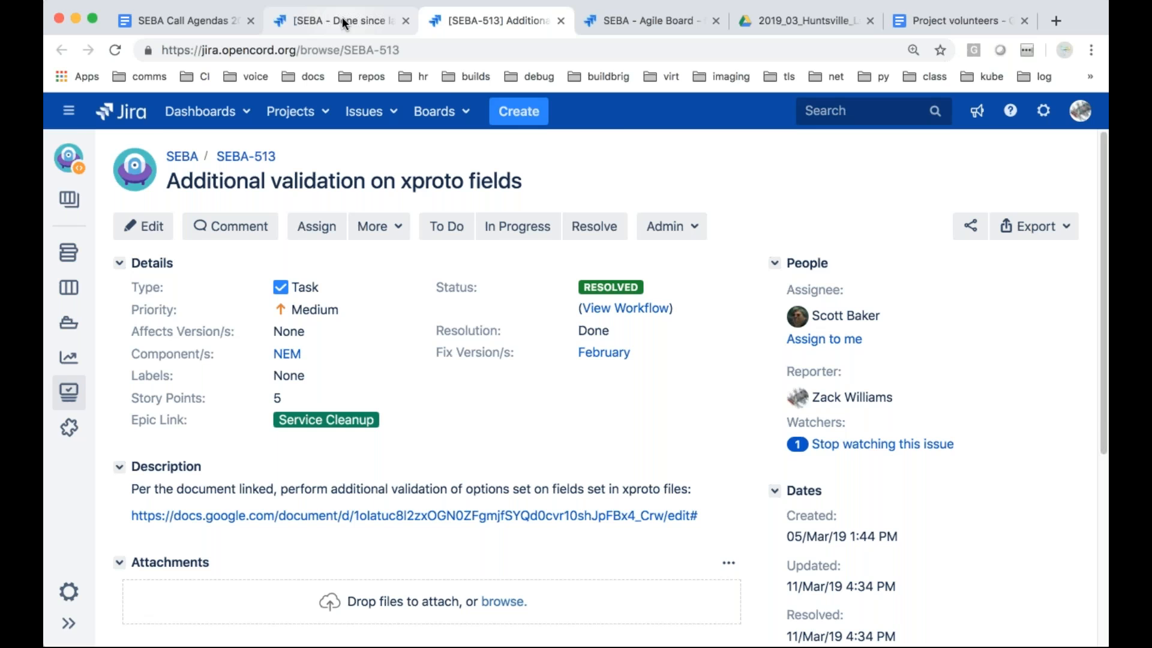
click(338, 20)
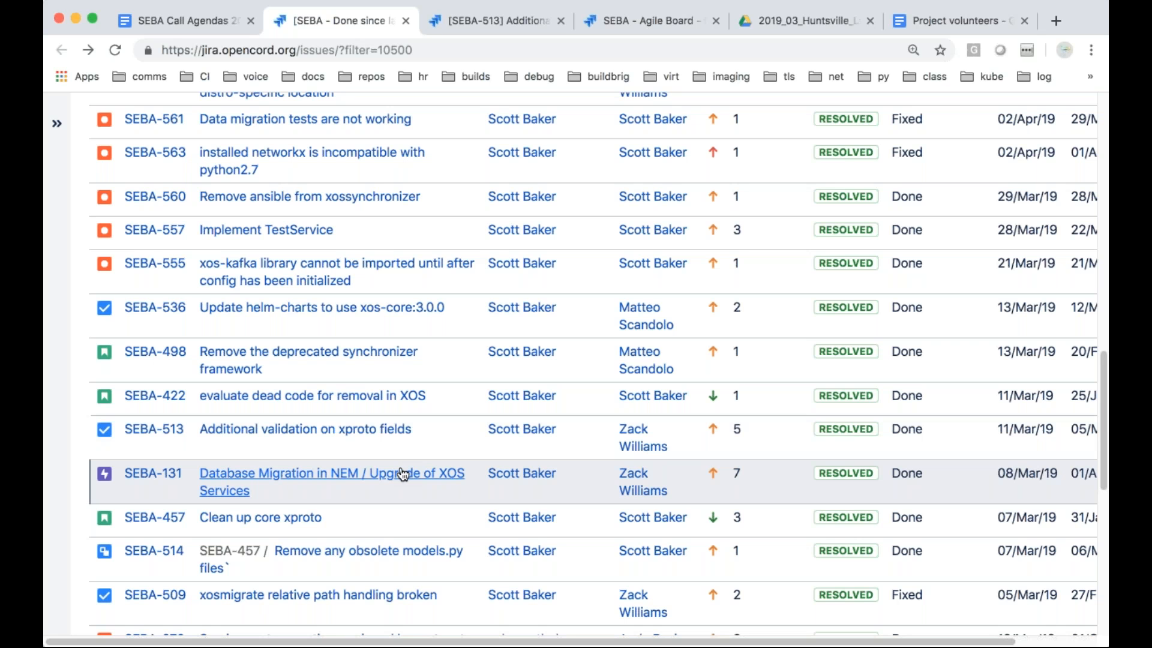
click(332, 473)
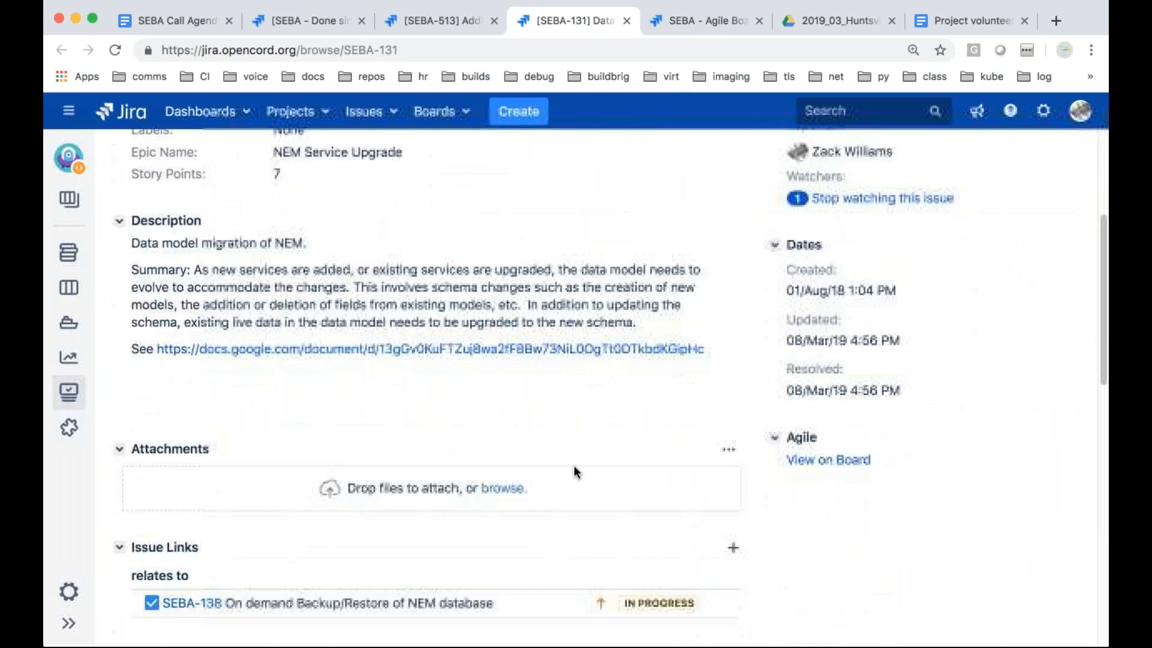
scroll(down, 3)
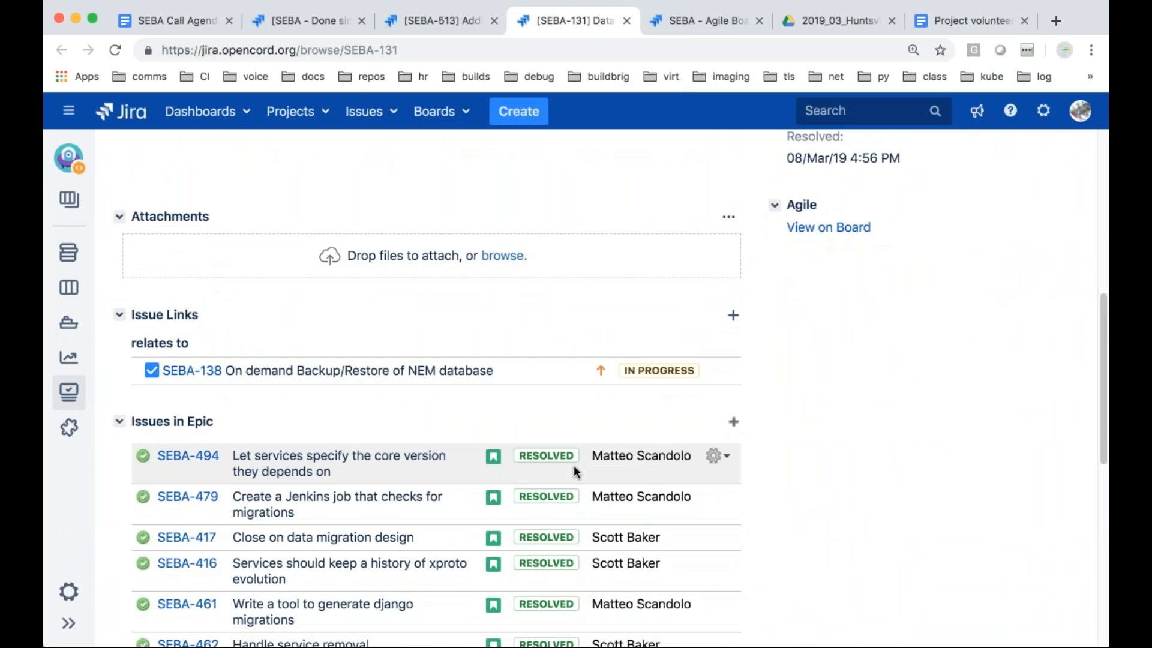
scroll(down, 3)
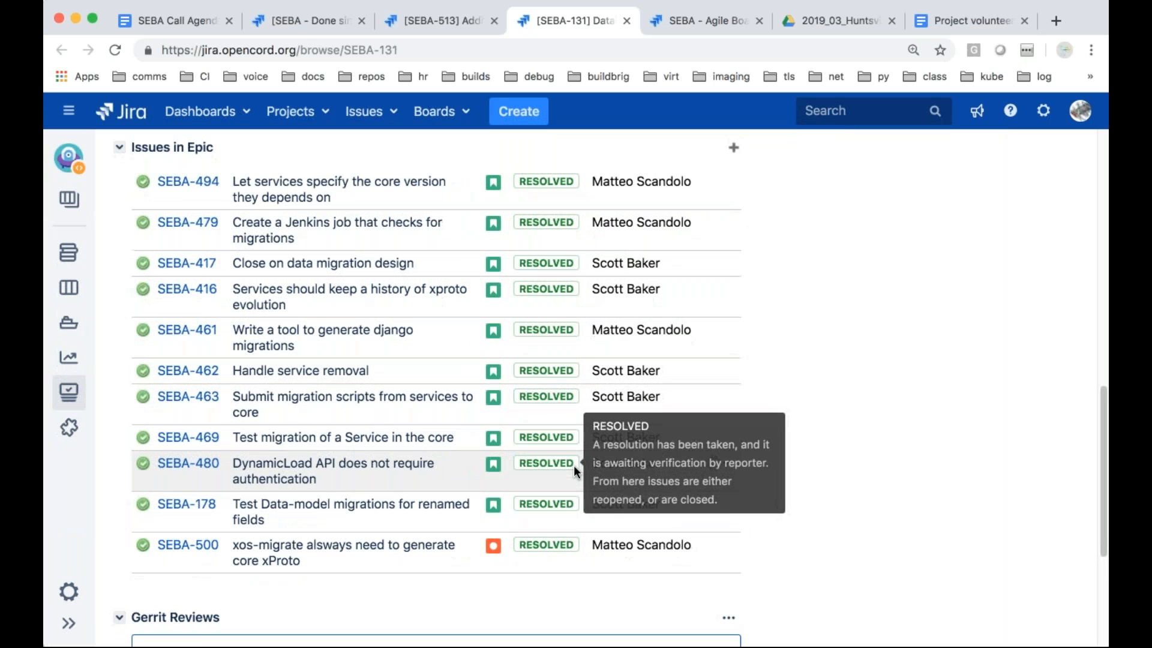
mouse_move(778, 347)
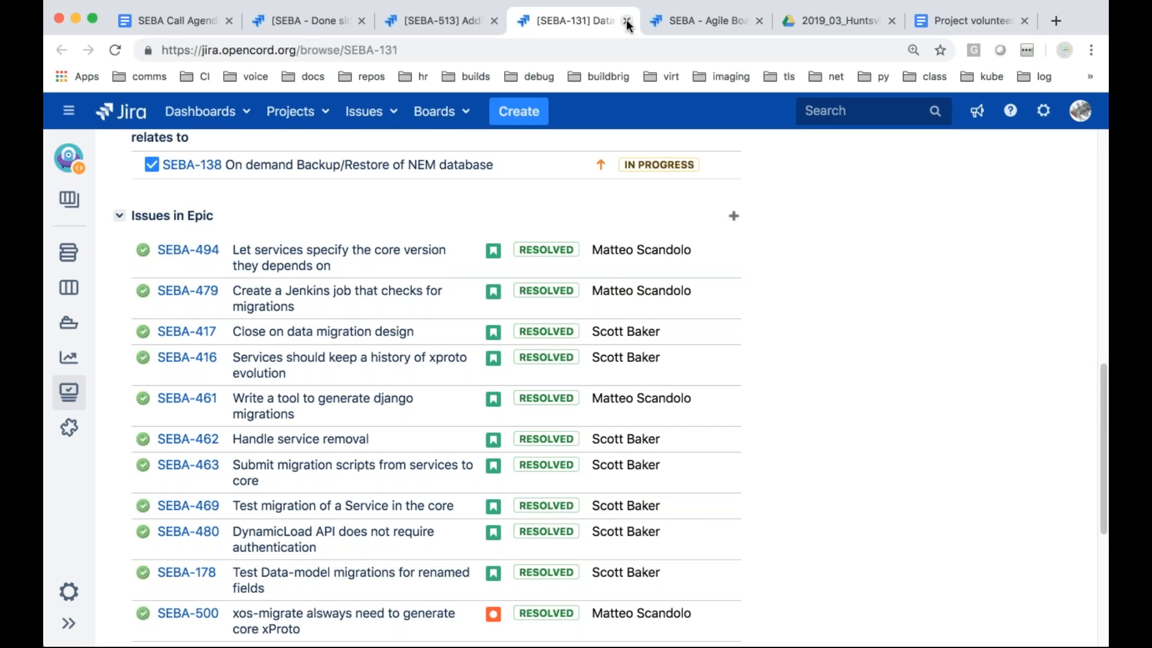
click(625, 20)
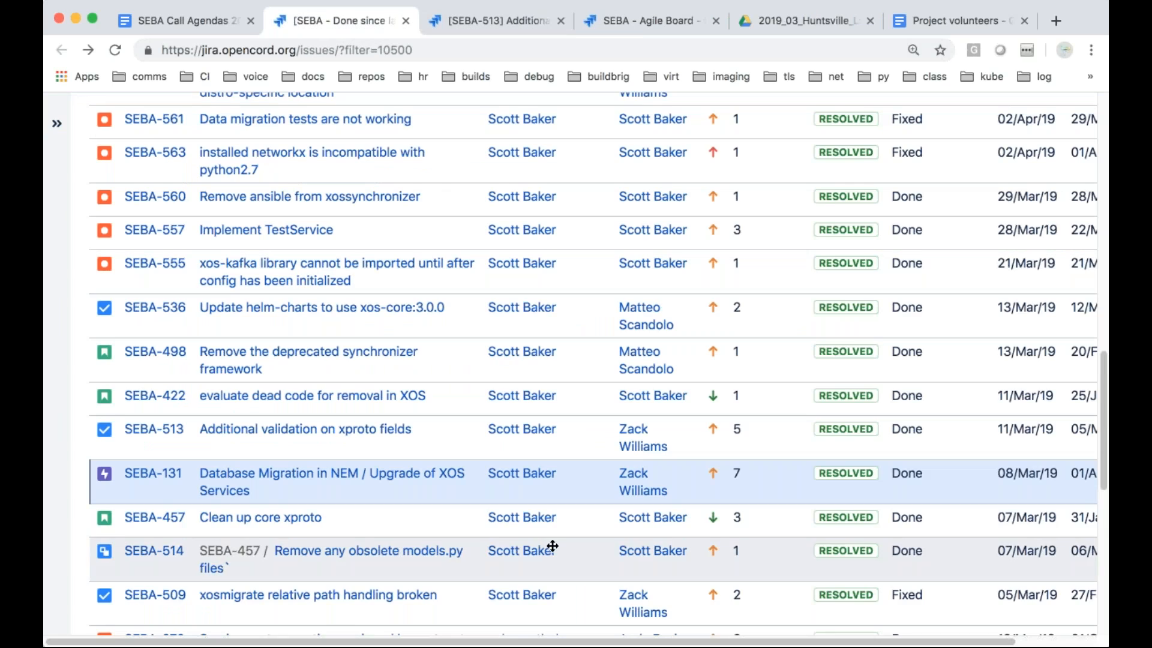
Scroll the Done since last review results down past SEBA-272 to SEBA-457
scroll(down, 3)
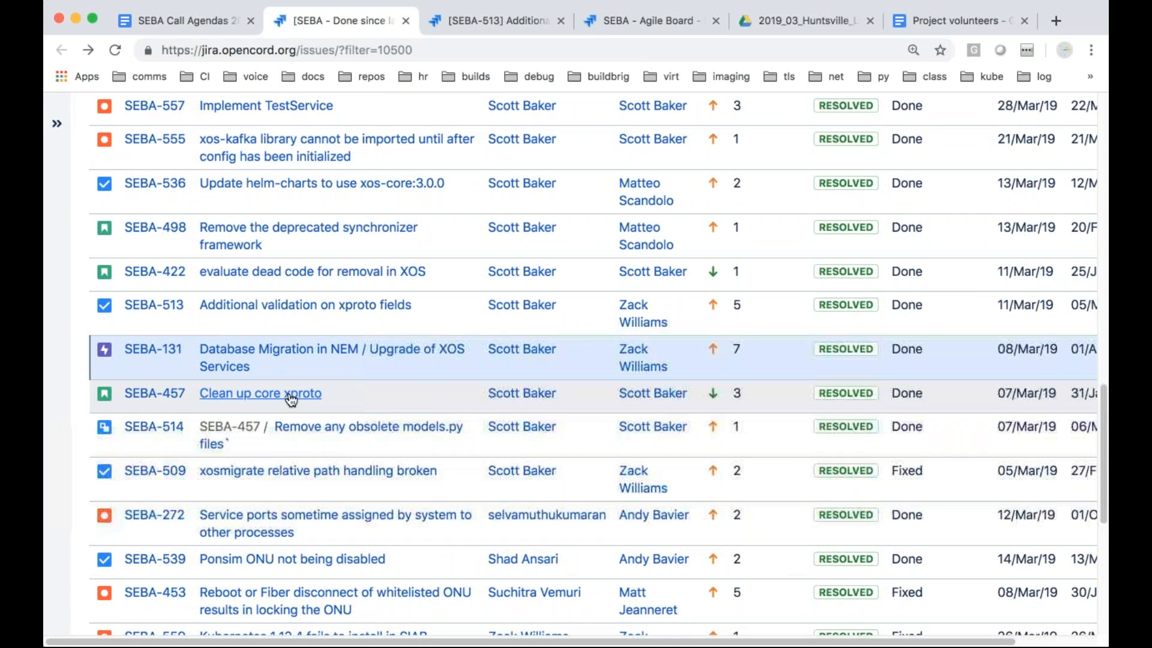
mouse_move(371, 403)
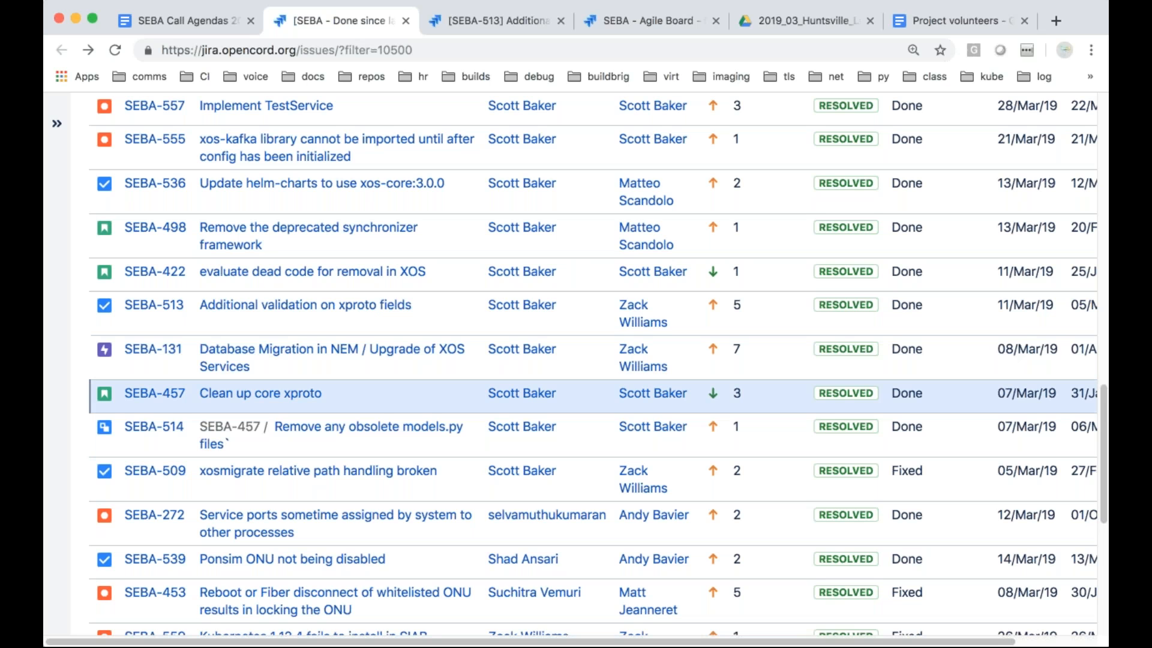
mouse_move(432, 396)
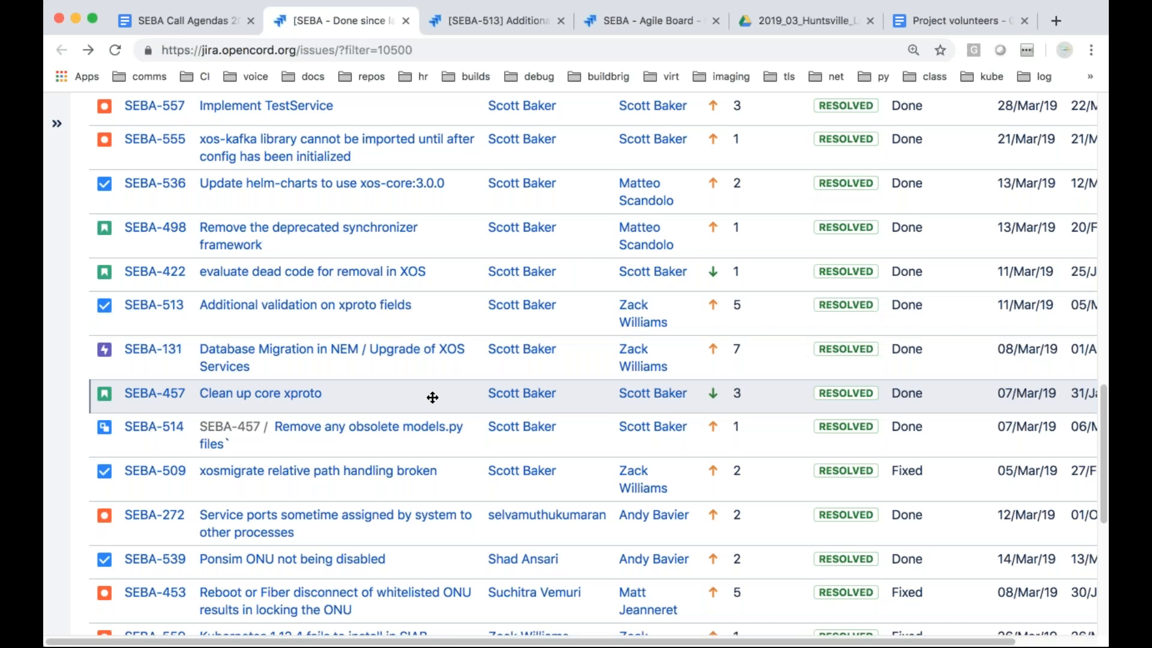
mouse_move(435, 399)
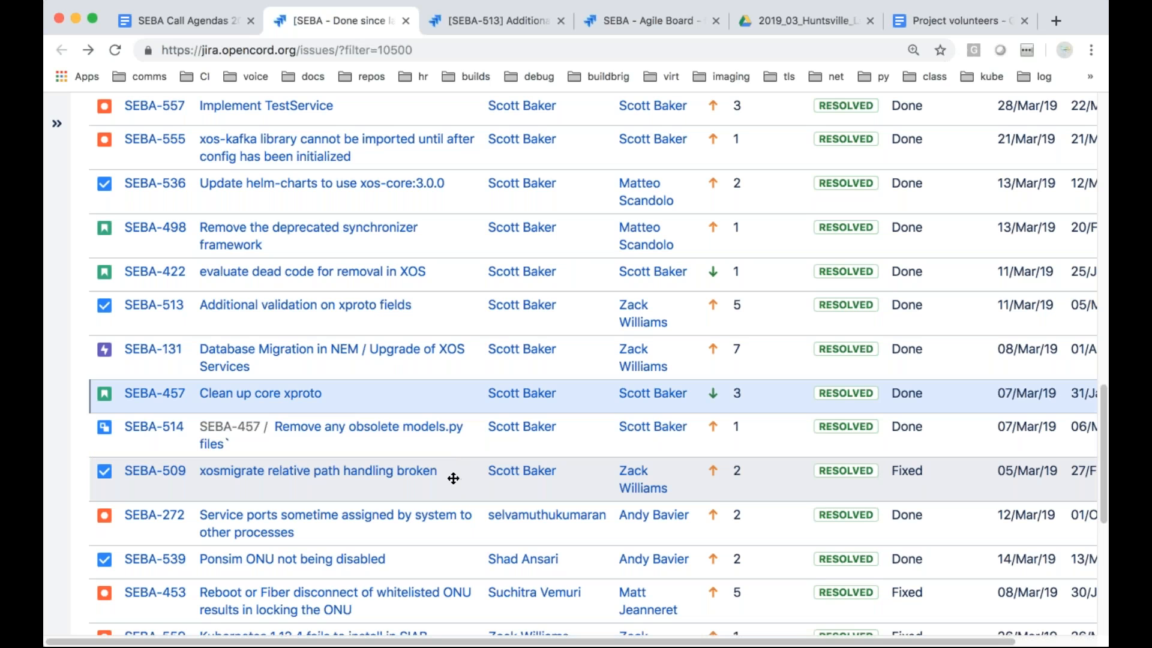
mouse_move(406, 484)
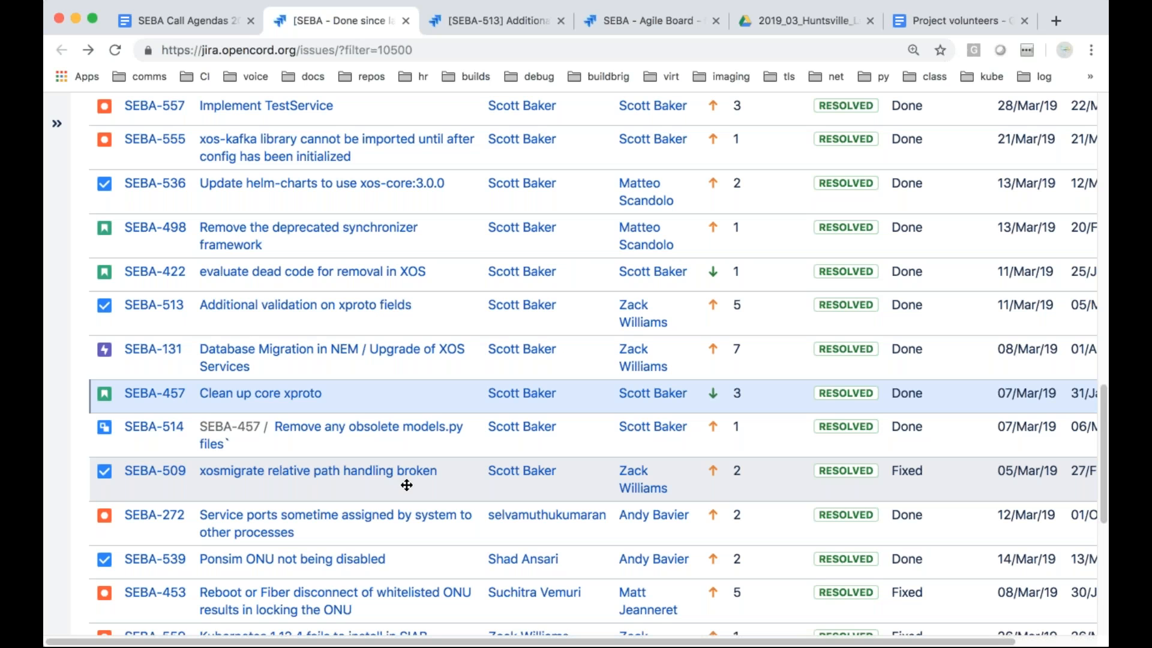
mouse_move(425, 485)
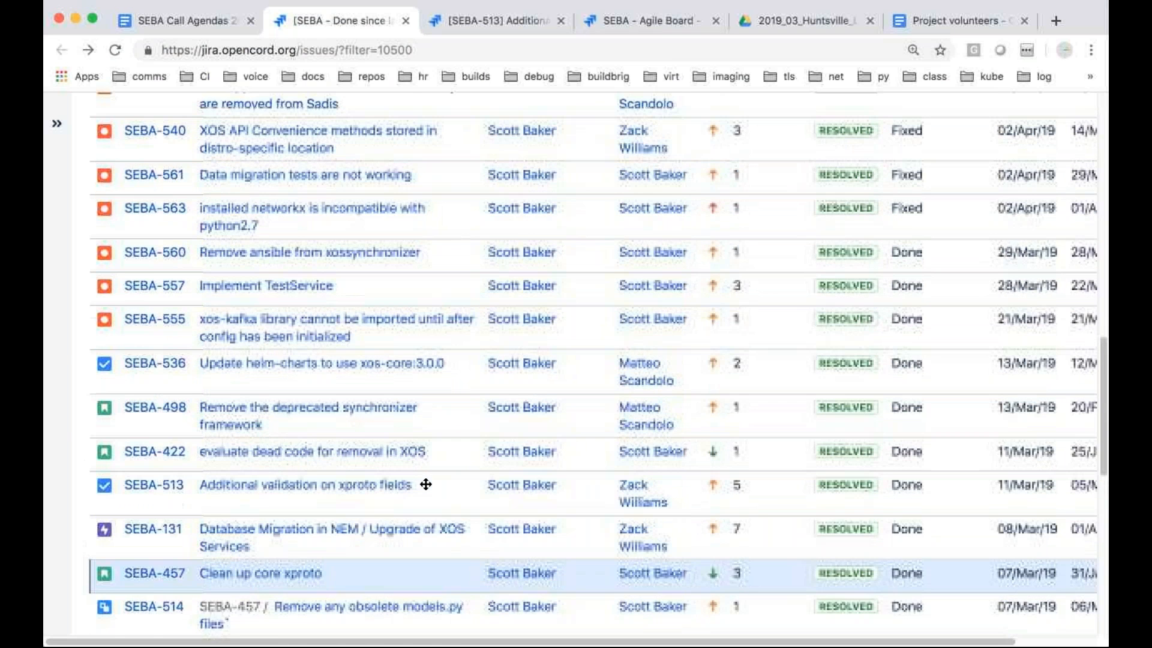
scroll(up, 3)
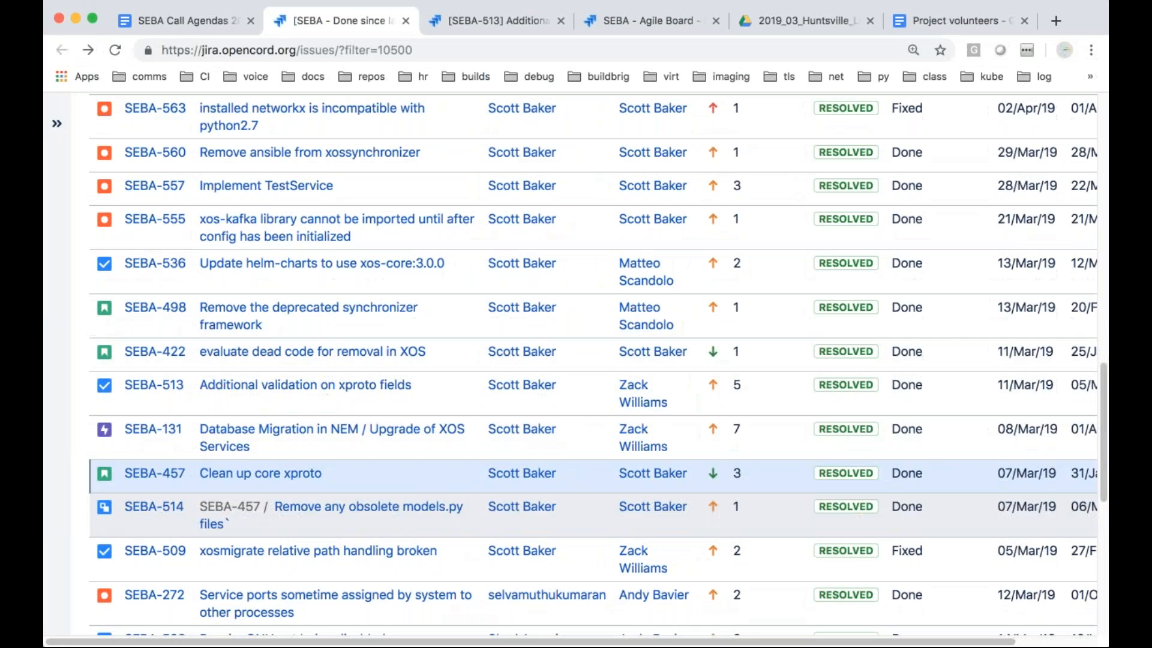
scroll(down, 3)
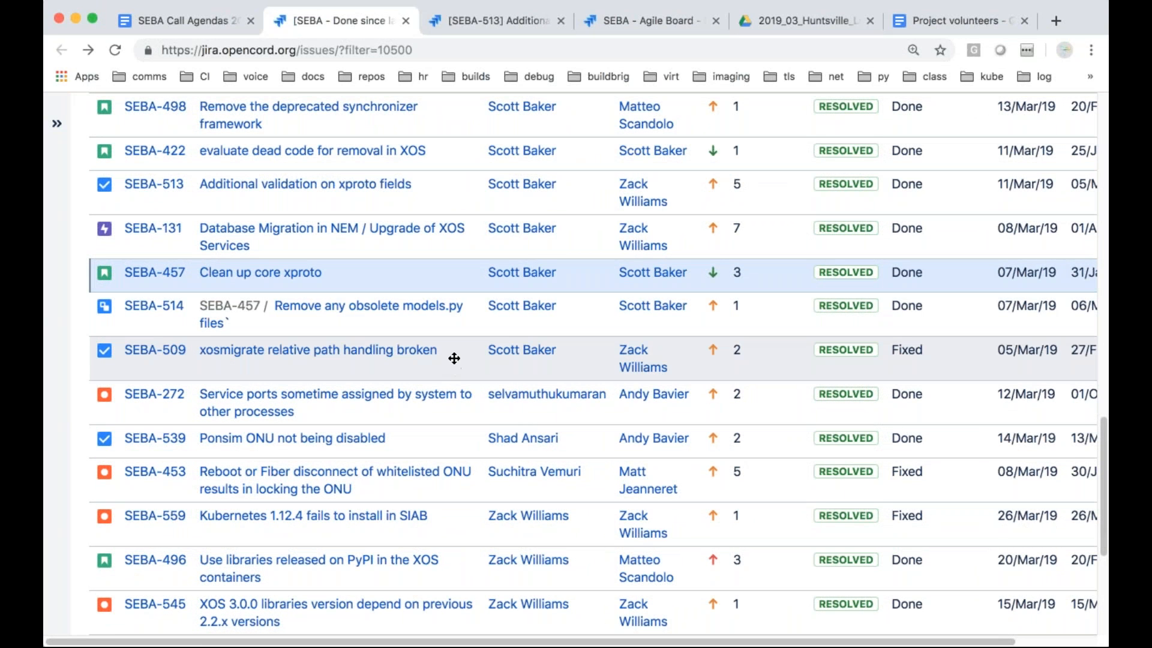
mouse_move(448, 357)
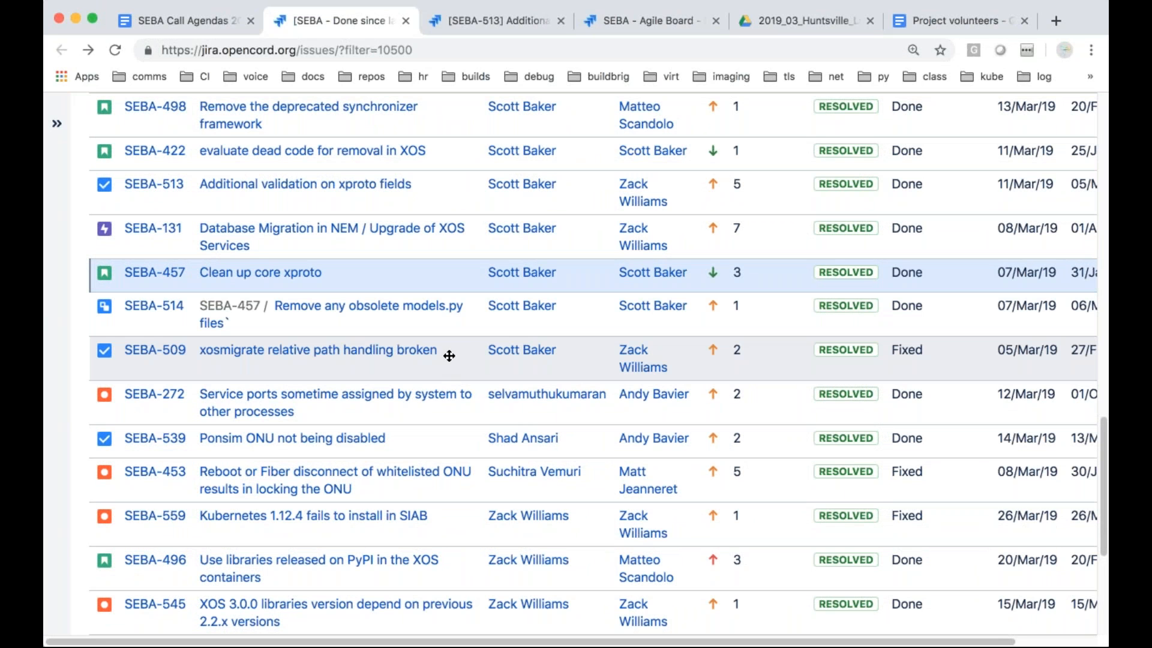
mouse_move(354, 417)
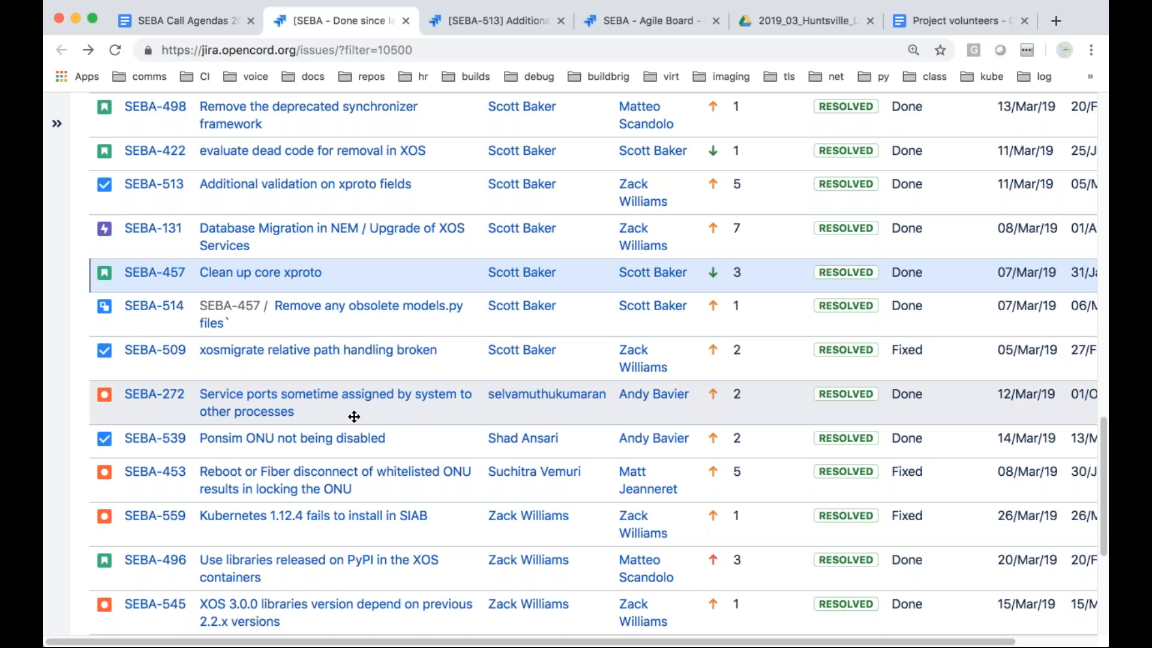
mouse_move(495, 407)
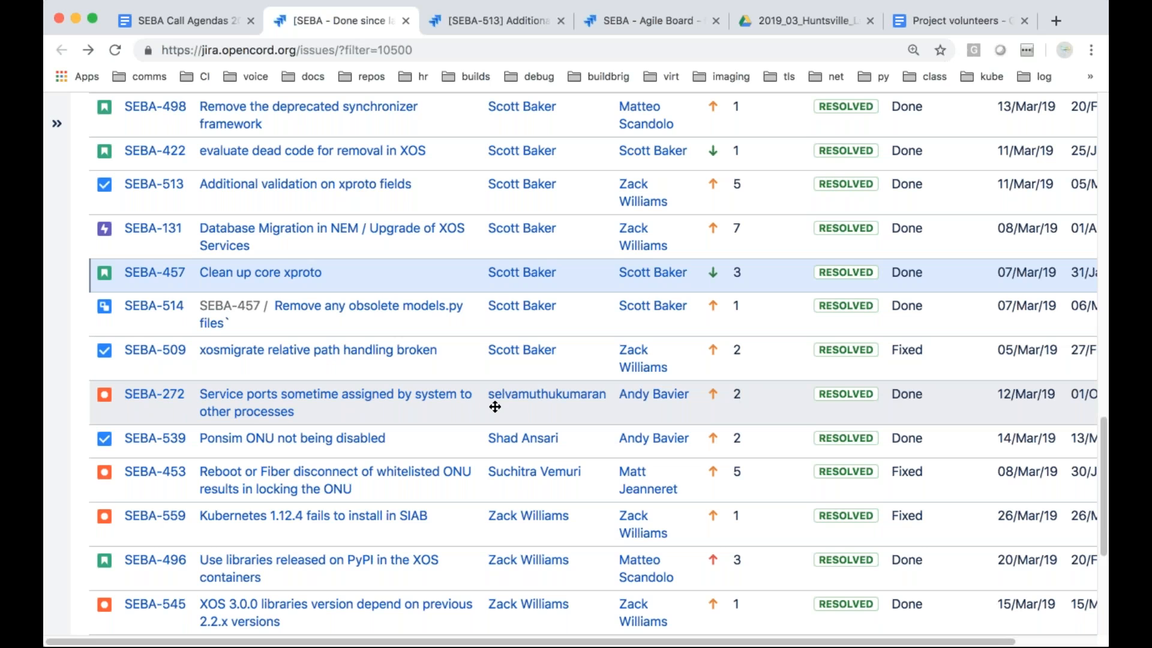
mouse_move(552, 418)
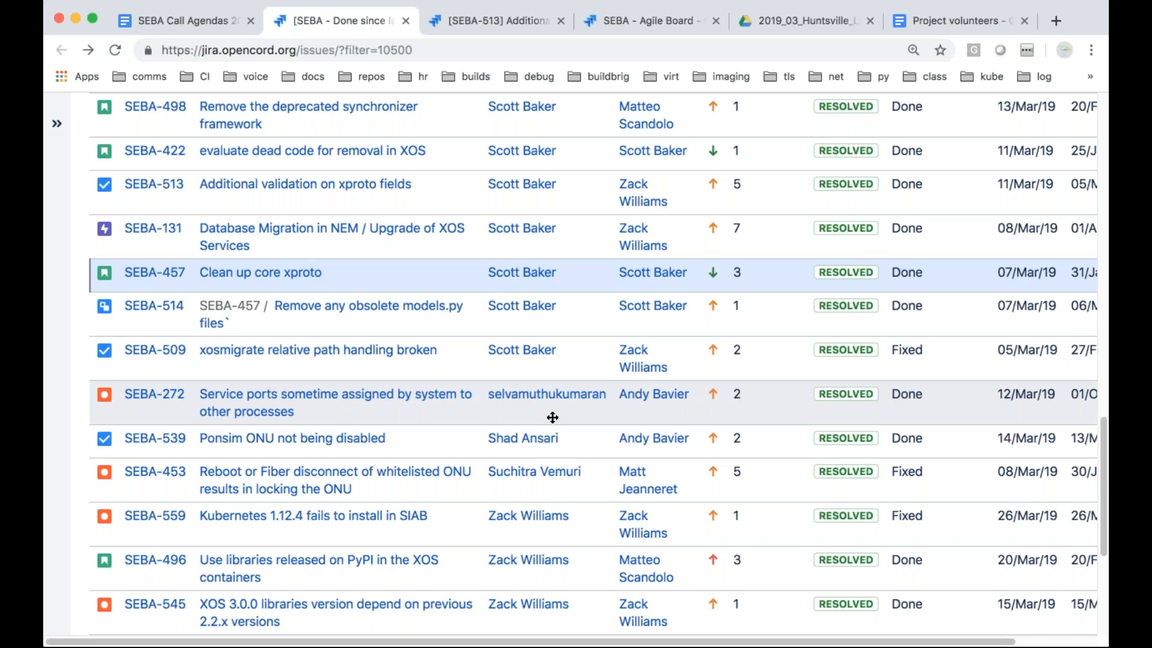
mouse_move(503, 408)
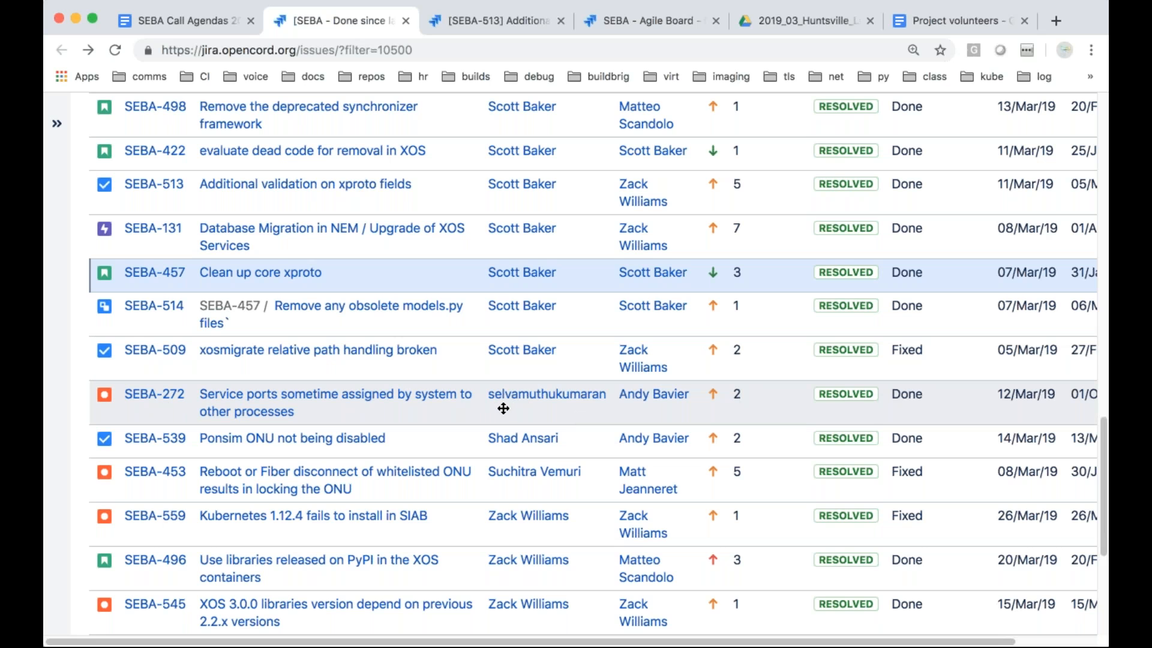
mouse_move(587, 410)
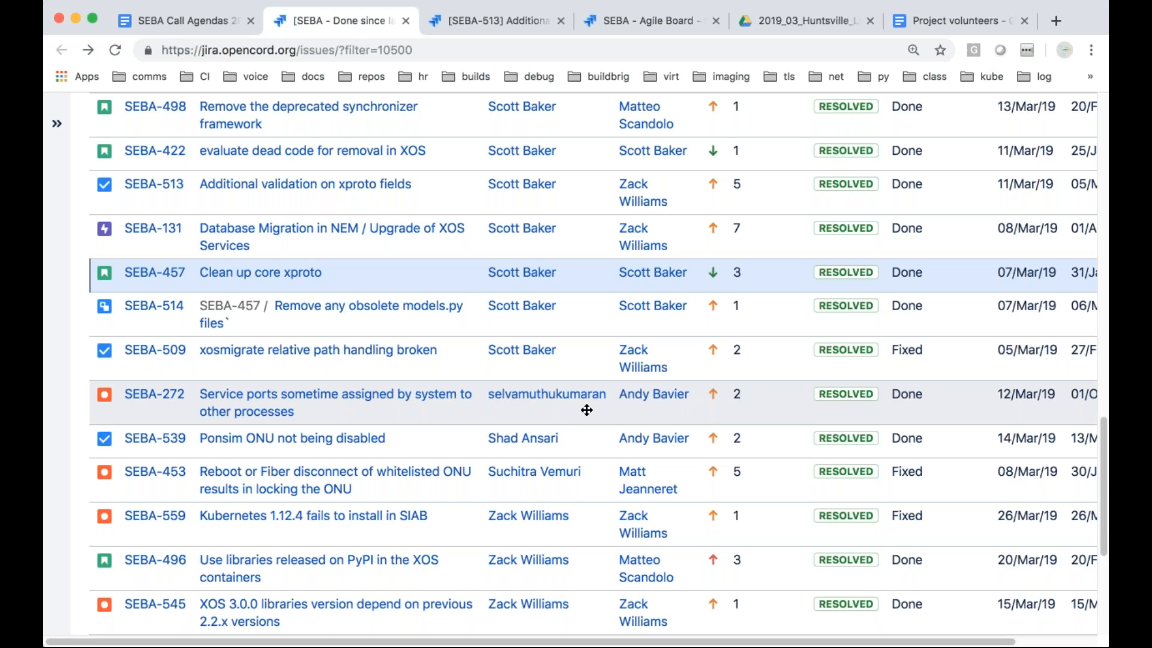
mouse_move(586, 409)
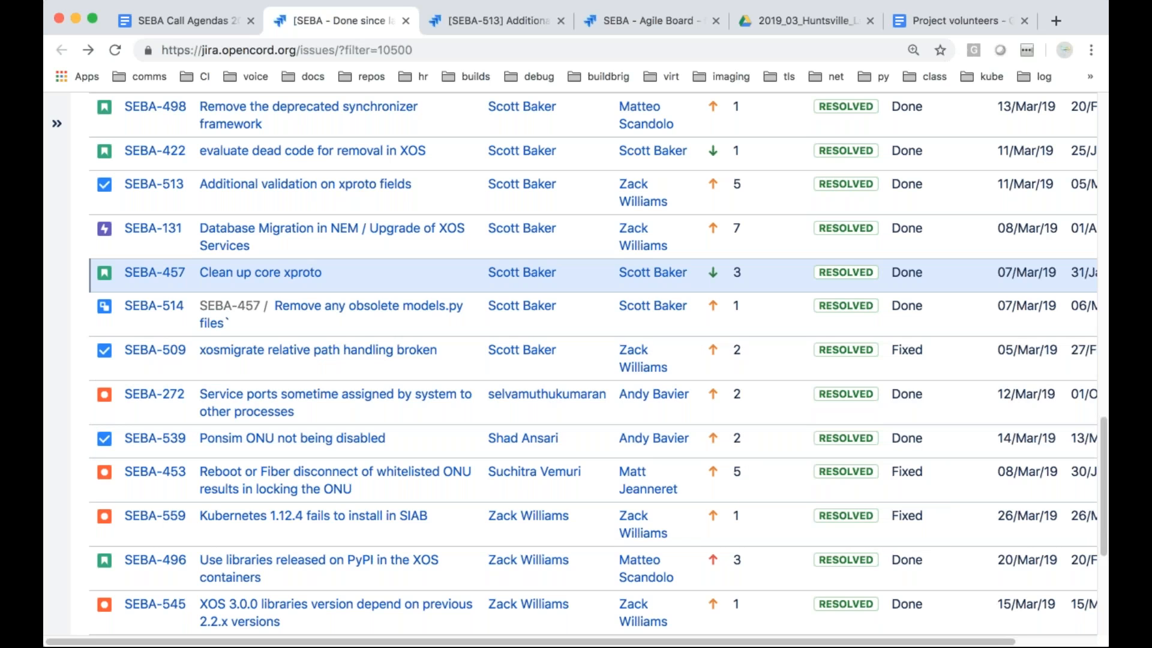
mouse_move(536, 415)
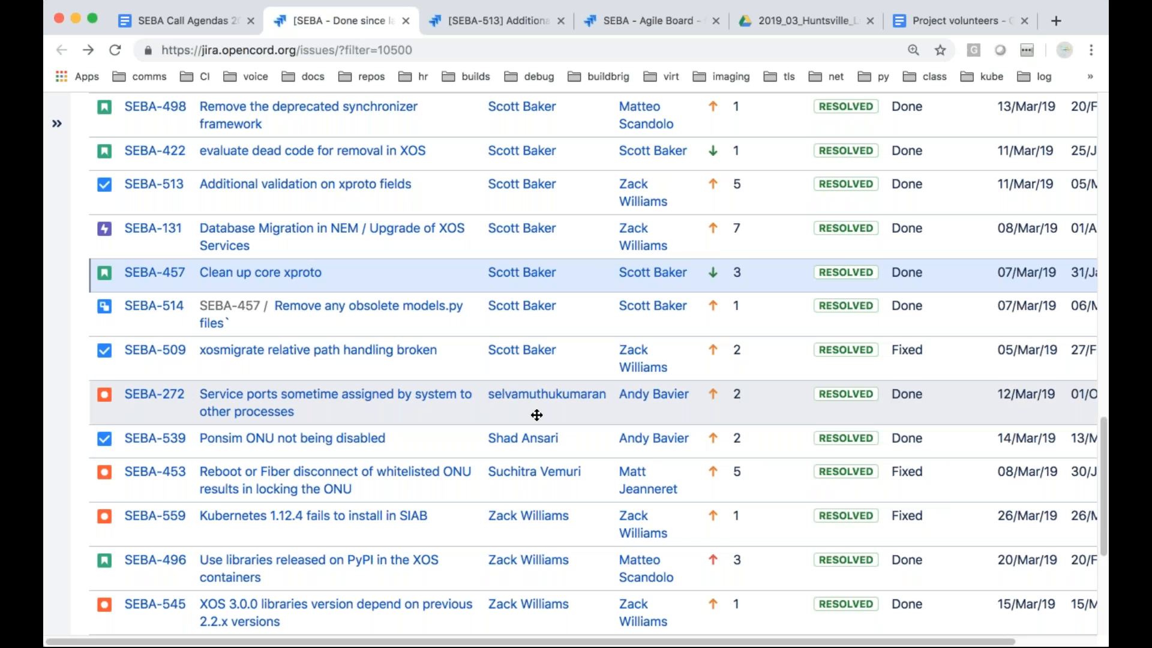
mouse_move(301, 413)
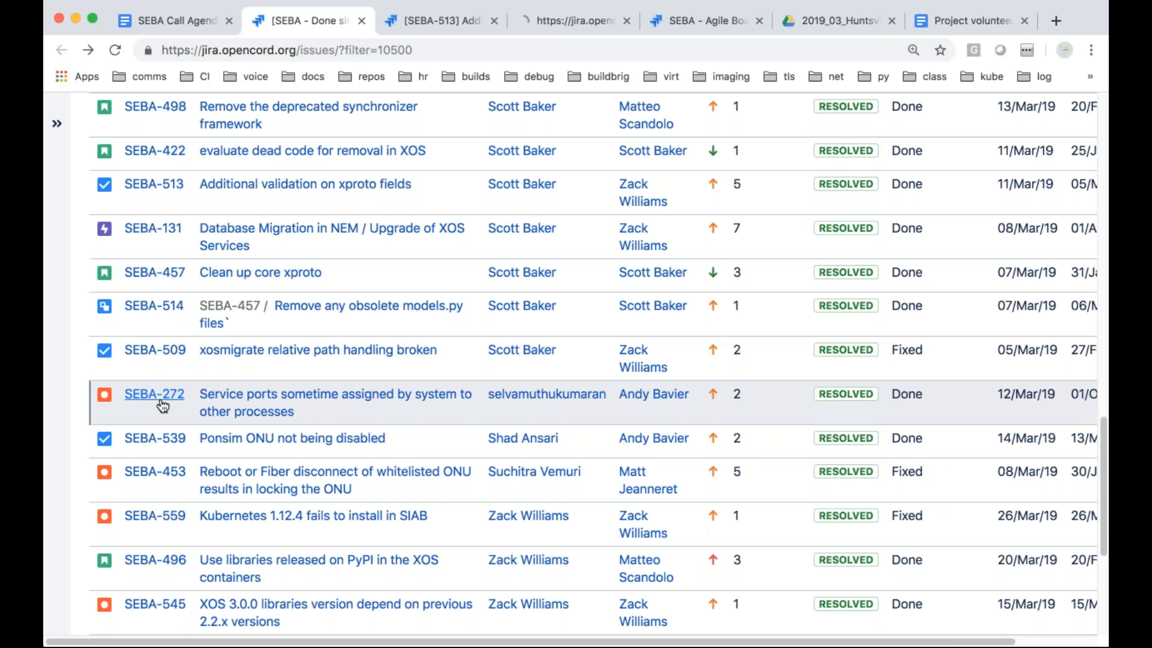
View SEBA-272 on service port conflicts, then close the SEBA-513 and SEBA-272 pages
click(154, 394)
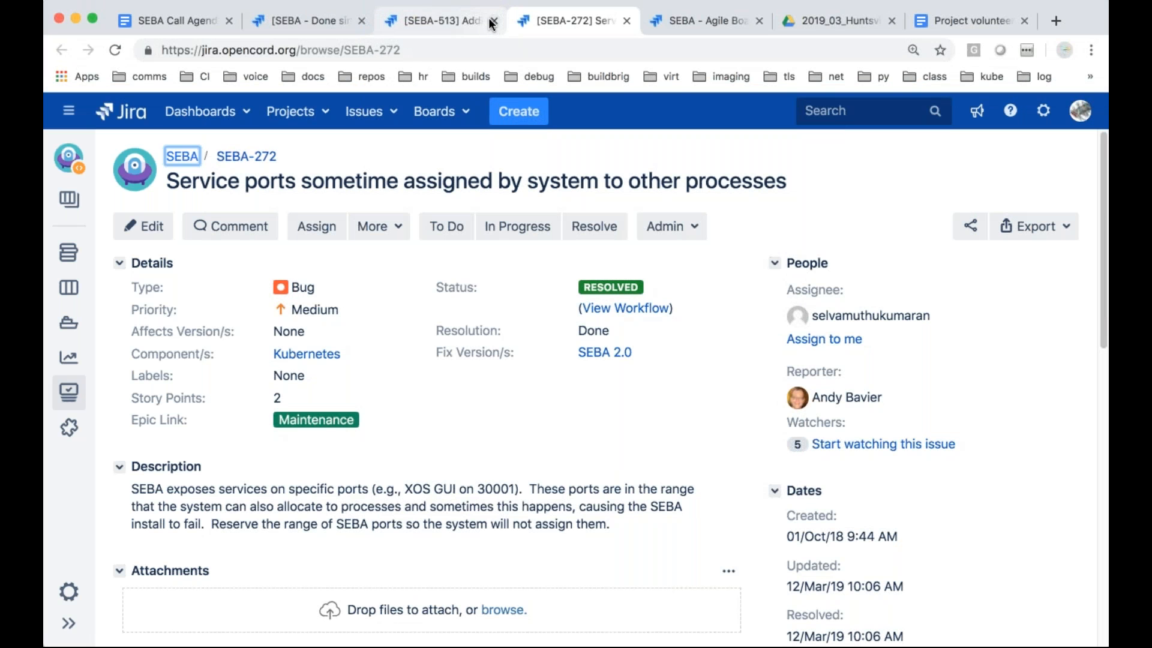
click(494, 20)
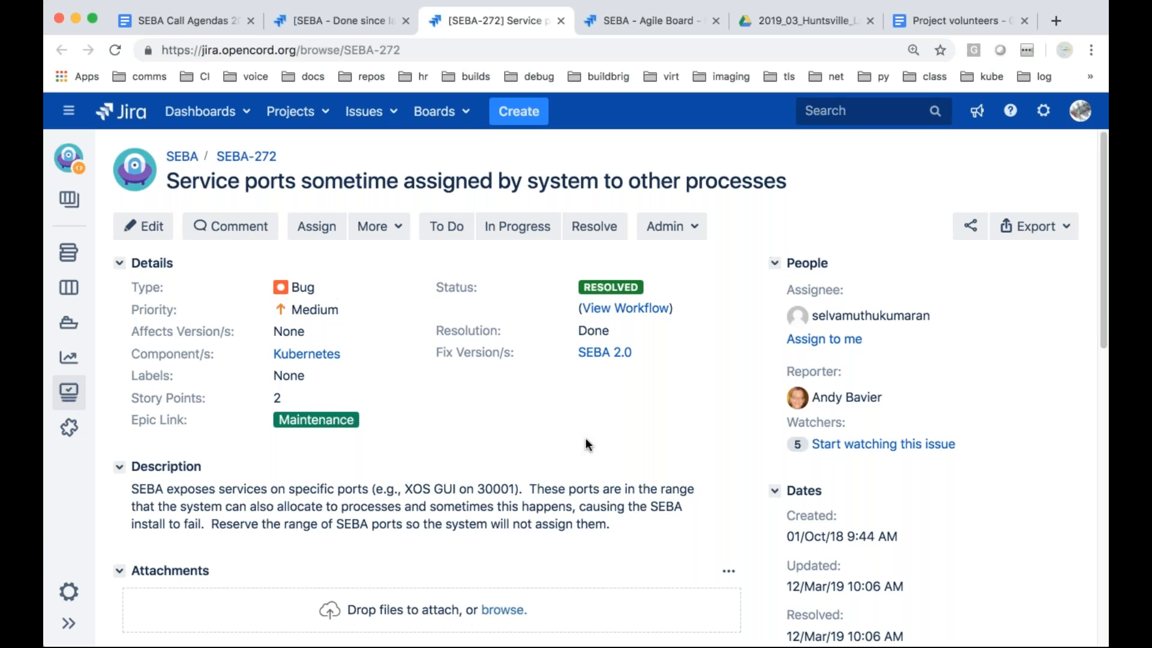
mouse_move(552, 40)
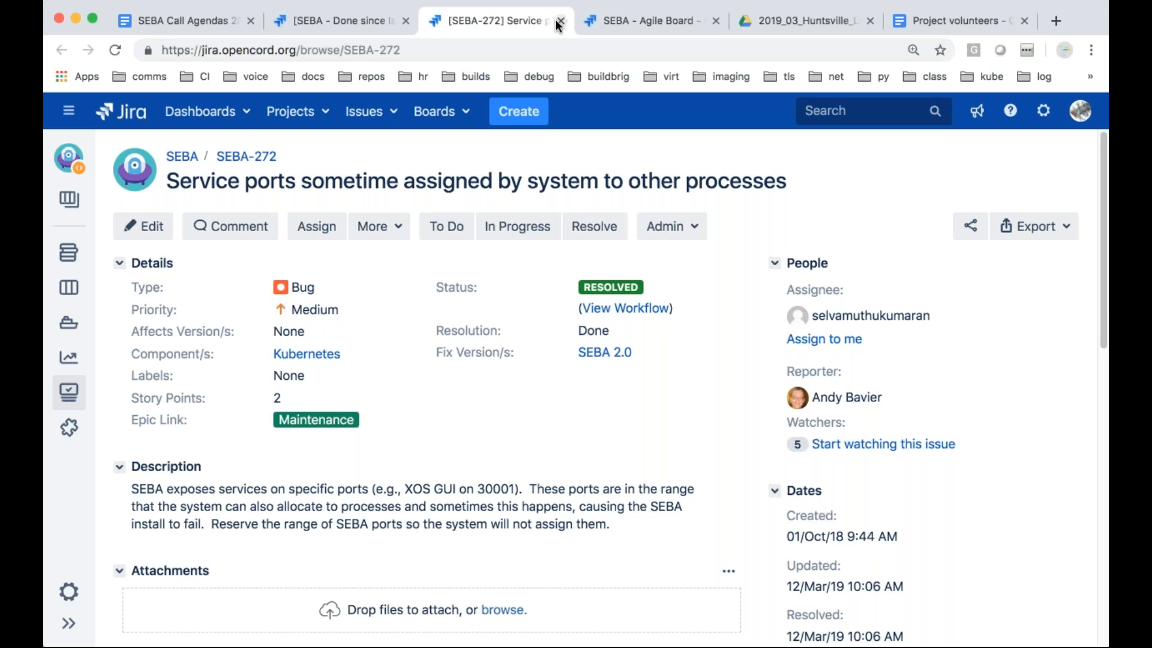
click(560, 19)
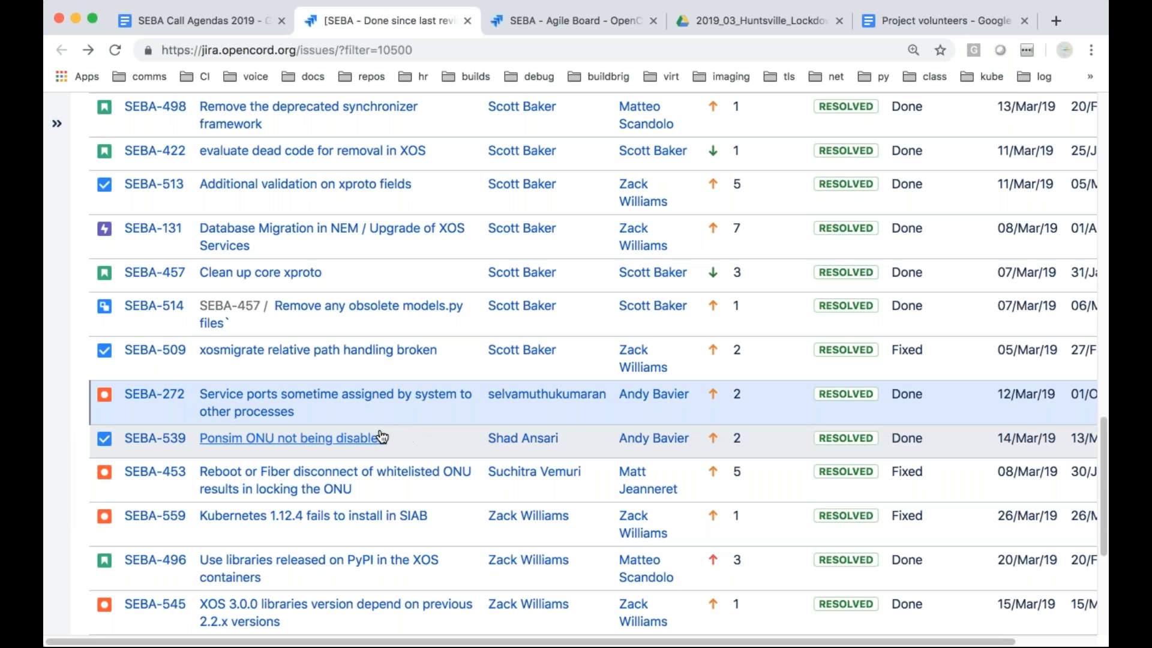
mouse_move(438, 438)
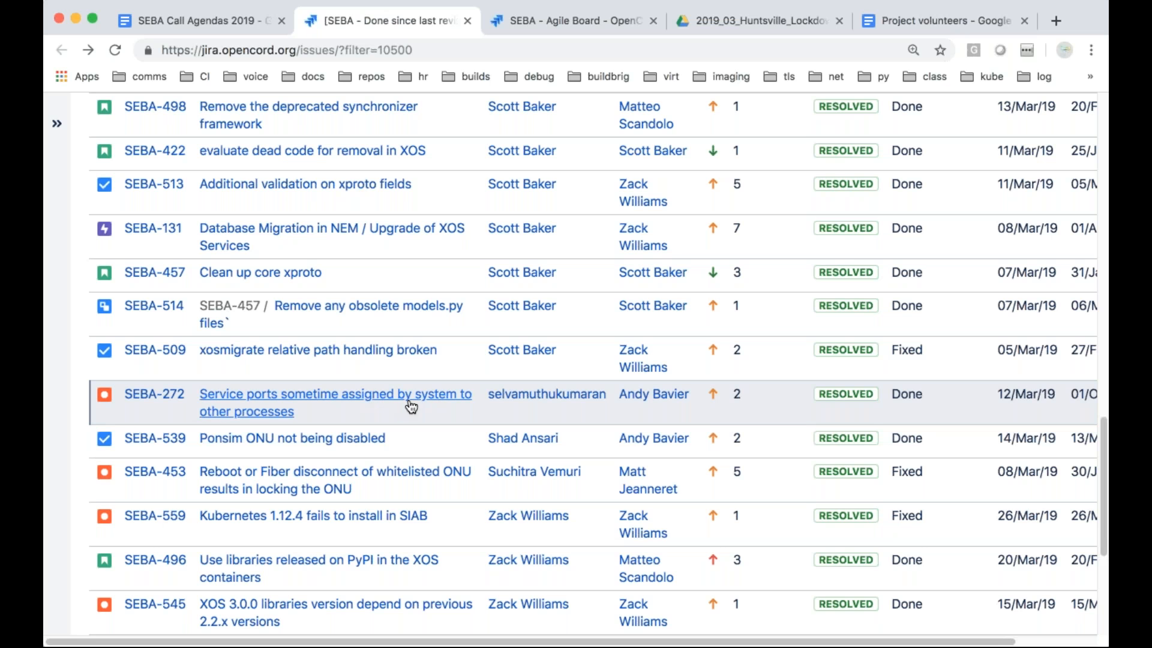
mouse_move(347, 407)
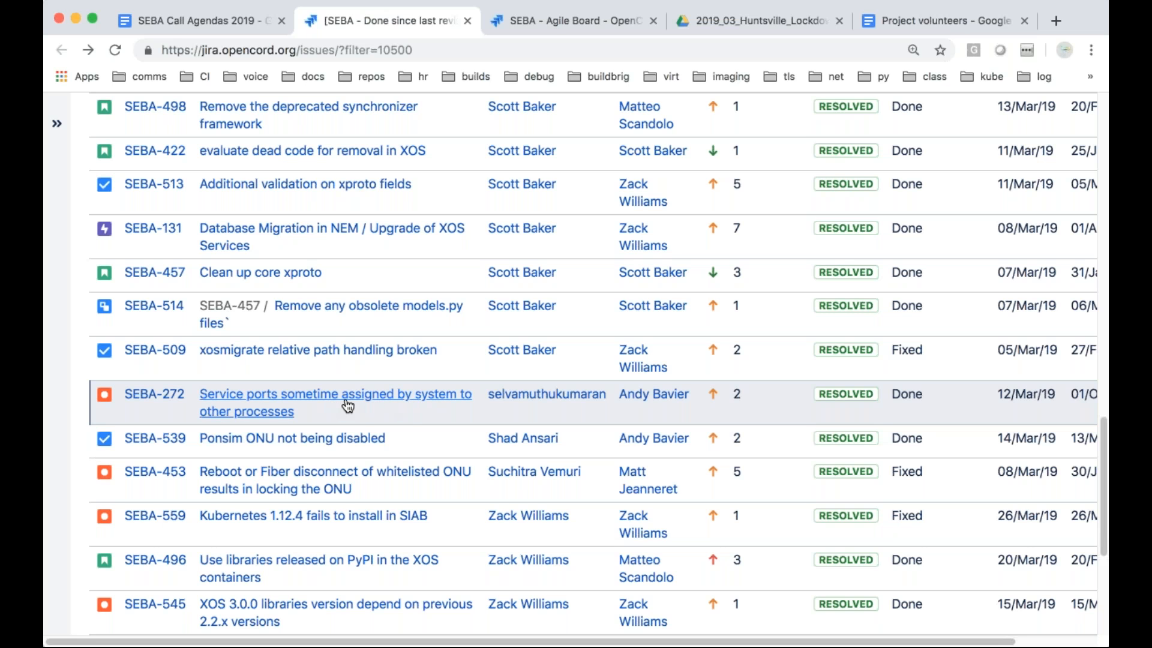
mouse_move(251, 423)
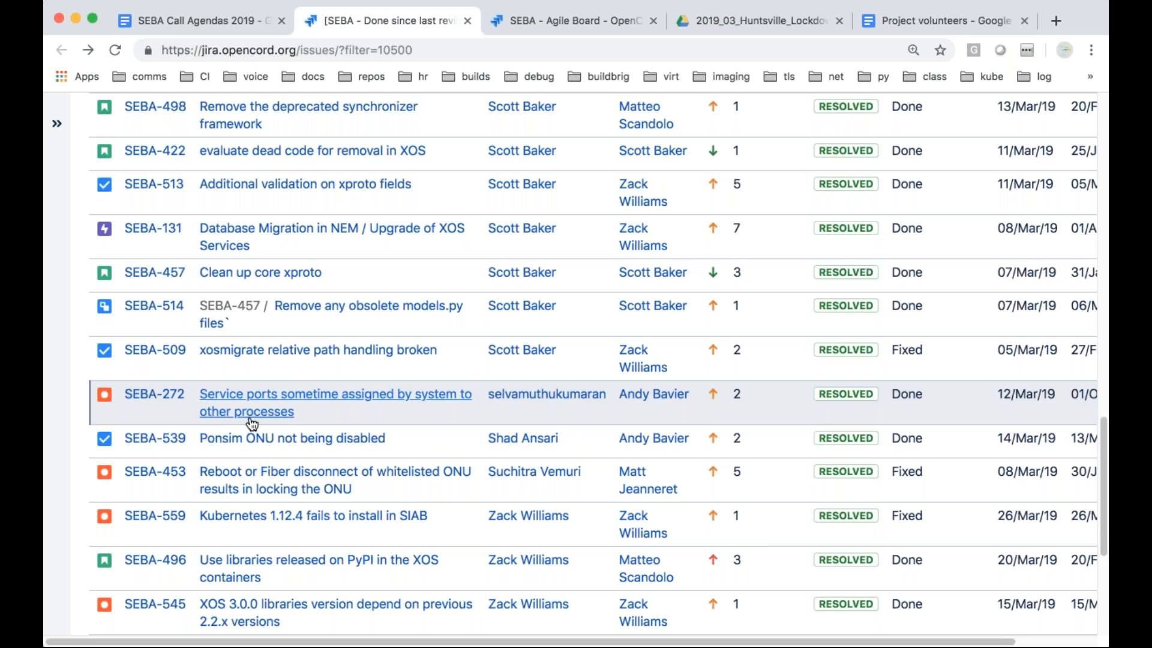
mouse_move(380, 403)
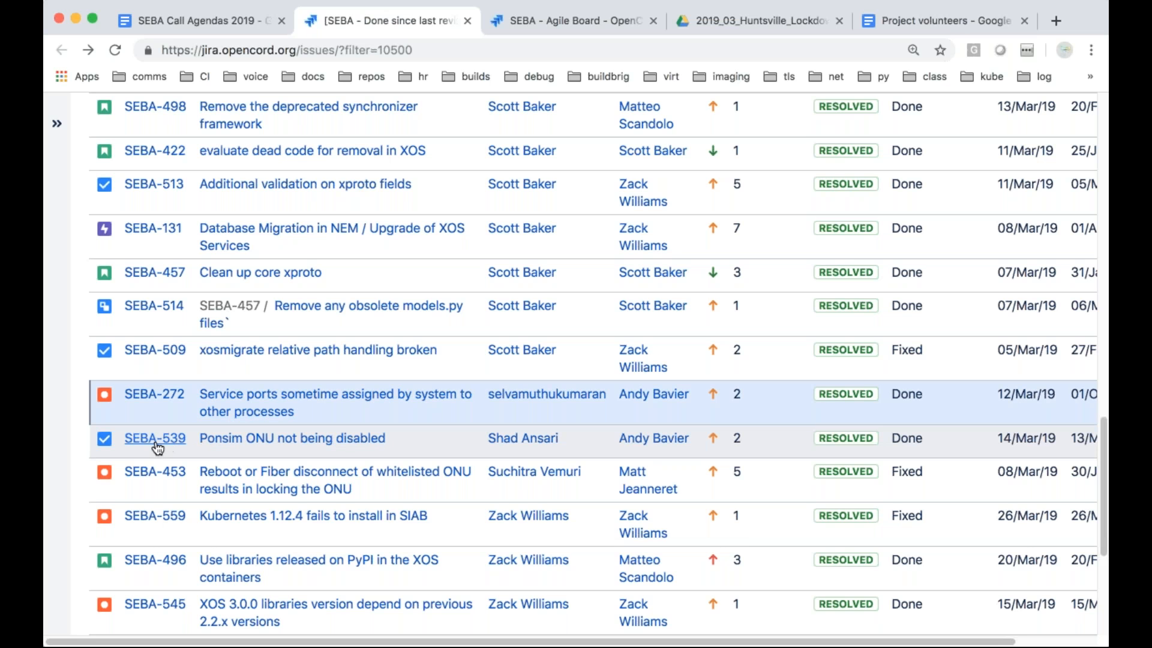
mouse_move(246, 445)
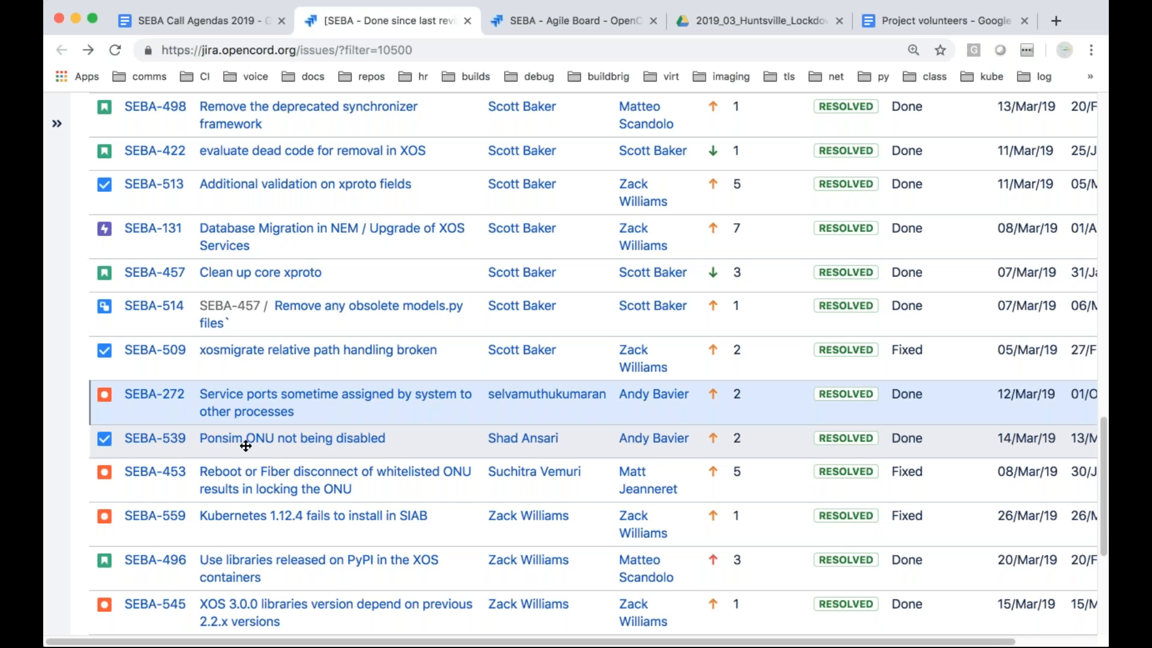
mouse_move(154, 438)
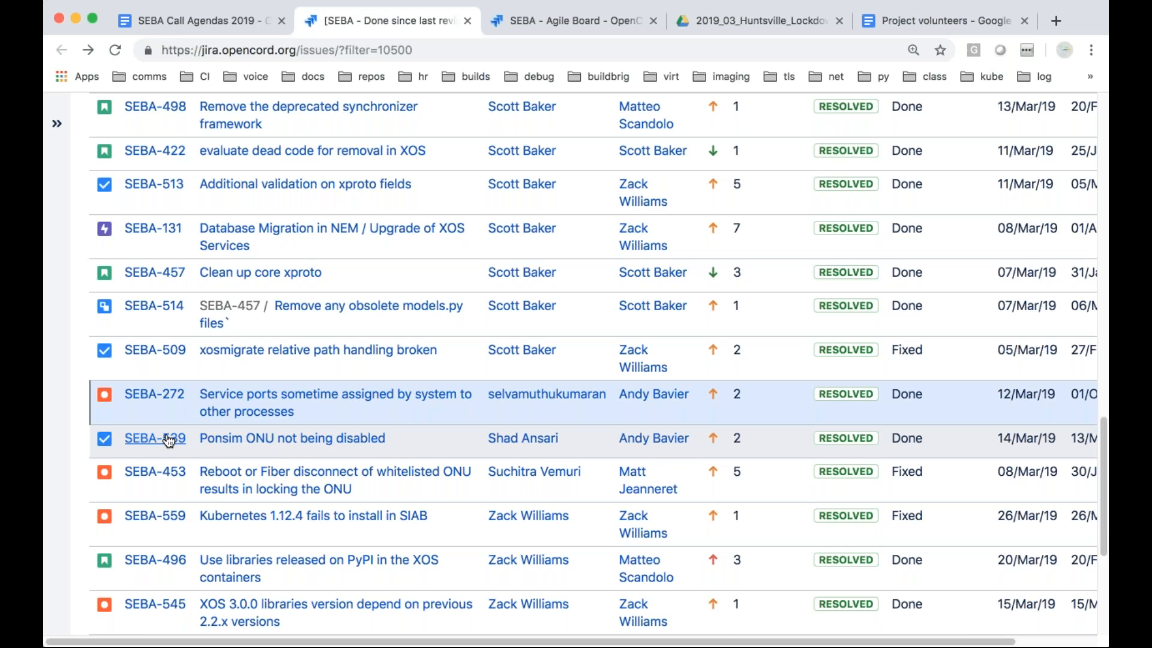
Open SEBA-539, the resolved PONsim task about the ONU not being disabled
click(154, 438)
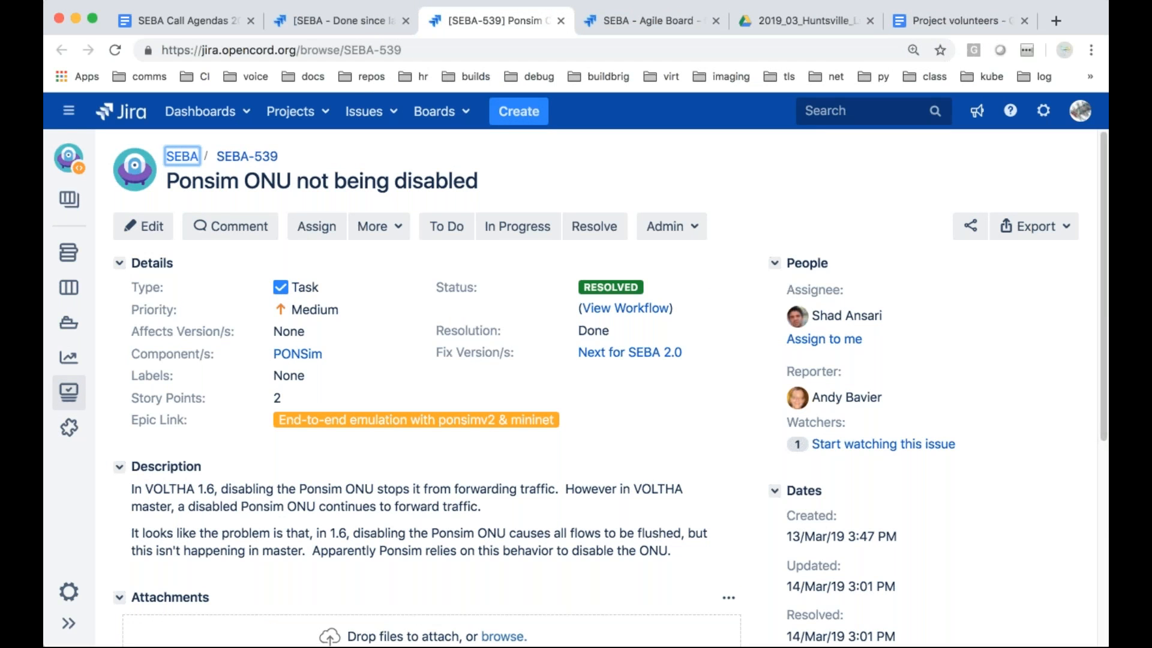
mouse_move(703, 476)
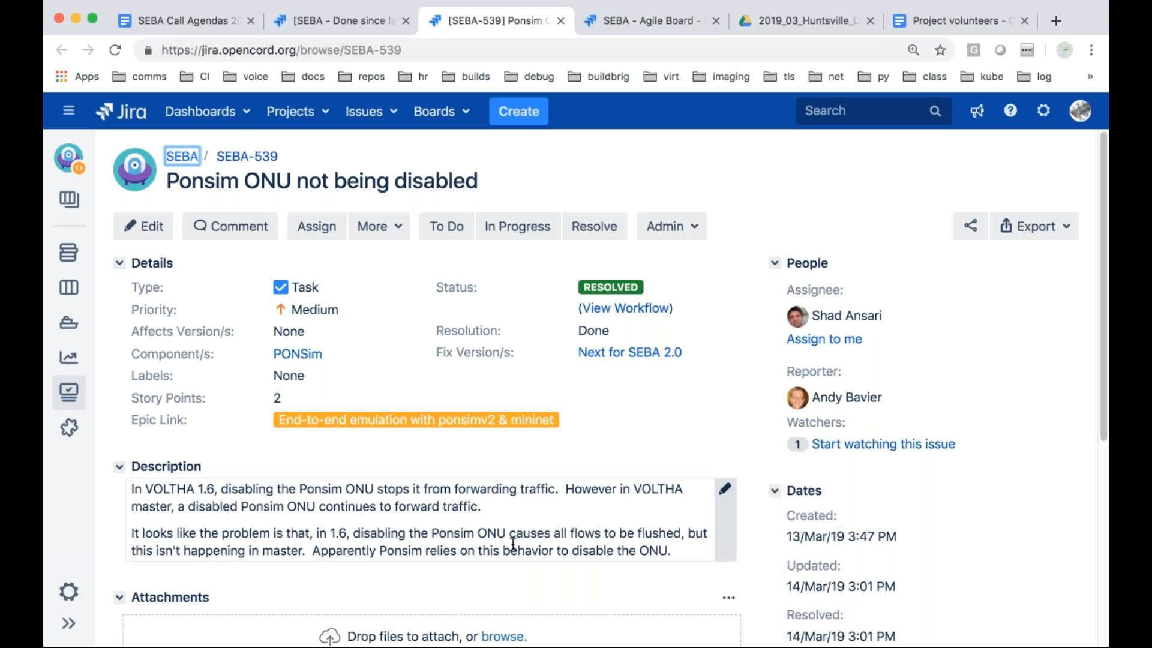
mouse_move(613, 613)
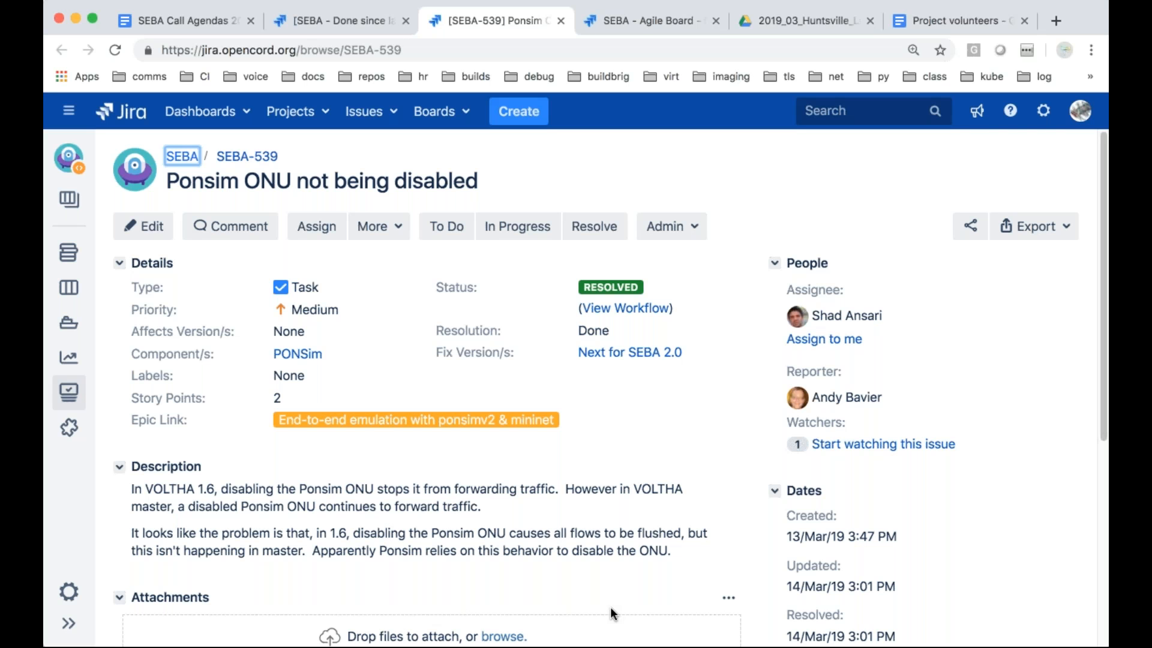
mouse_move(675, 391)
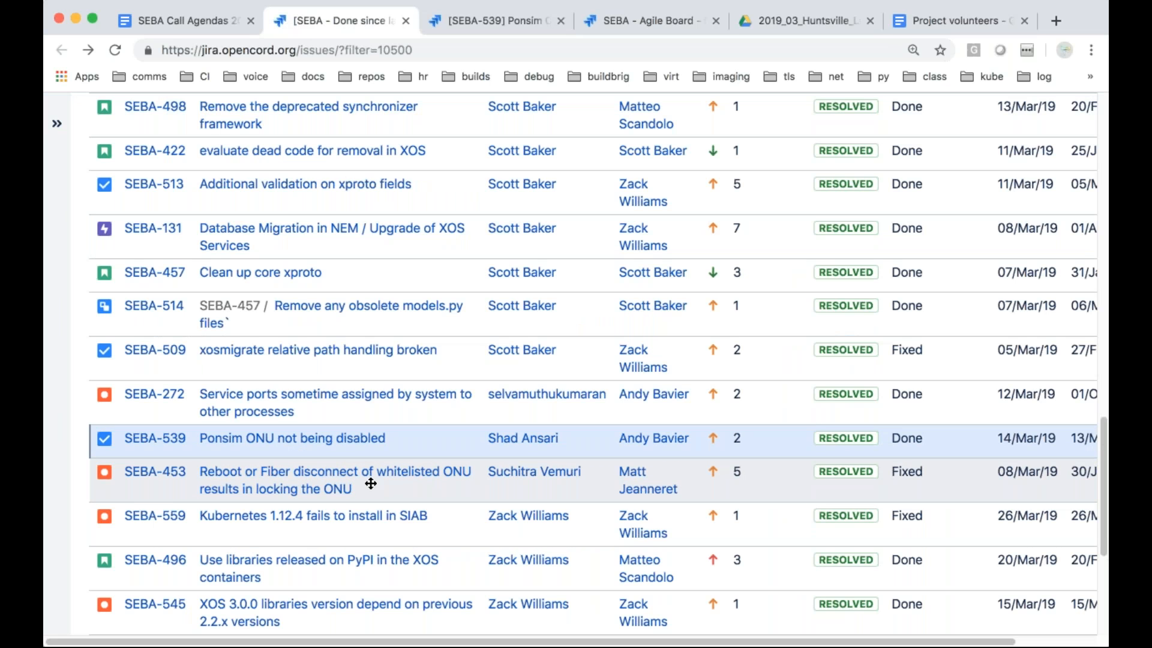
mouse_move(245, 482)
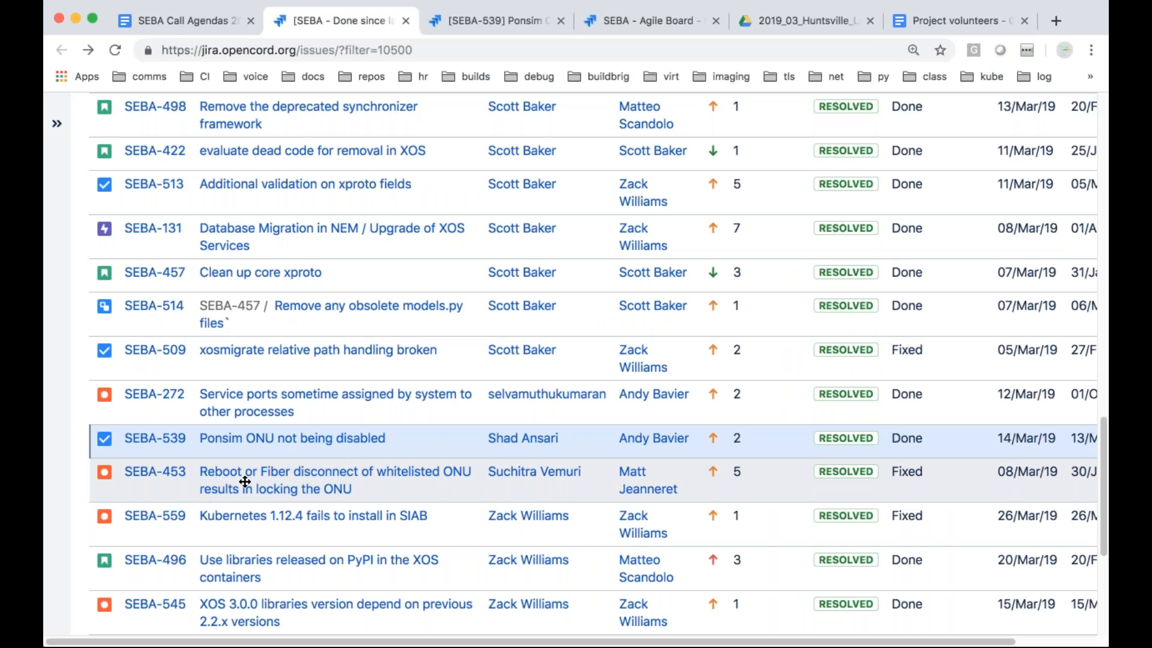
mouse_move(167, 488)
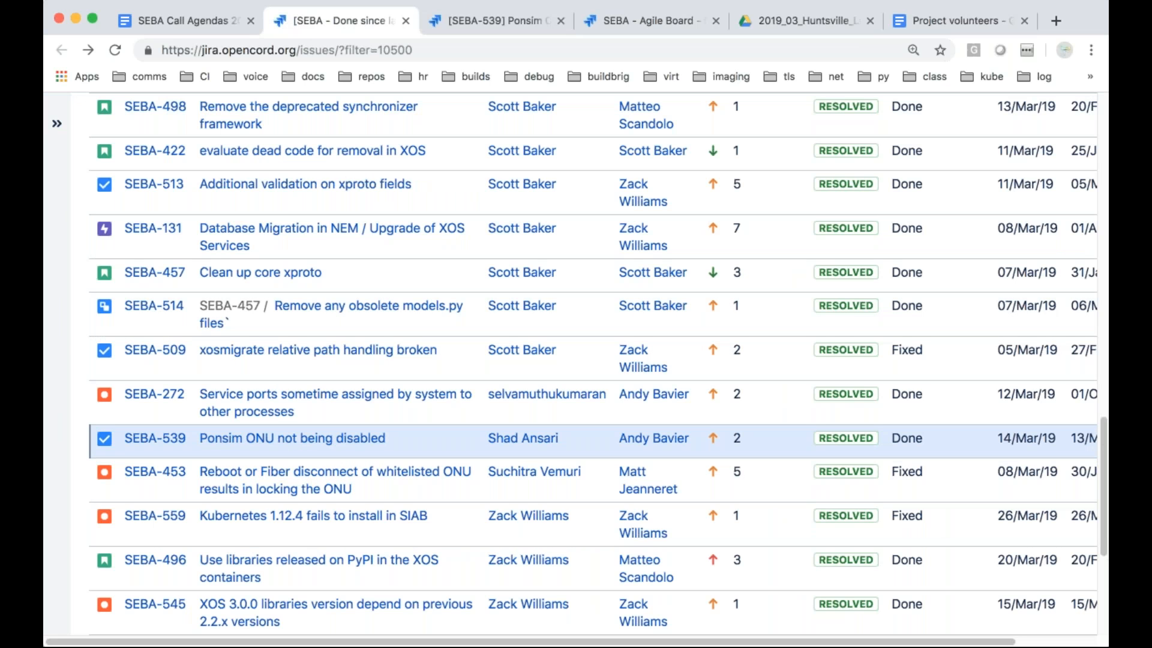
mouse_move(294, 481)
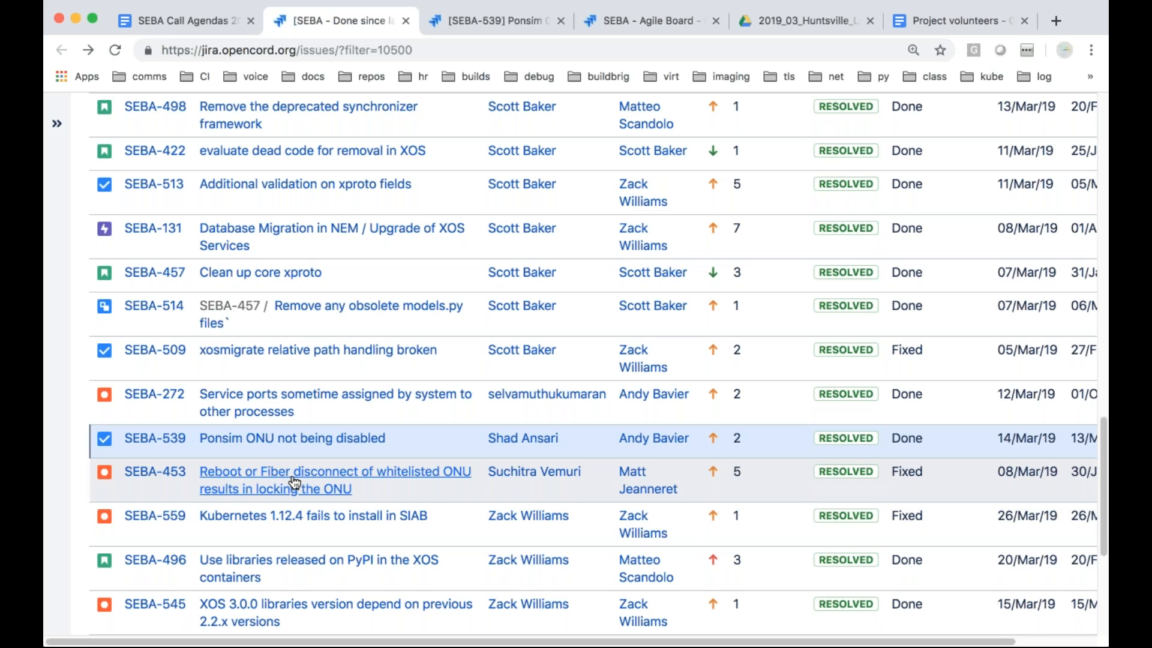
Open SEBA-453, the bug about whitelisted ONUs locking after reboot or fiber disconnect
click(335, 480)
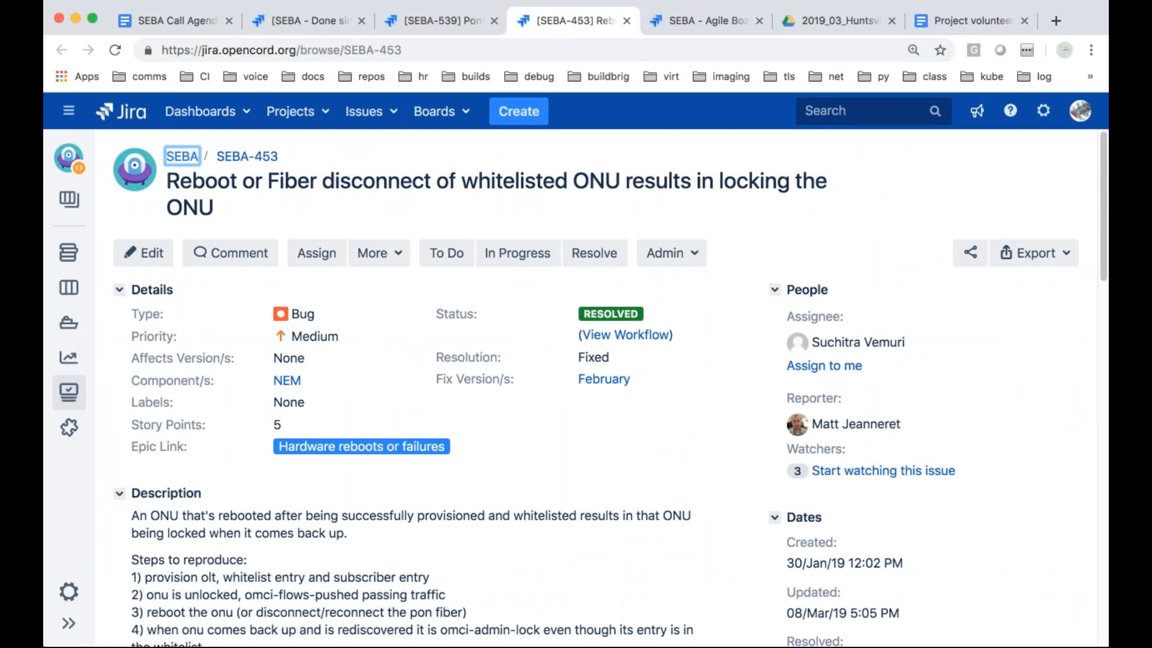
Read SEBA-453's reproduction steps and whitelist re-push workaround, and close the SEBA-539 page
scroll(down, 3)
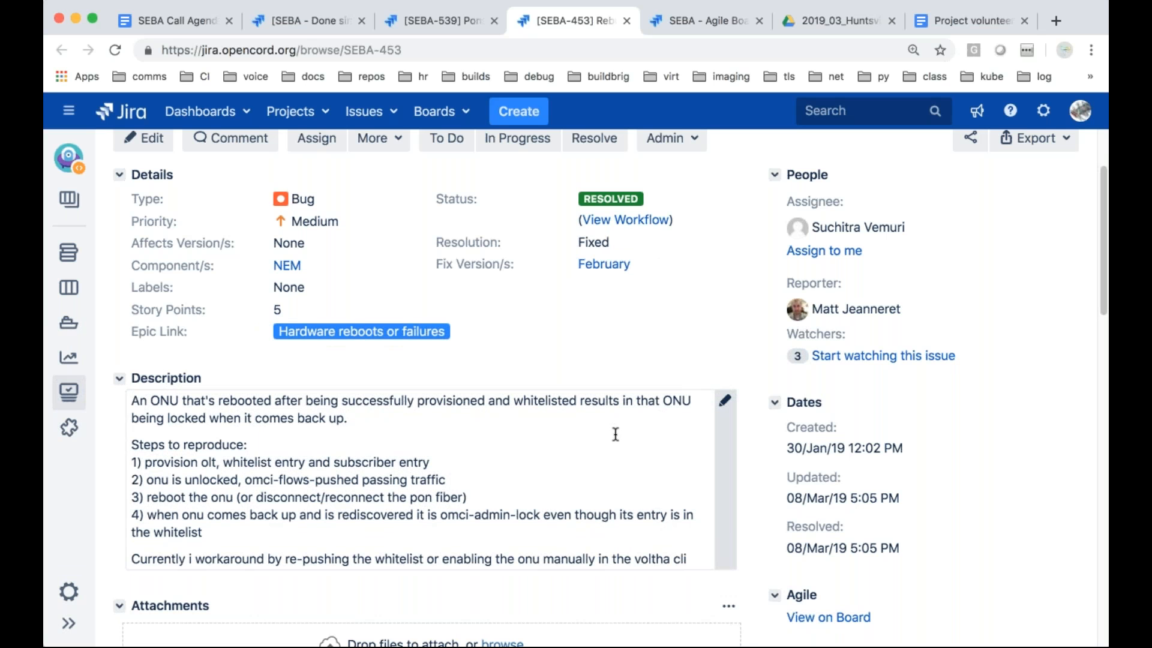
mouse_move(619, 396)
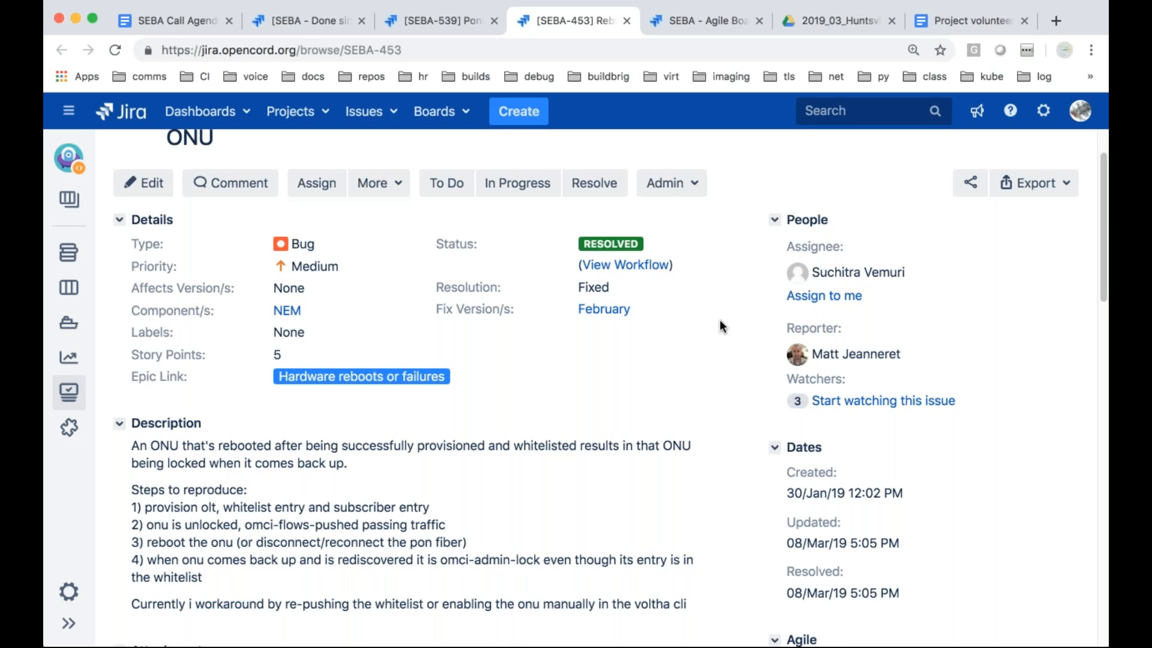
scroll(down, 3)
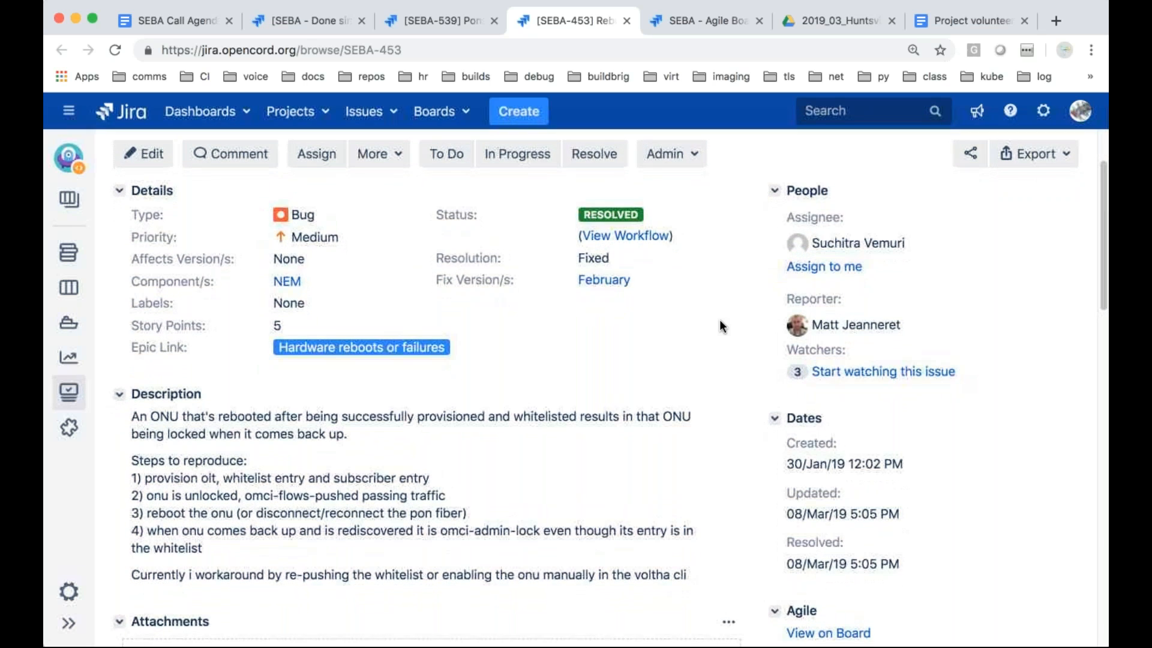
scroll(down, 3)
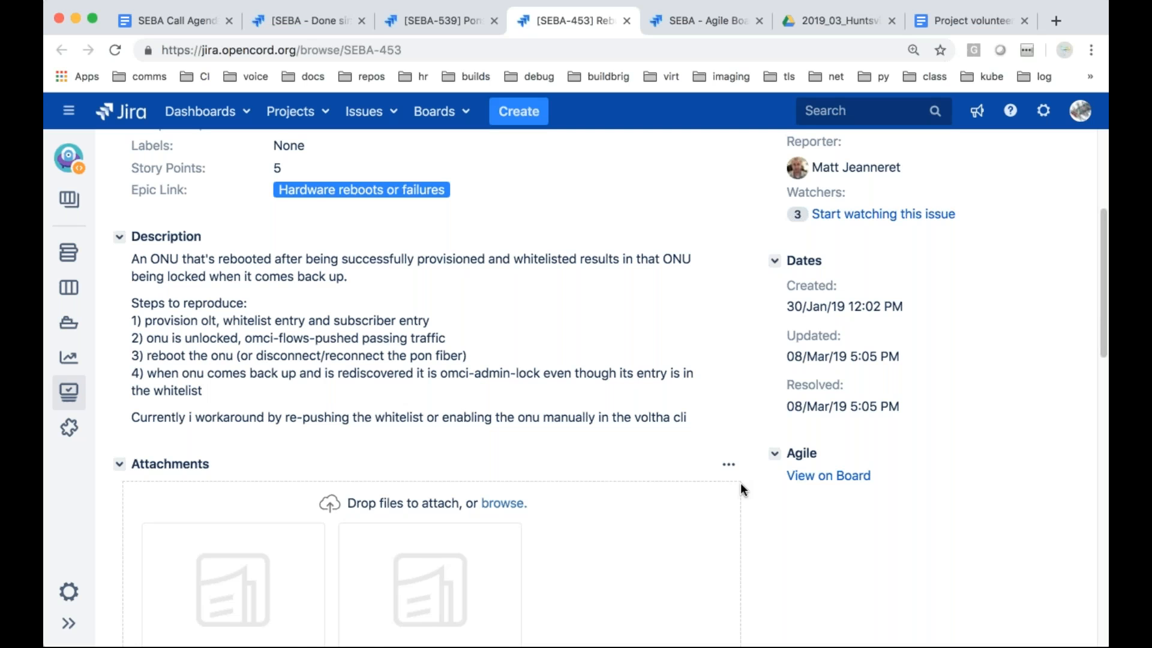
scroll(down, 3)
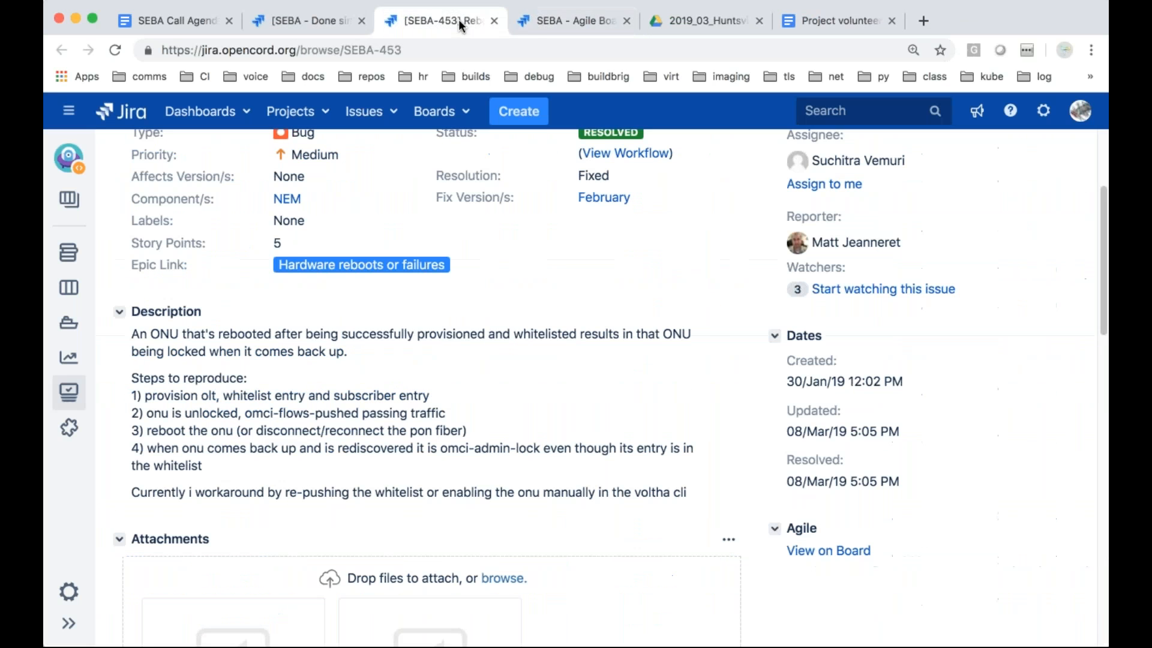
click(409, 351)
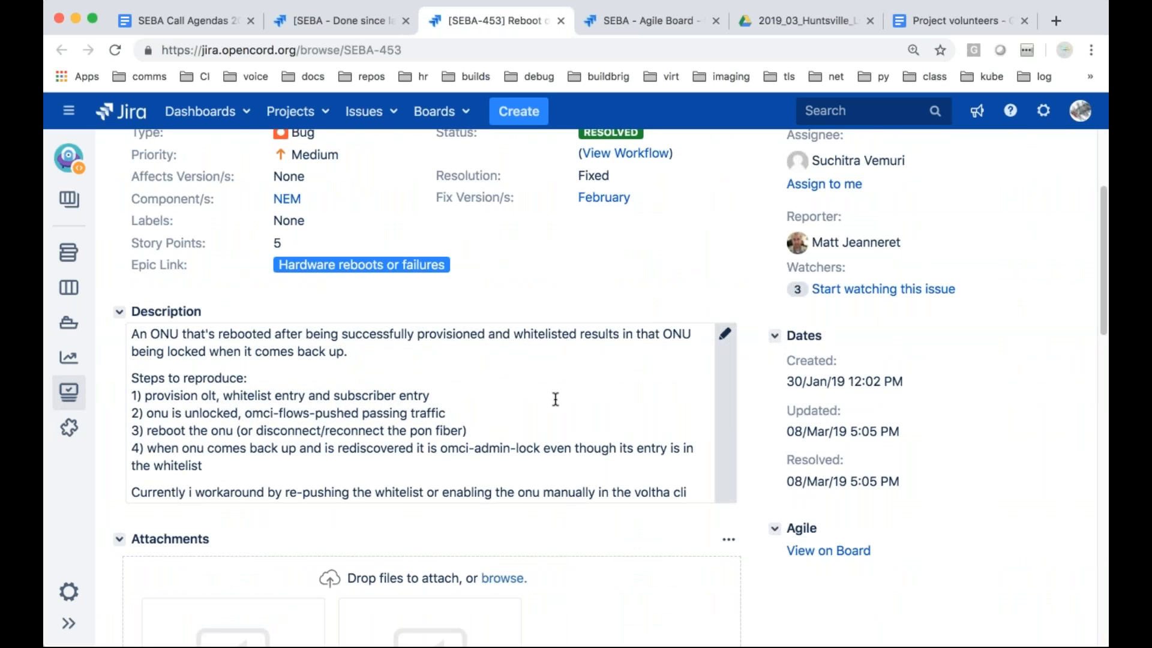
mouse_move(686, 554)
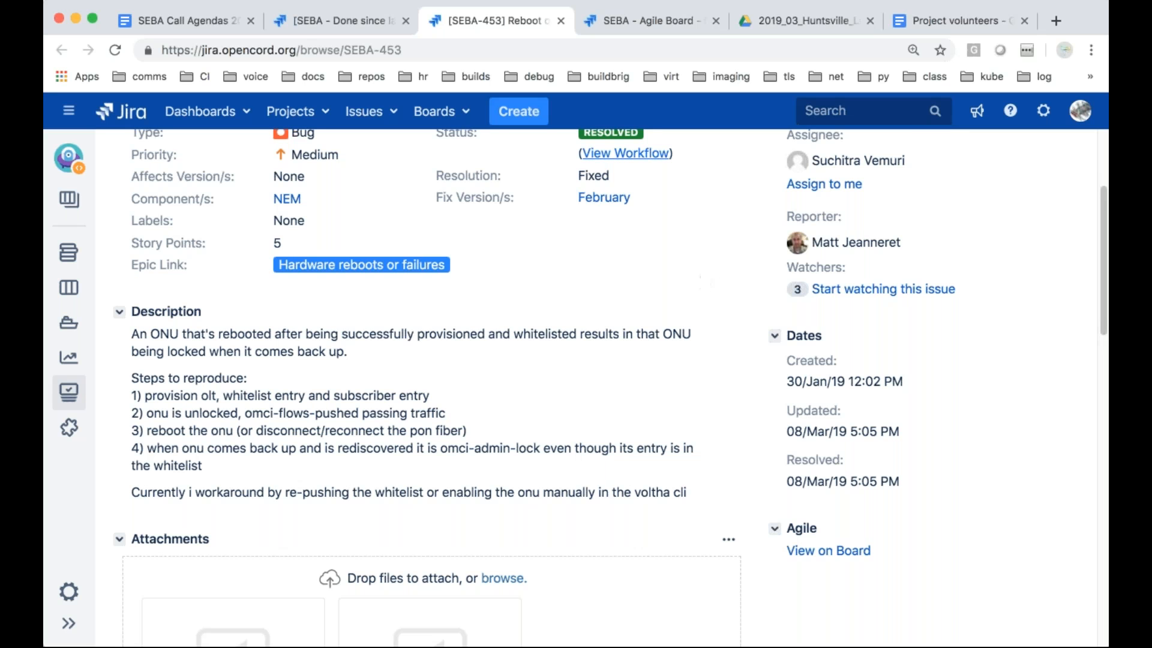
mouse_move(556, 110)
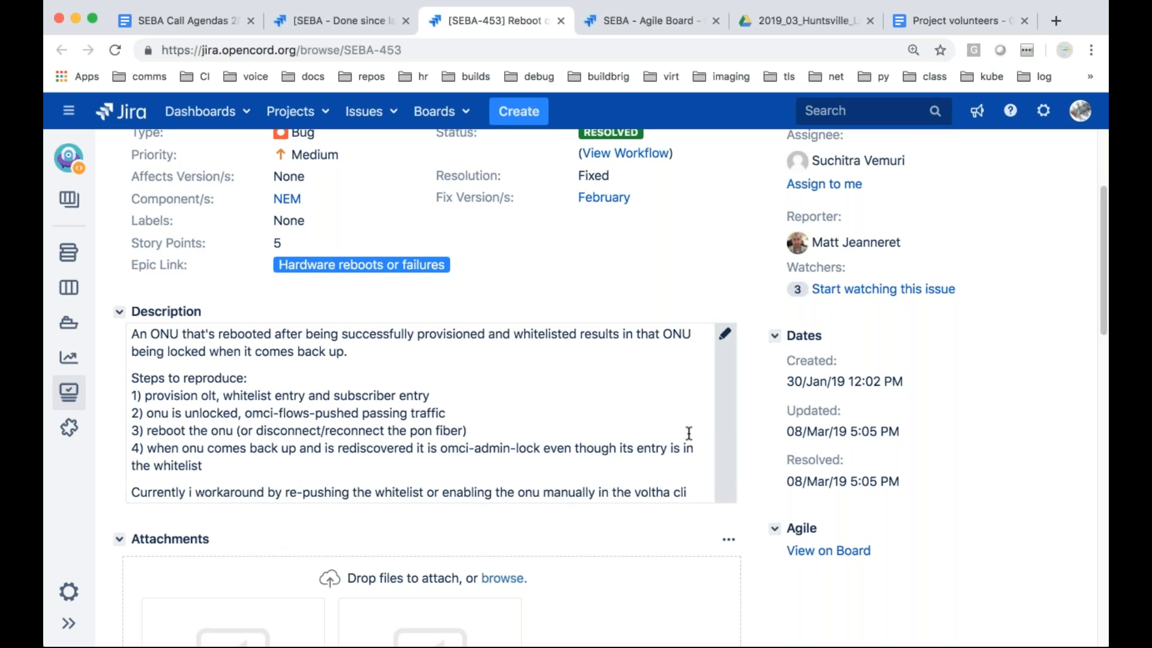
mouse_move(675, 541)
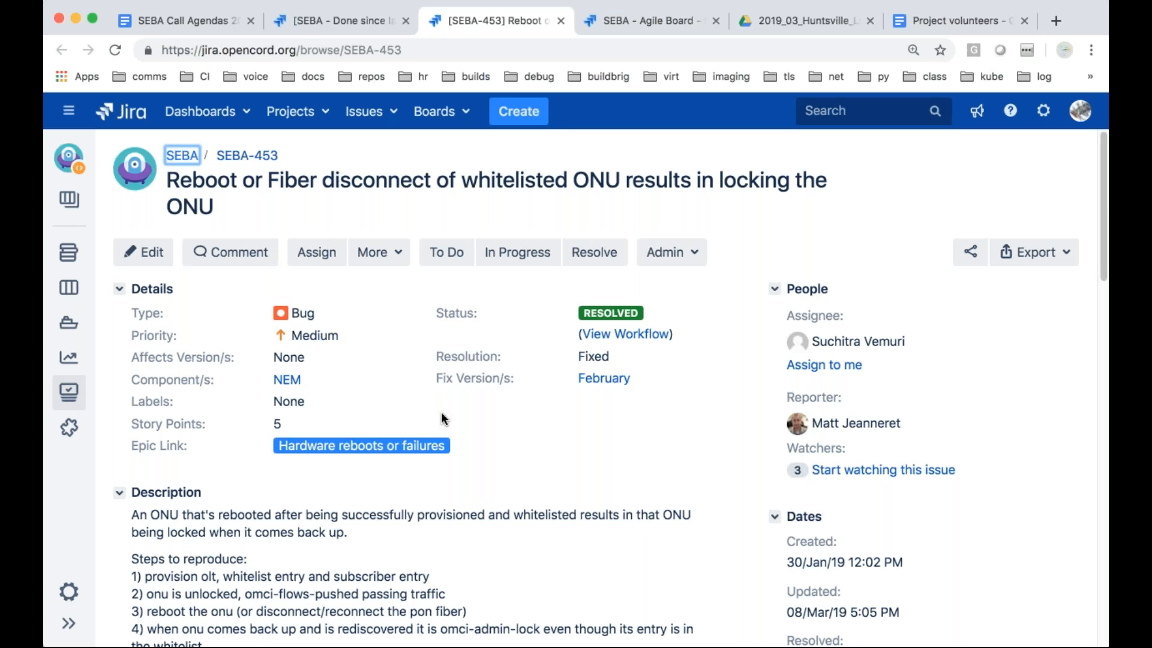
mouse_move(566, 238)
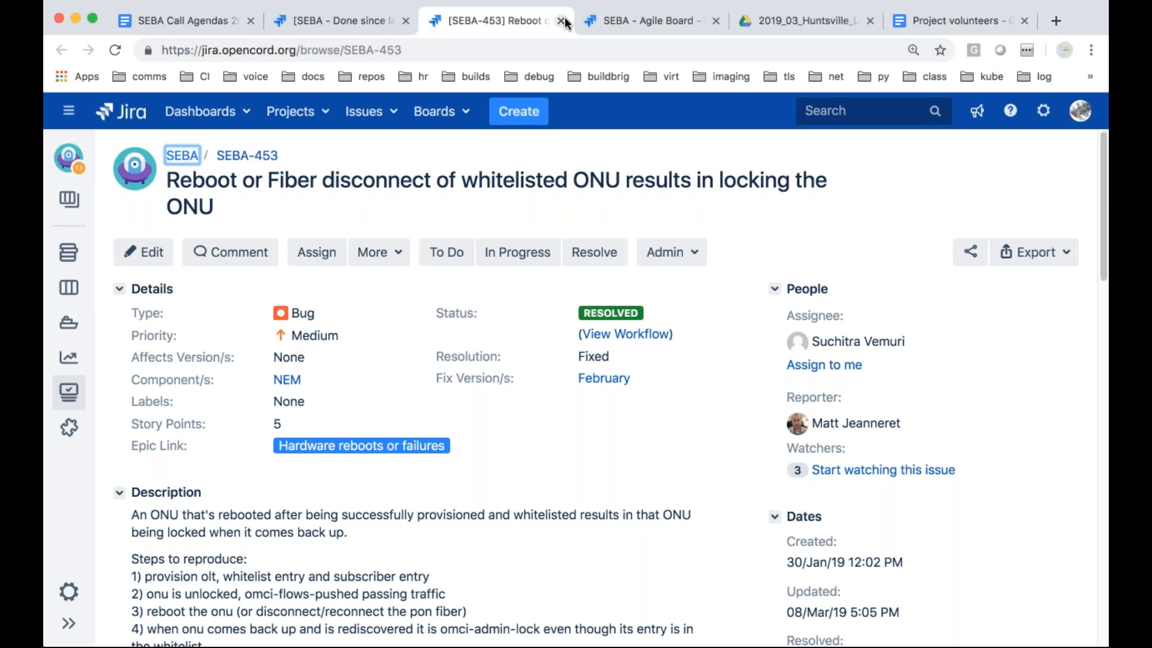
mouse_move(563, 27)
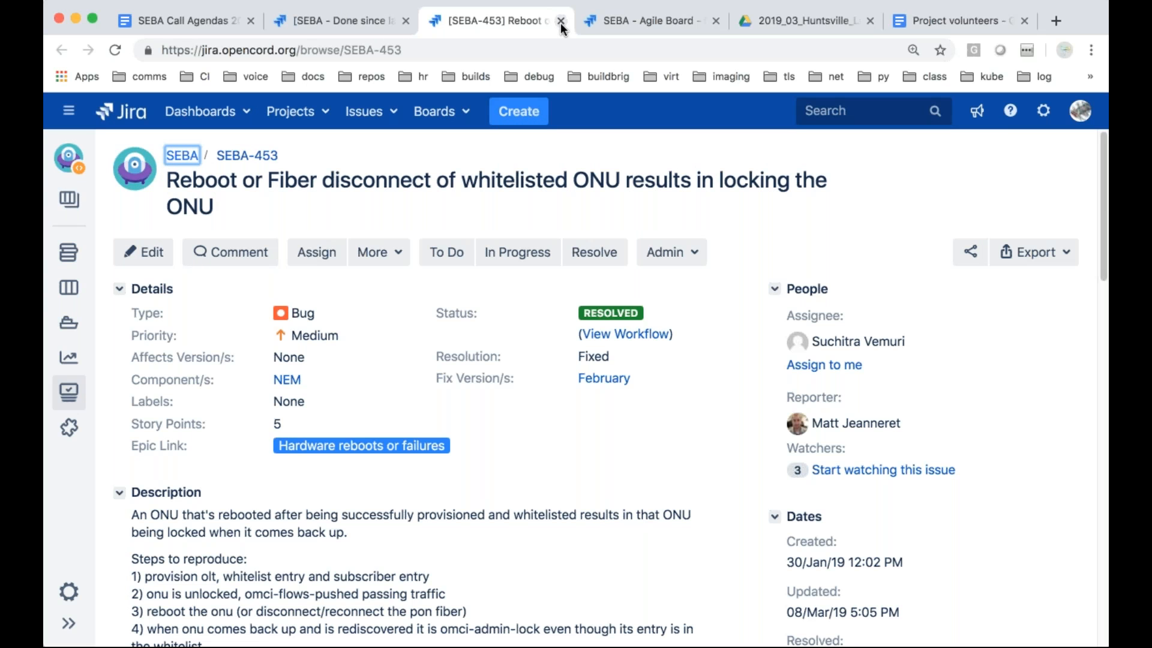
mouse_move(537, 432)
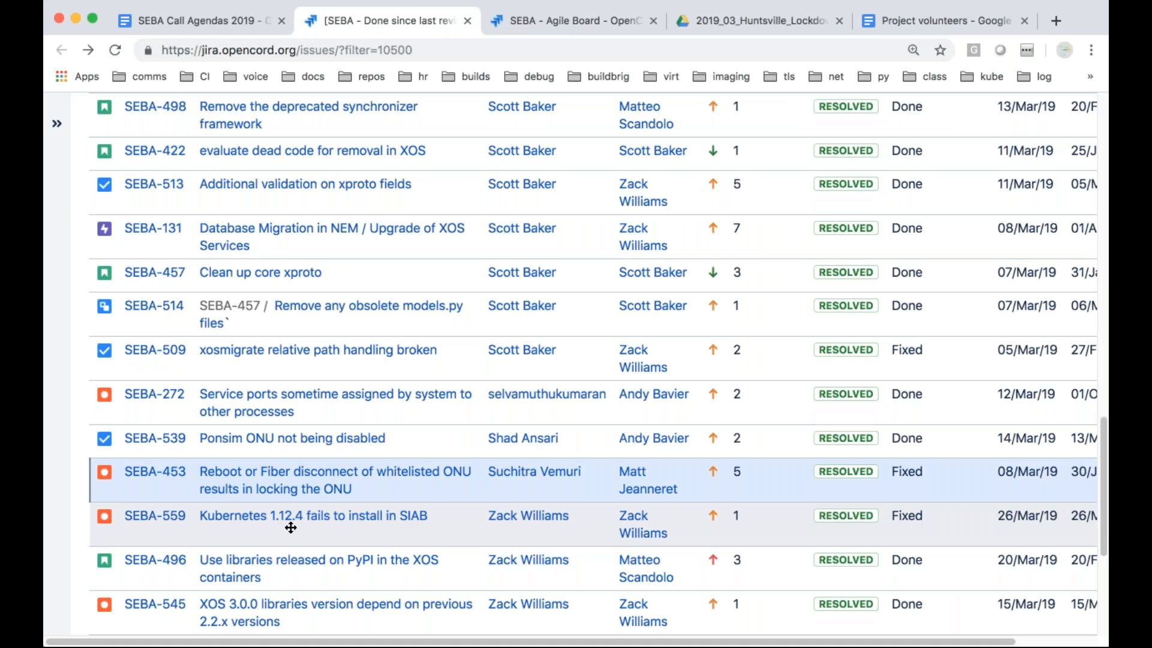
Scroll to the end of the 38 resolved issues, reaching SEBA-449 and SEBA-450
scroll(down, 3)
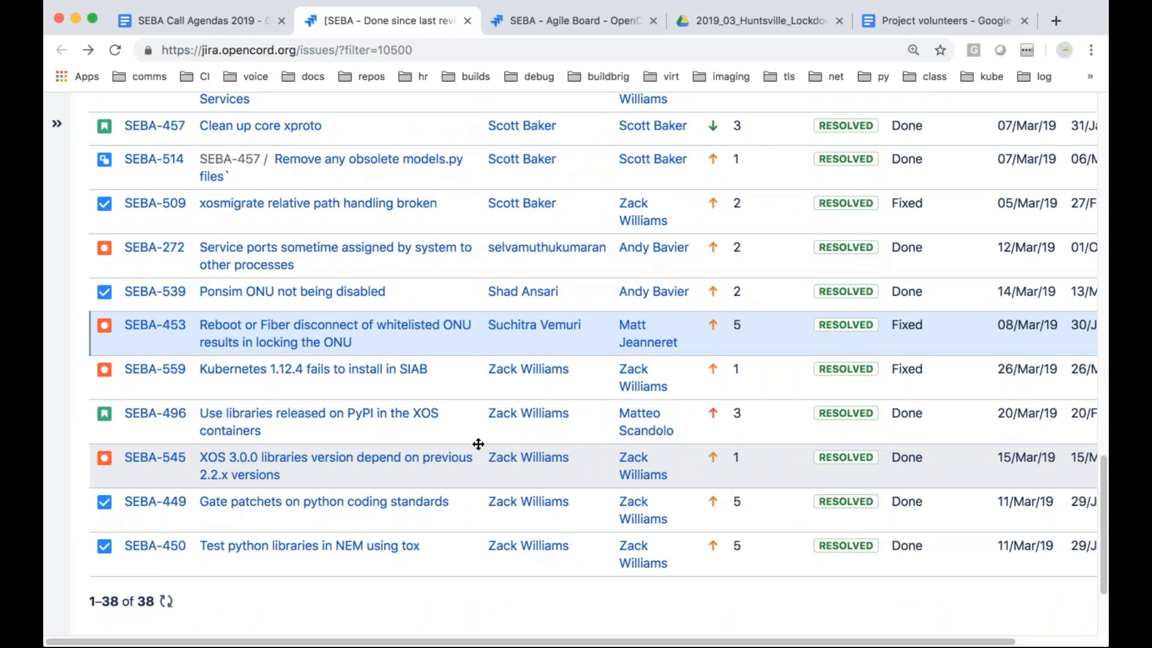
mouse_move(314, 369)
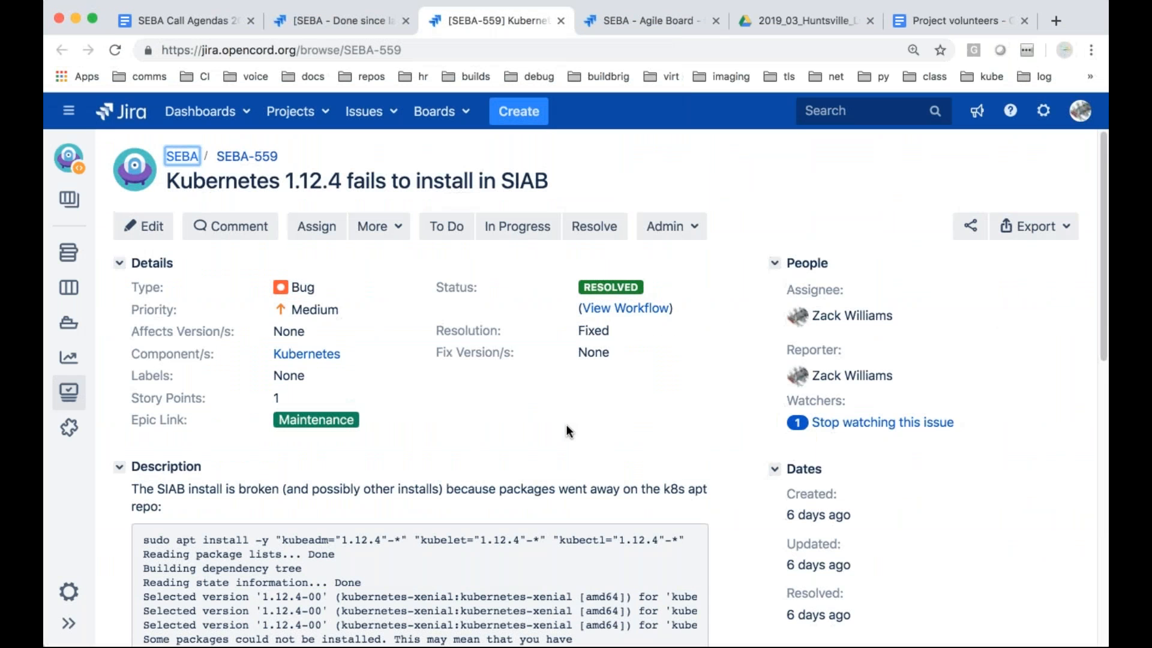
Read through SEBA-559's apt dependency error log for the Kubernetes 1.12.4 SIAB install
scroll(down, 3)
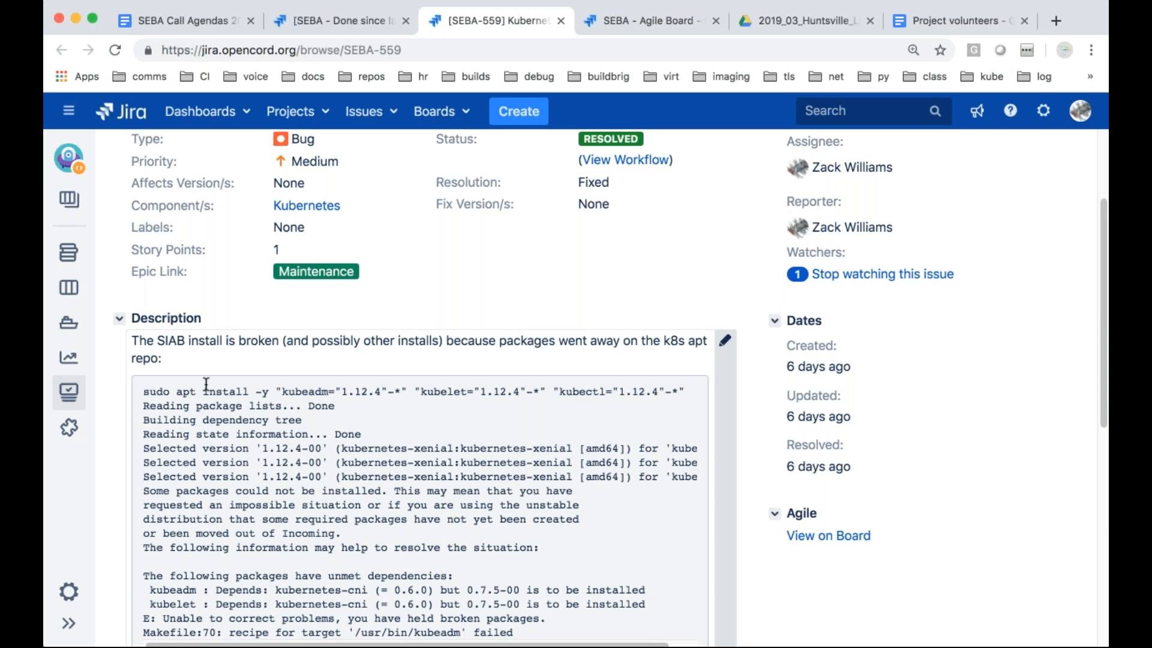
mouse_move(353, 410)
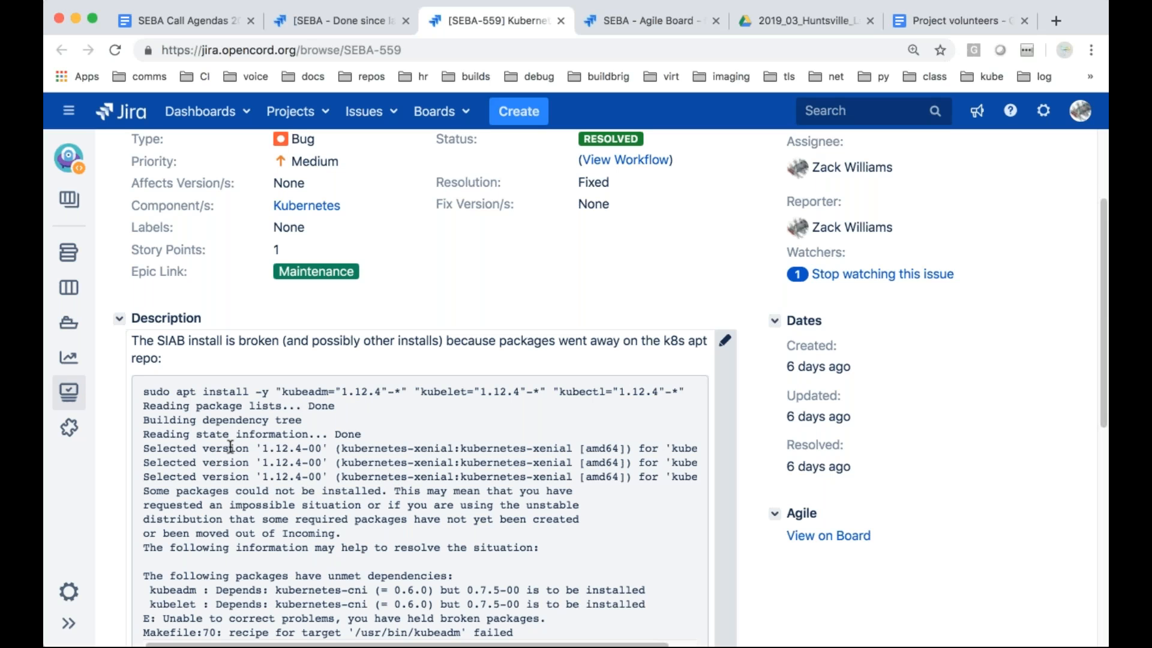
mouse_move(516, 590)
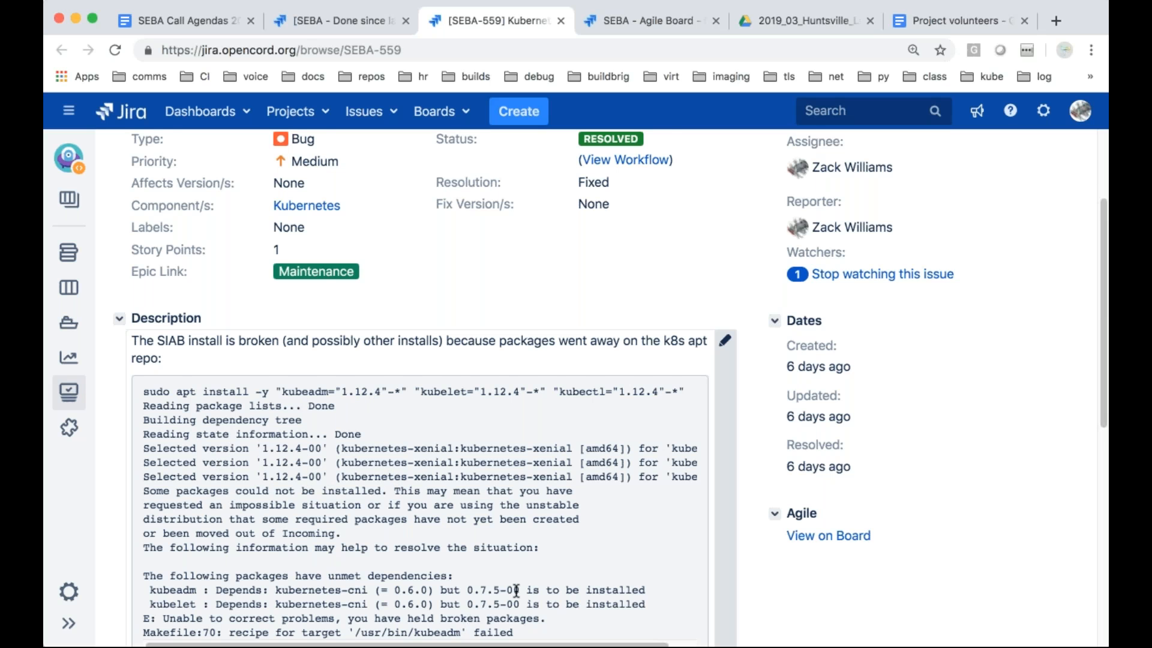
scroll(down, 3)
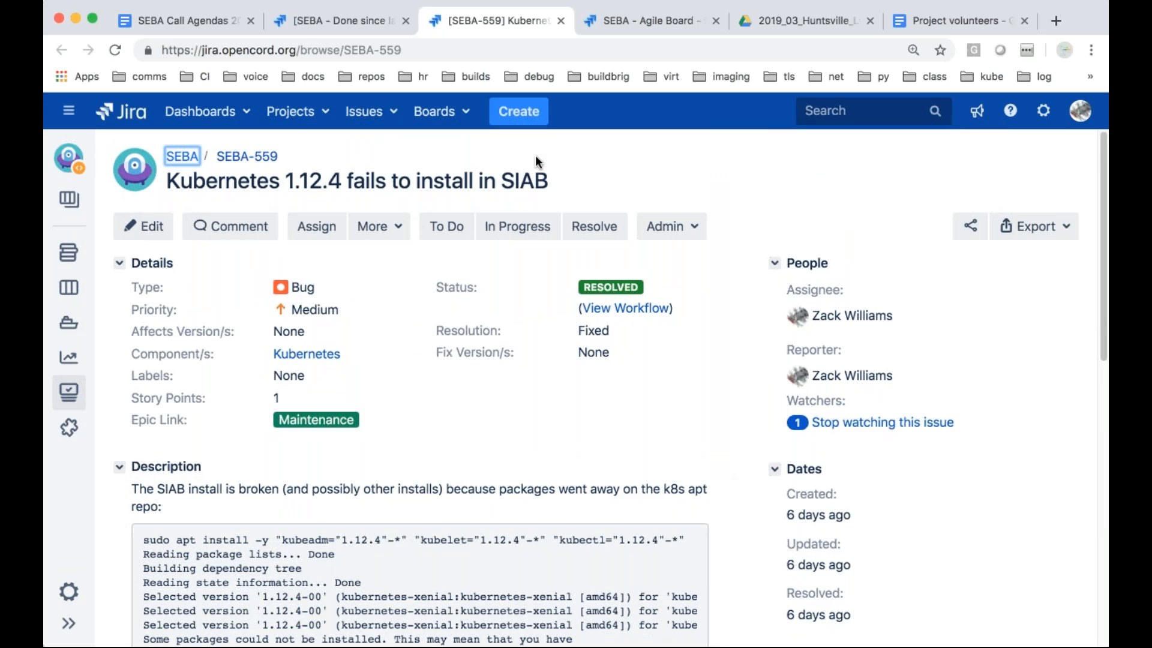
mouse_move(557, 20)
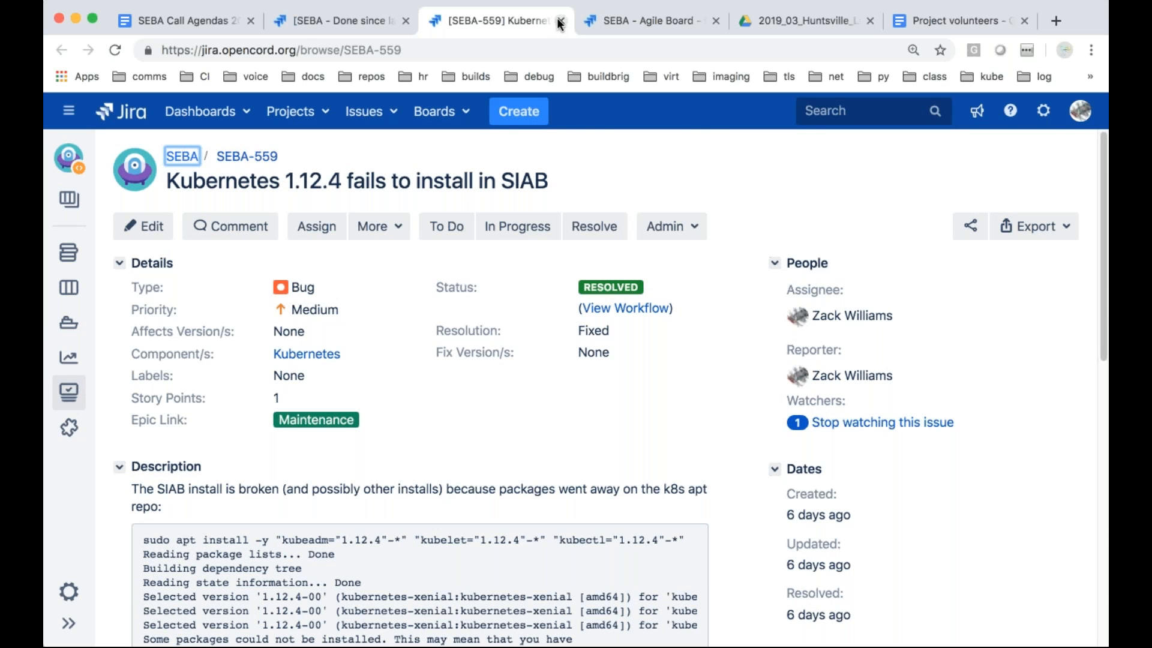
click(560, 19)
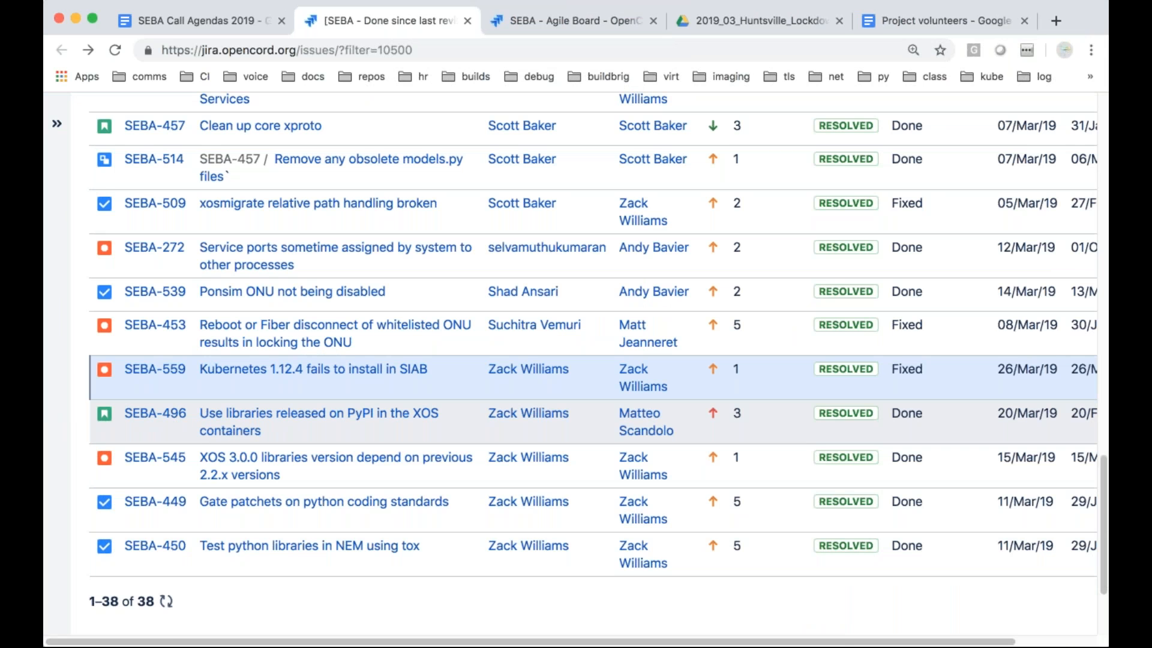
mouse_move(154, 412)
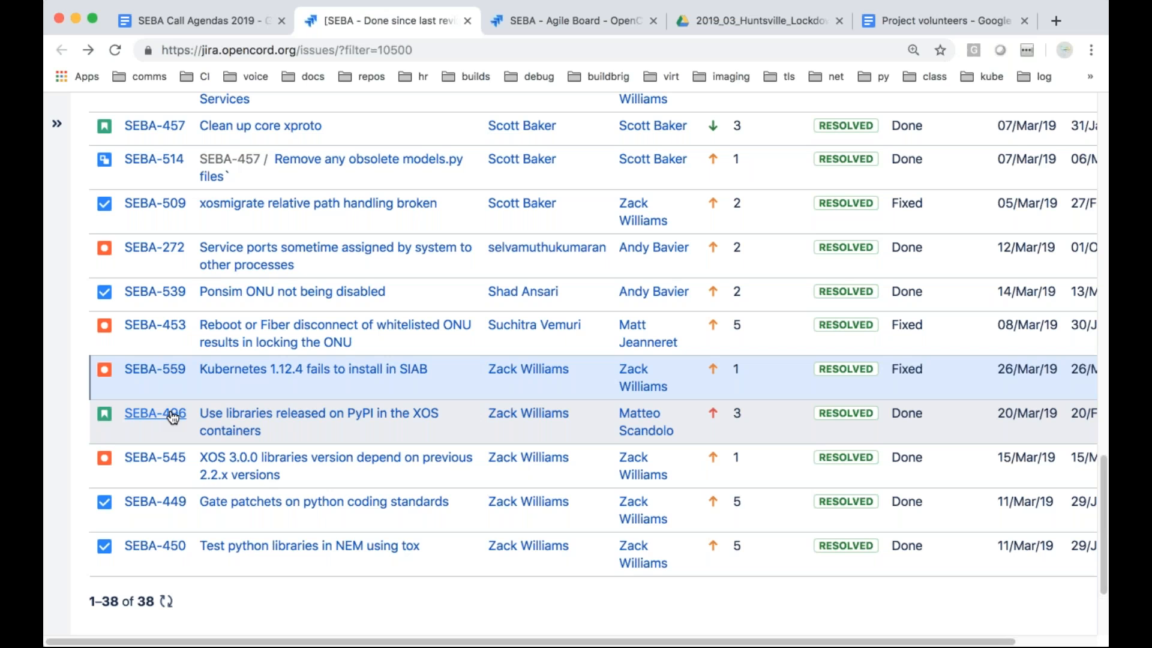
mouse_move(328, 504)
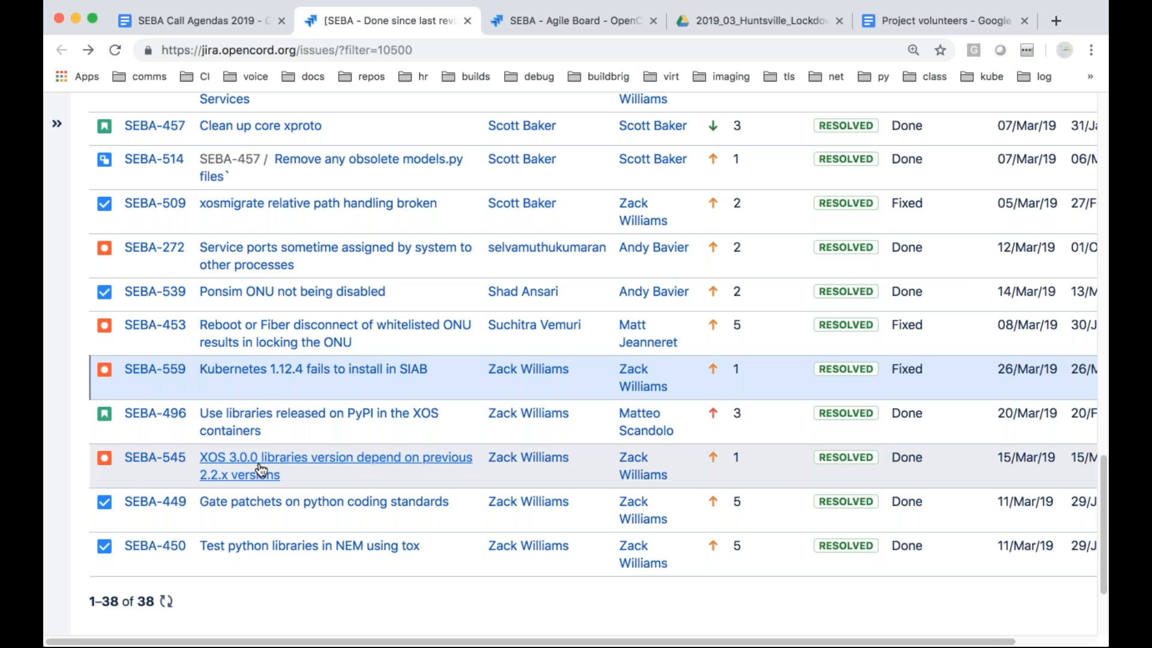
mouse_move(397, 478)
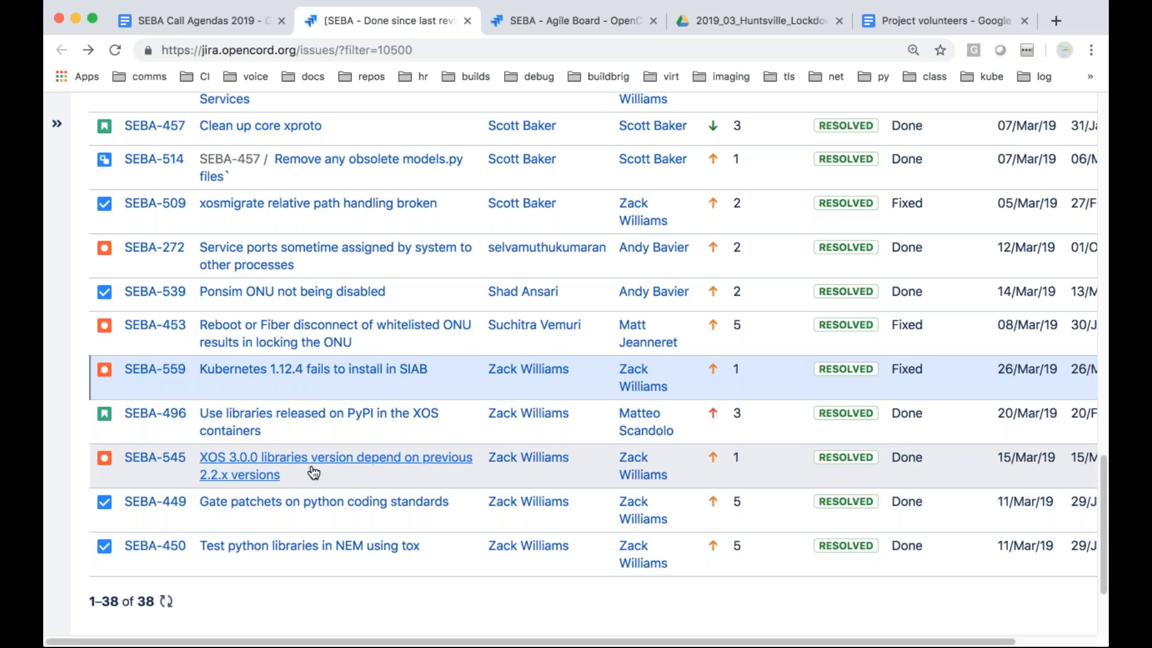
mouse_move(170, 528)
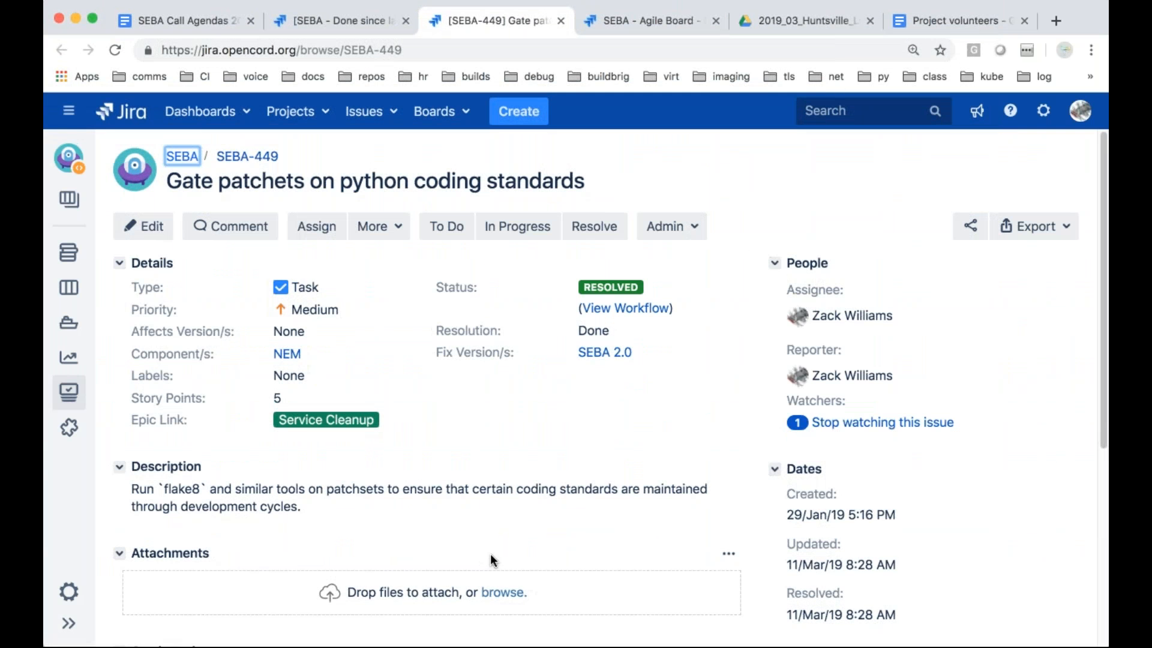
scroll(down, 3)
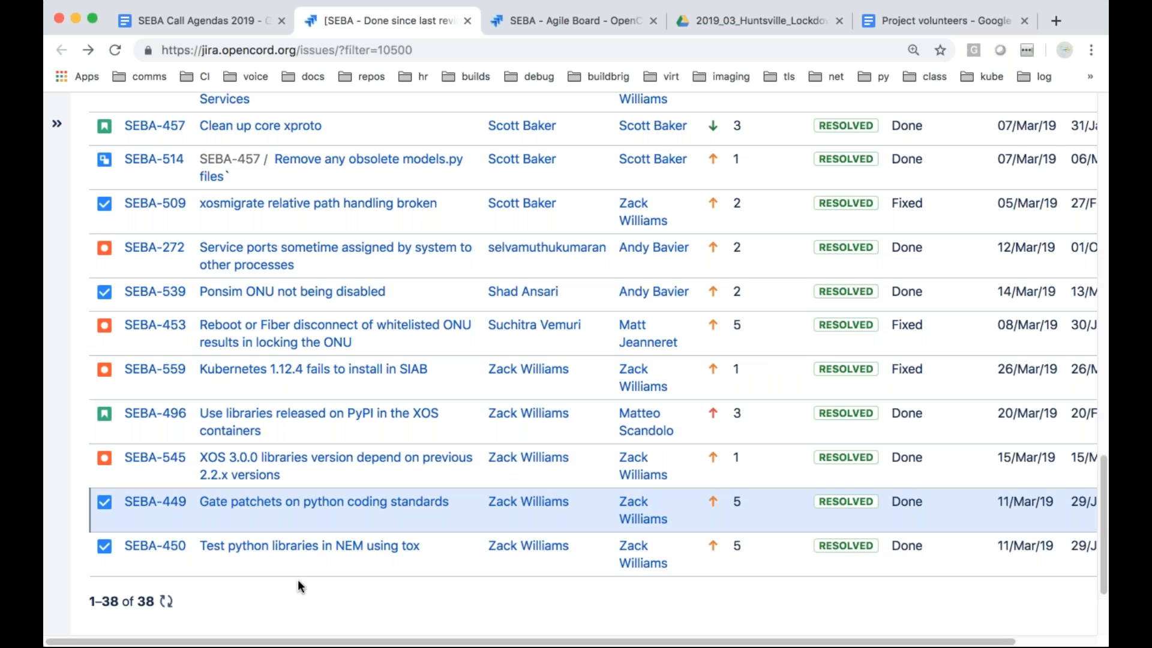
mouse_move(353, 588)
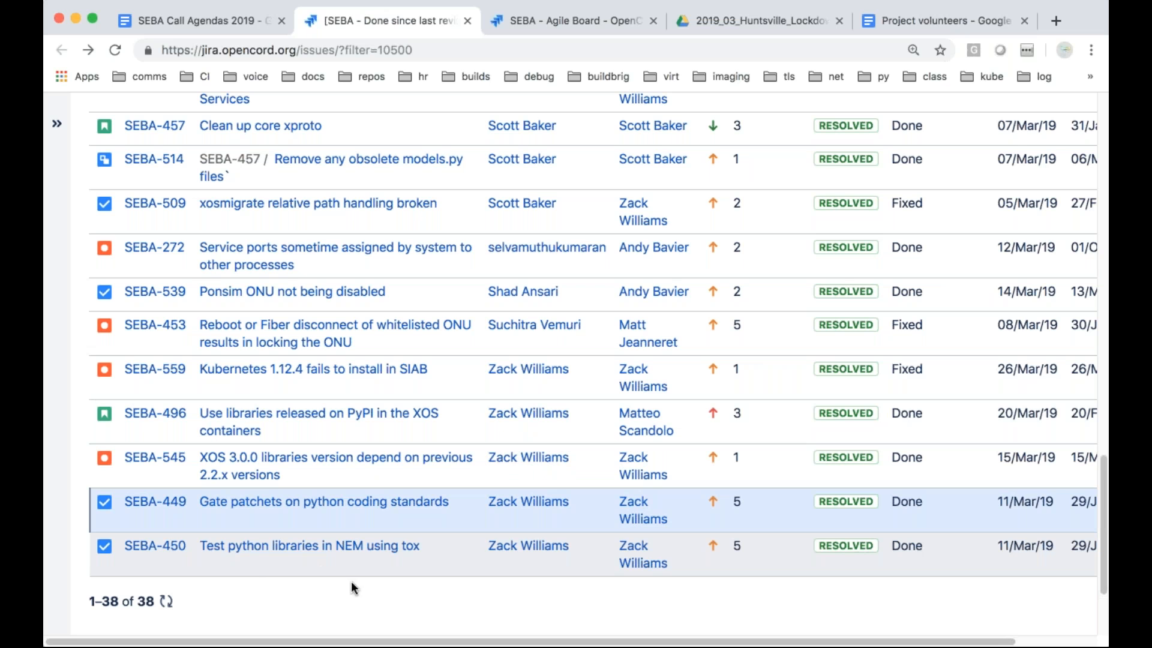
mouse_move(408, 554)
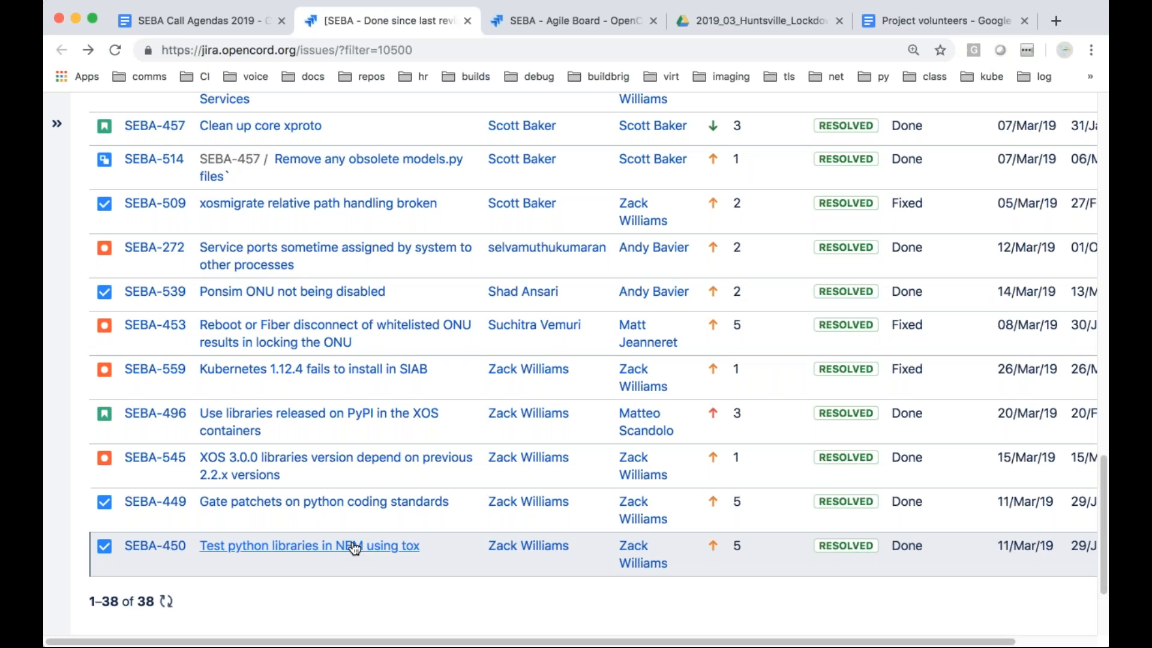
scroll(down, 3)
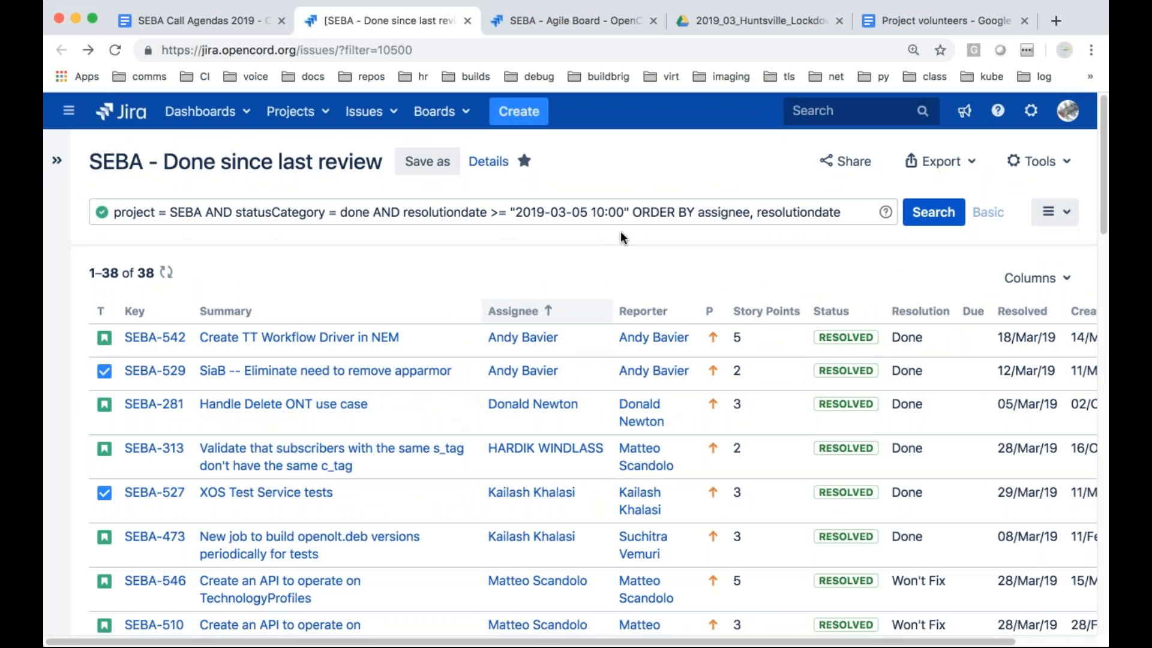
mouse_move(591, 150)
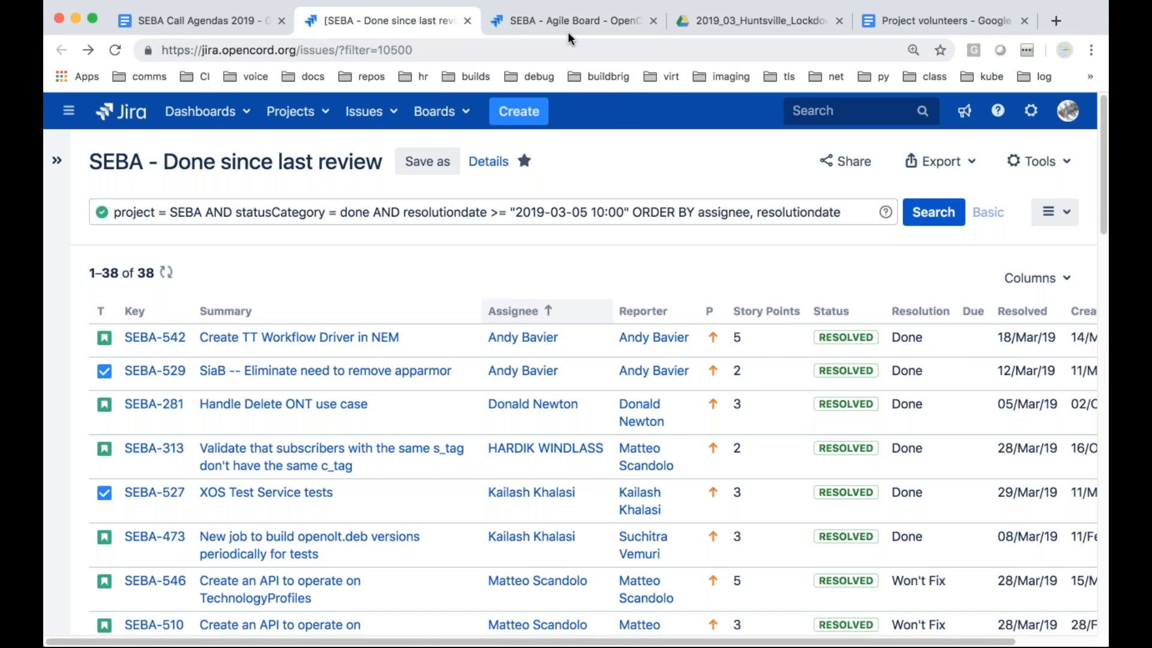
Filter the SEBA backlog to In Progress issues and select SEBA-273
click(573, 20)
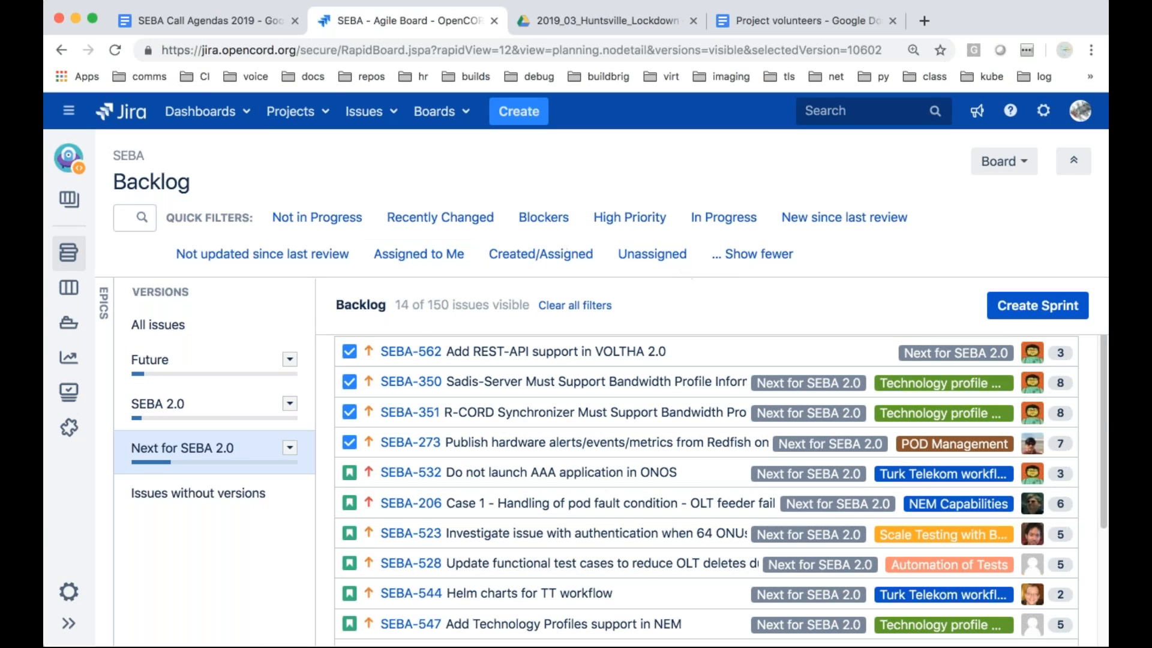
click(723, 217)
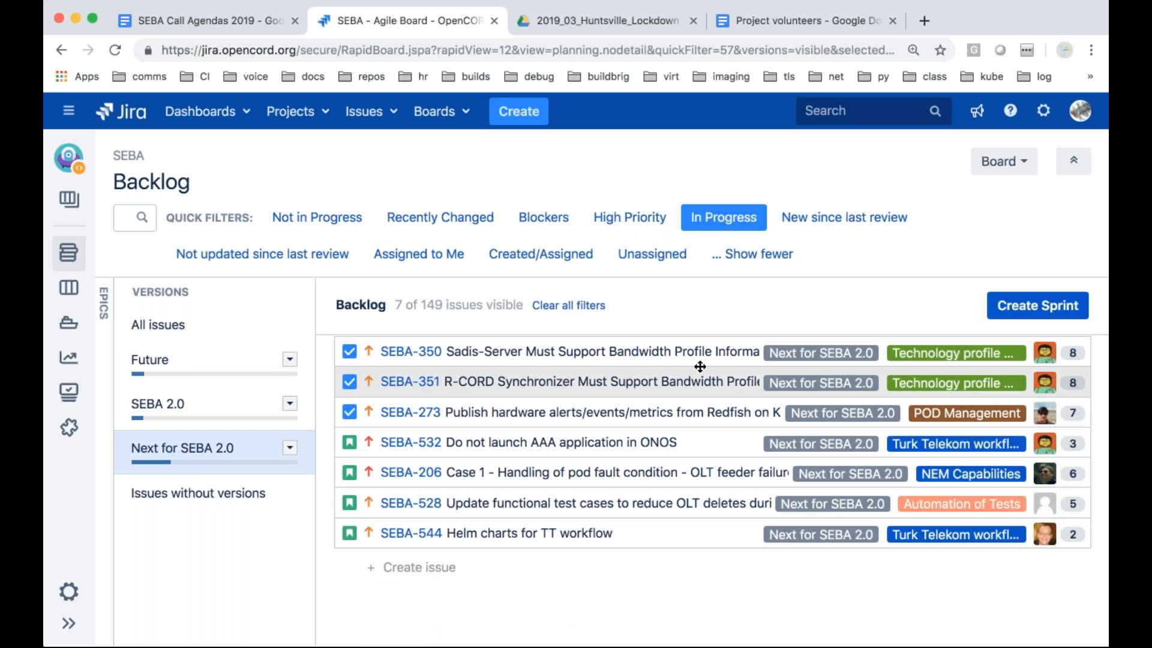
mouse_move(570, 366)
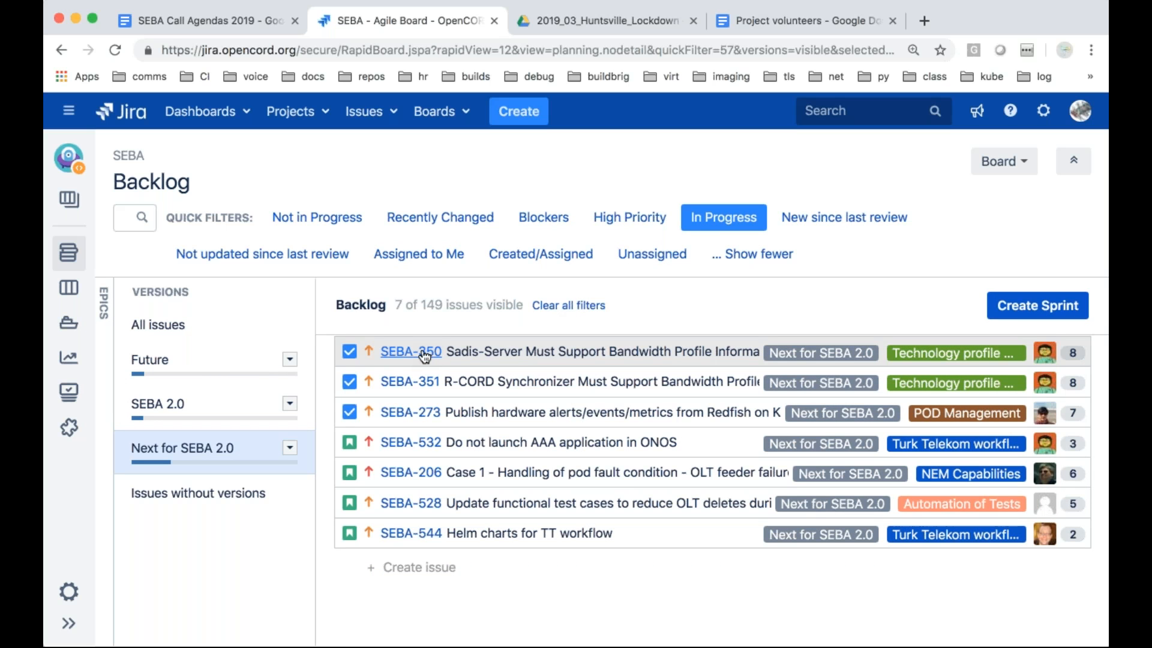
click(410, 351)
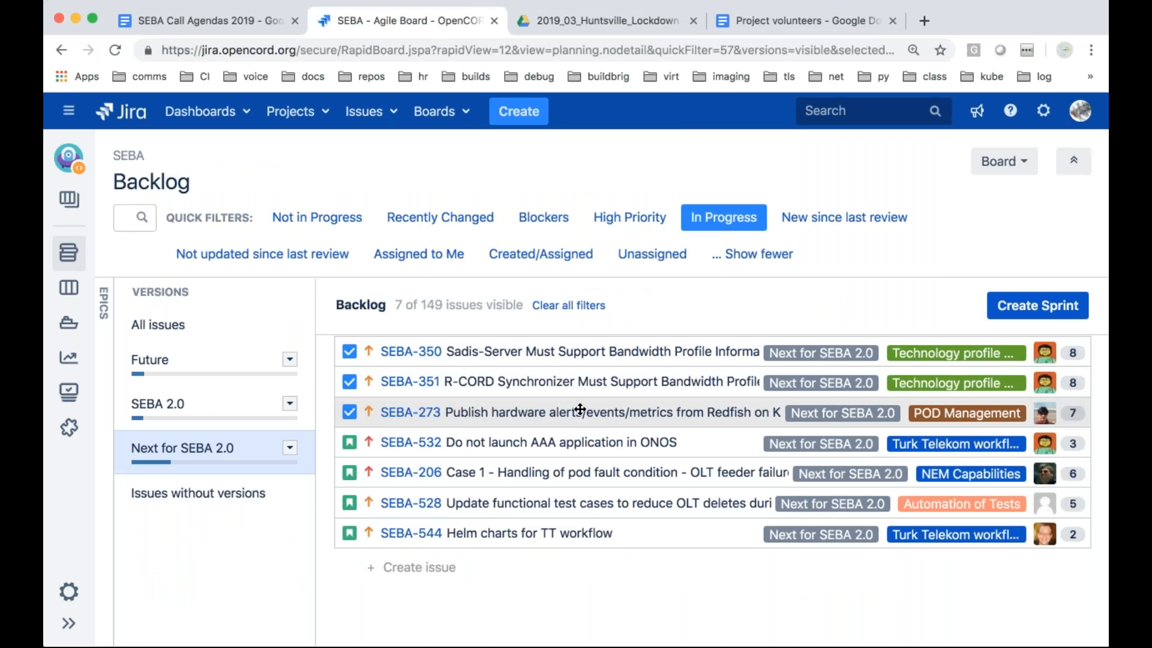
mouse_move(621, 382)
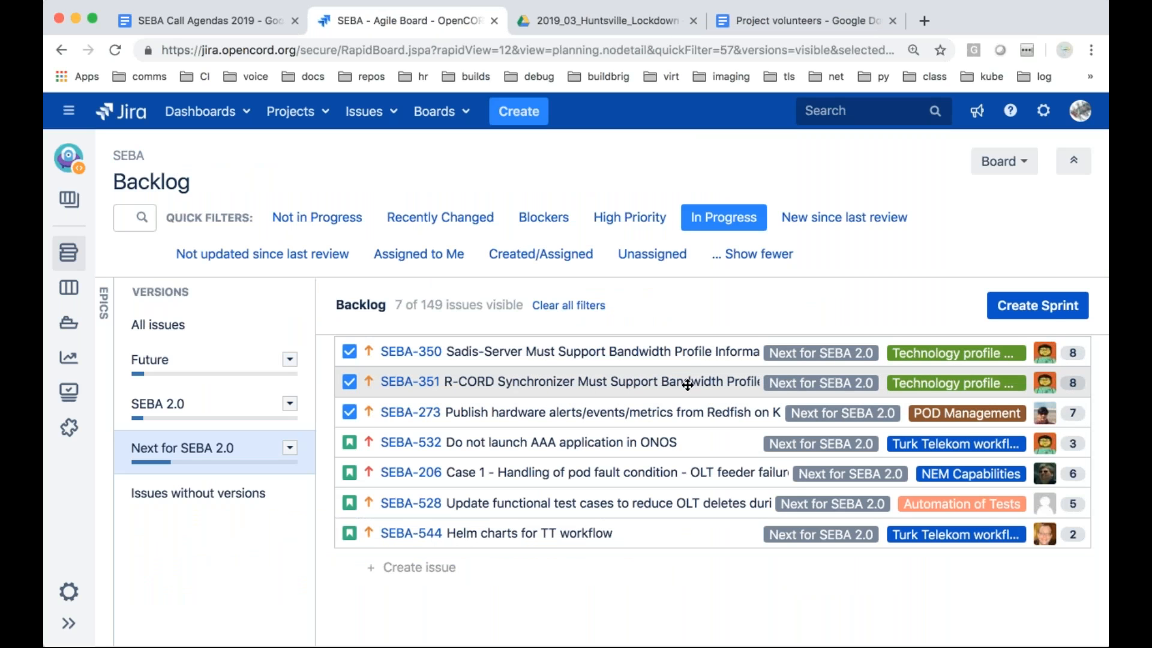
mouse_move(717, 533)
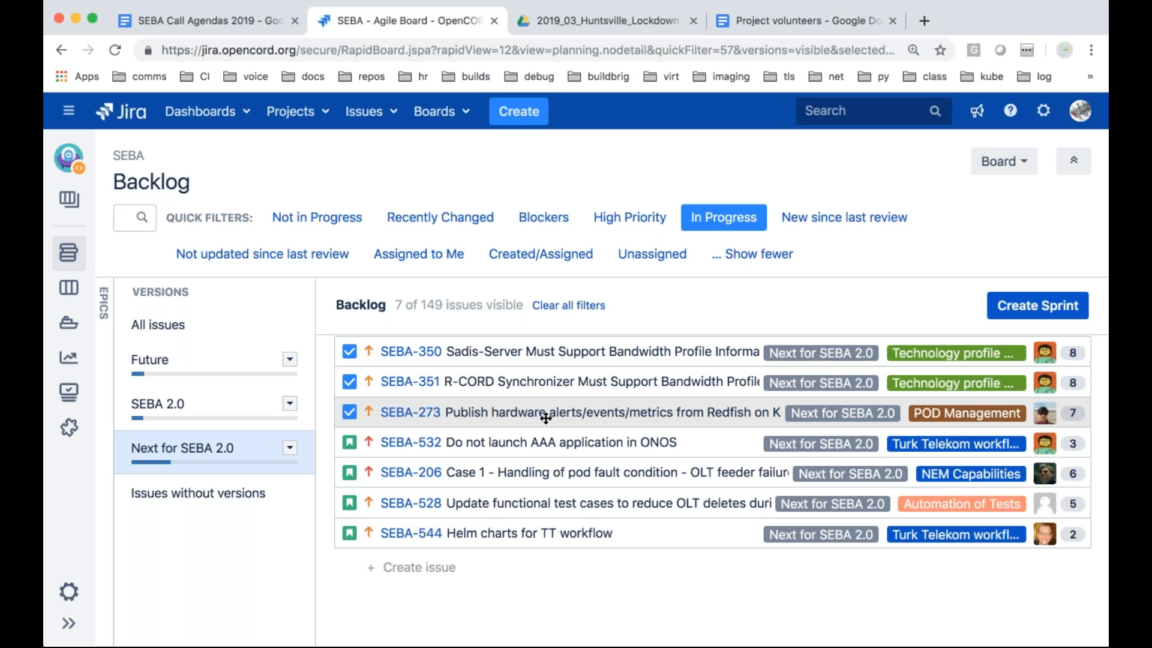
mouse_move(452, 412)
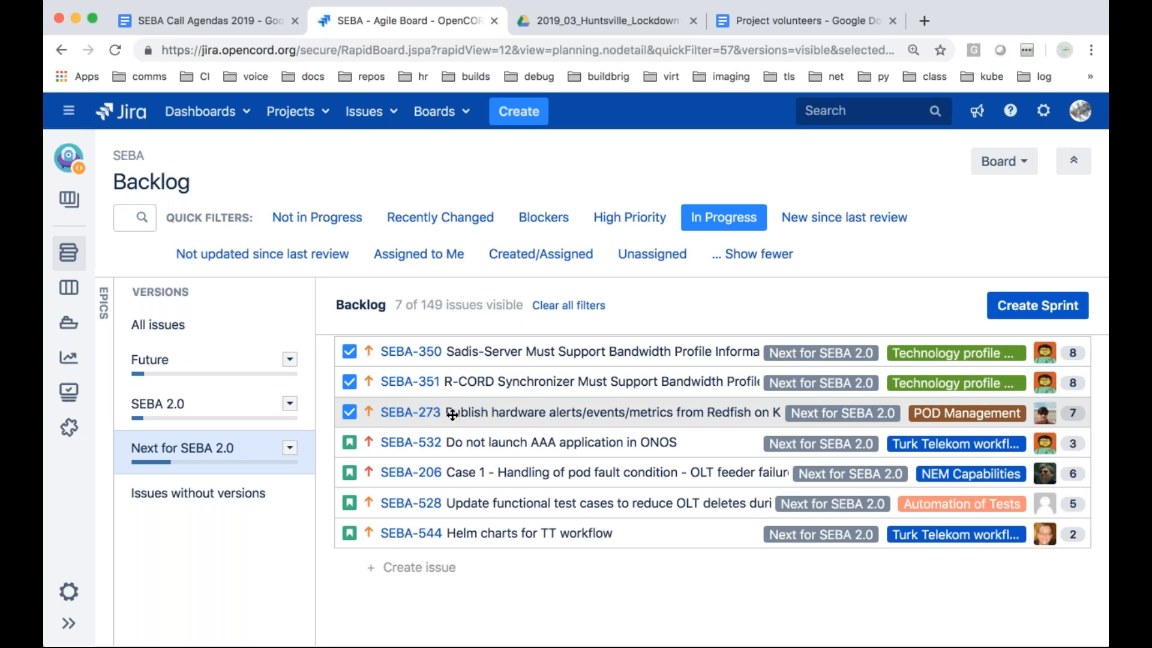
mouse_move(510, 413)
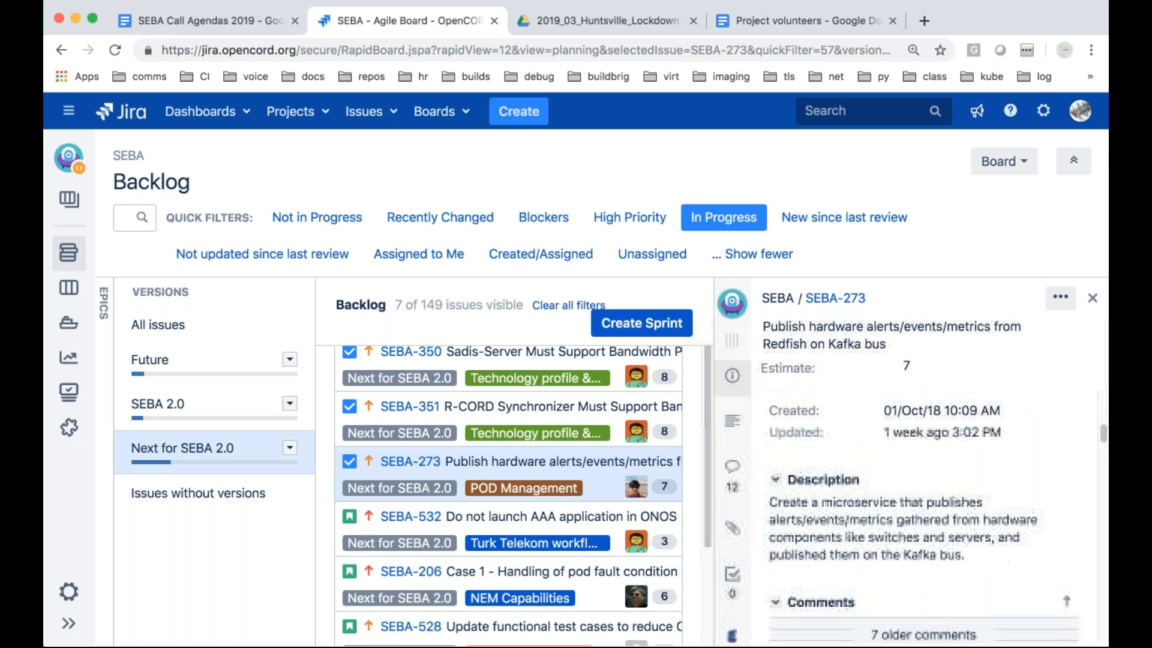
scroll(down, 3)
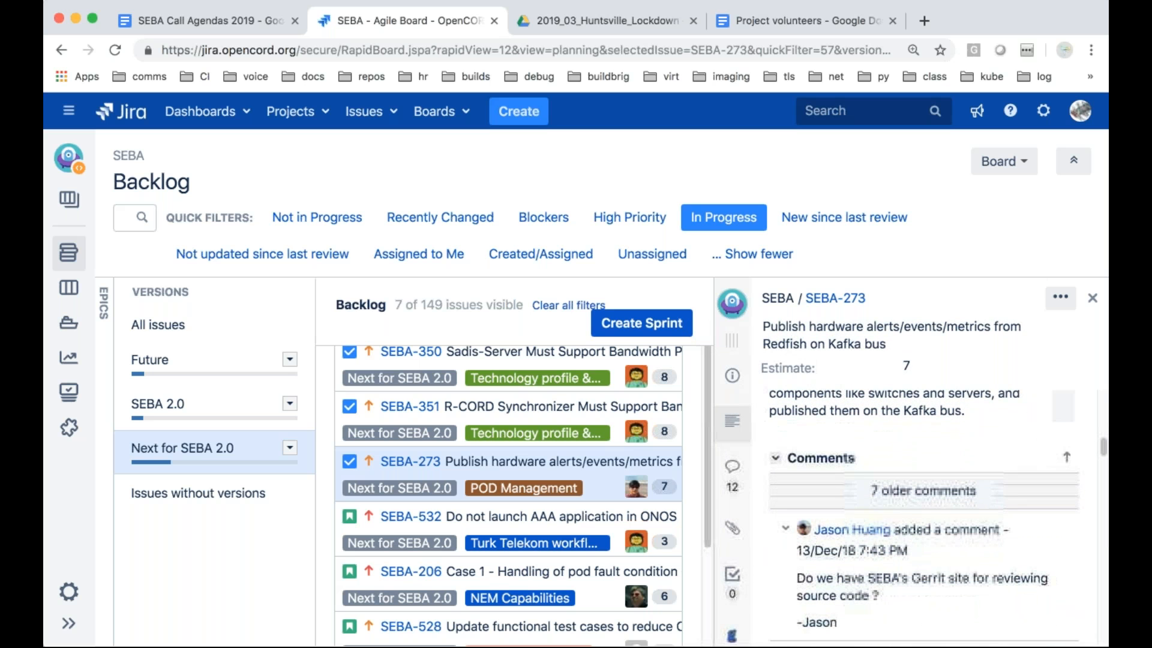
mouse_move(916, 542)
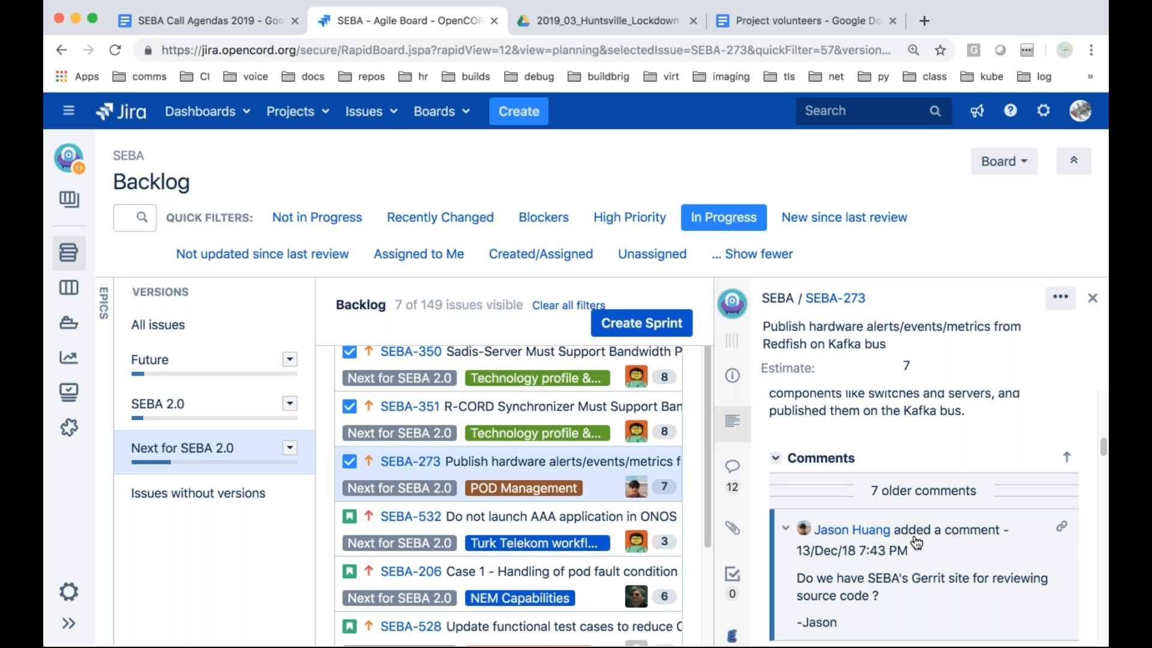
scroll(down, 3)
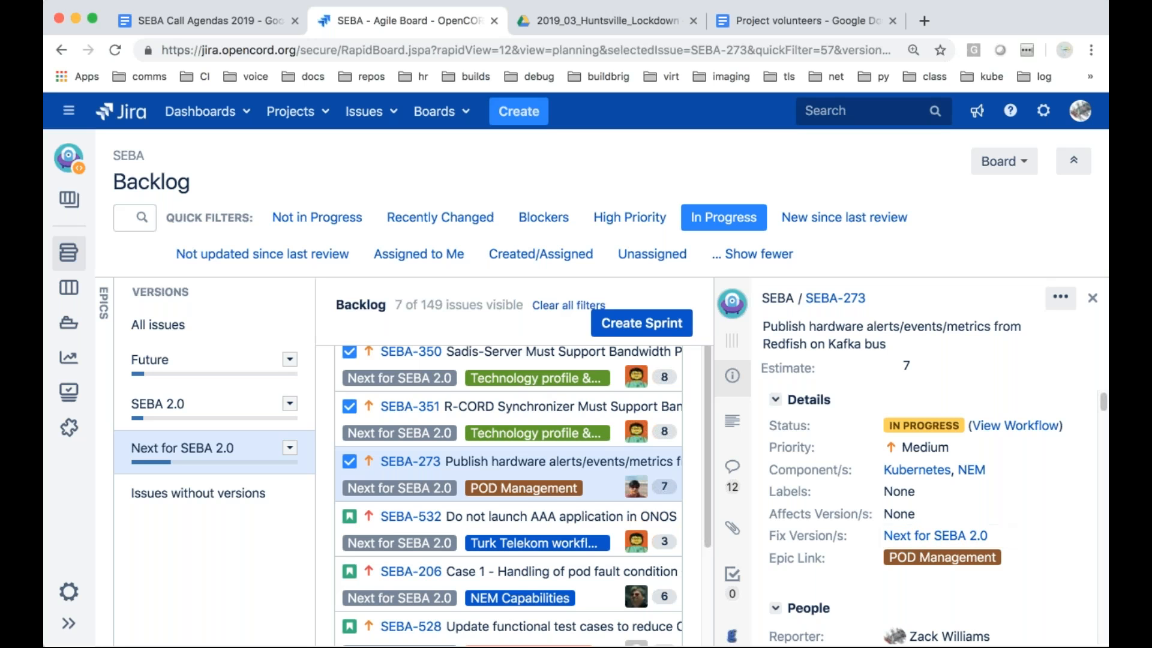
mouse_move(1094, 299)
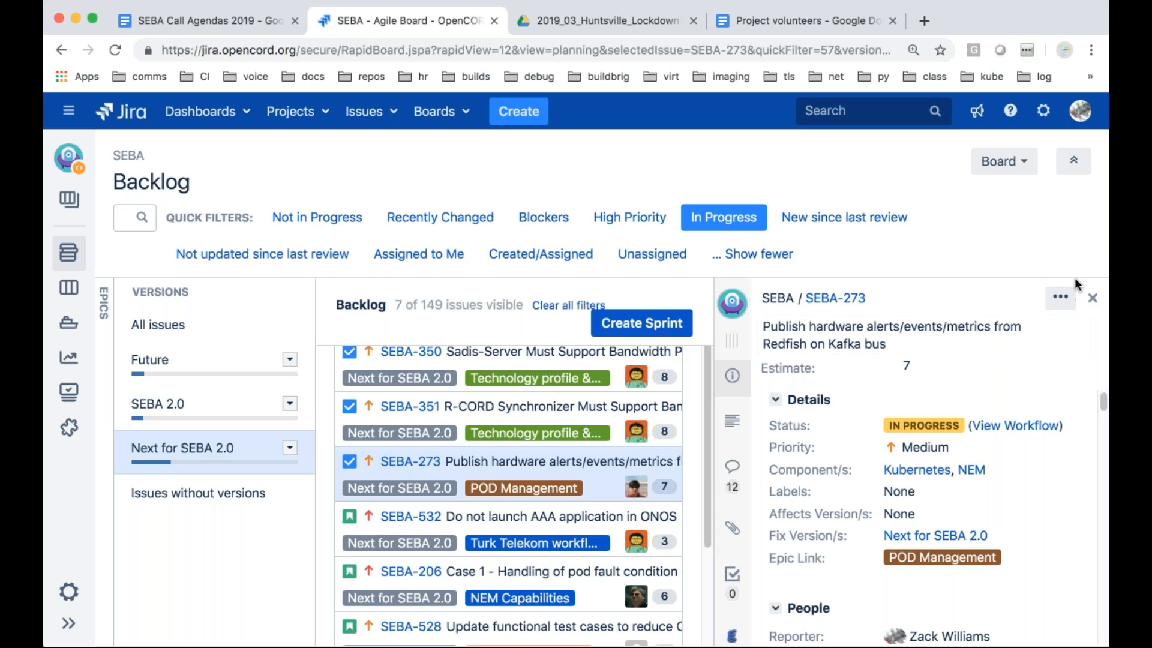
mouse_move(1096, 301)
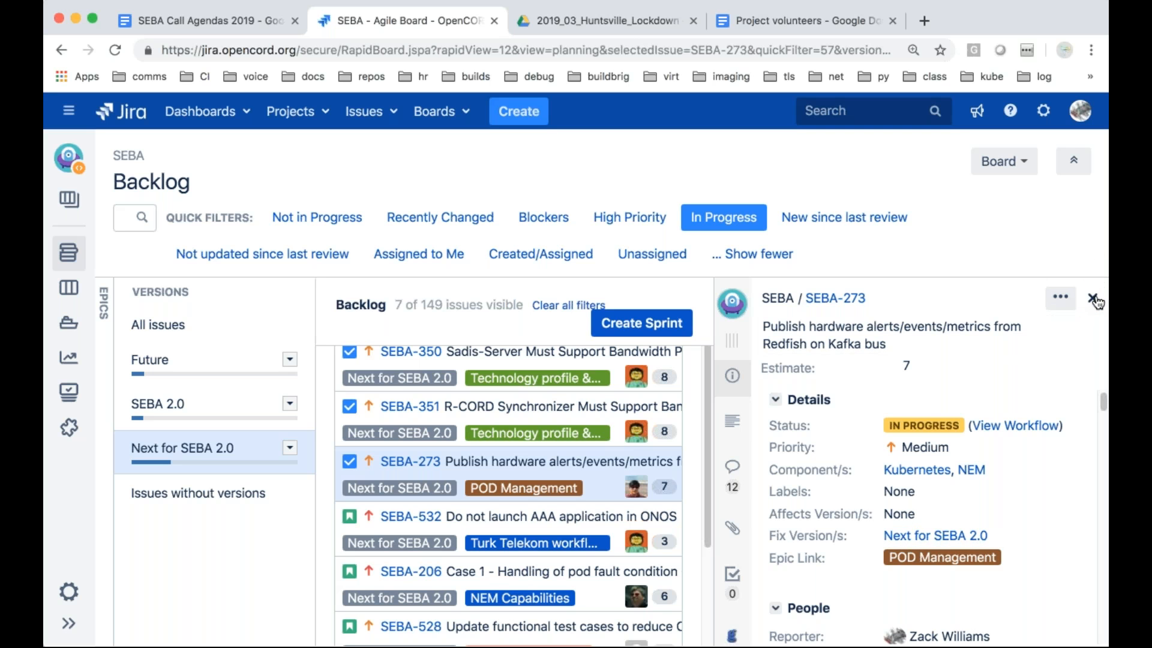
Close the SEBA-273 panel, view SEBA-532's details, then open SEBA-532 in a new tab
click(1096, 301)
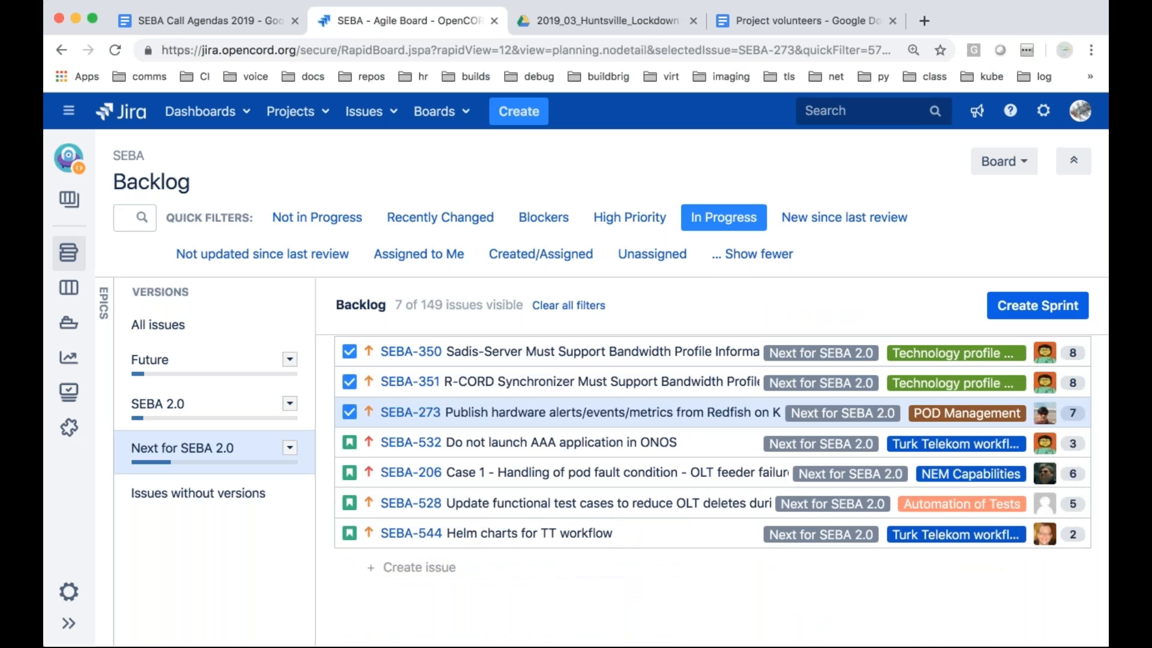
mouse_move(646, 448)
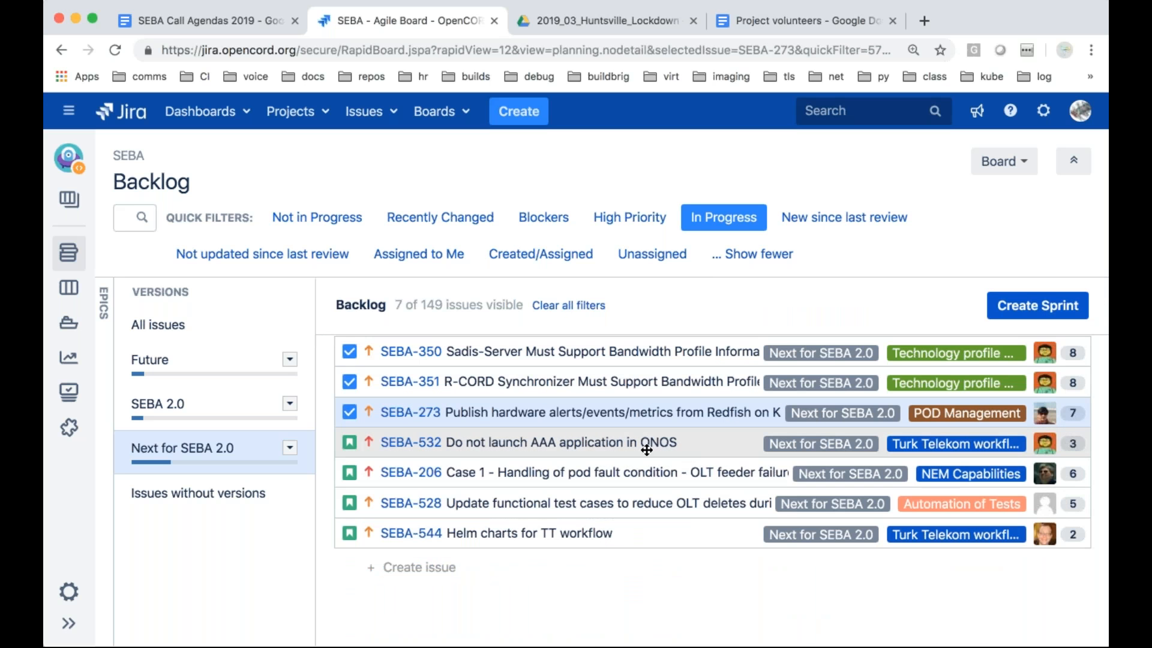
mouse_move(410, 442)
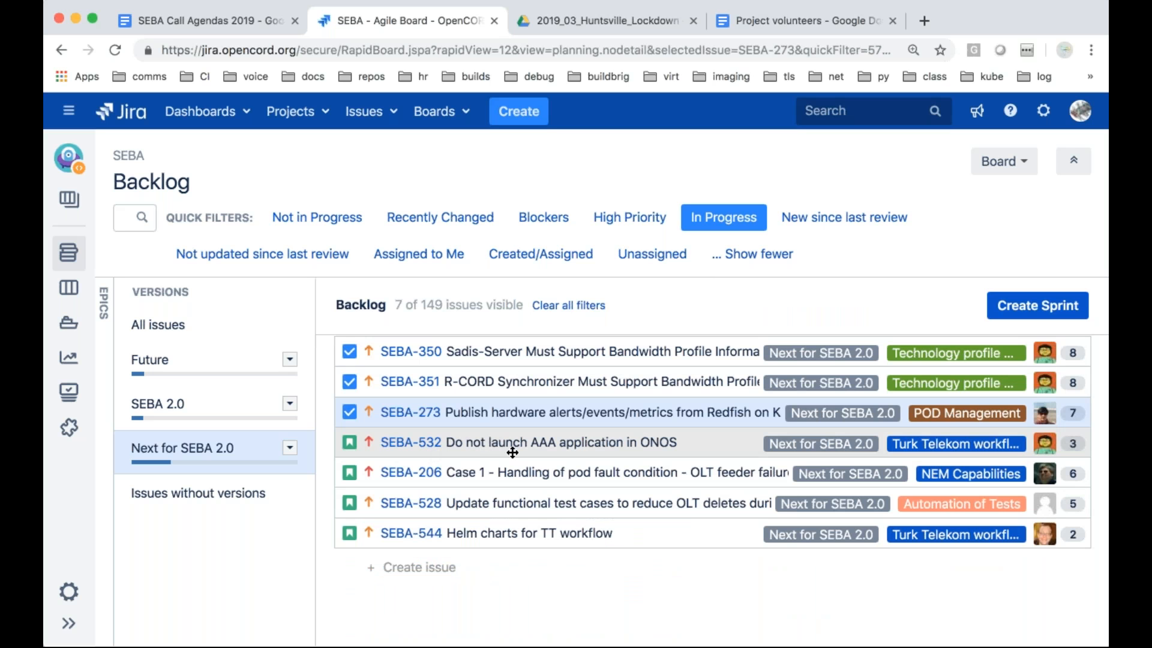
mouse_move(822, 446)
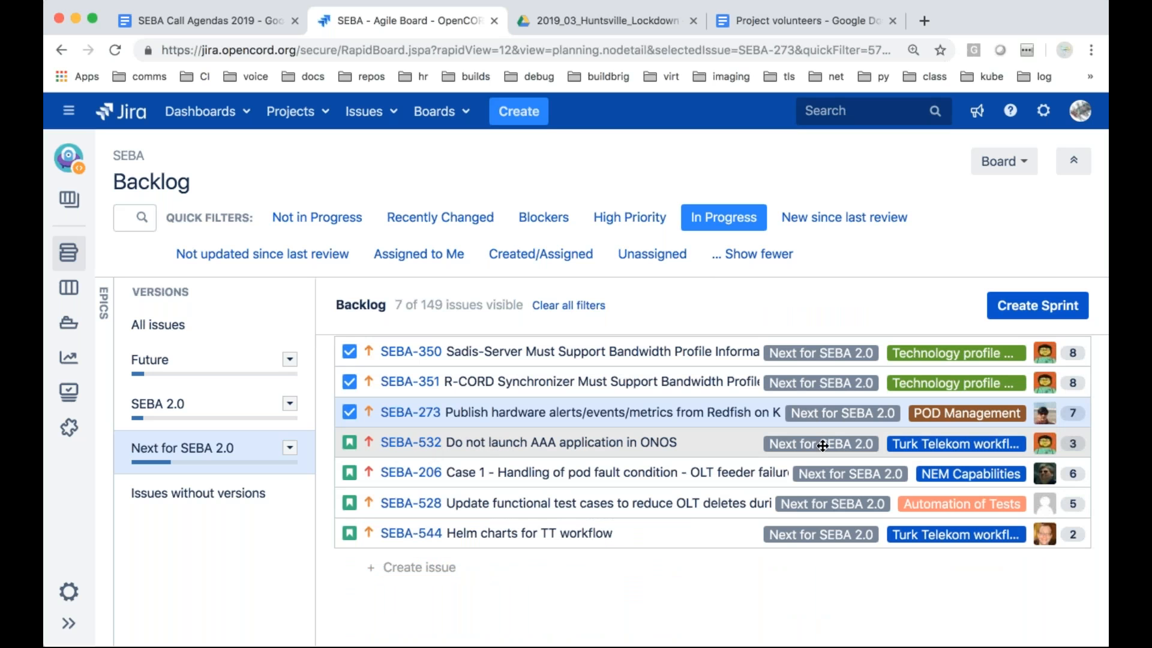
mouse_move(919, 448)
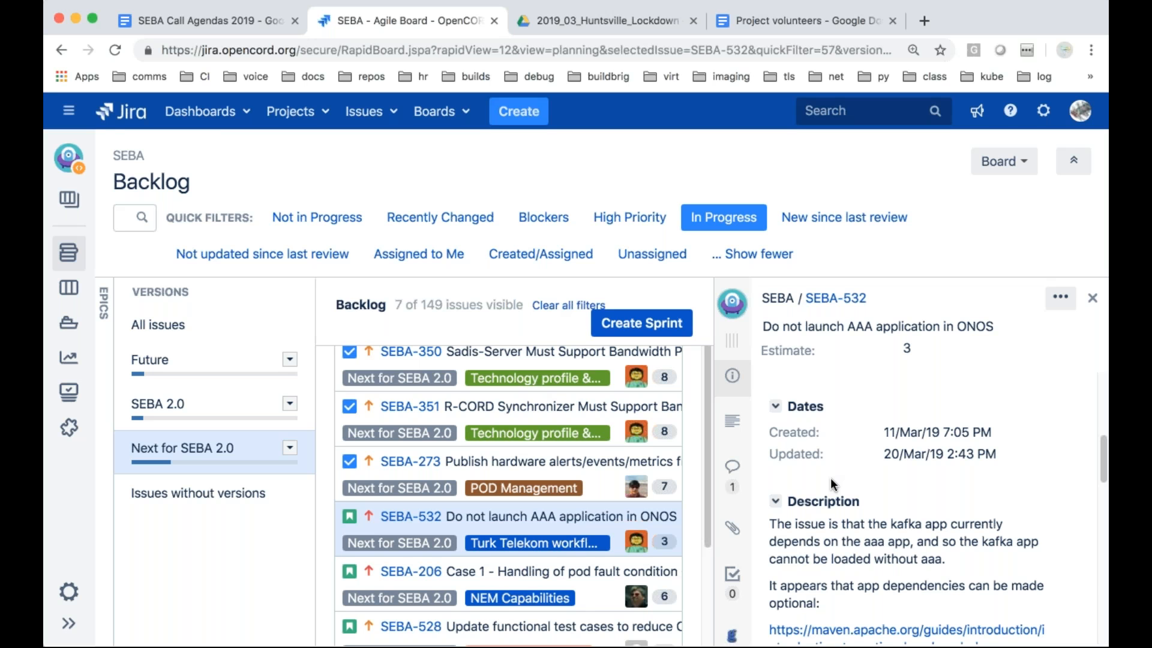
mouse_move(988, 493)
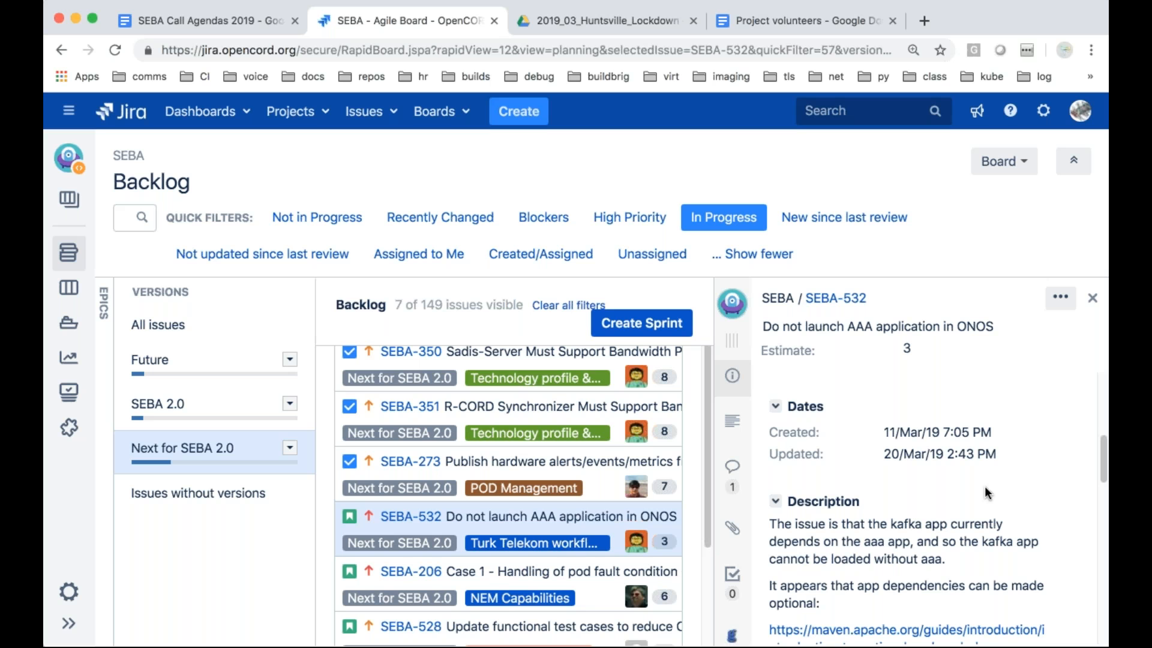
click(877, 327)
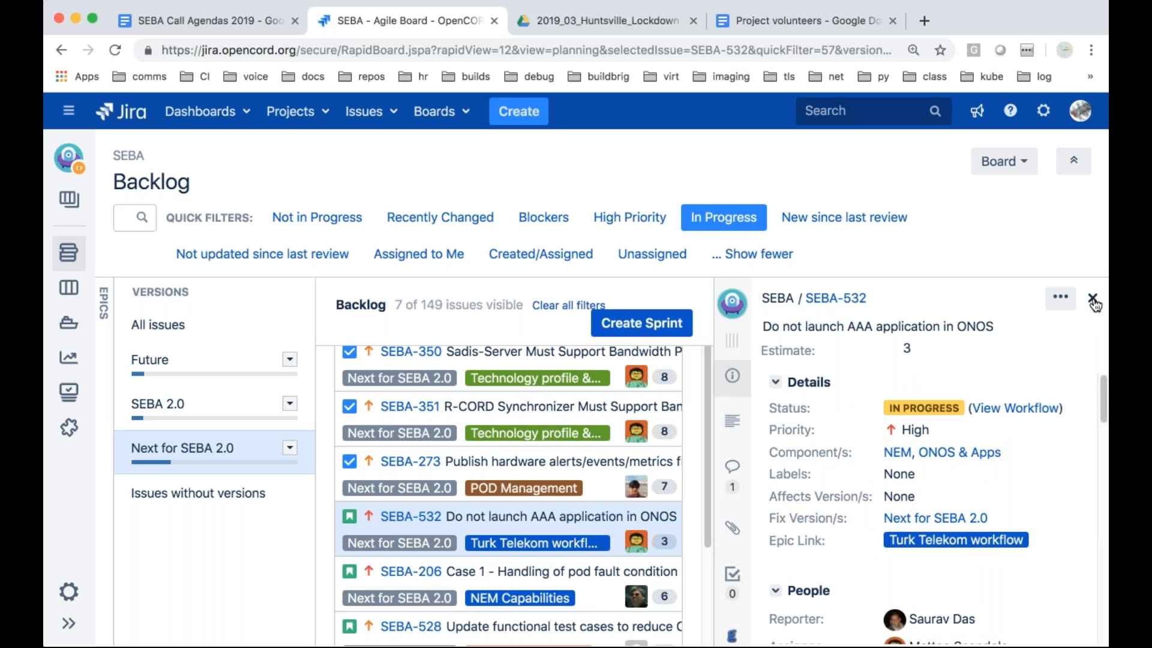
click(1094, 303)
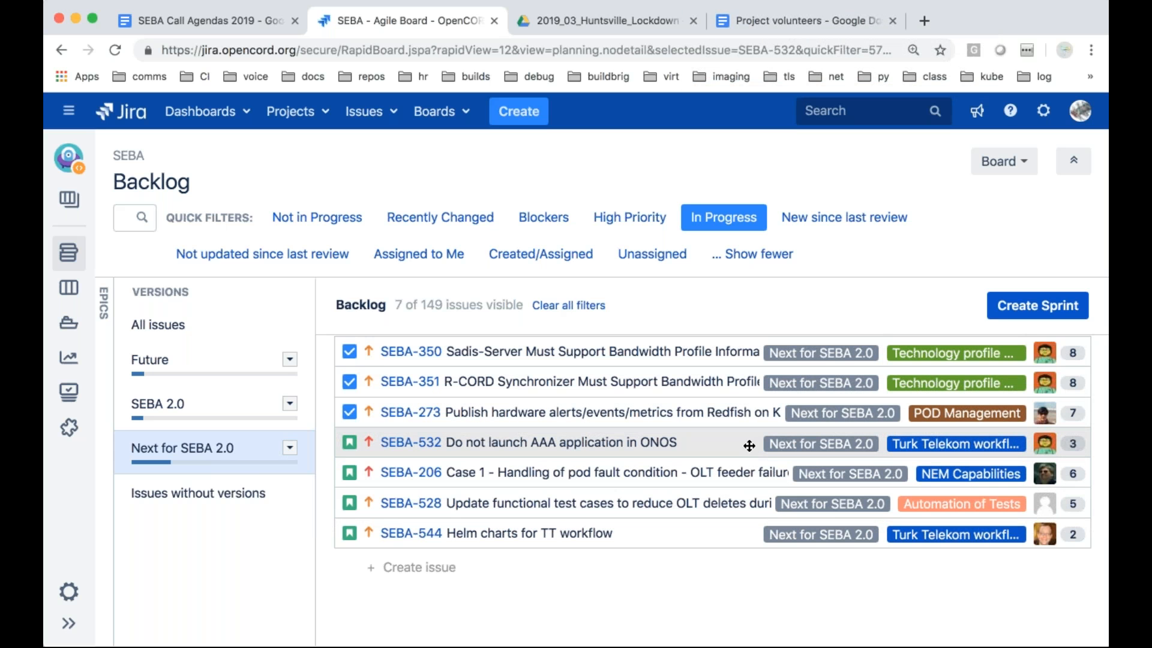
mouse_move(642, 451)
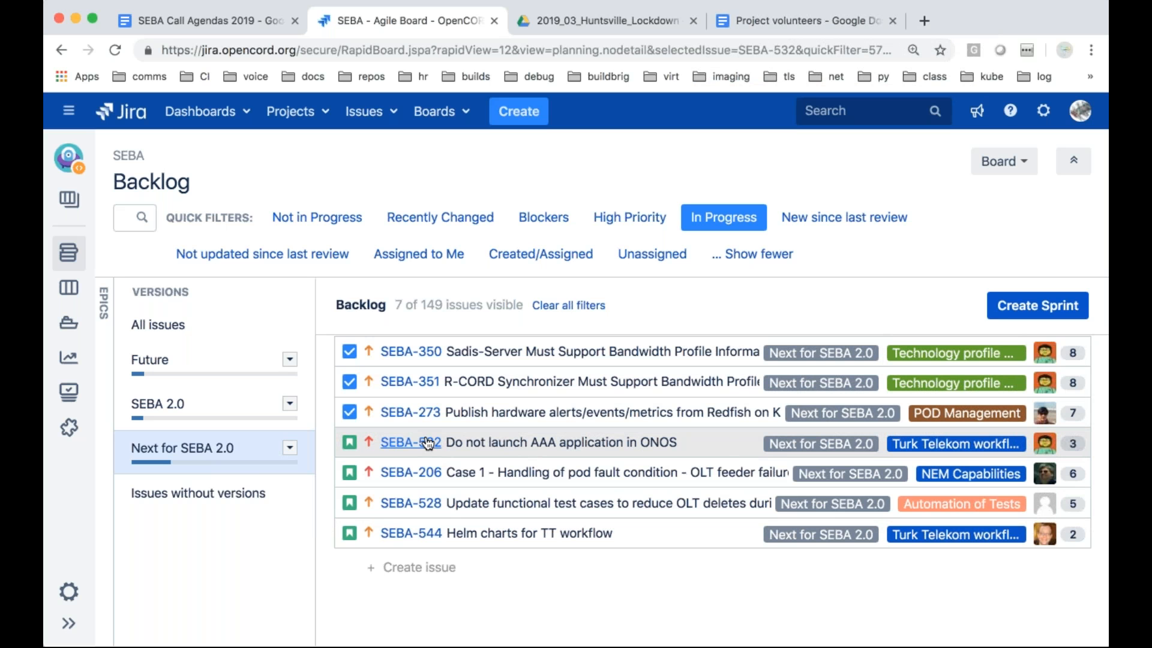
click(410, 442)
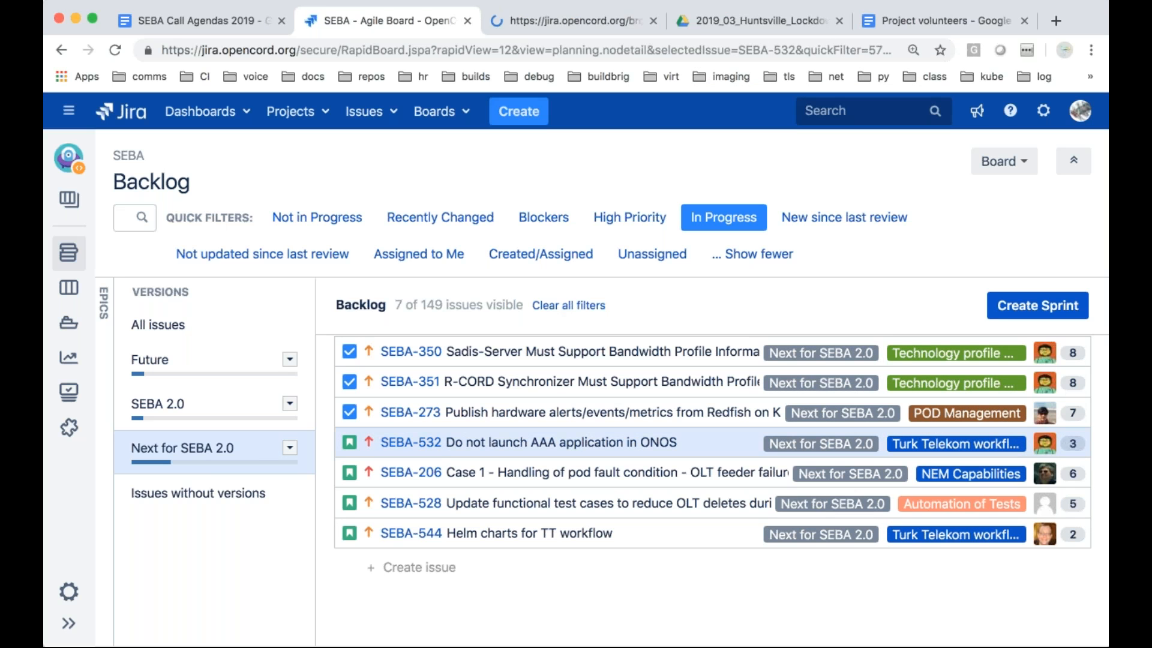
click(410, 442)
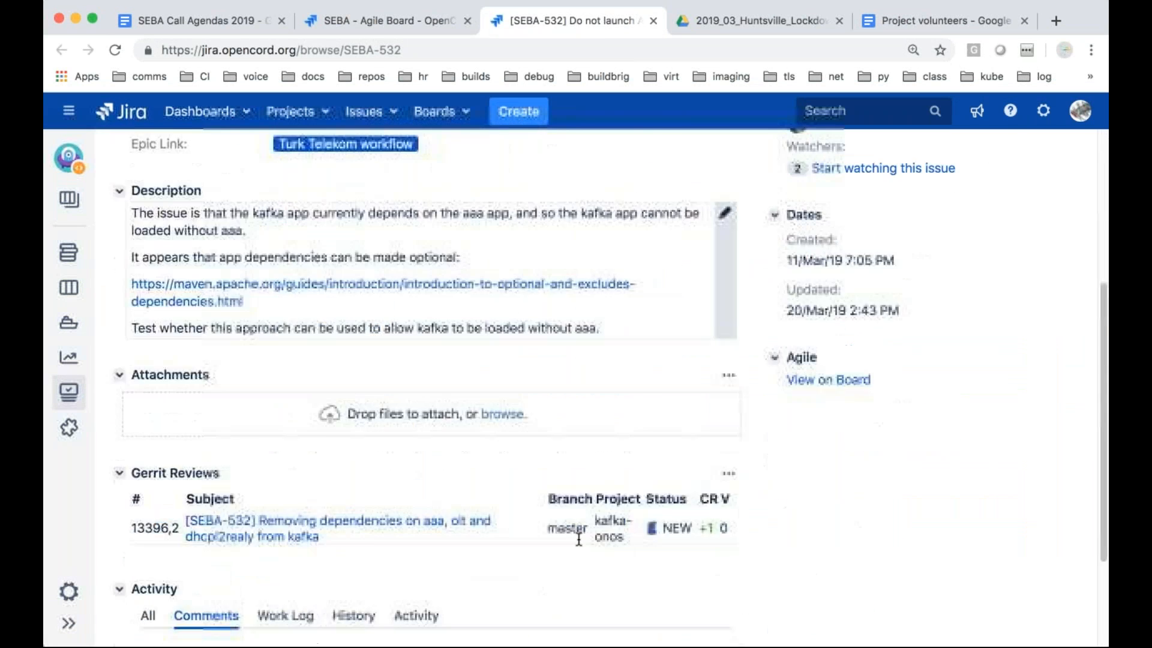
scroll(down, 3)
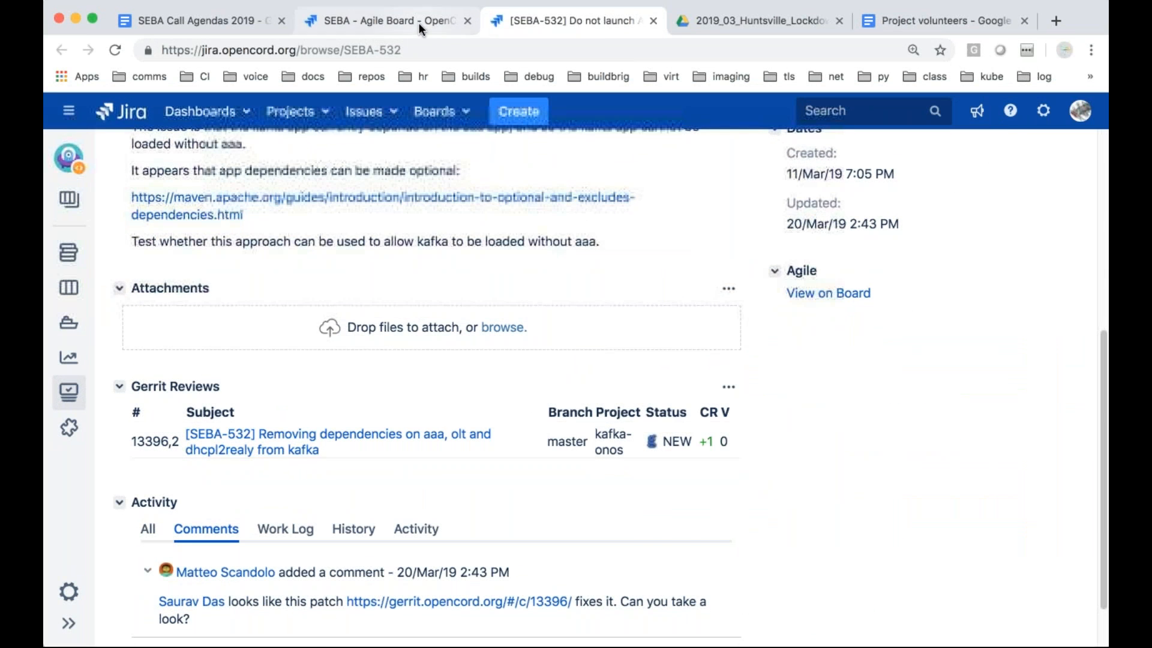
click(382, 20)
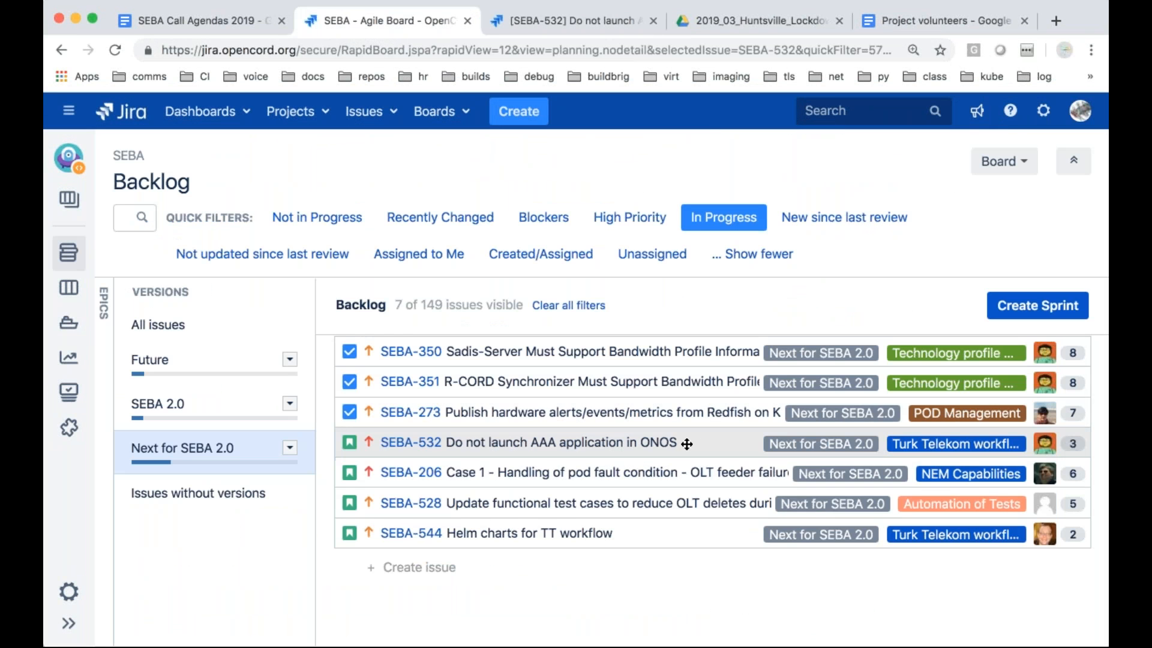
mouse_move(413, 478)
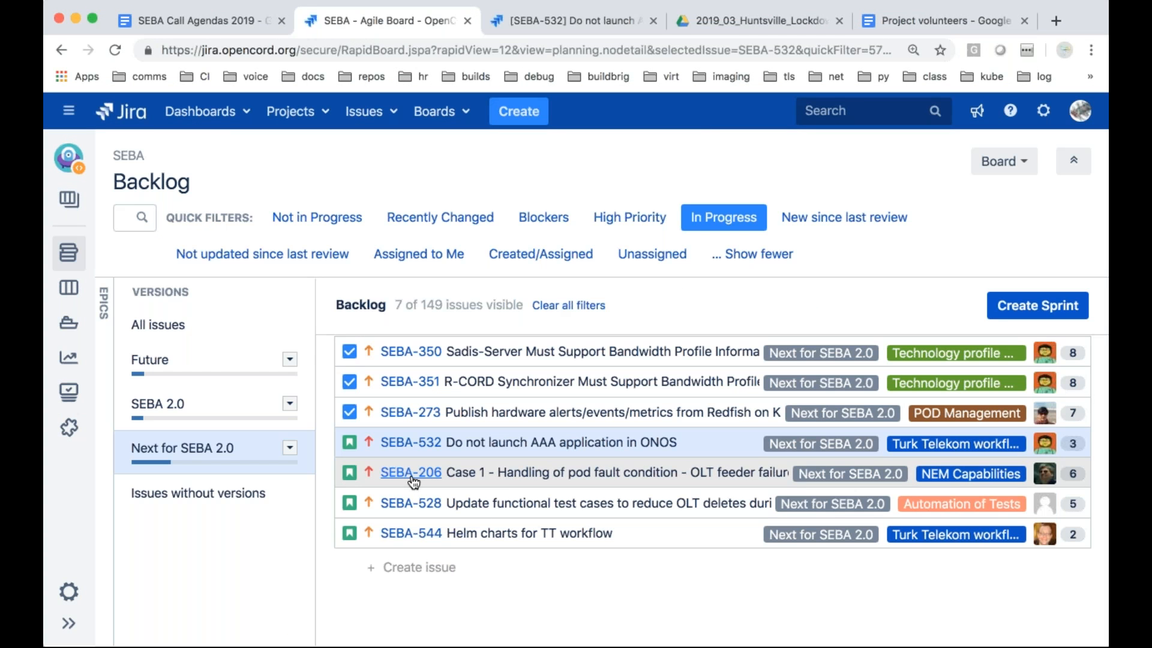
Open SEBA-206 to its four merged Gerrit reviews and close the SEBA-532 page
click(409, 472)
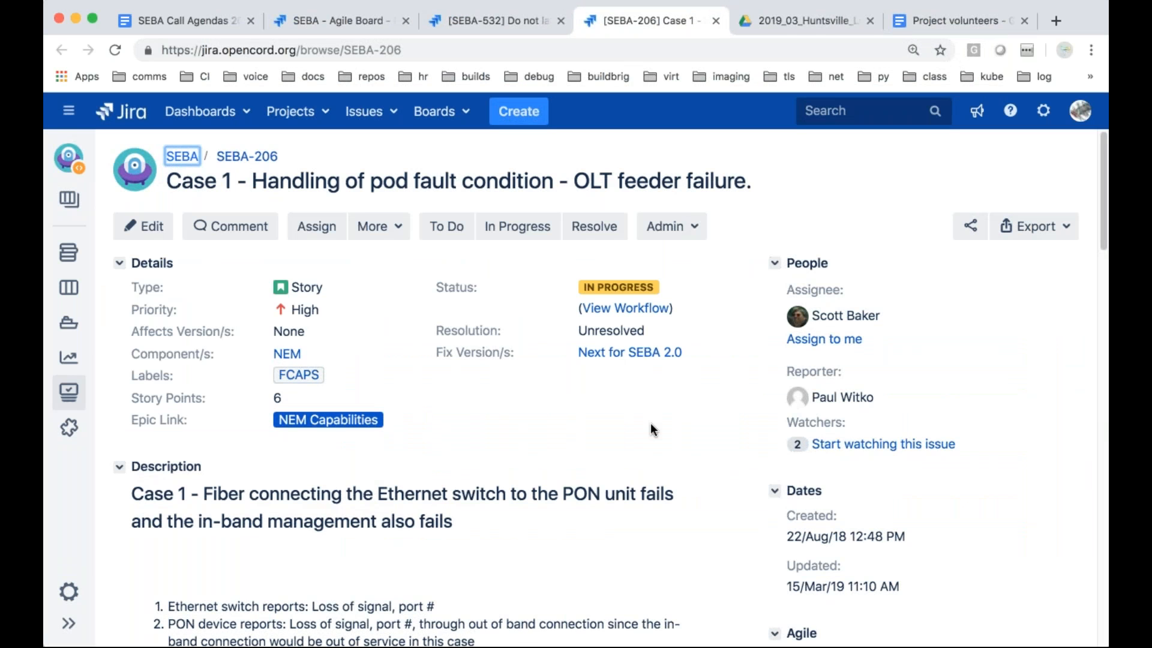
scroll(down, 3)
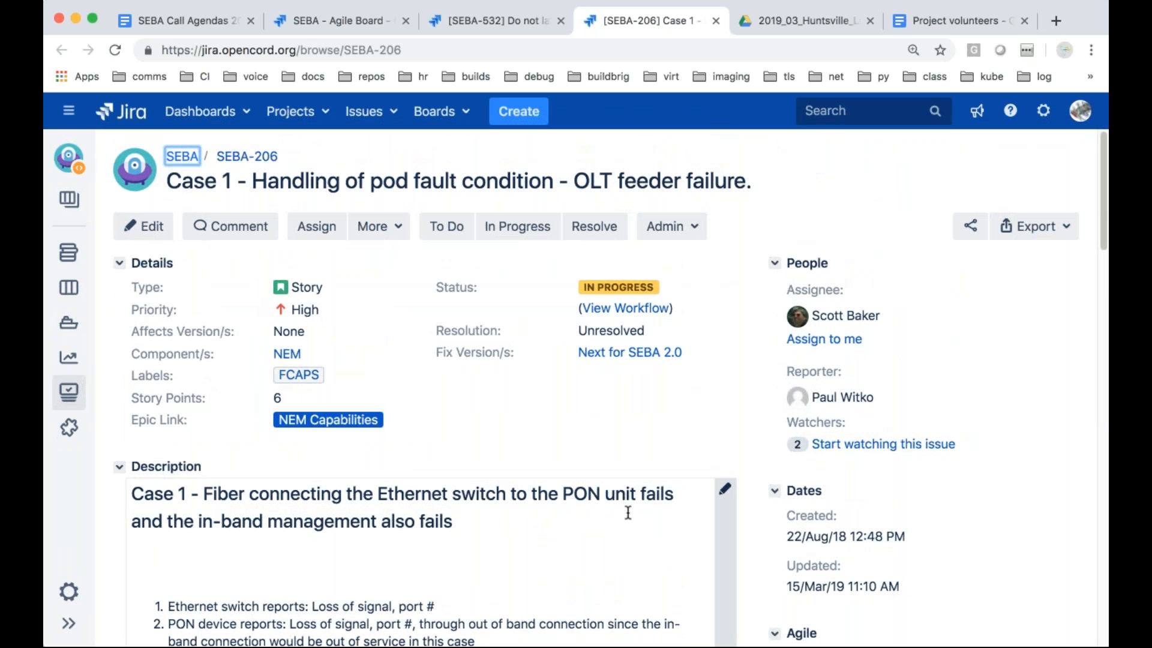
scroll(down, 3)
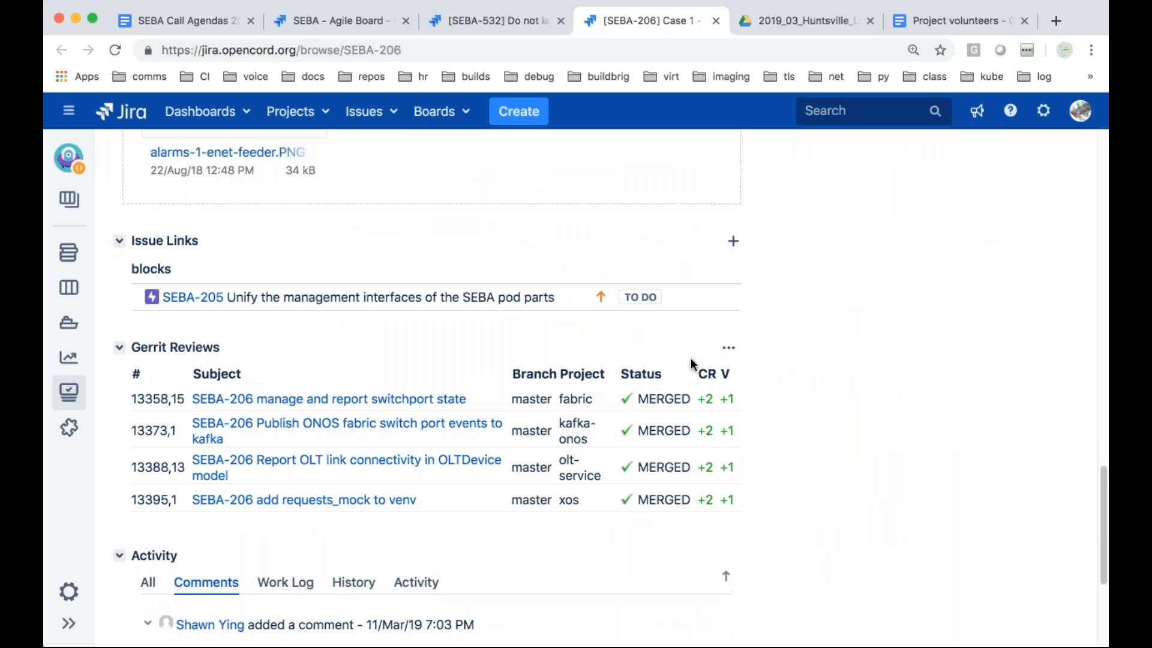
mouse_move(727, 27)
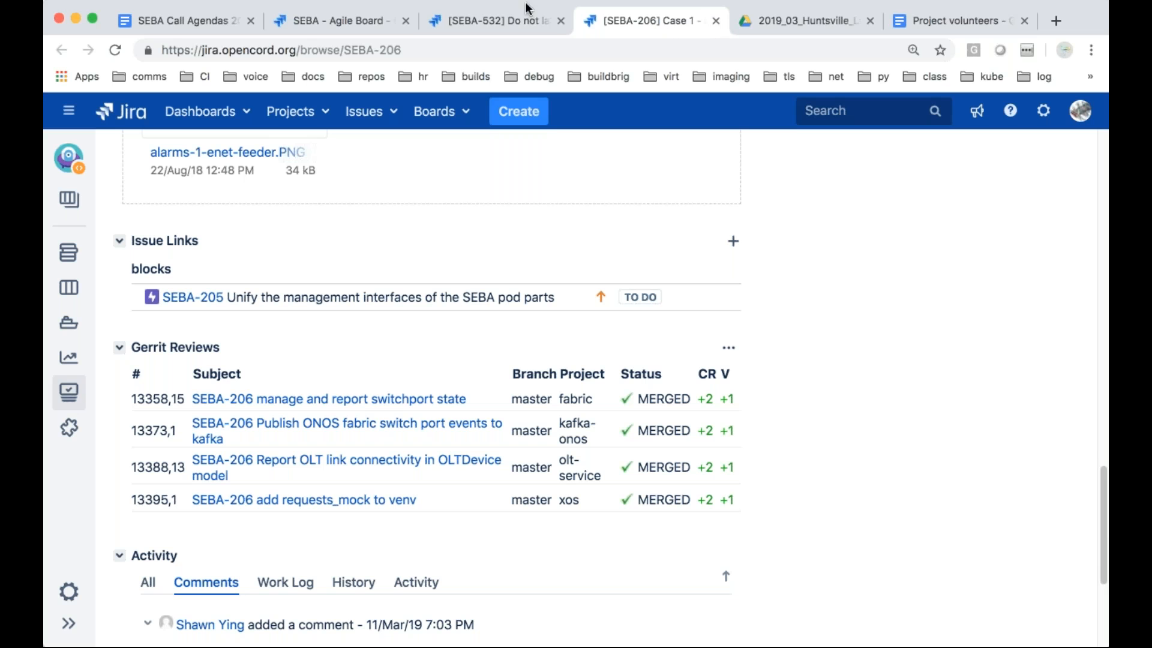
click(562, 20)
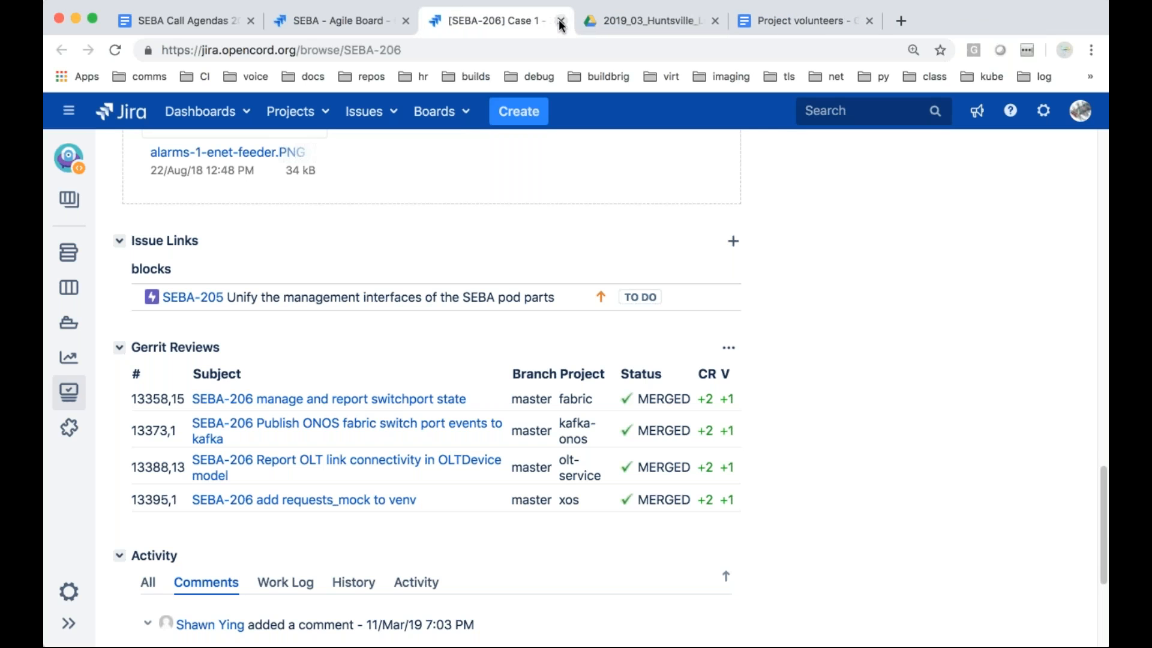
click(561, 20)
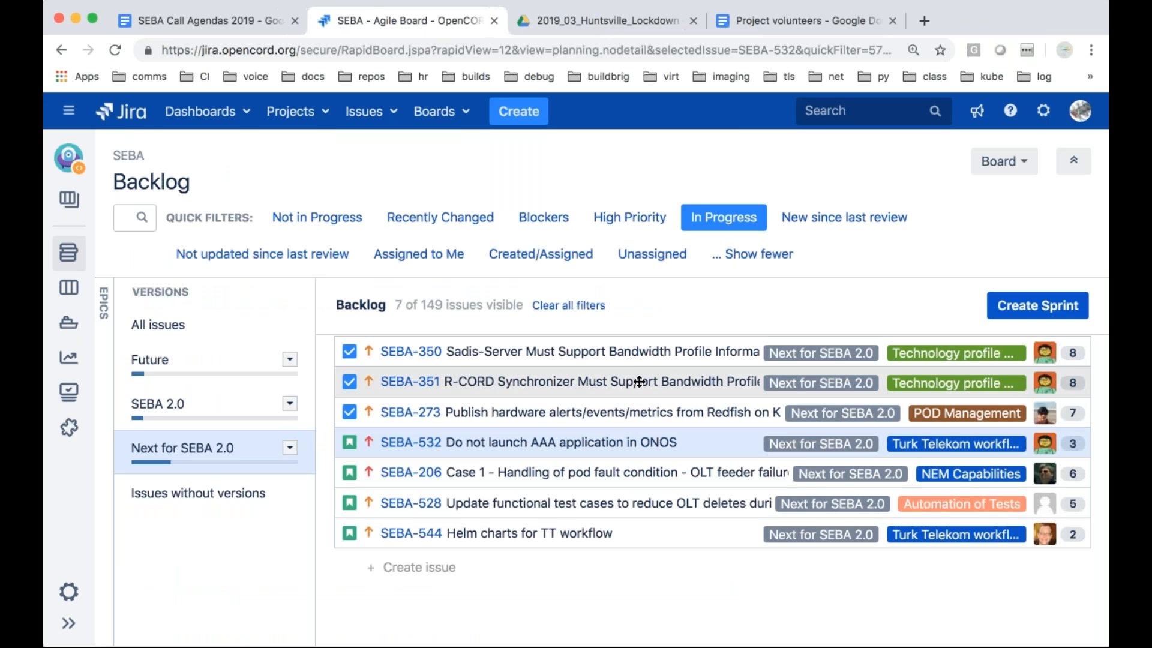
mouse_move(475, 503)
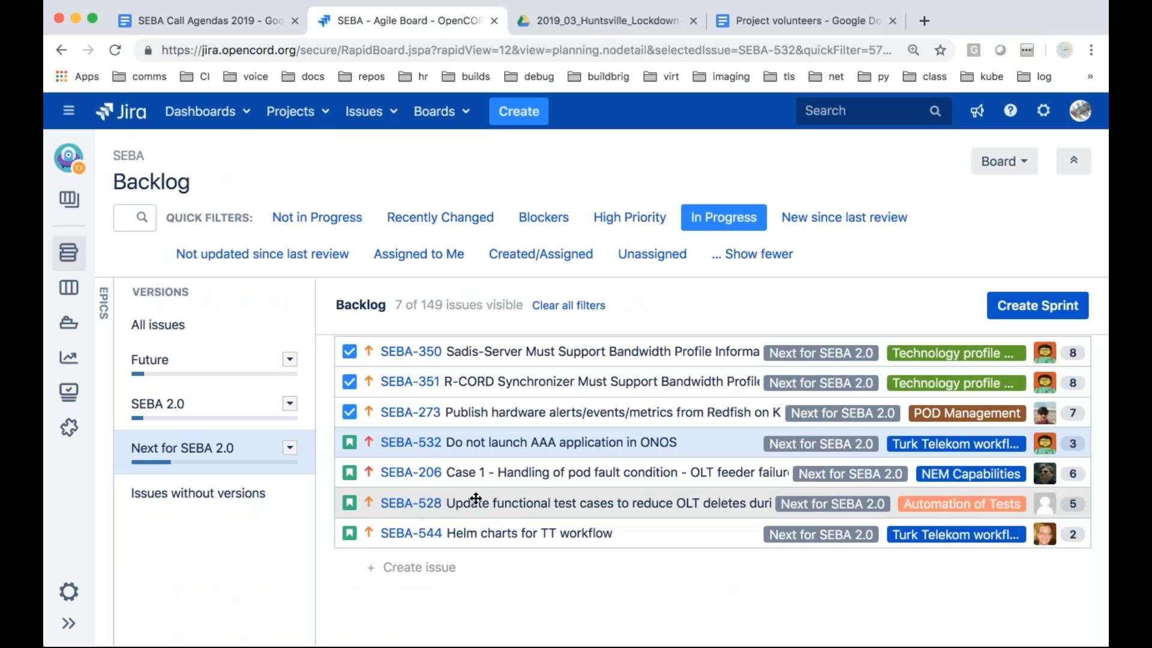
mouse_move(574, 503)
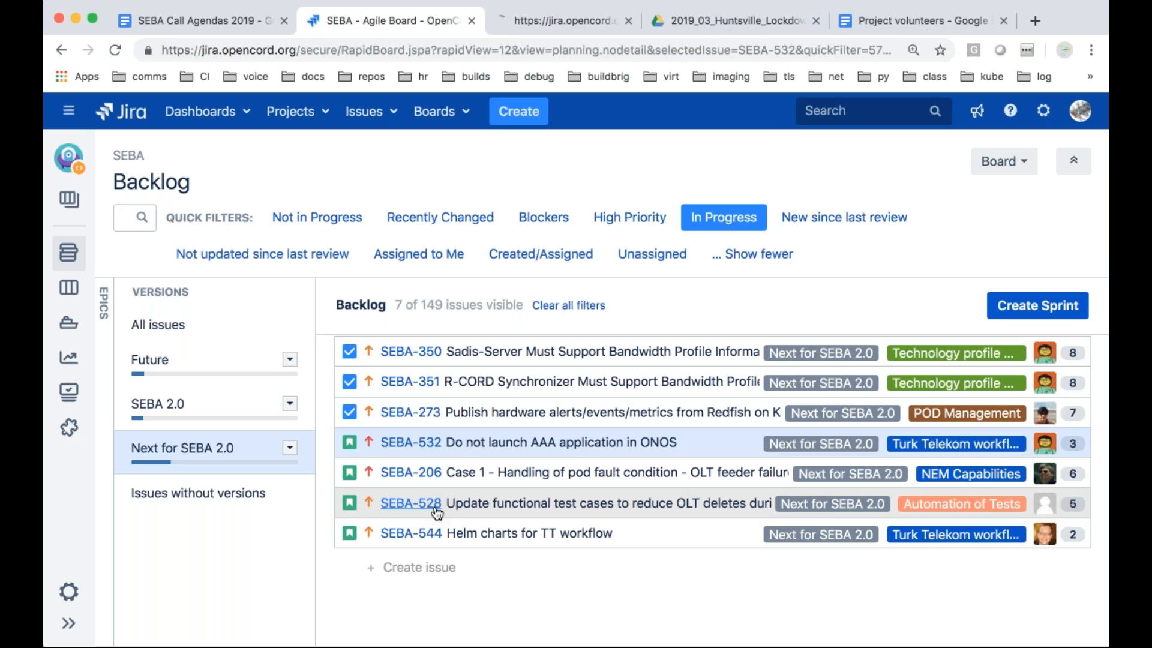
click(410, 503)
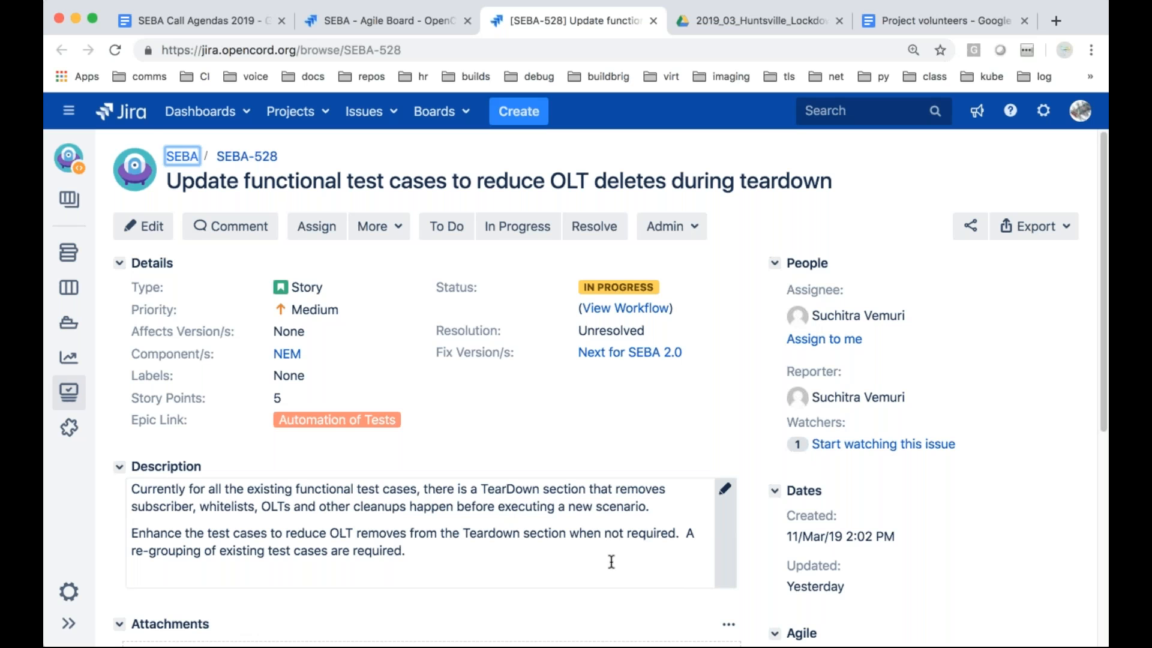
scroll(down, 3)
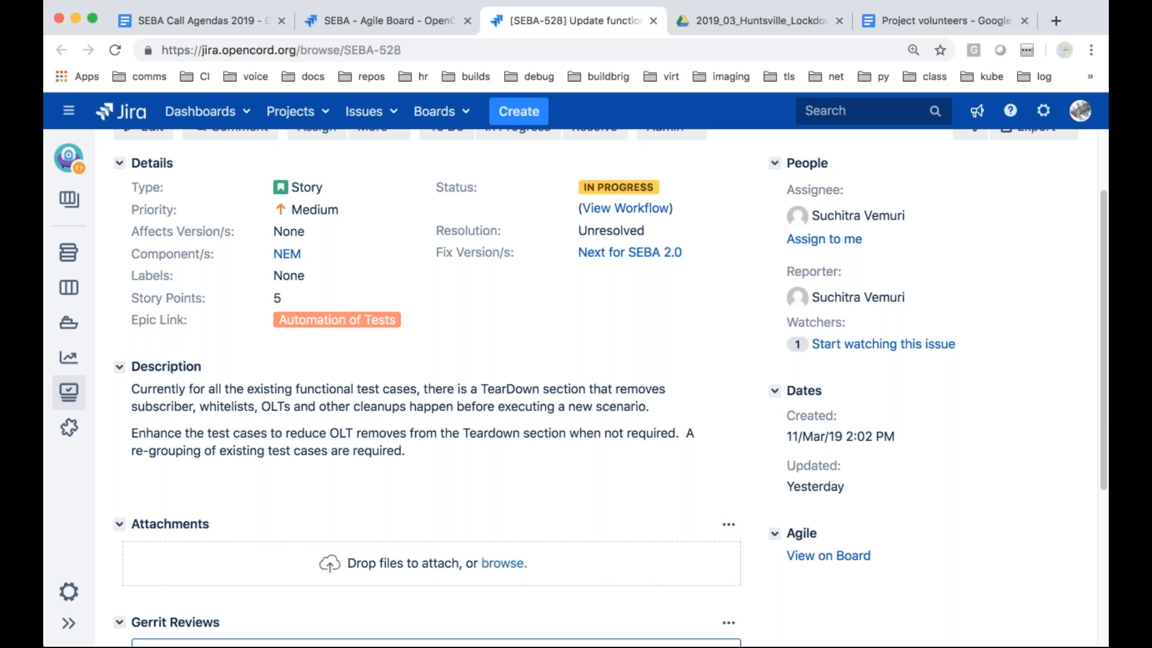
mouse_move(613, 494)
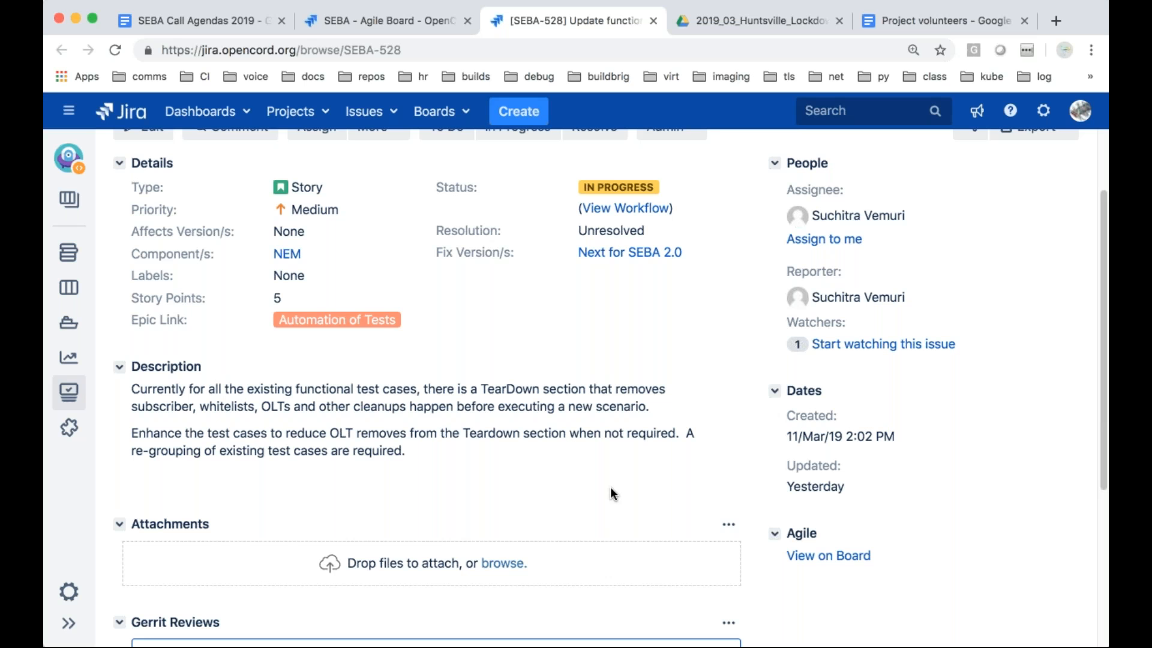
mouse_move(629, 360)
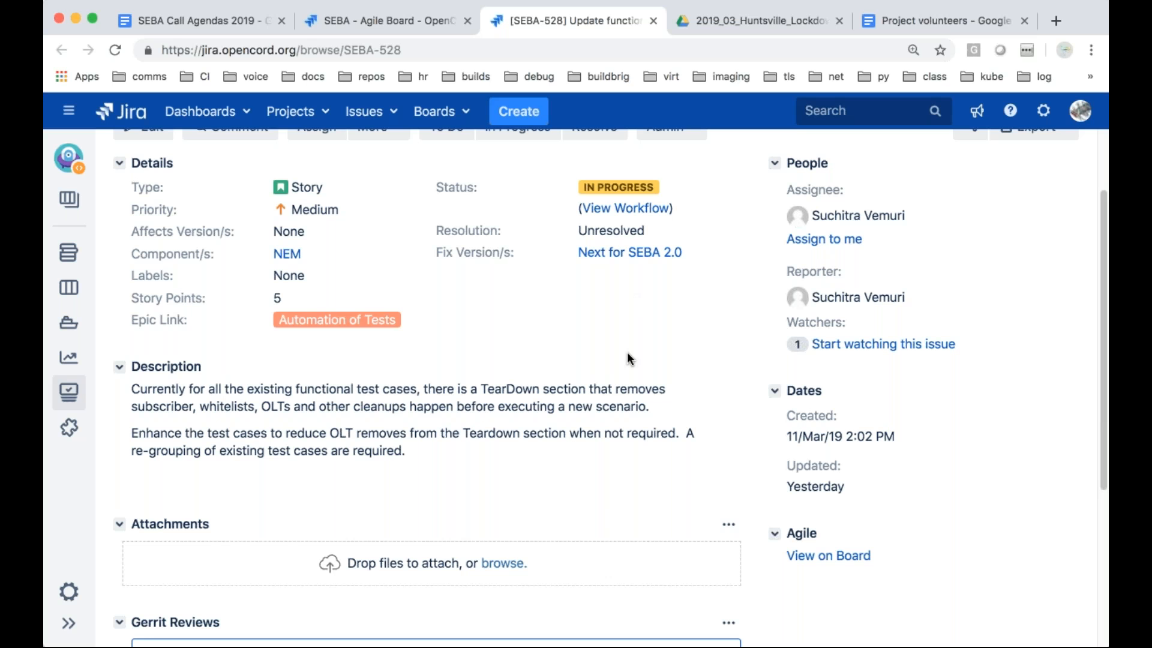
mouse_move(640, 153)
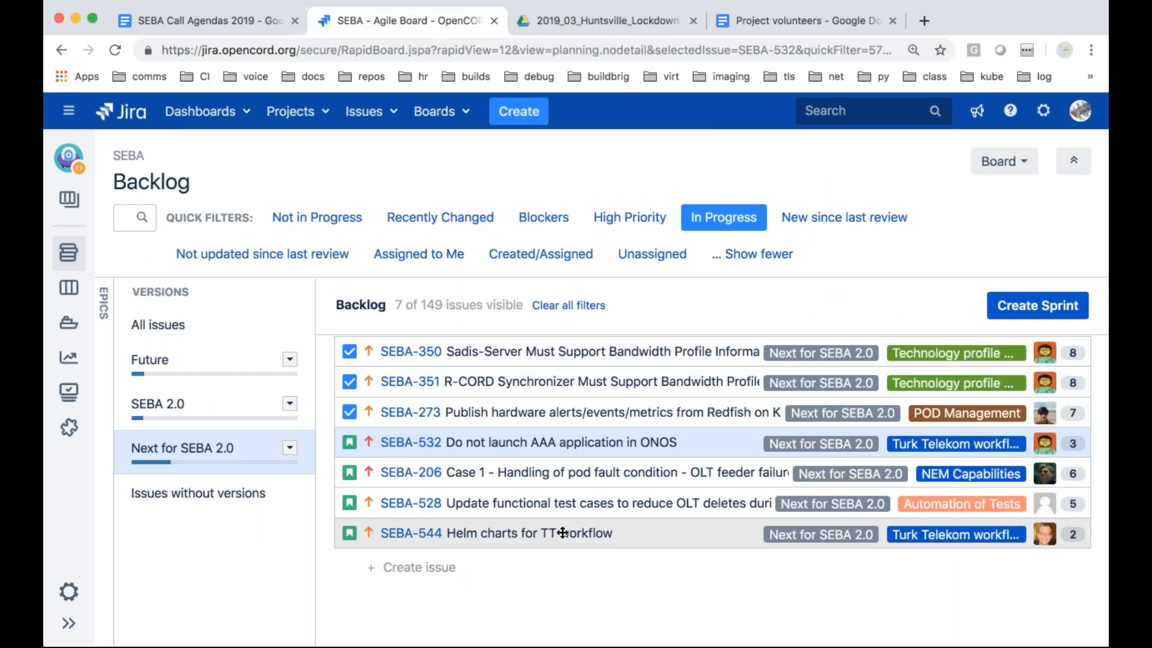
mouse_move(630, 540)
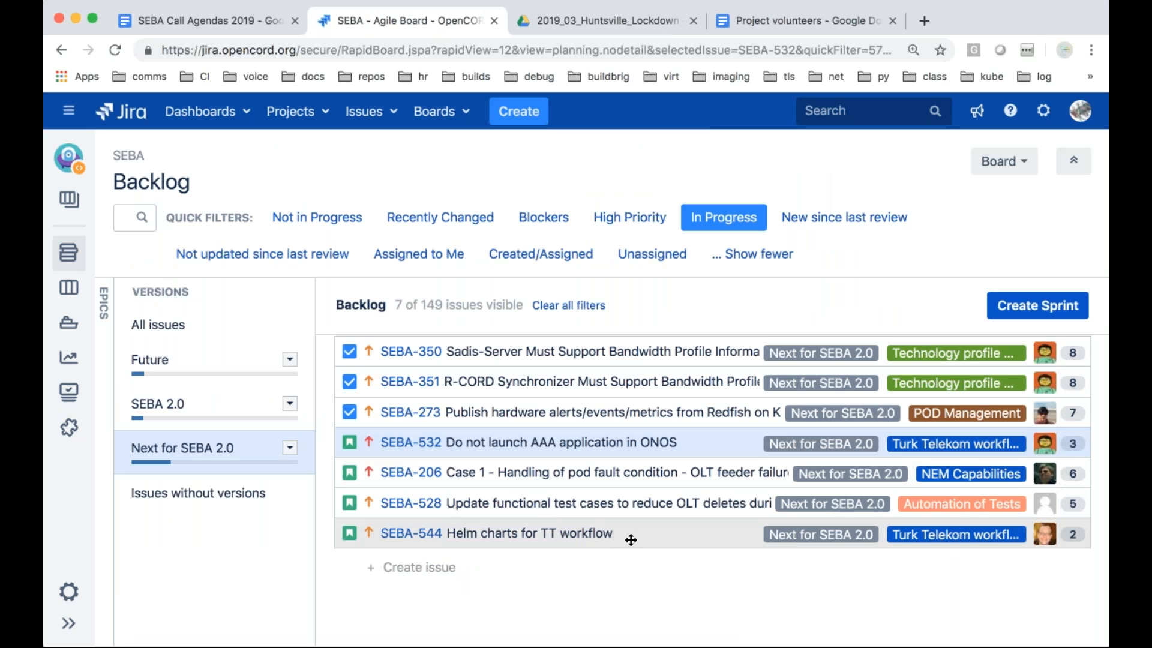
mouse_move(641, 540)
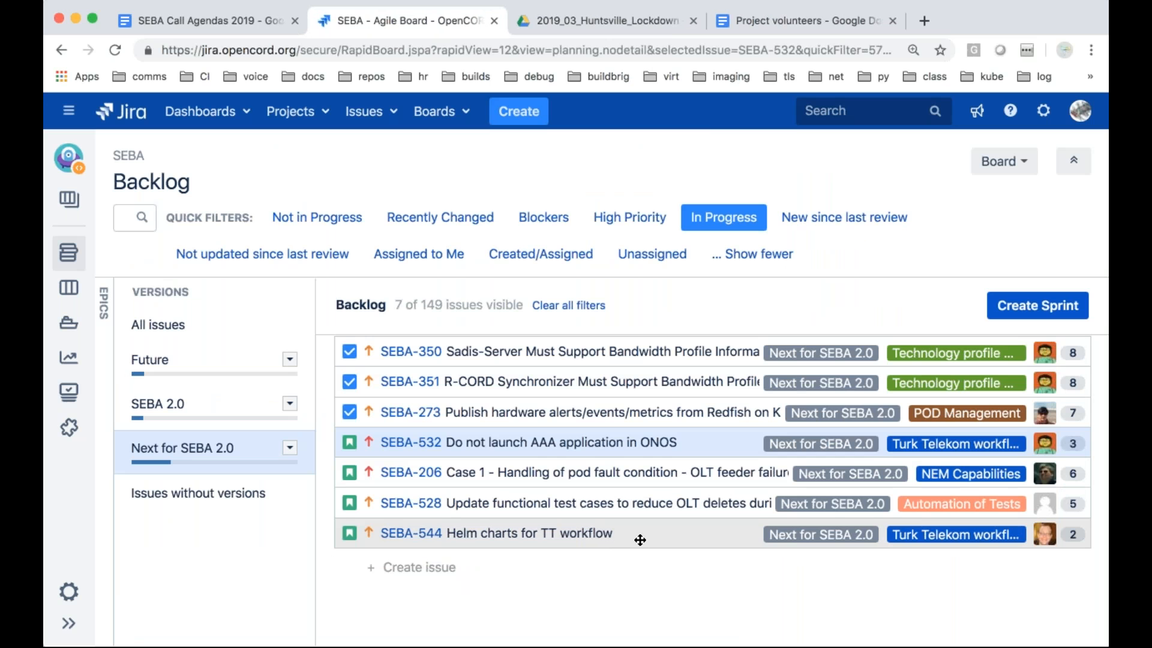
mouse_move(410, 533)
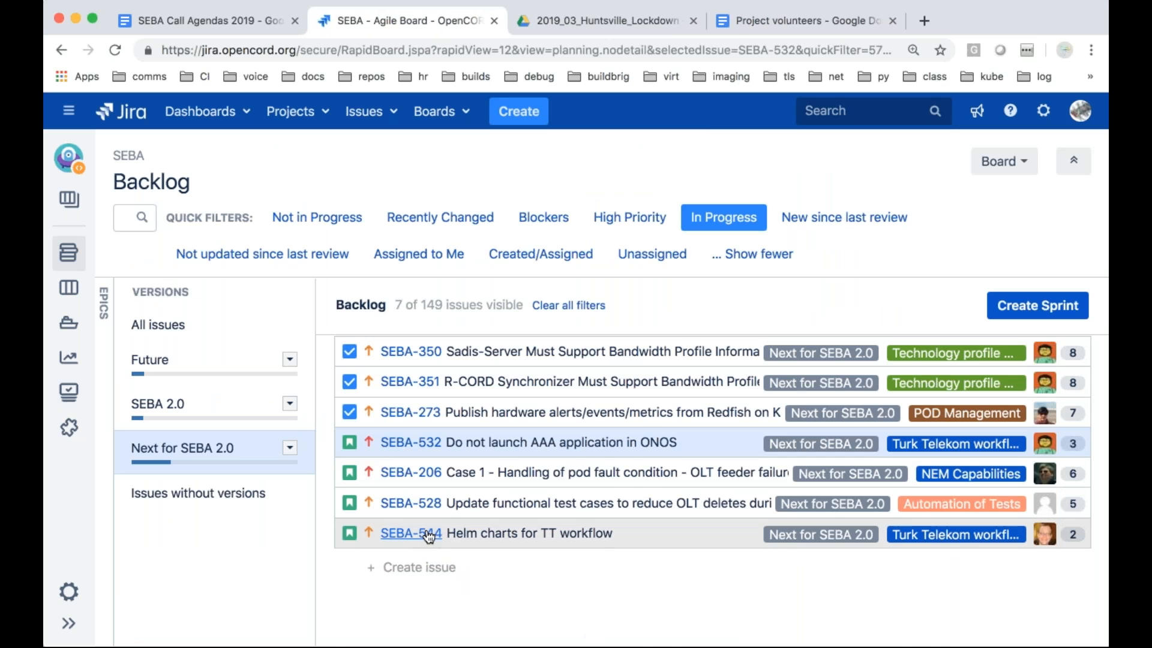
Open the SEBA-544 Helm charts story, then cancel Resolve so it stays in progress
click(409, 534)
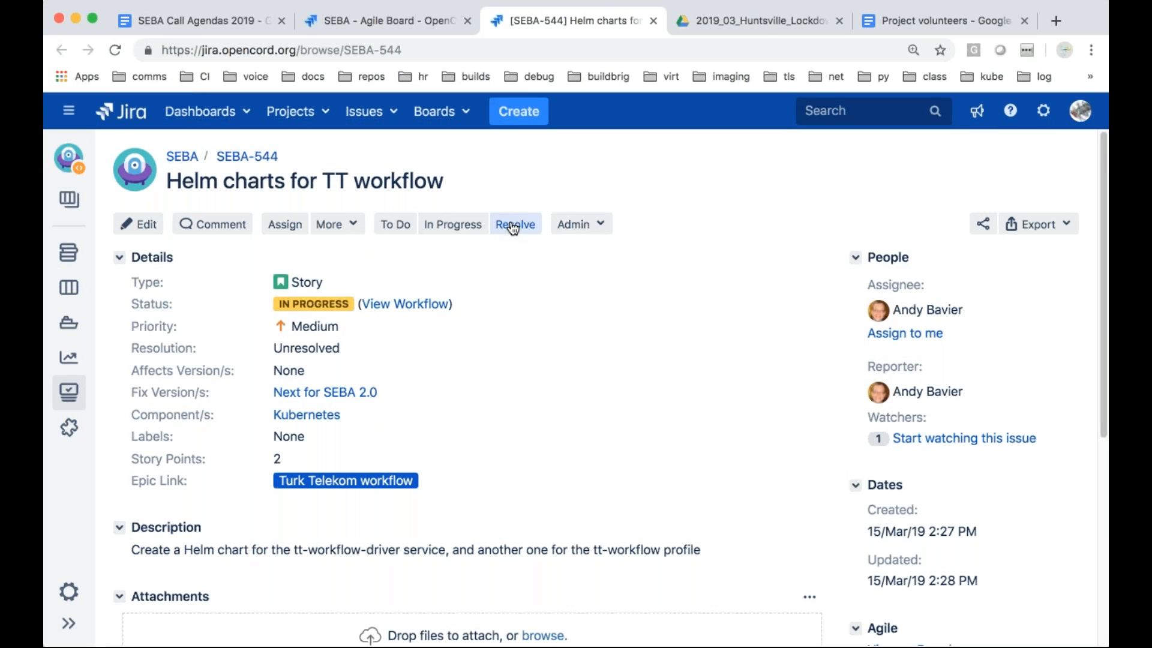
click(515, 223)
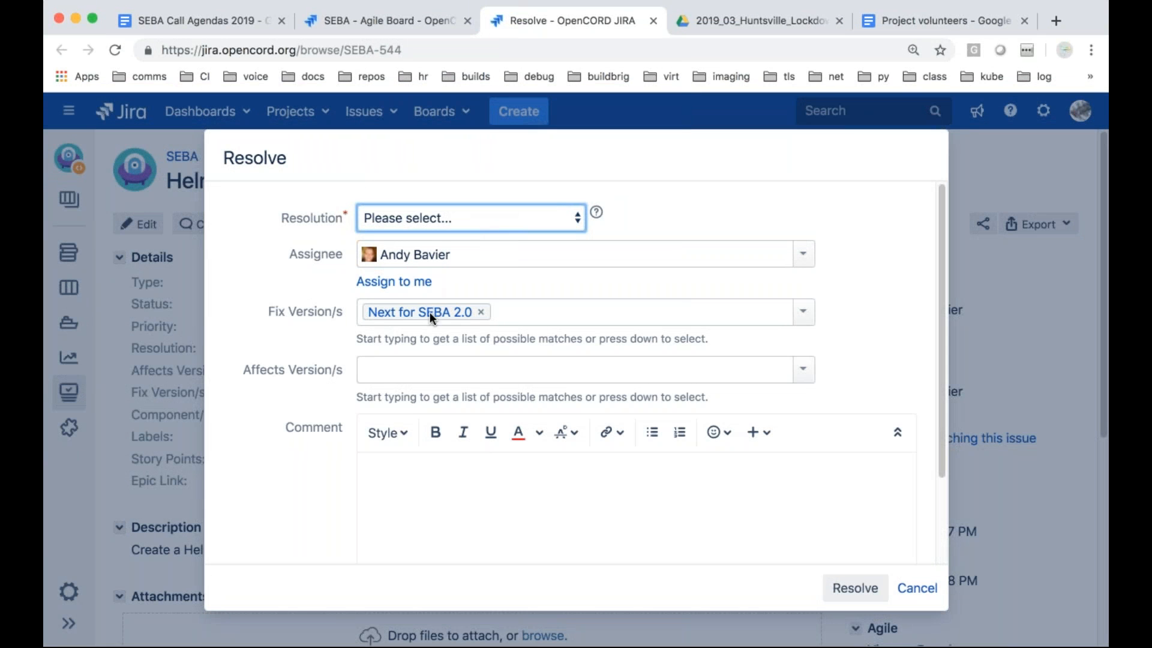
click(471, 217)
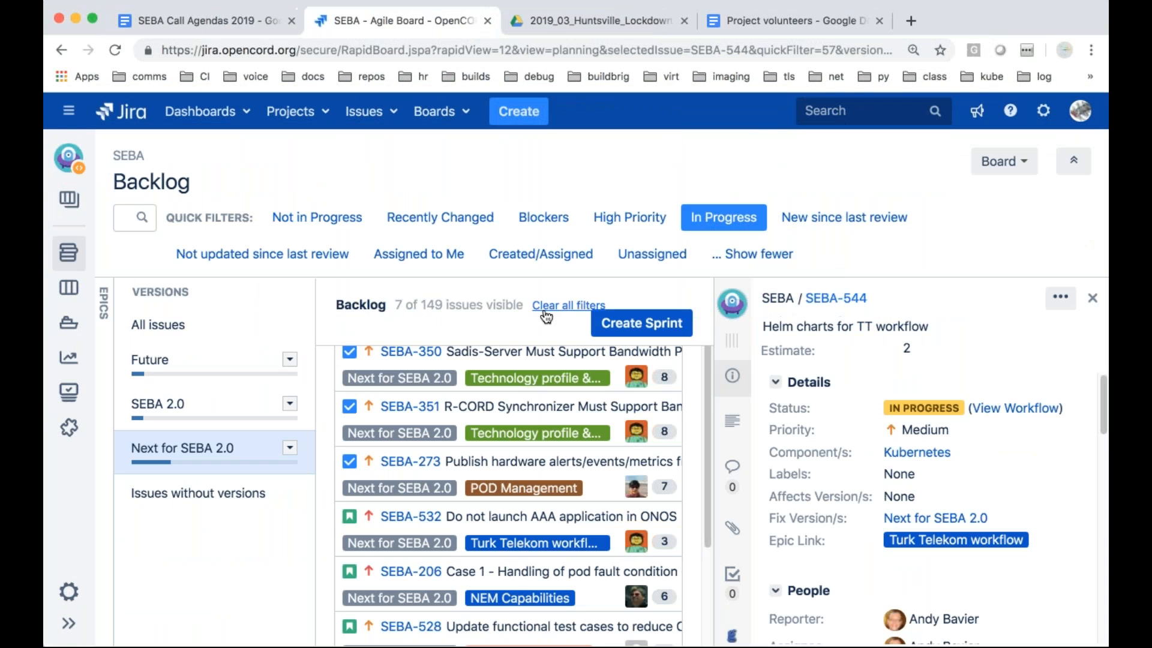
Close the SEBA-544 detail panel to show the 7-issue In Progress backlog
click(1092, 298)
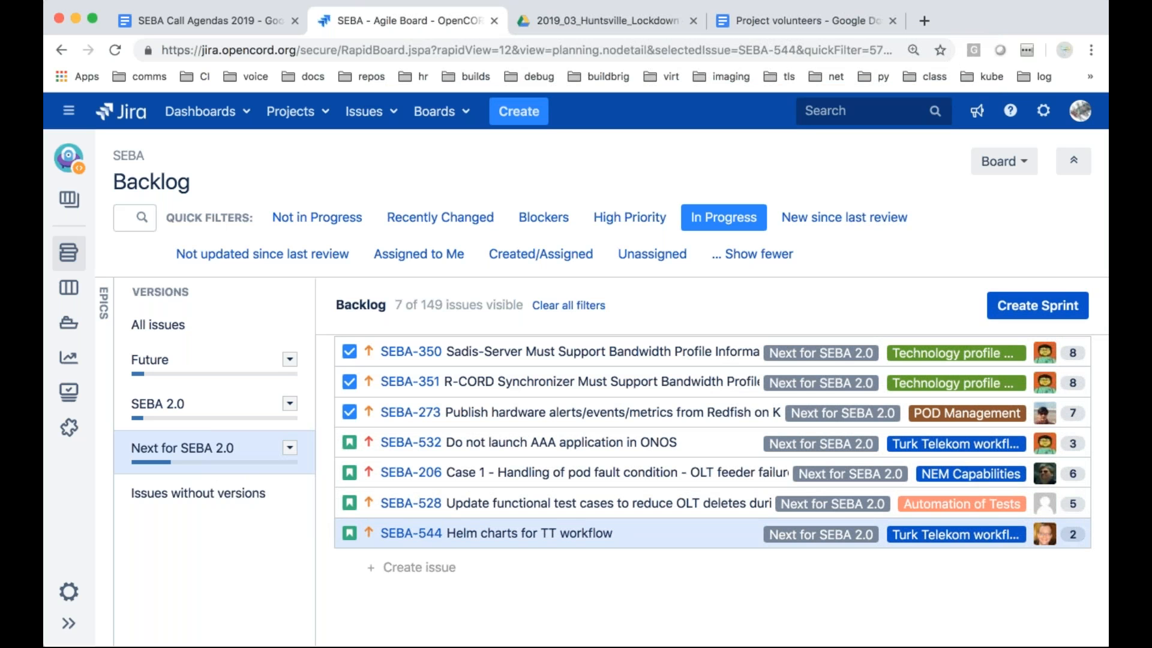
mouse_move(952, 638)
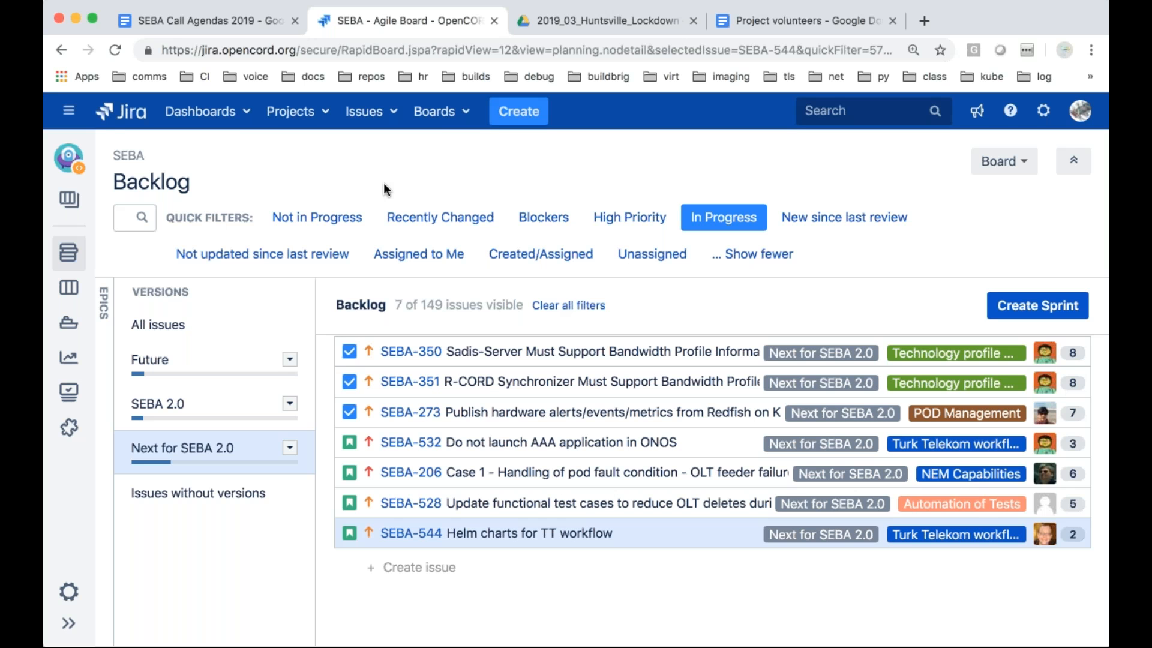
mouse_move(654, 192)
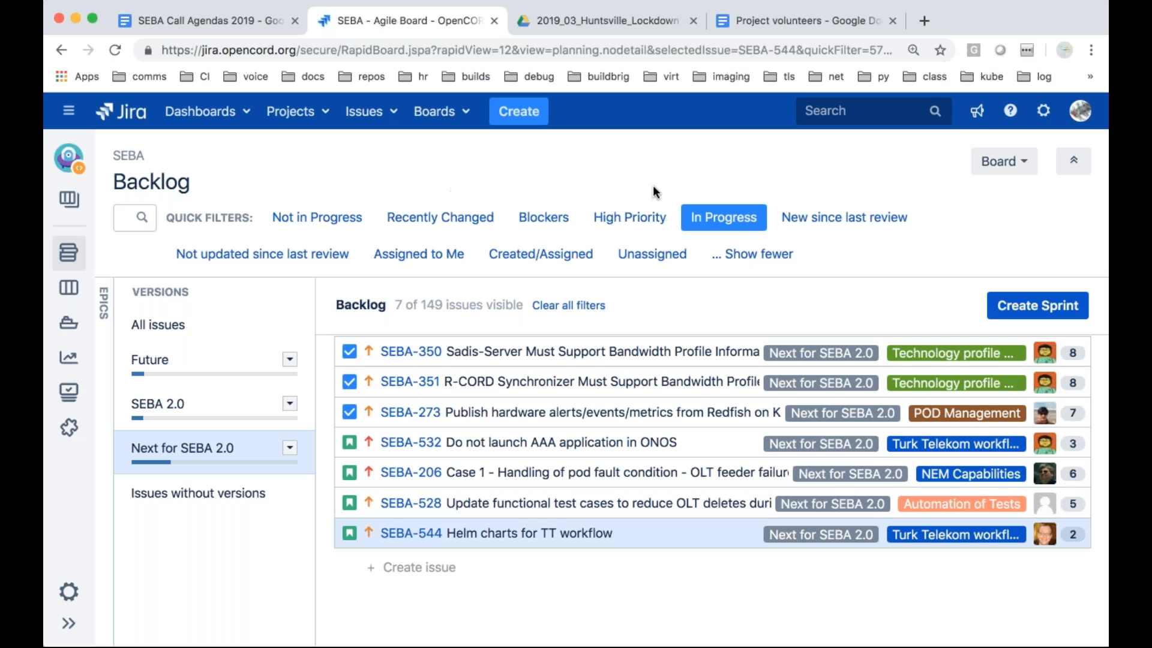
mouse_move(737, 181)
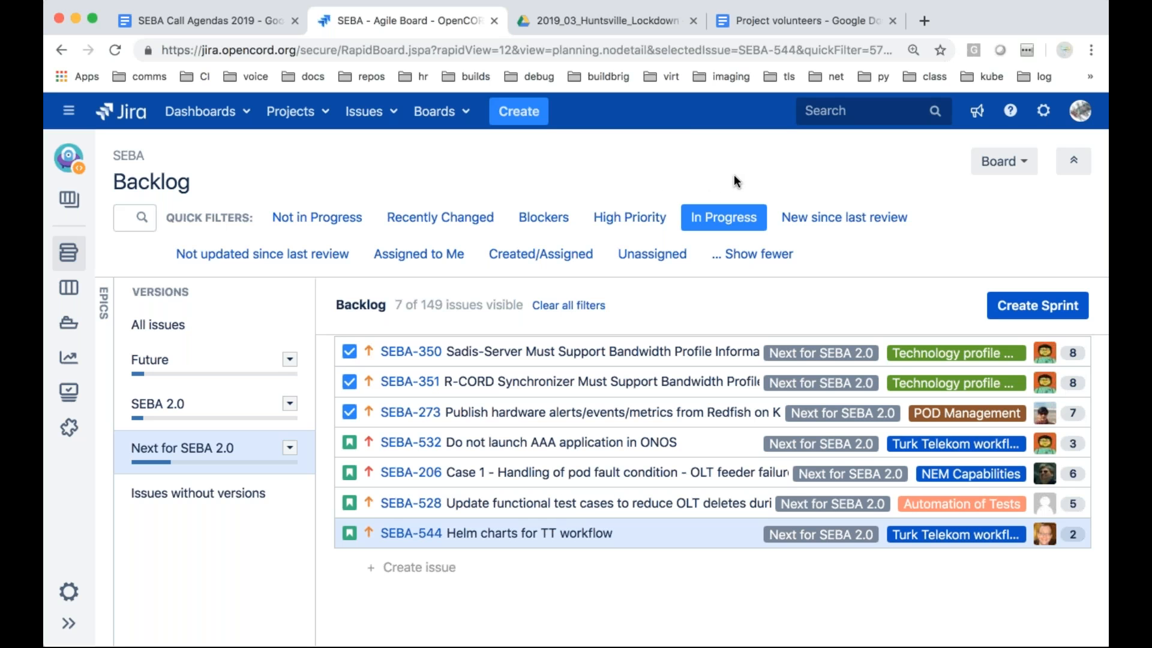
mouse_move(723, 217)
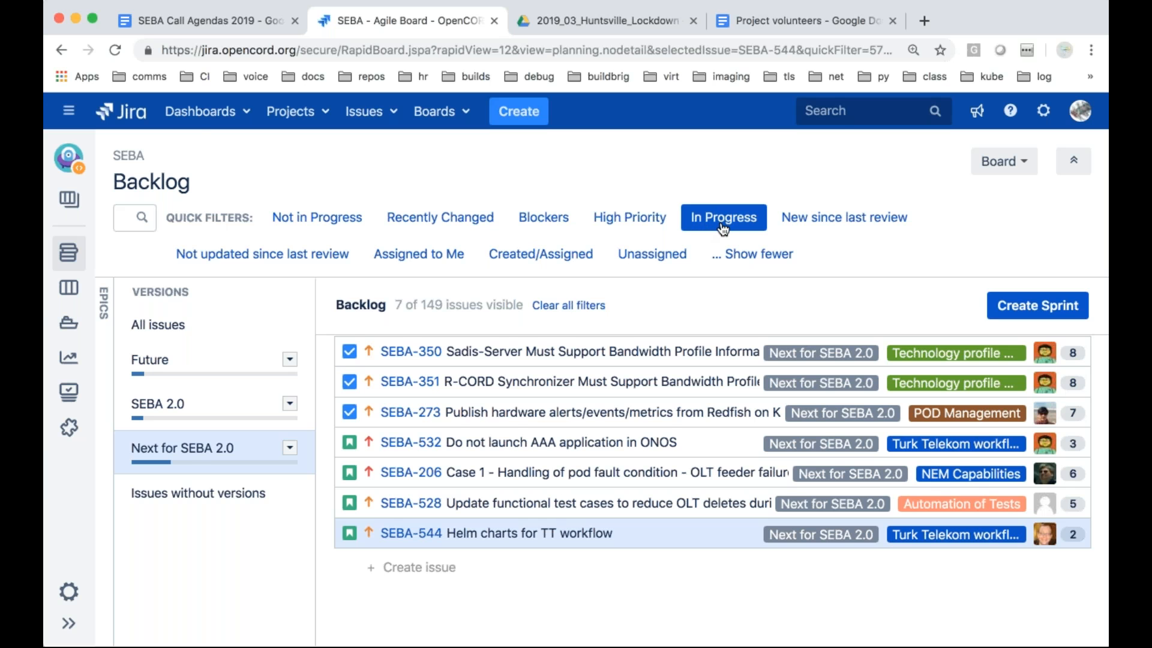
Switch the backlog quick filter from In Progress to Not in Progress
click(316, 217)
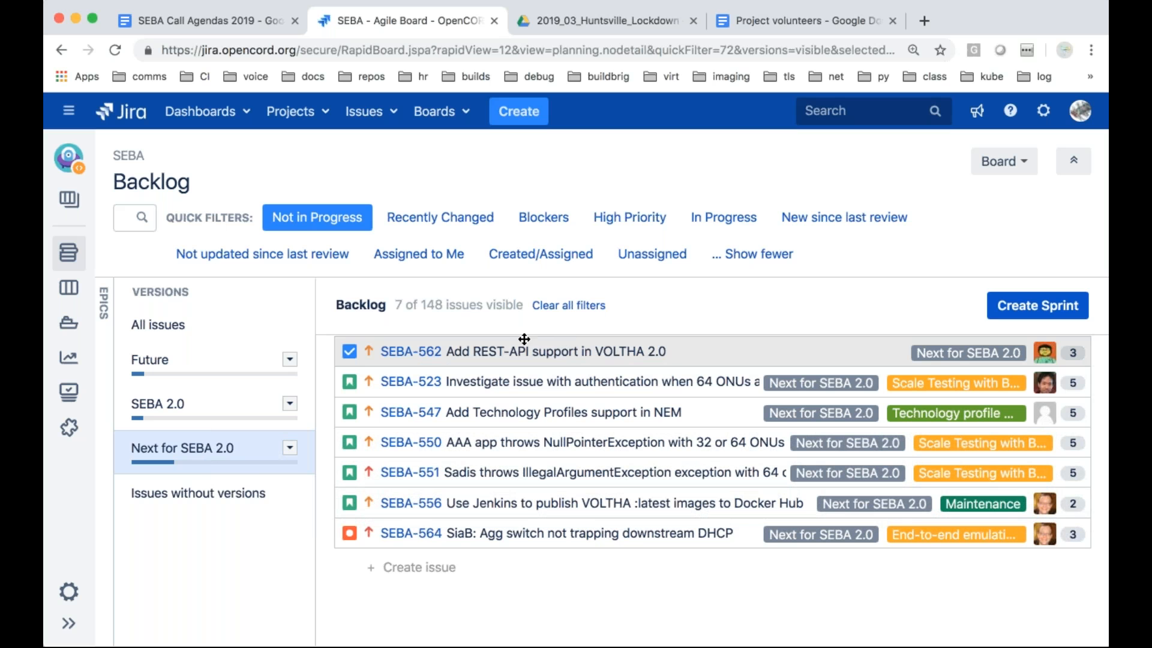
mouse_move(499, 359)
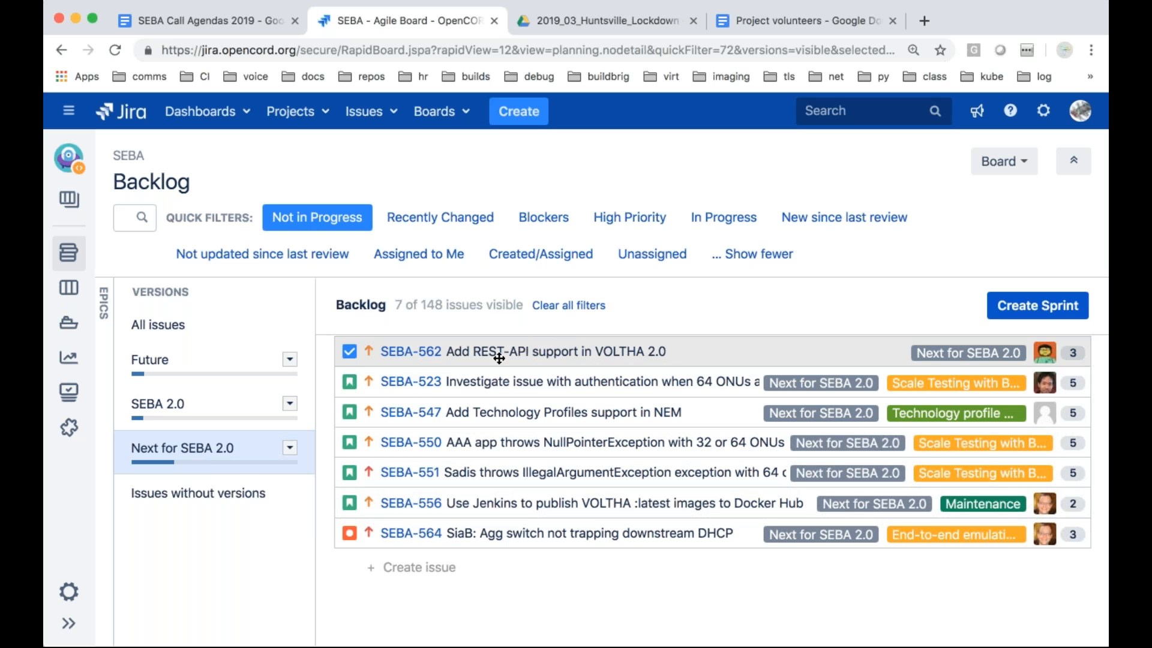
mouse_move(527, 351)
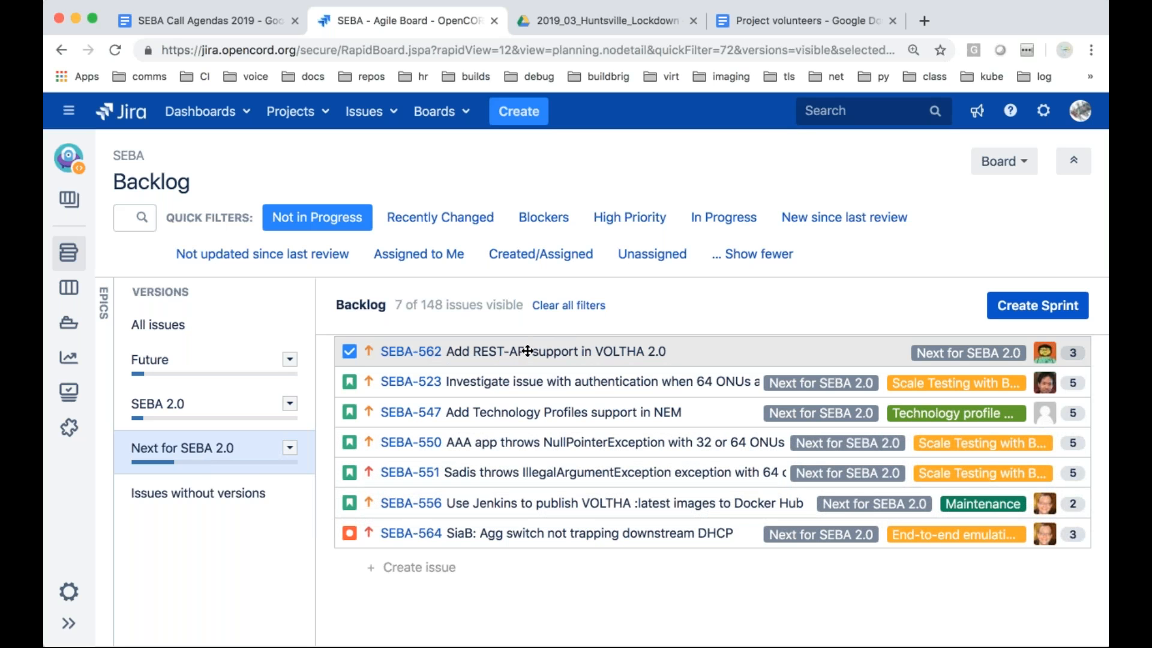
mouse_move(693, 353)
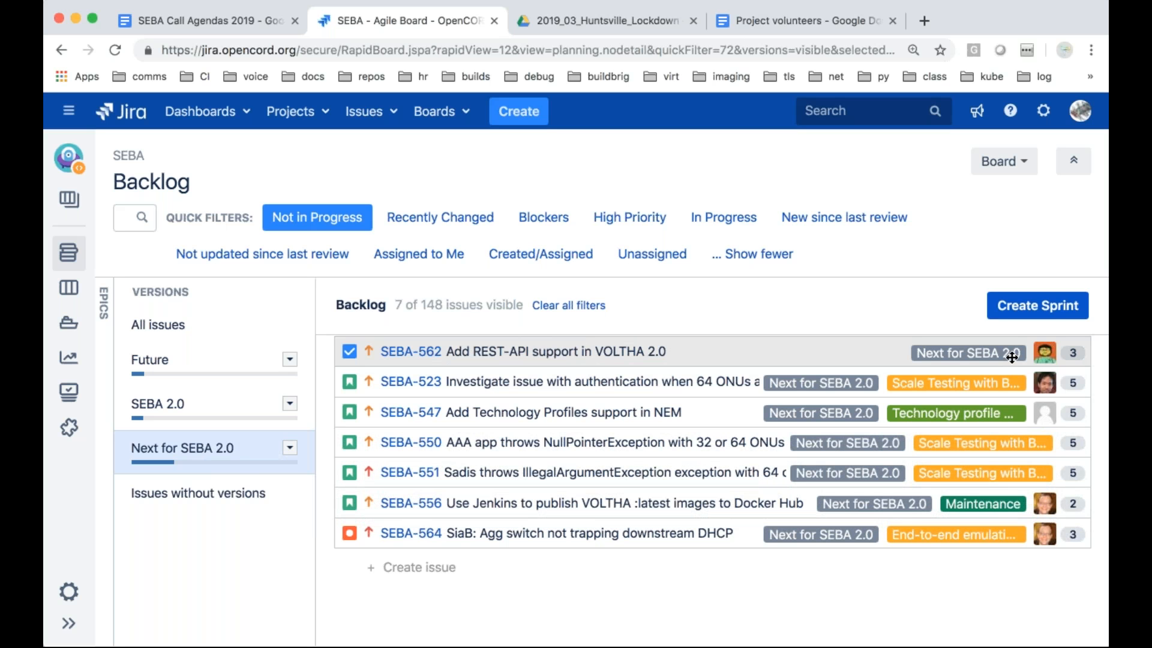
mouse_move(830, 356)
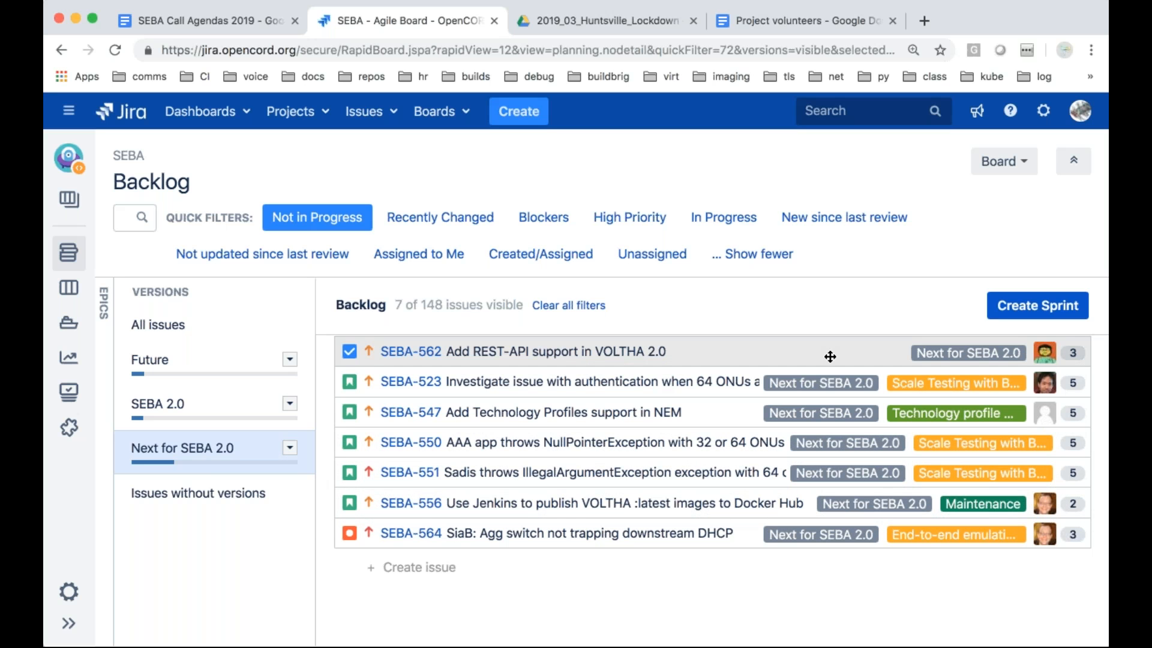
mouse_move(697, 351)
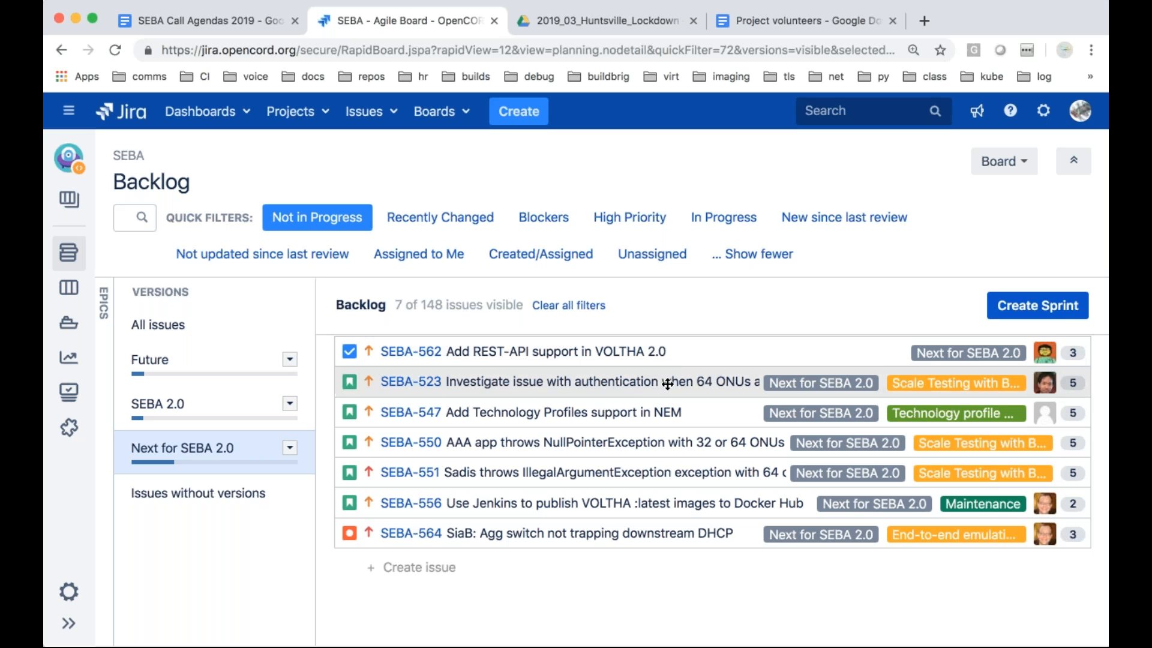
mouse_move(444, 387)
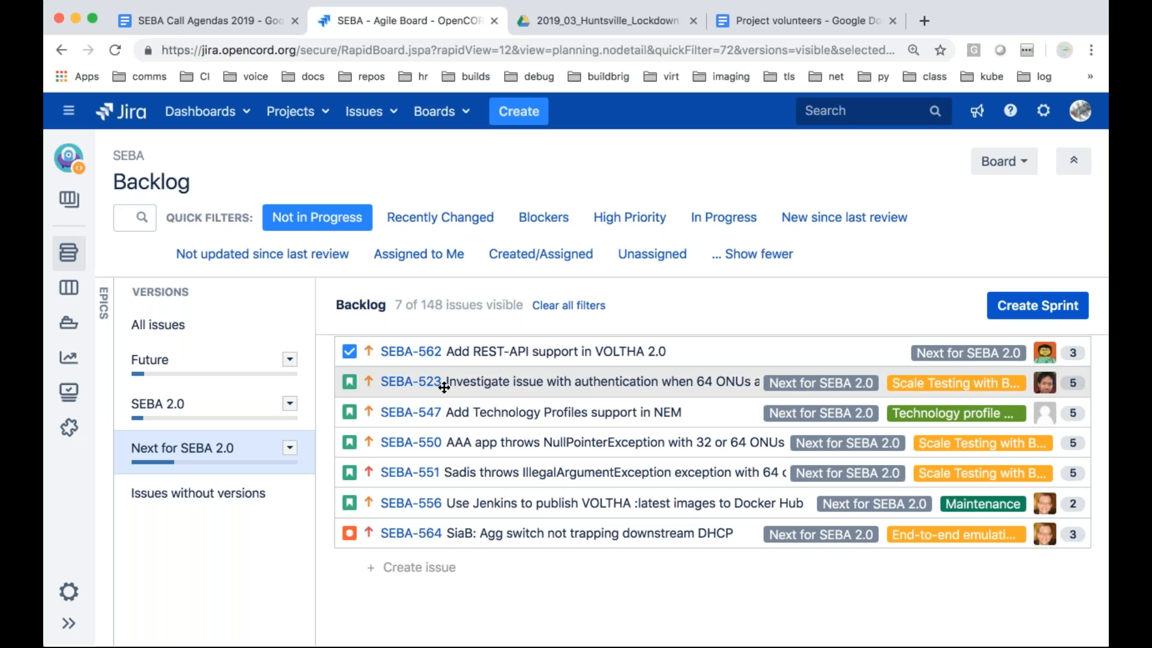
click(409, 381)
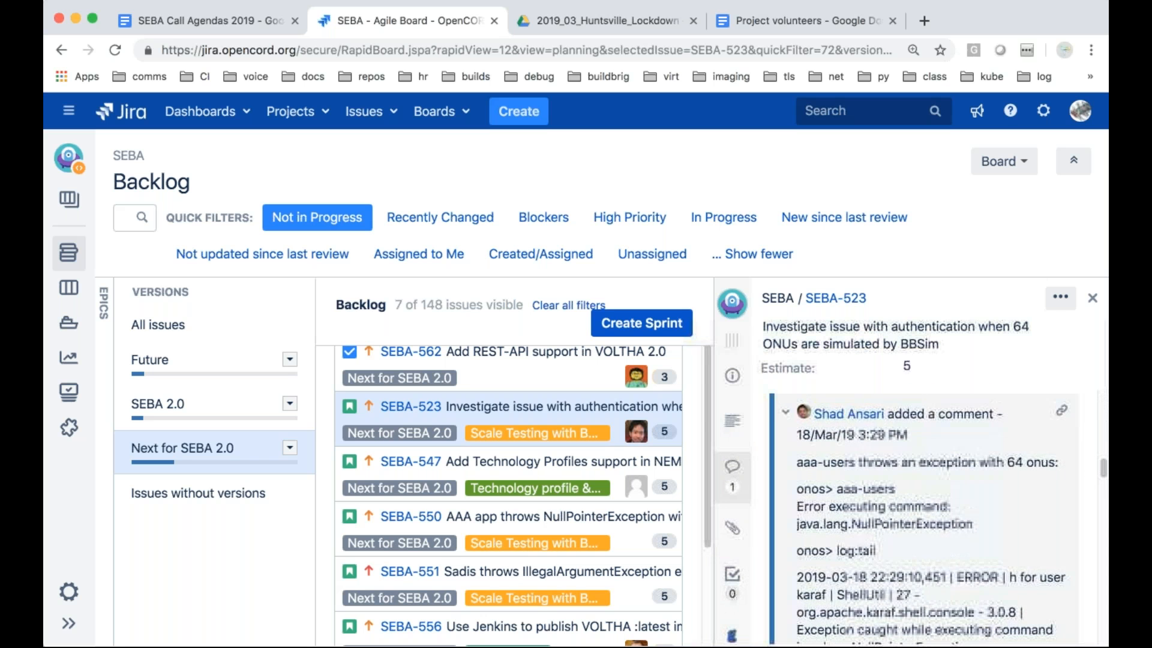
scroll(down, 3)
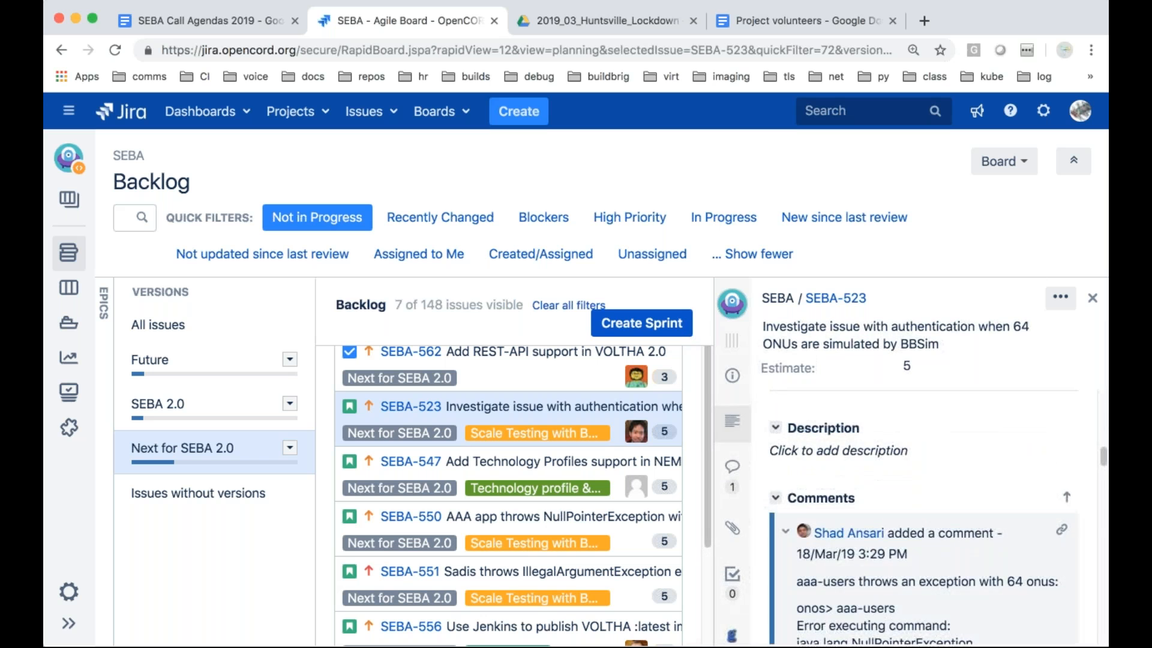
scroll(down, 3)
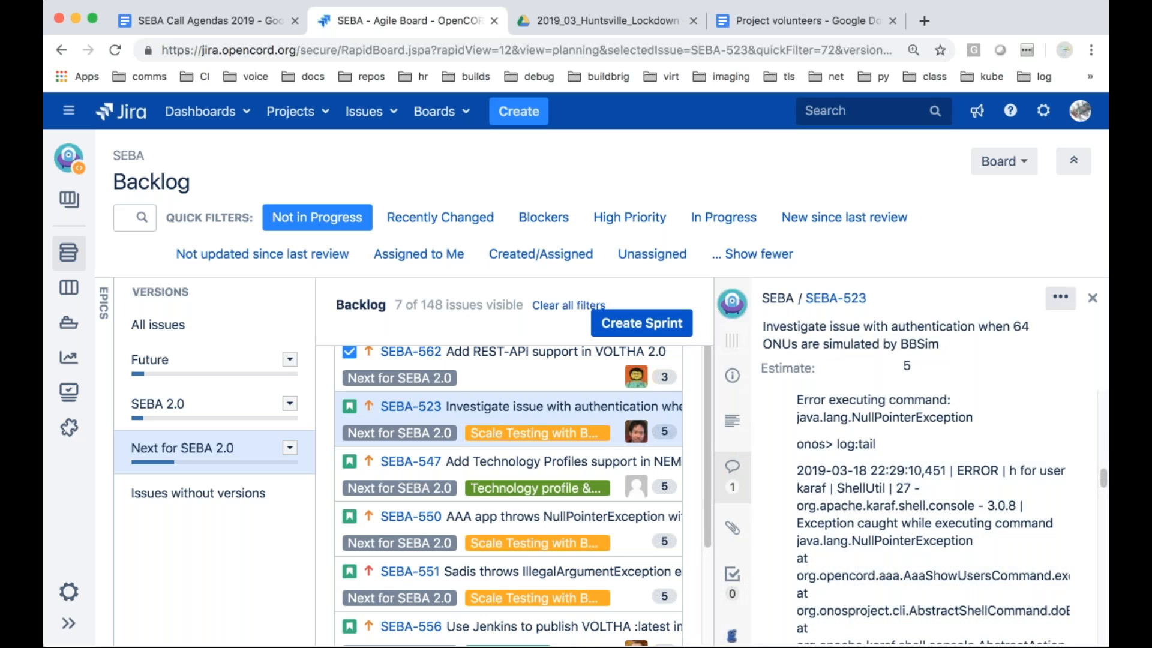
click(1092, 297)
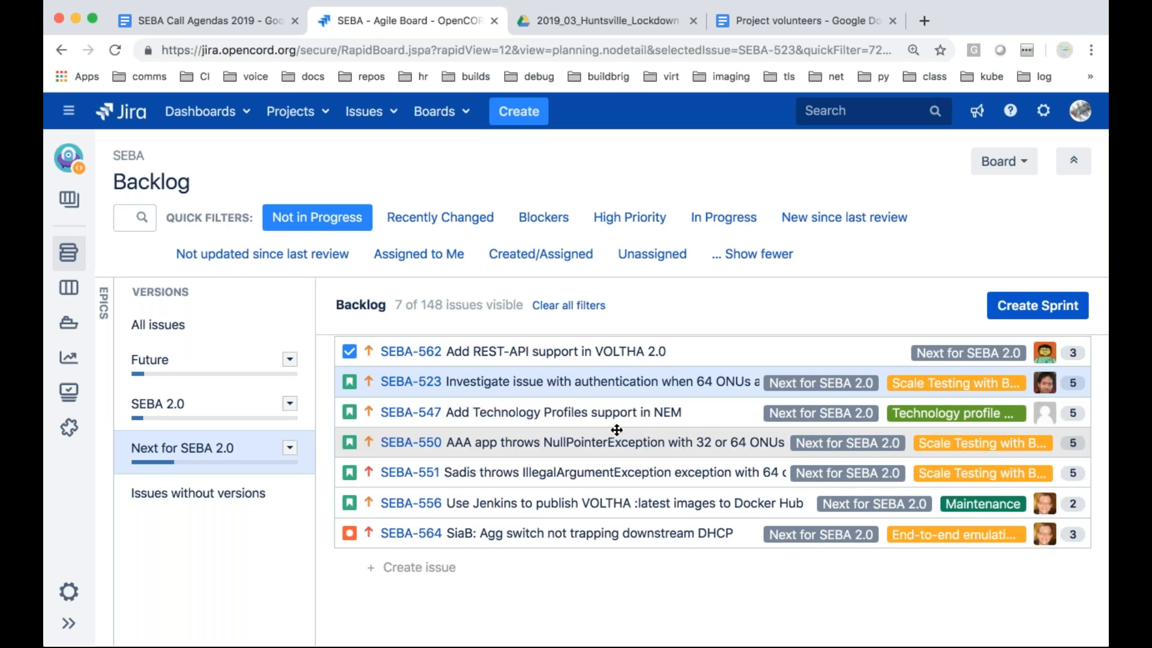
mouse_move(1046, 412)
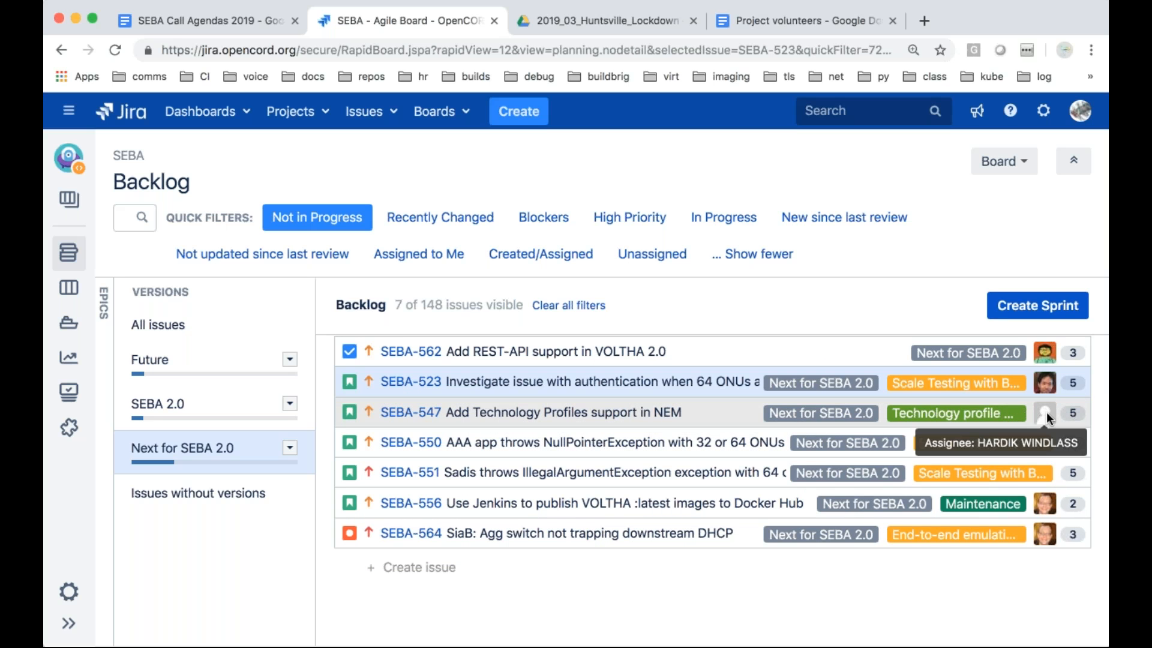
mouse_move(396, 412)
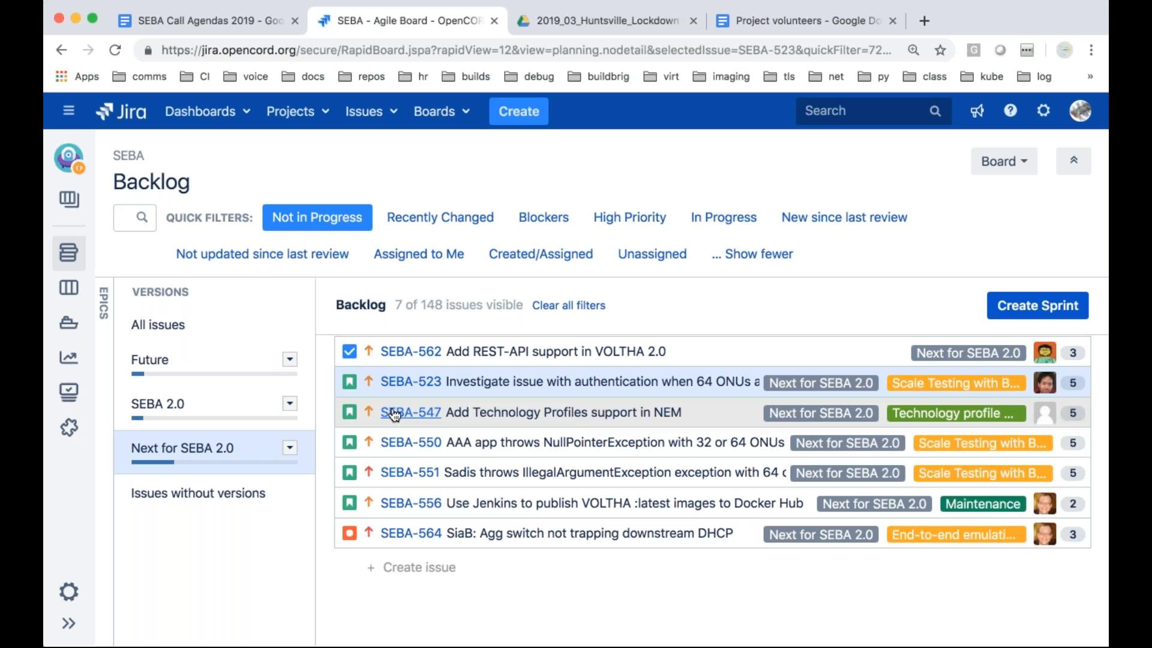
Review SEBA-550's people, links to SEBA-523 and SEBA-551, and description, then open SEBA-551
click(411, 412)
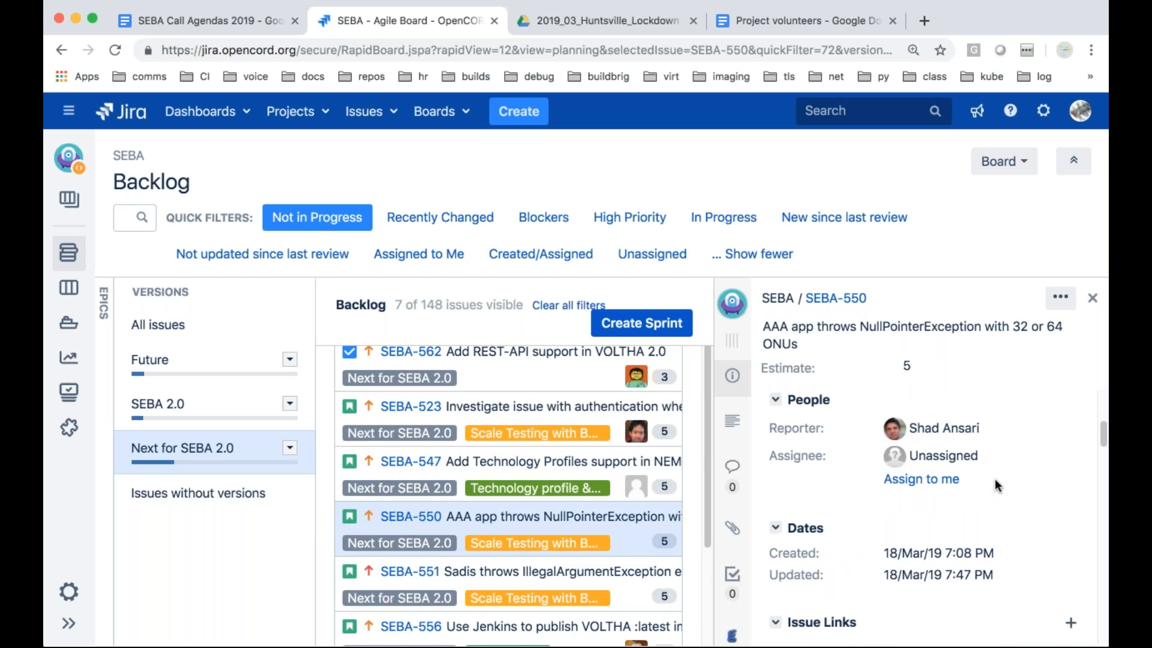
mouse_move(845, 332)
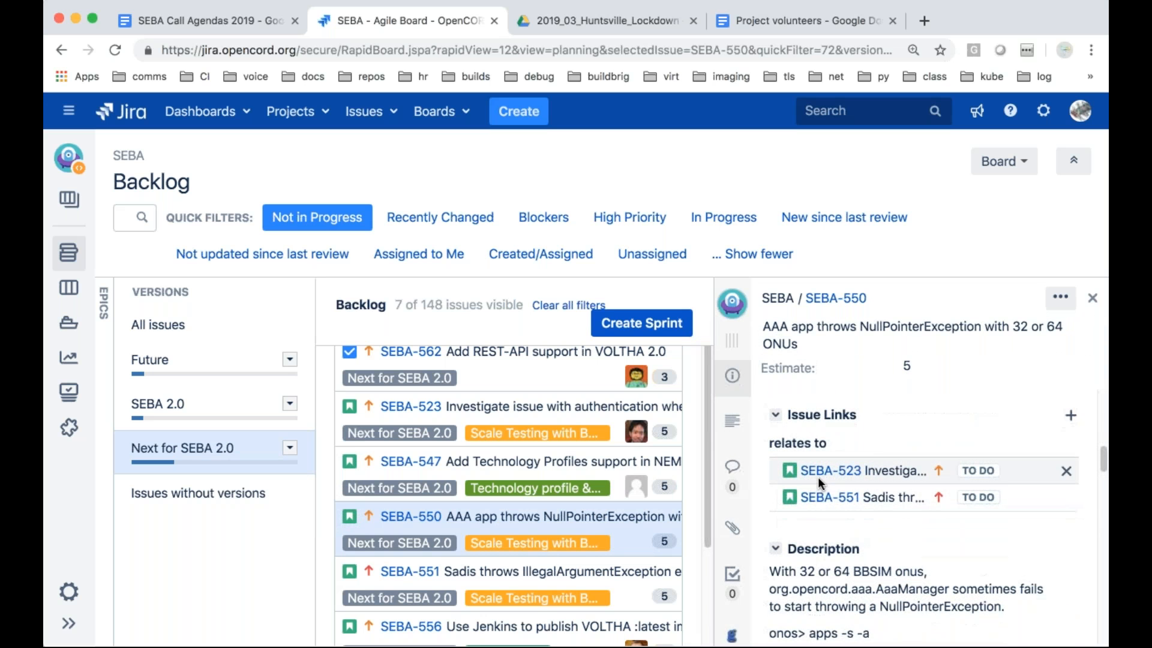
scroll(down, 3)
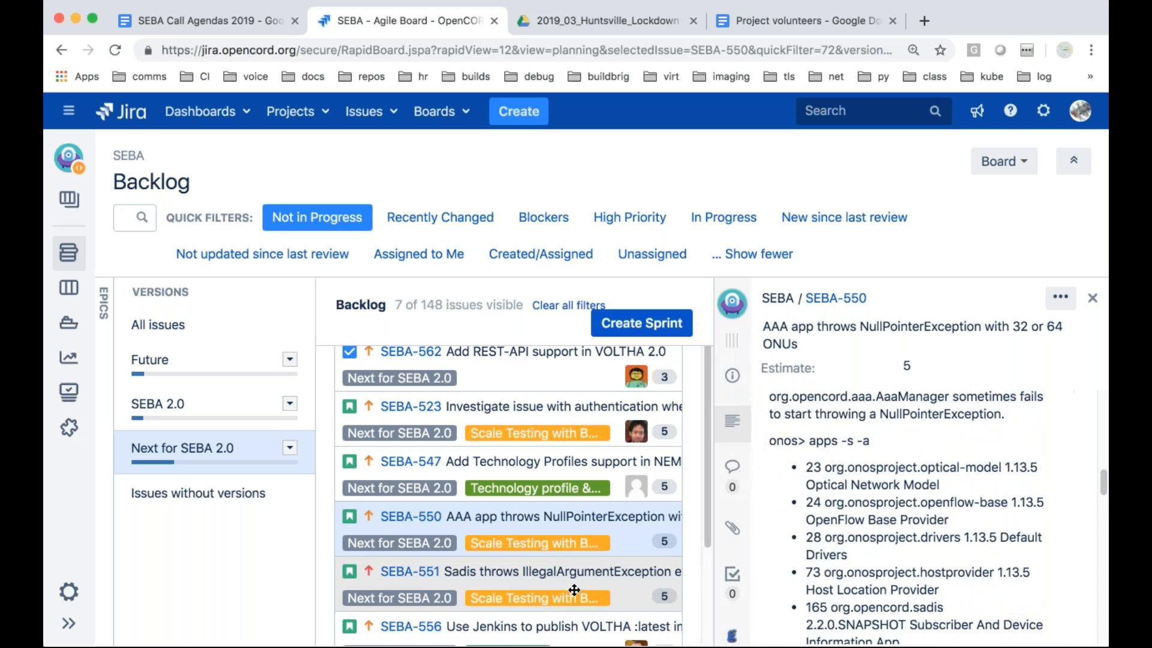
click(410, 572)
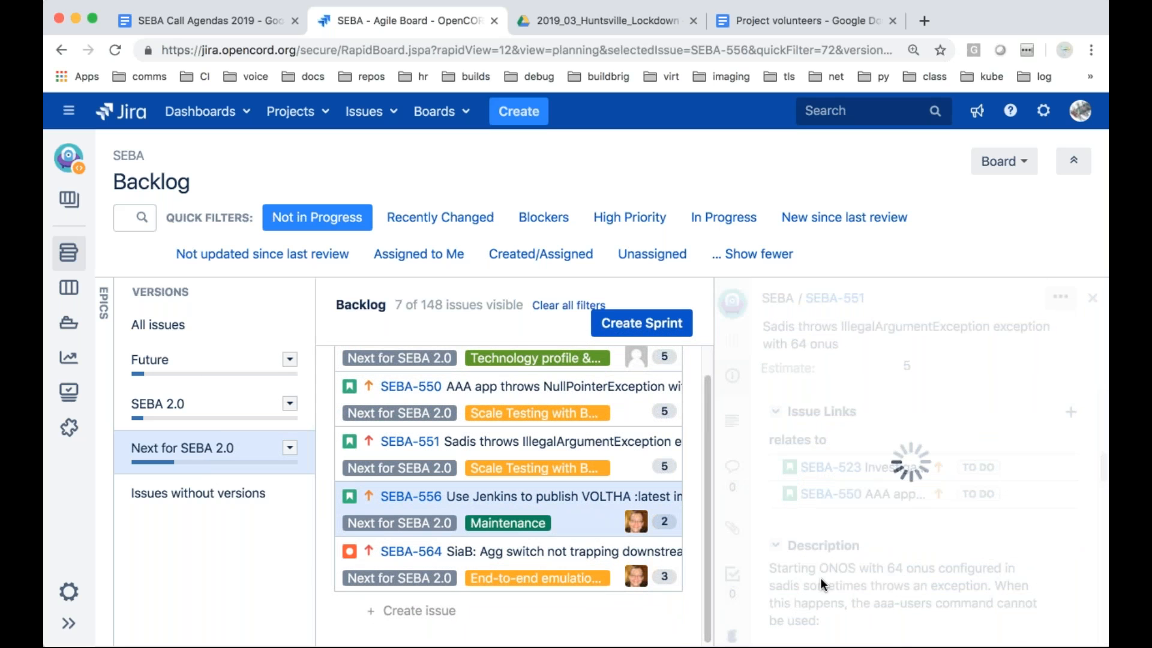
Select SEBA-556, the Jenkins VOLTHA :latest Docker Hub issue, and scroll through its details
click(412, 497)
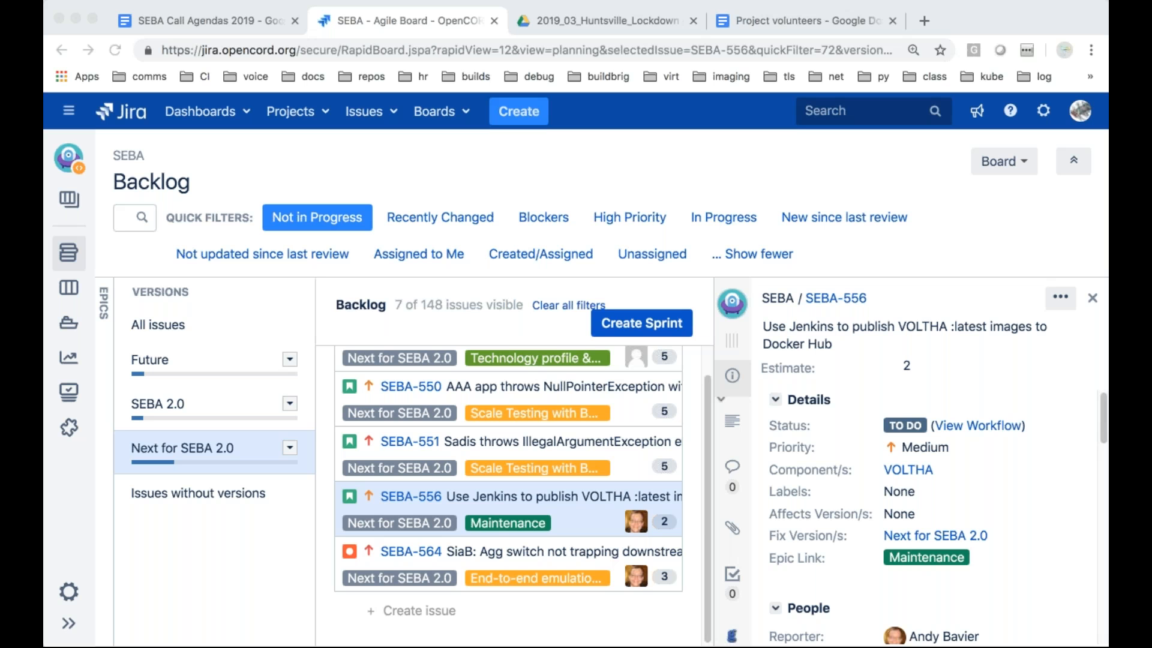
mouse_move(936, 452)
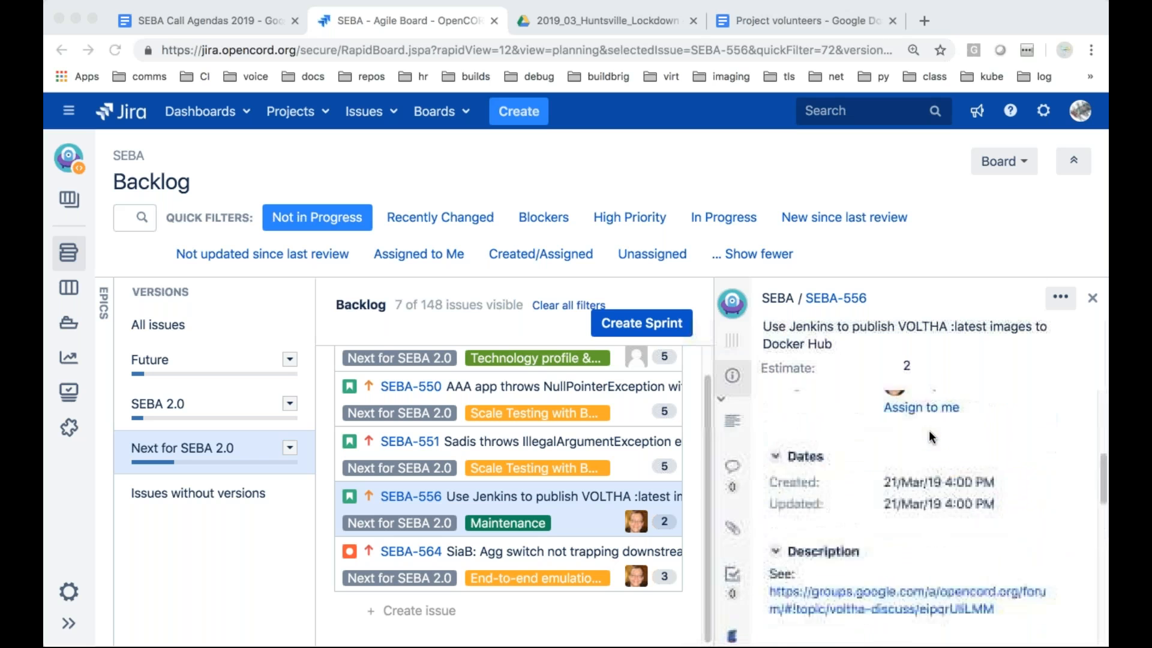
scroll(down, 3)
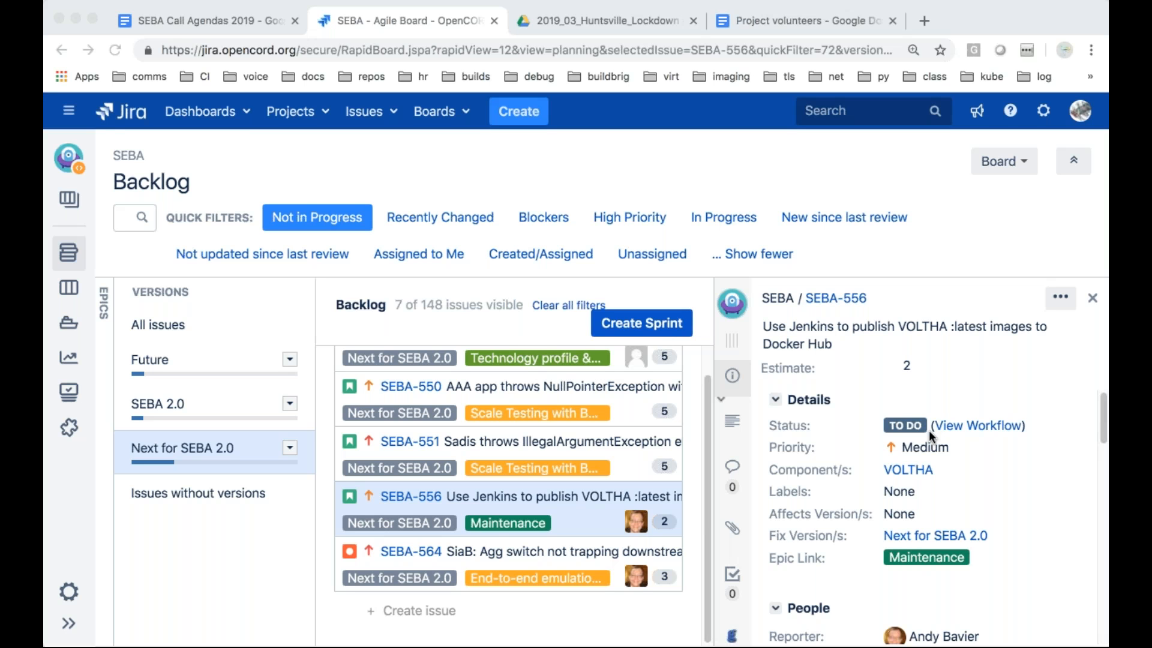
mouse_move(763, 448)
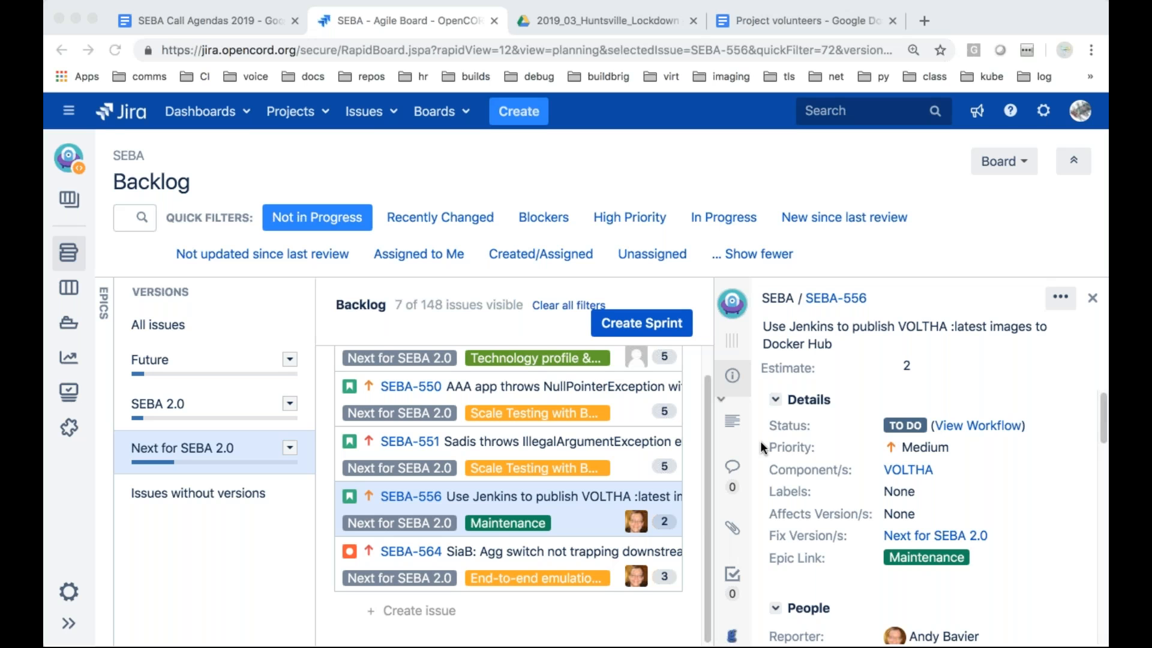
mouse_move(584, 551)
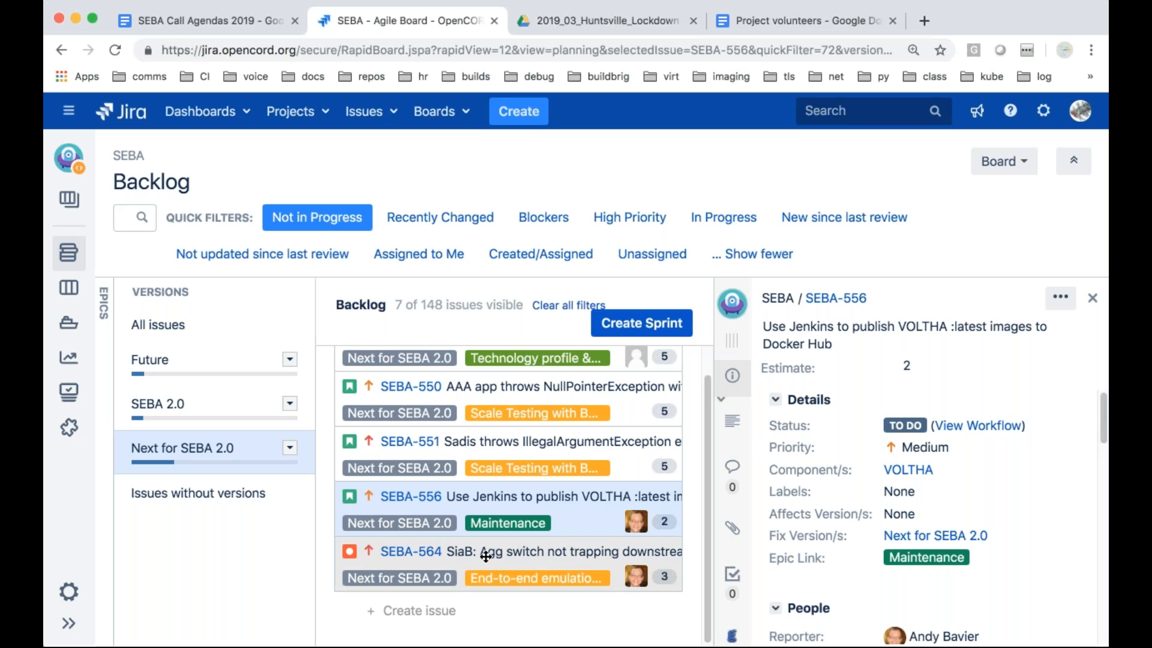
Open SEBA-564, 'SiaB: Agg switch not trapping downstream DHCP', to read its description
click(477, 550)
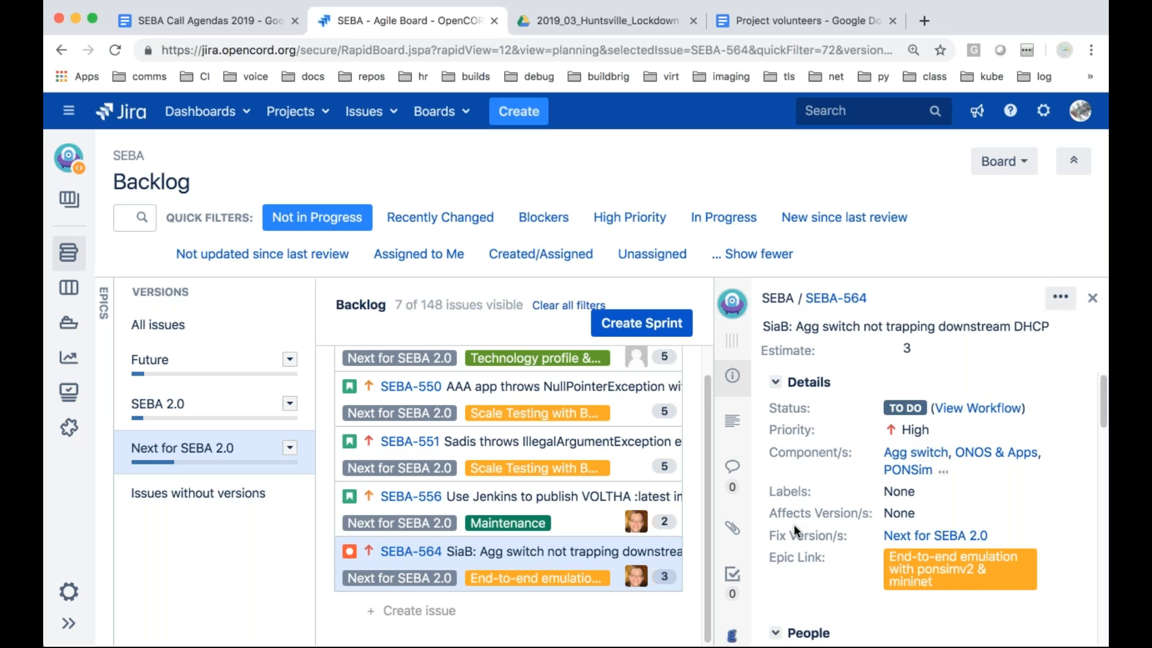
mouse_move(805, 530)
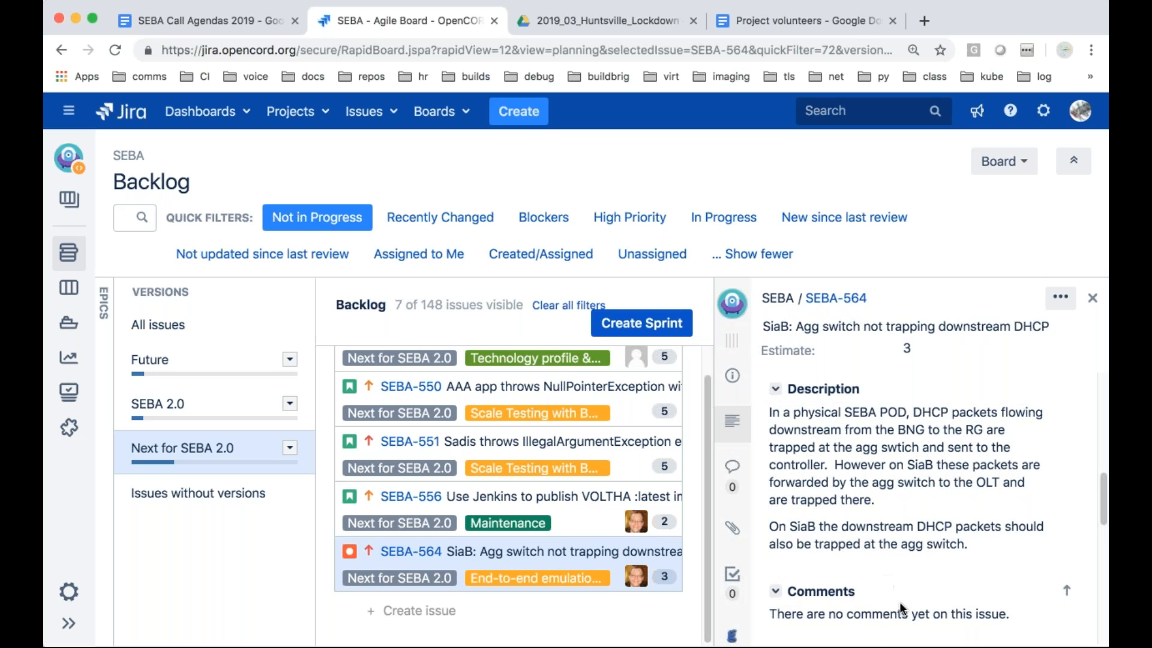
mouse_move(903, 608)
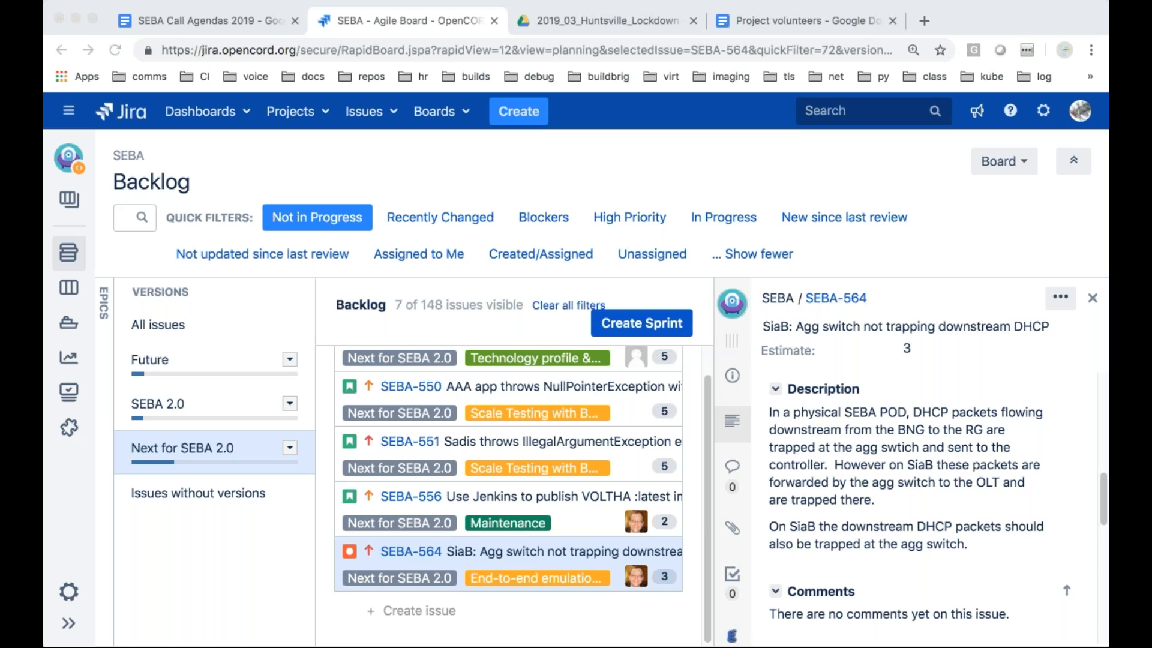
mouse_move(1057, 505)
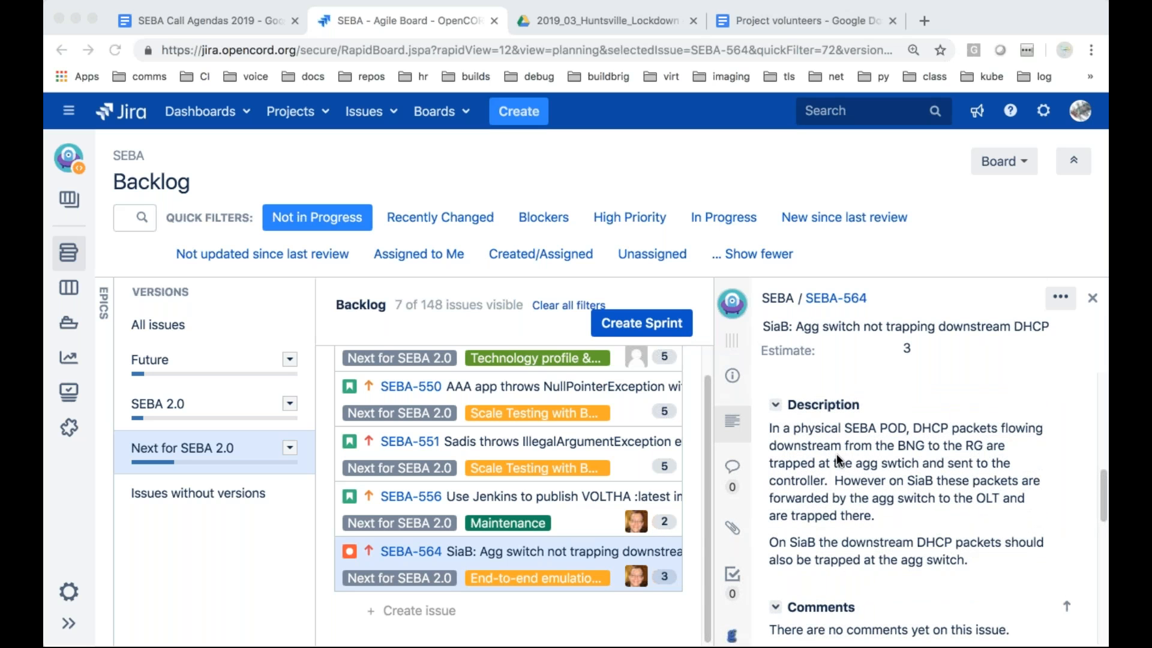
mouse_move(881, 503)
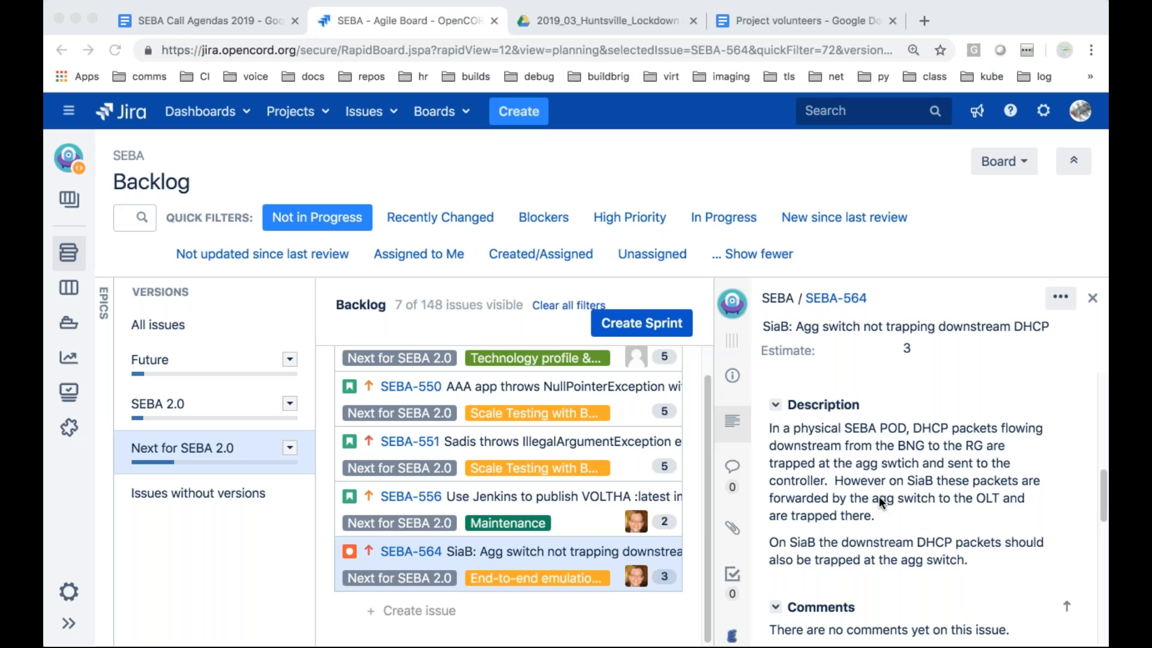
mouse_move(906, 531)
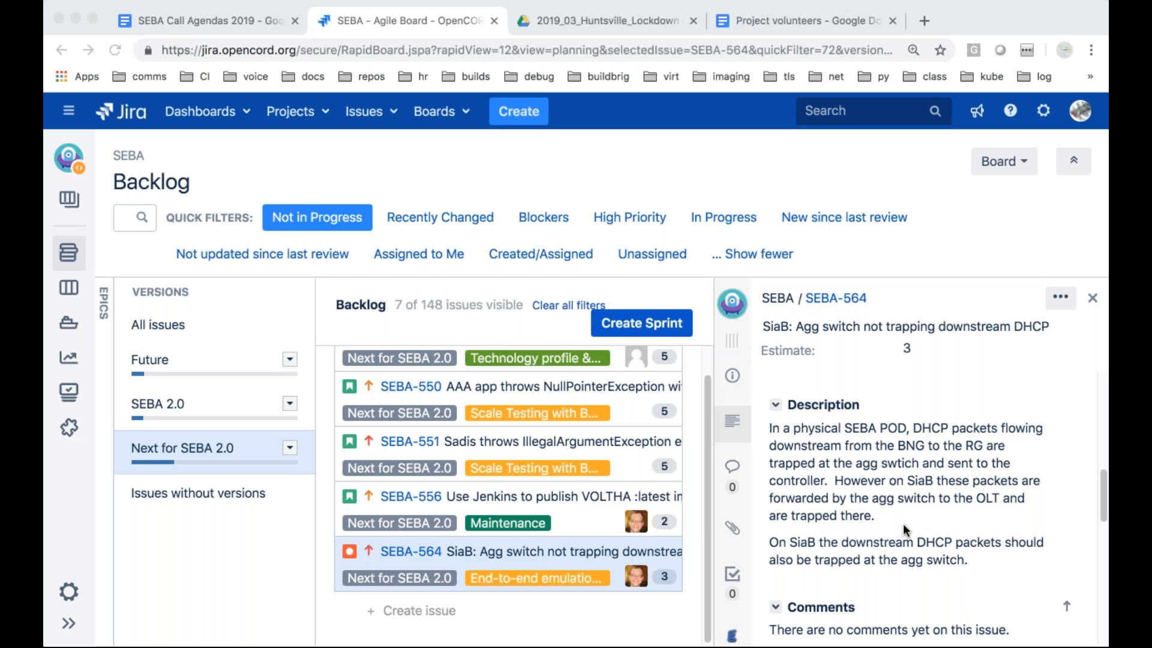
mouse_move(910, 535)
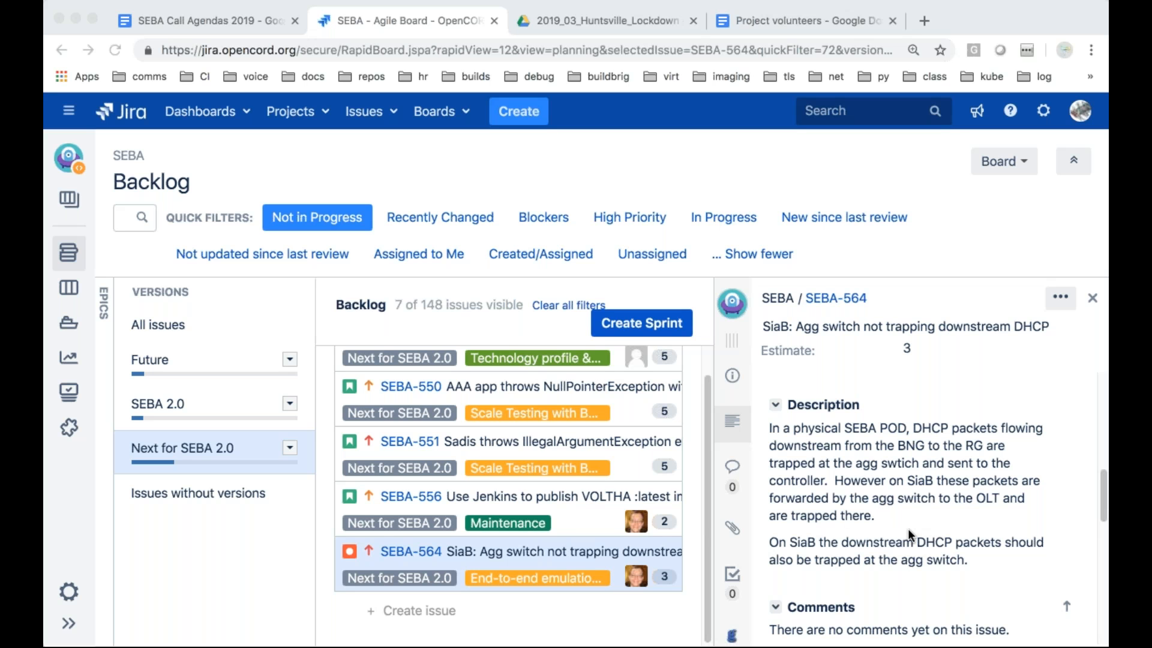
mouse_move(634, 457)
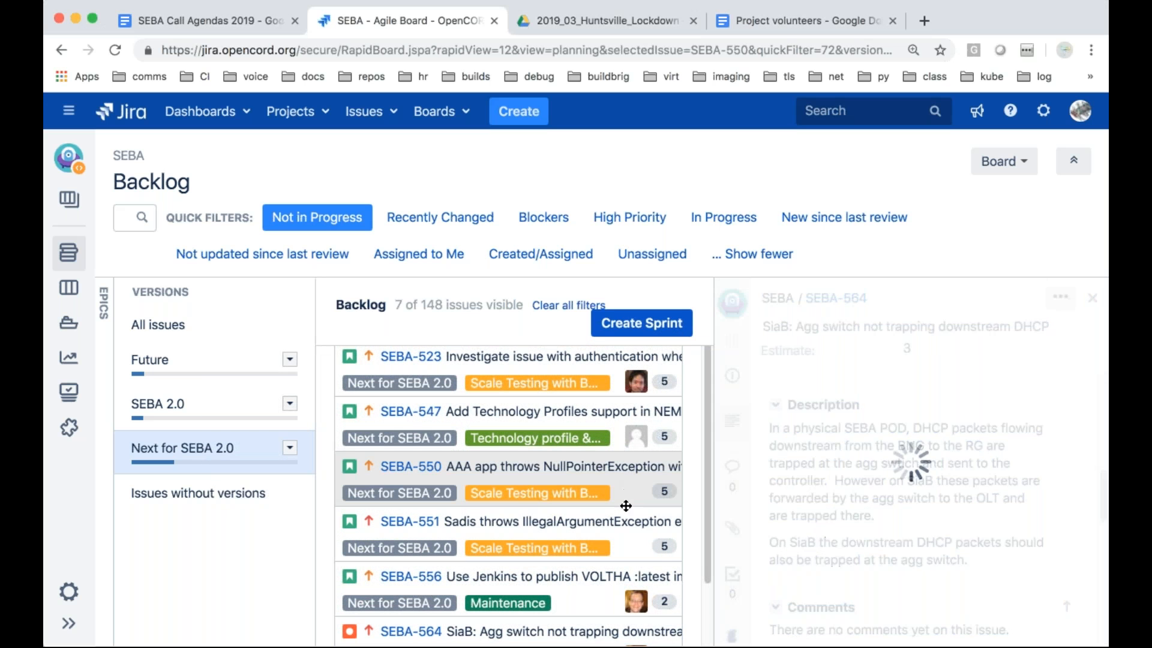
Open SEBA-551 and close its detail panel, leaving the full backlog list
click(409, 521)
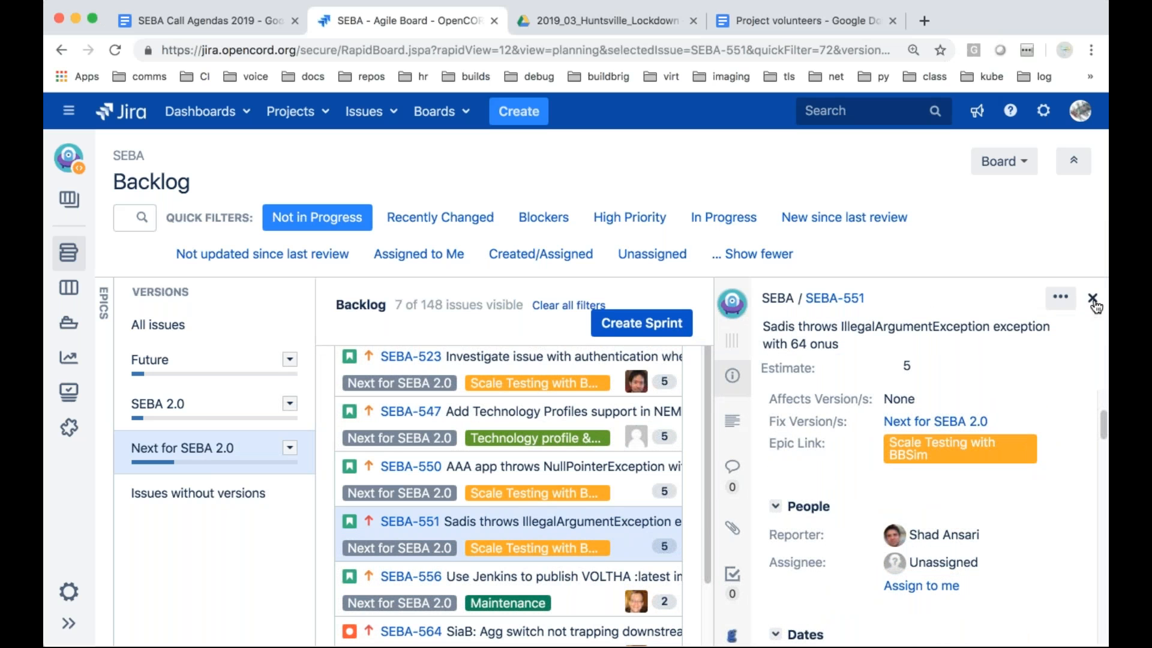
click(1094, 298)
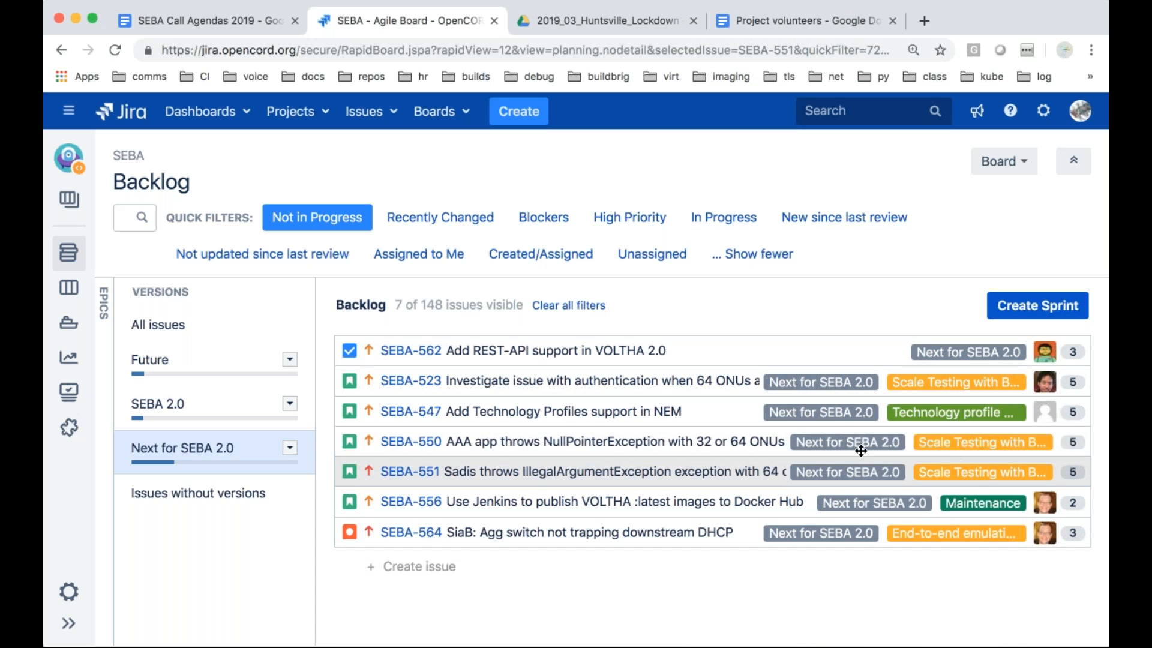
mouse_move(557, 442)
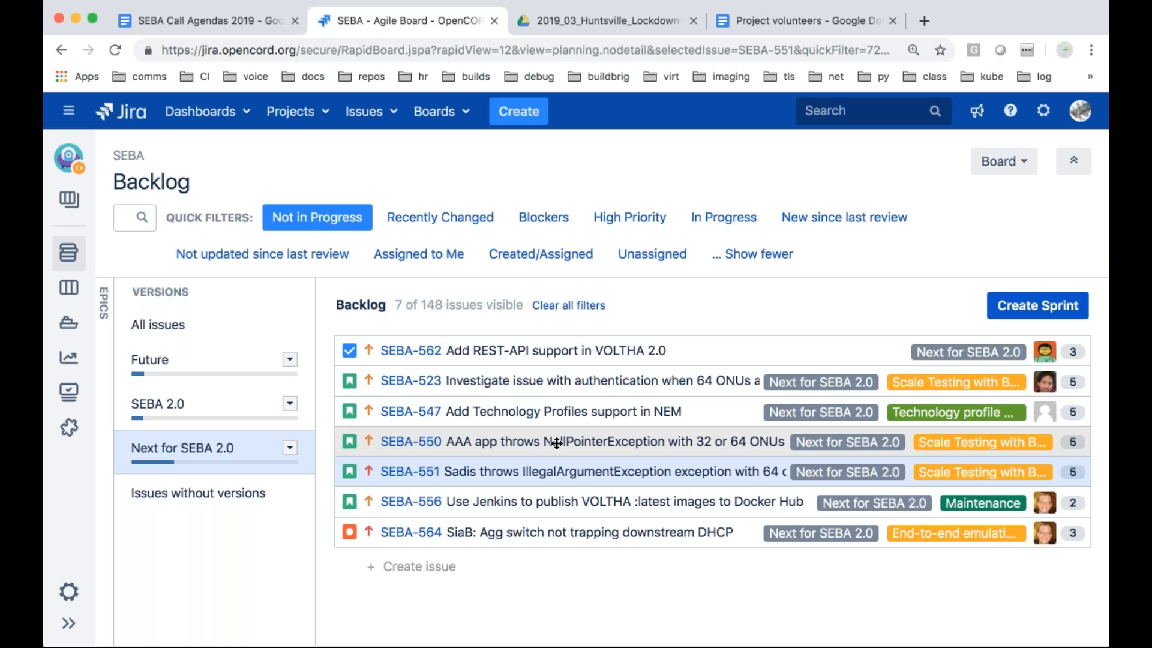
mouse_move(584, 510)
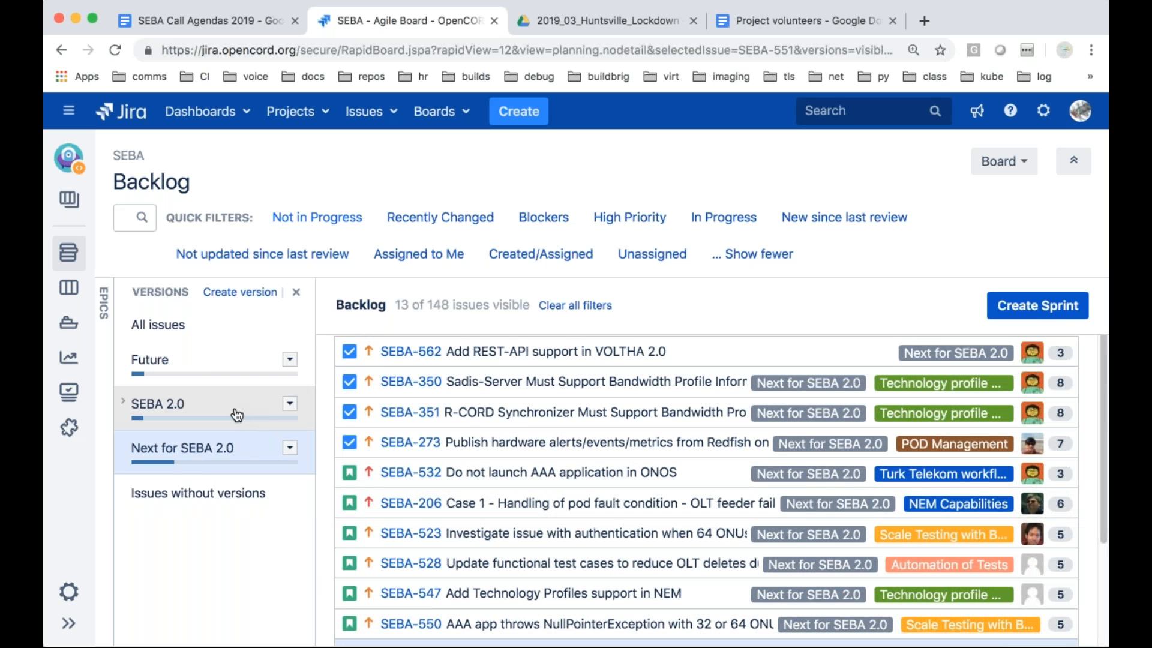
Filter the backlog to the SEBA 2.0 version's 79 issues and scroll the list
click(158, 403)
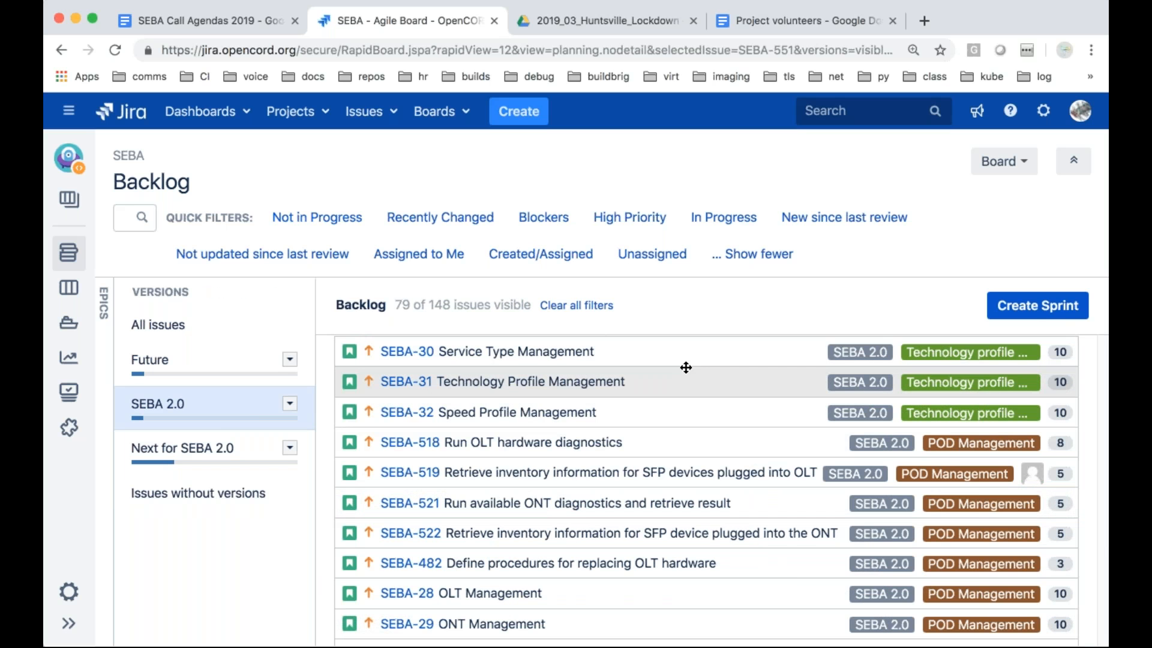
scroll(down, 3)
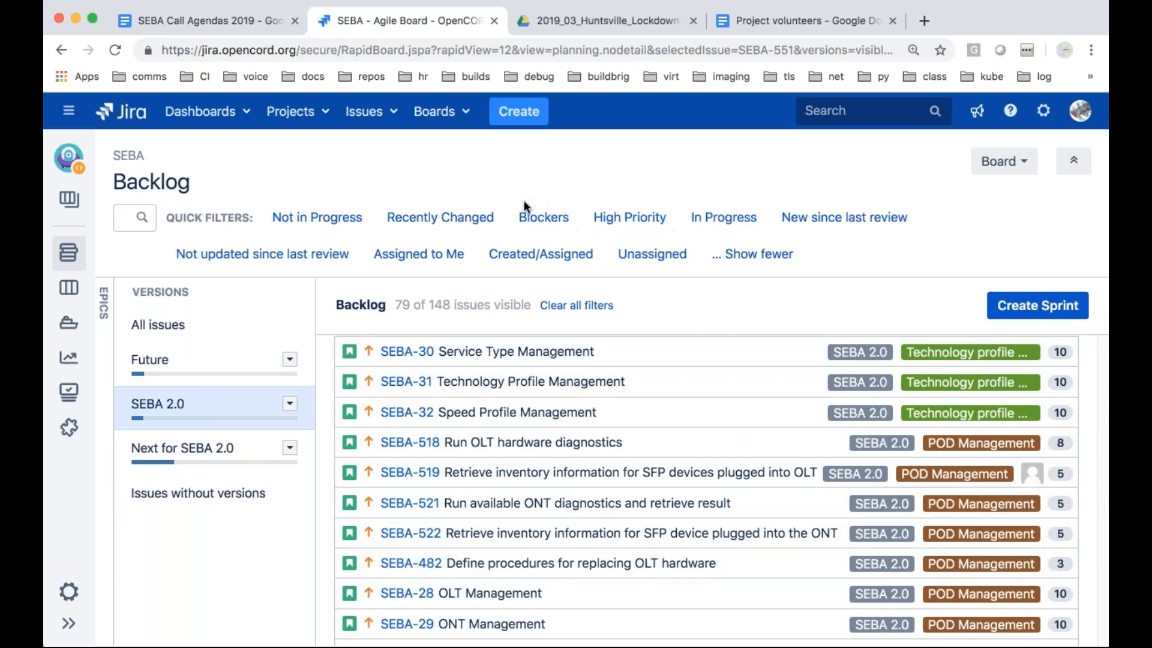
mouse_move(418, 253)
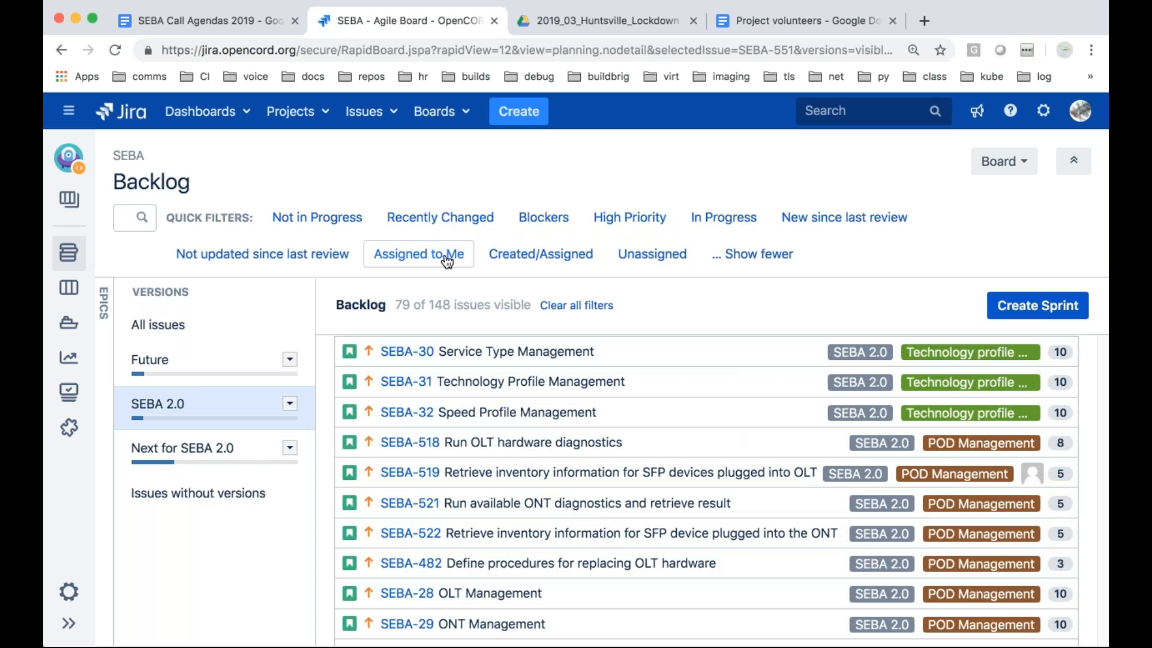
mouse_move(737, 185)
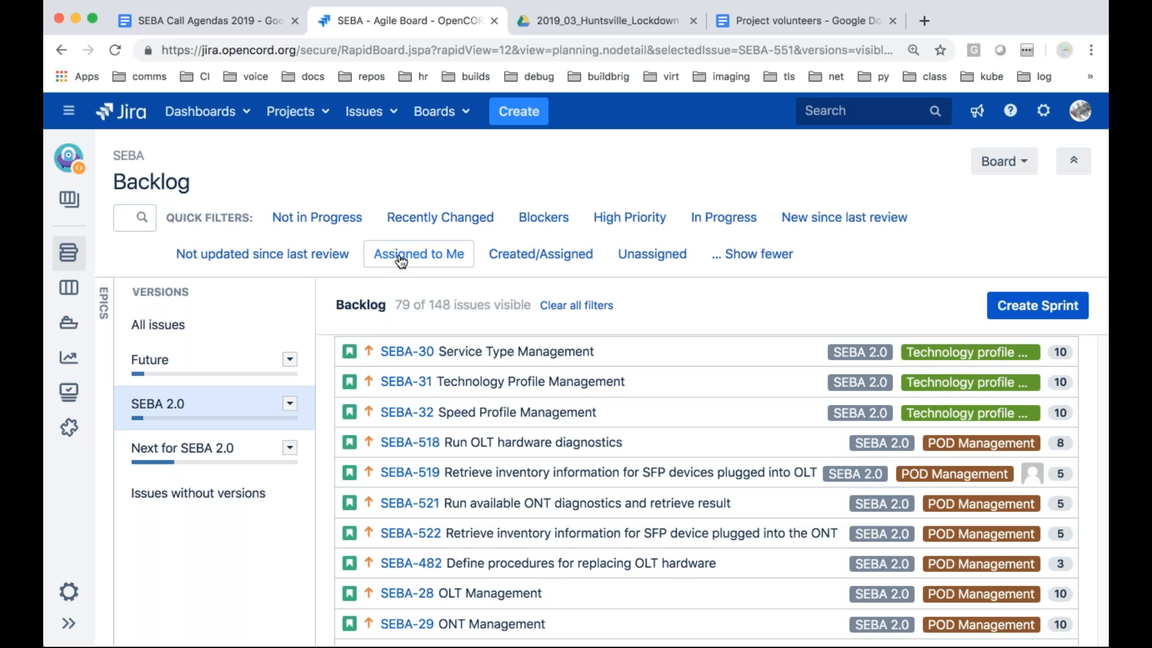
Narrow the SEBA 2.0 backlog to its 42 unassigned issues and scroll through them
click(651, 253)
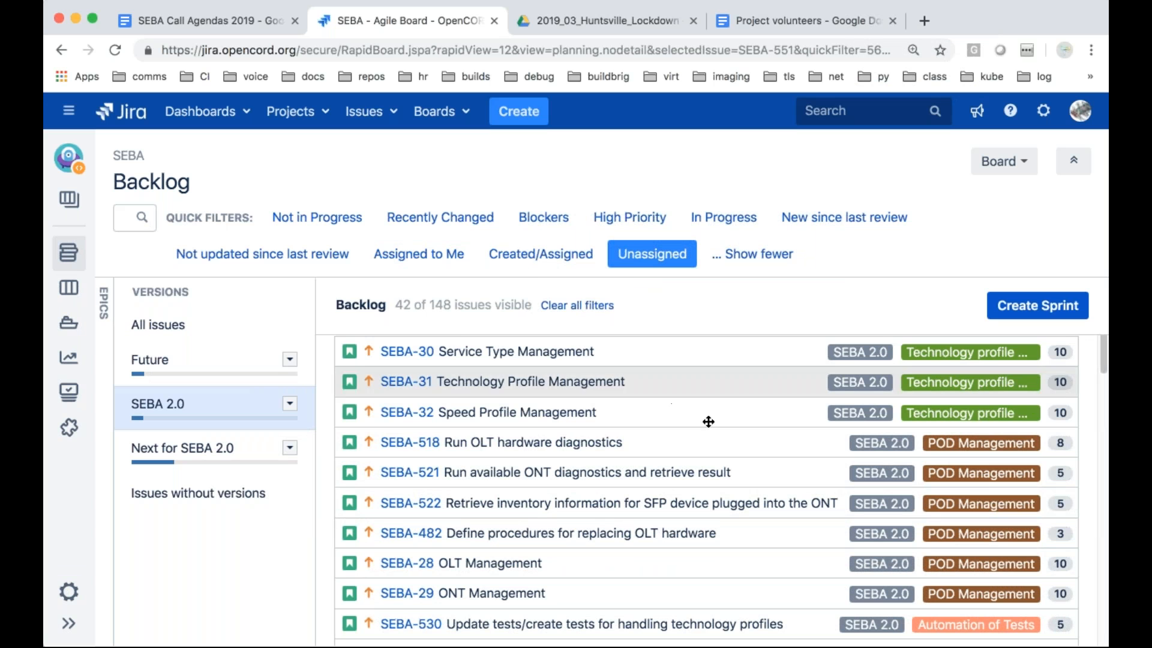
scroll(down, 3)
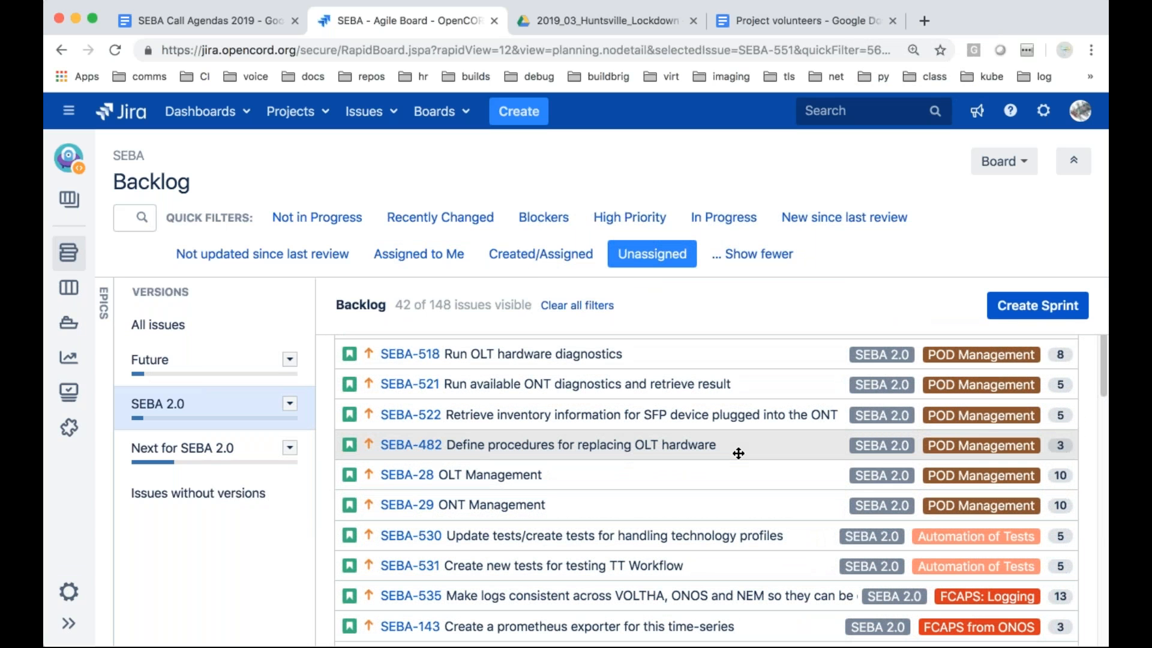
mouse_move(660, 418)
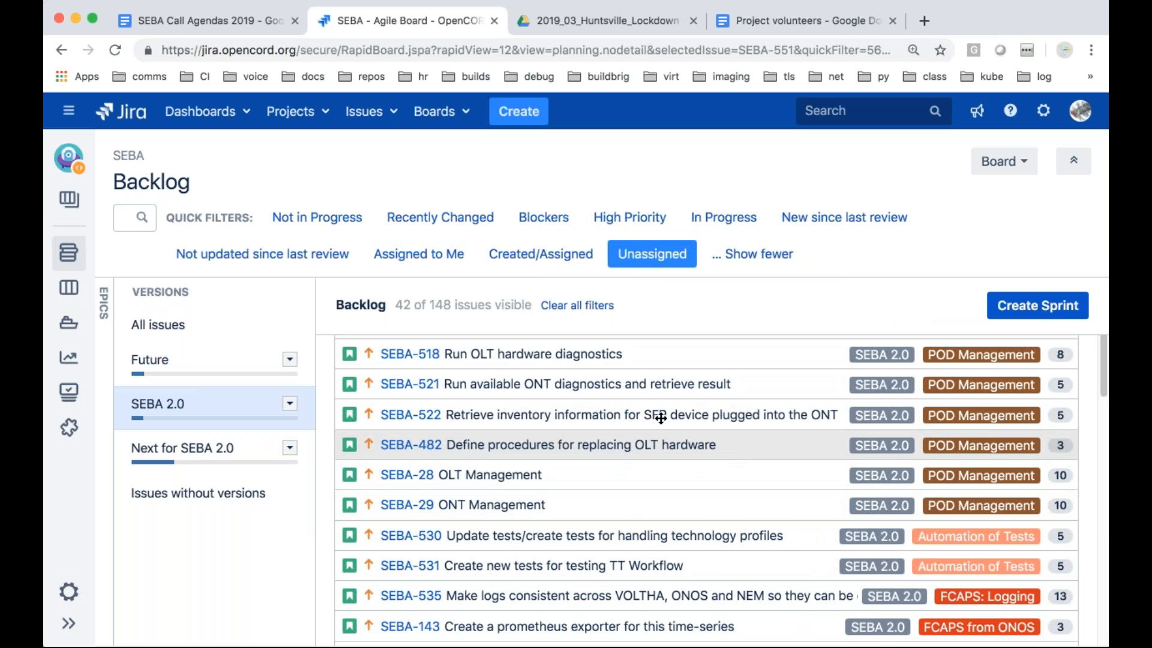
mouse_move(766, 483)
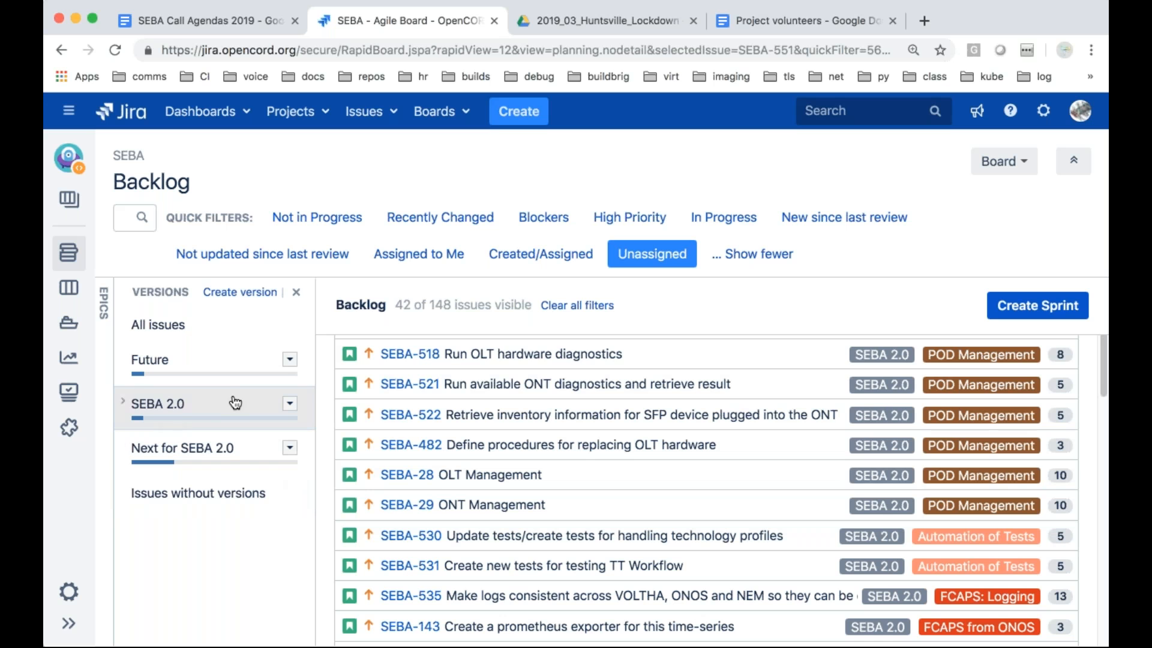
scroll(down, 3)
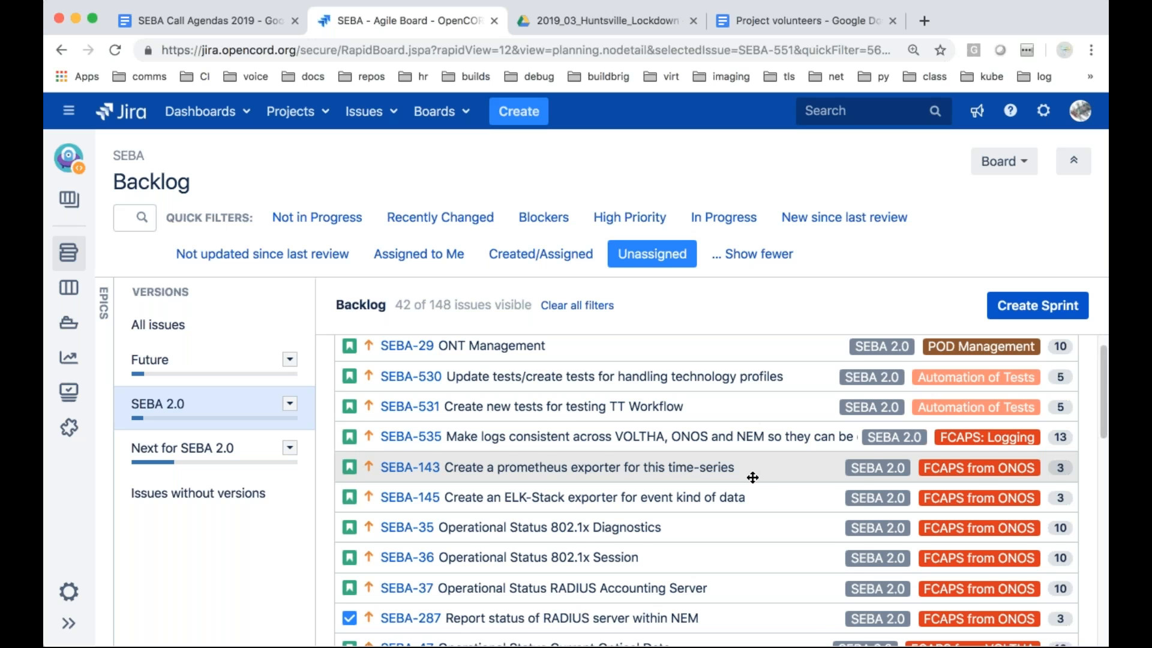
scroll(down, 3)
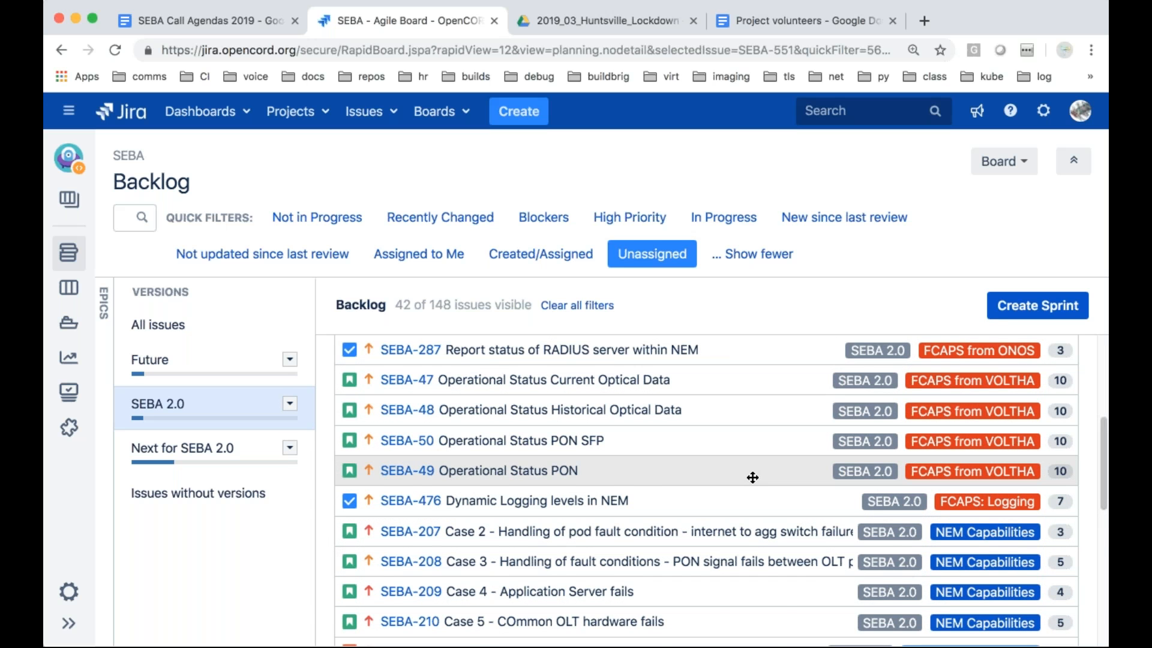
scroll(down, 3)
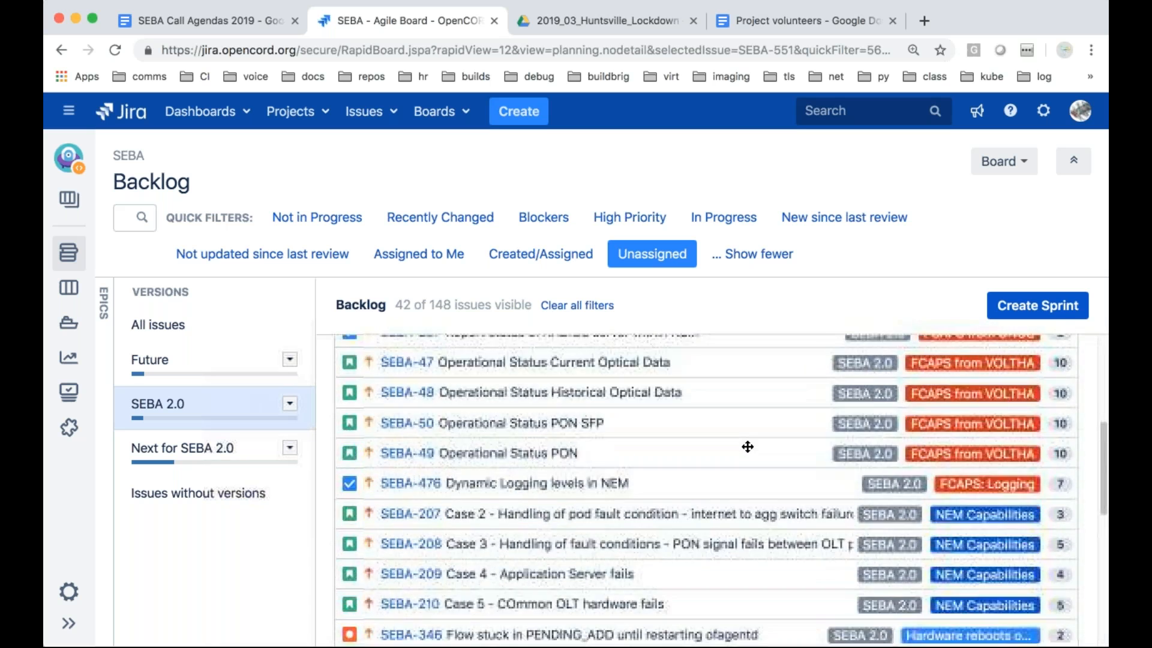
scroll(down, 3)
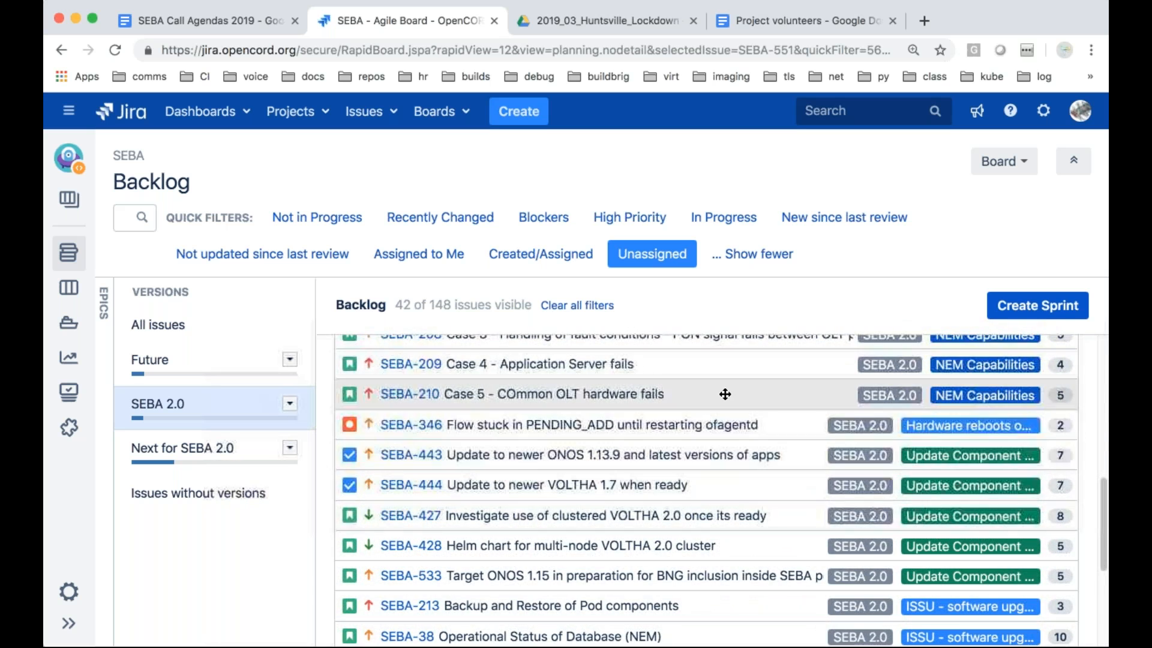
scroll(up, 3)
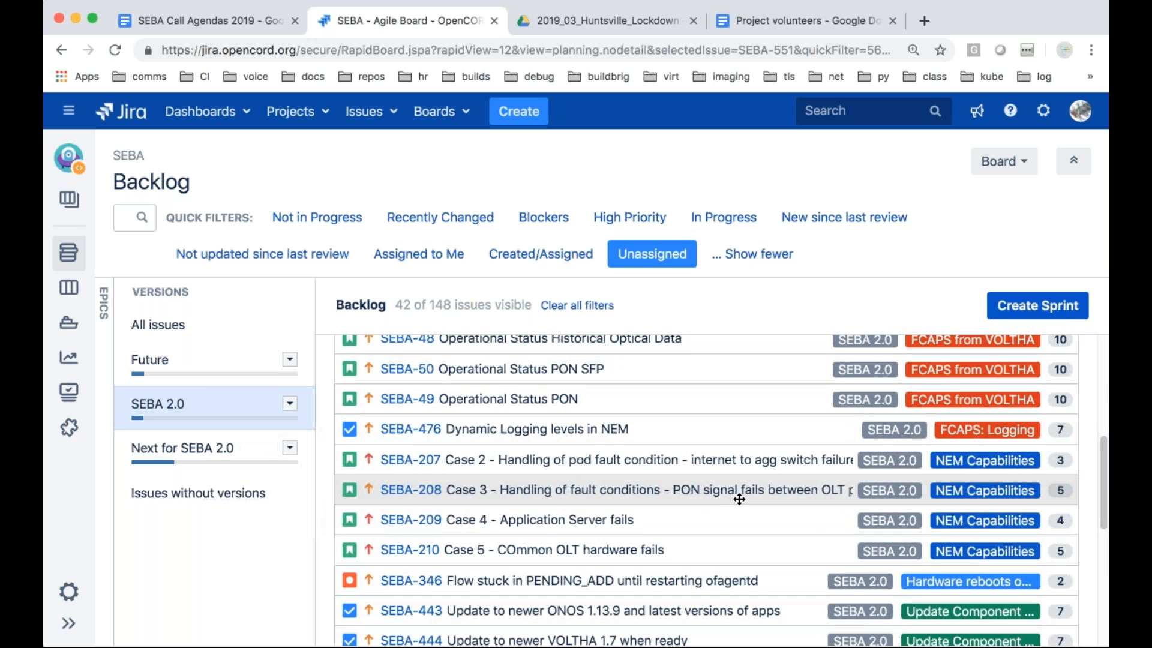
mouse_move(522, 473)
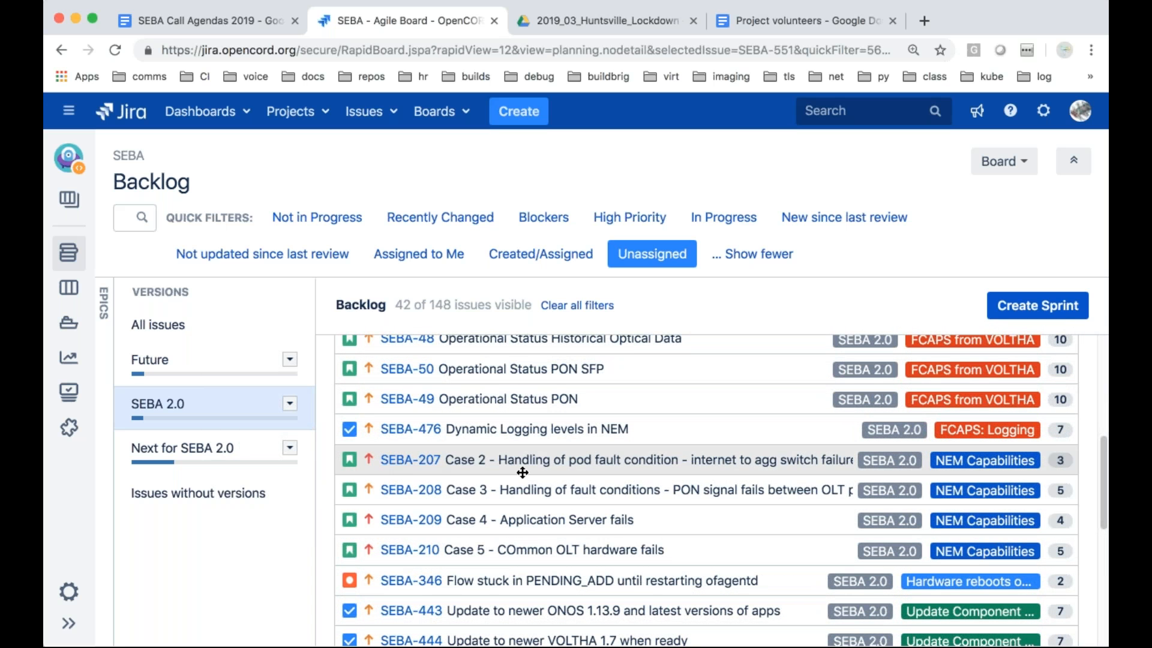
mouse_move(712, 549)
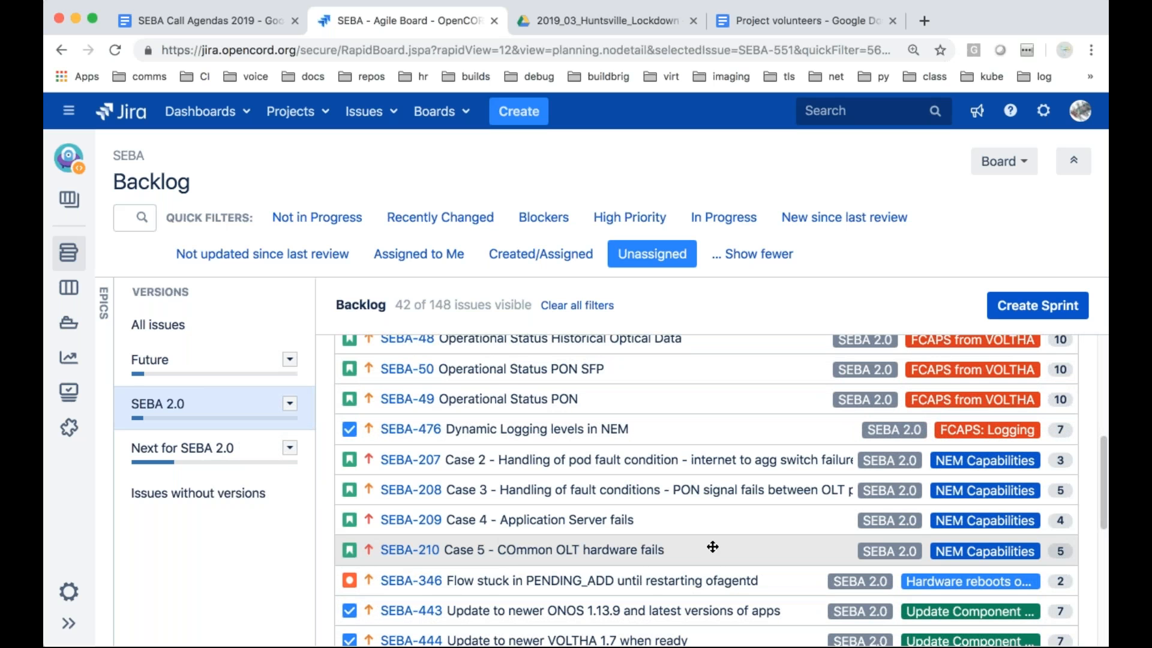
Scroll to the end of the unassigned list and return to the SEBA Call Agendas 2019 doc
scroll(down, 3)
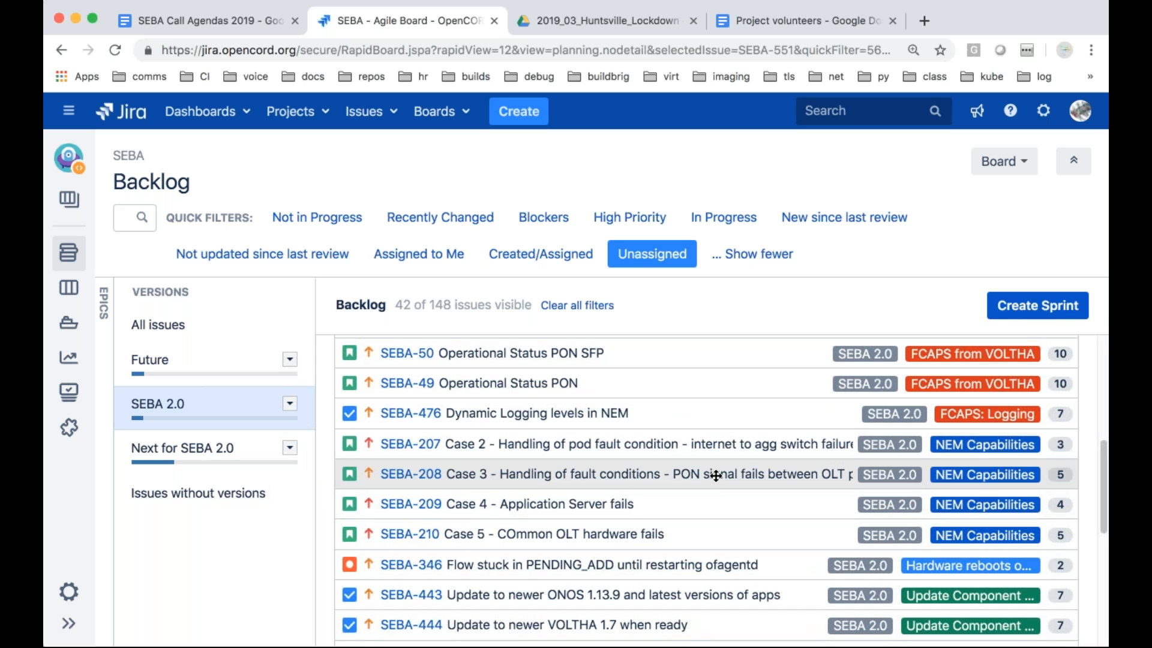
scroll(down, 3)
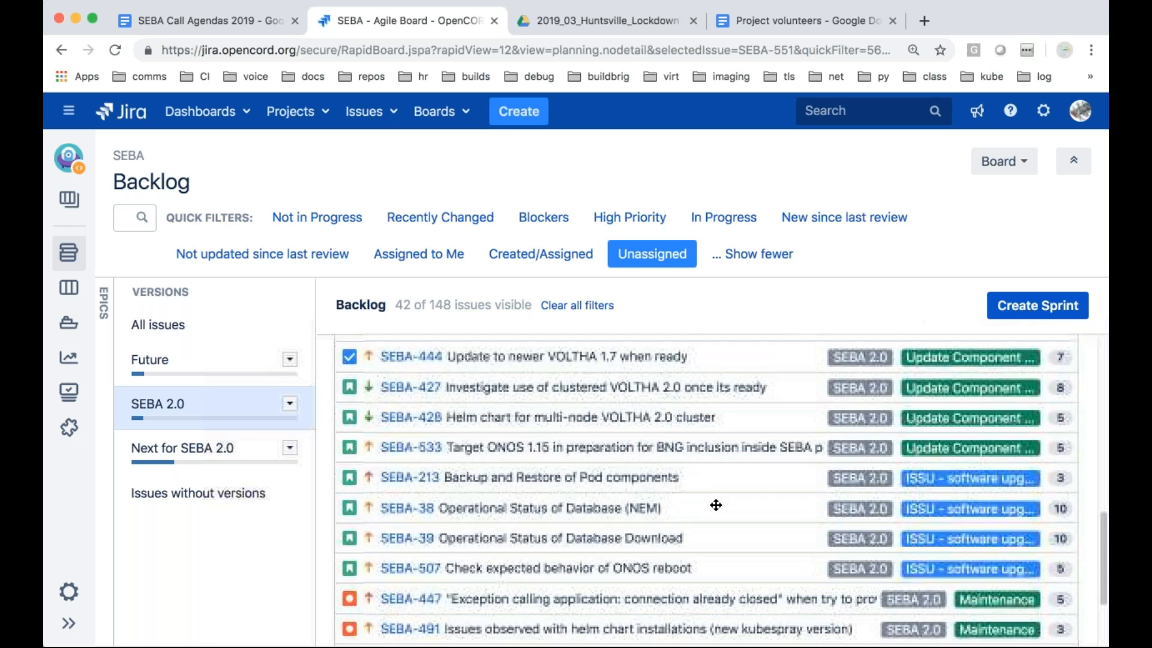
scroll(down, 3)
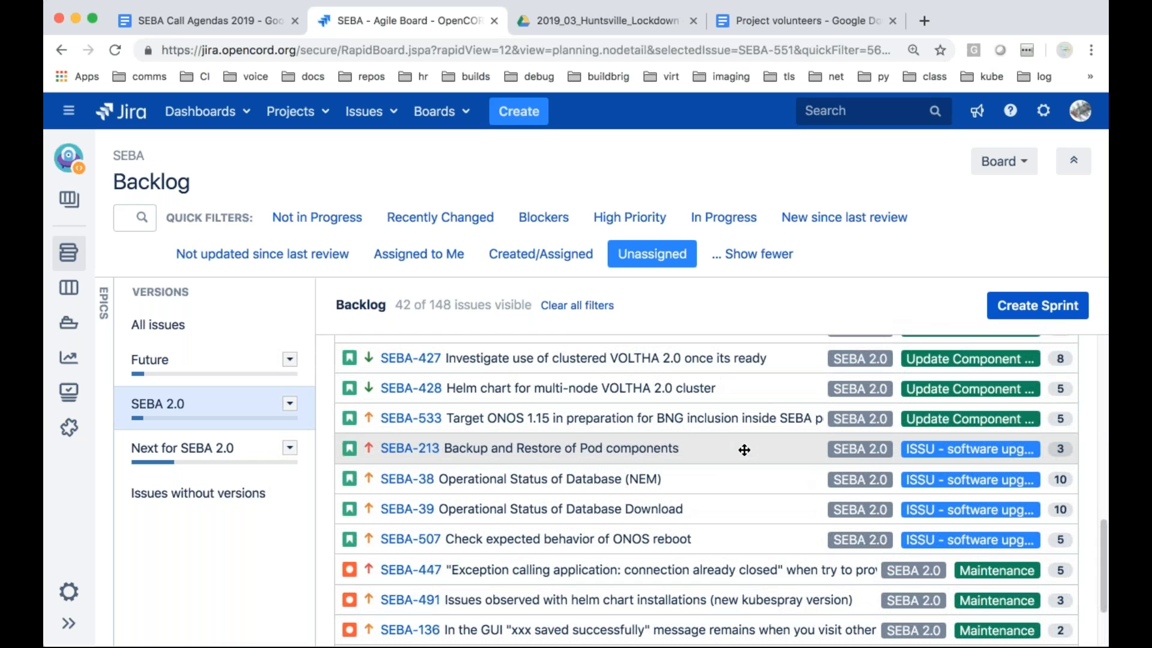
scroll(down, 3)
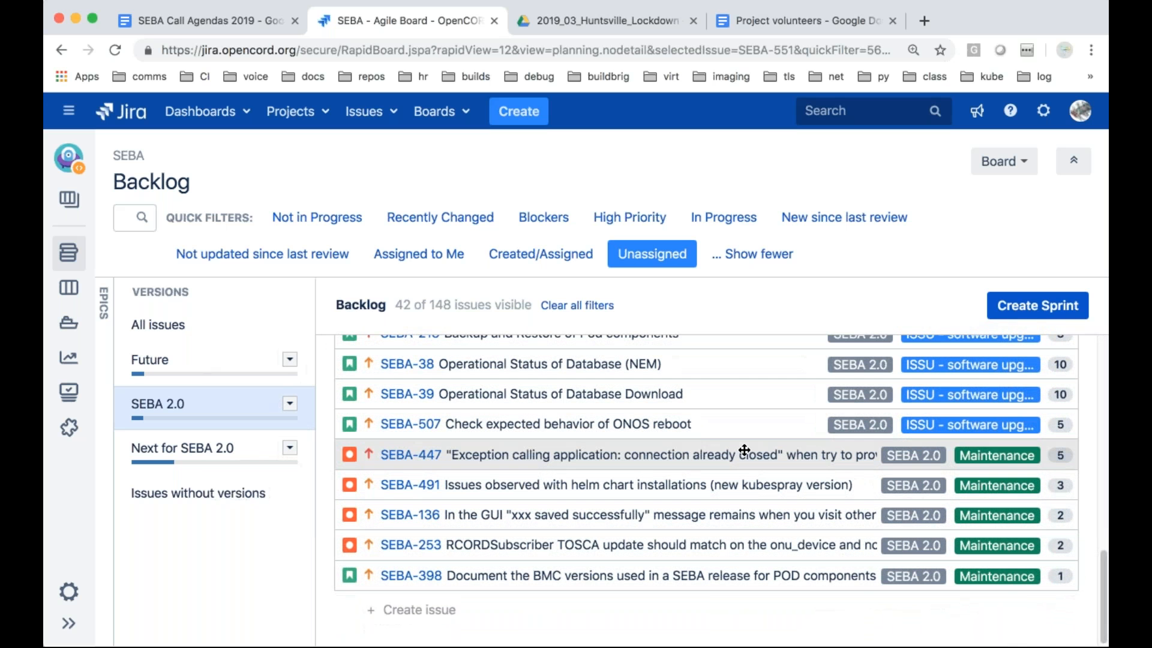
mouse_move(742, 586)
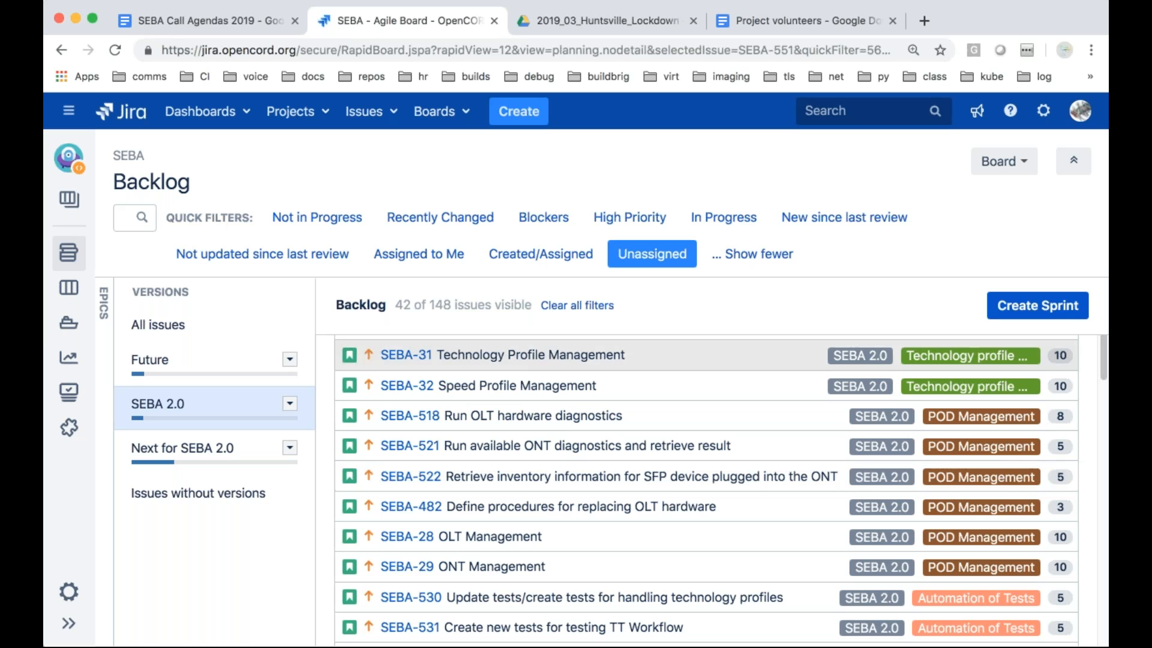
click(206, 20)
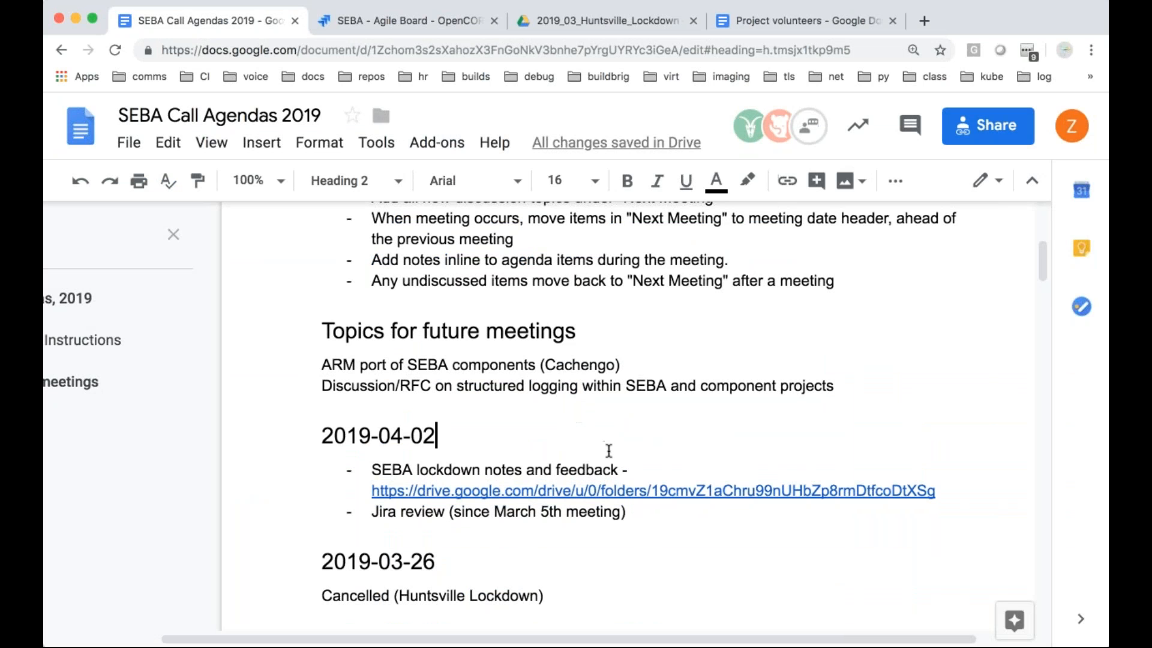
mouse_move(635, 470)
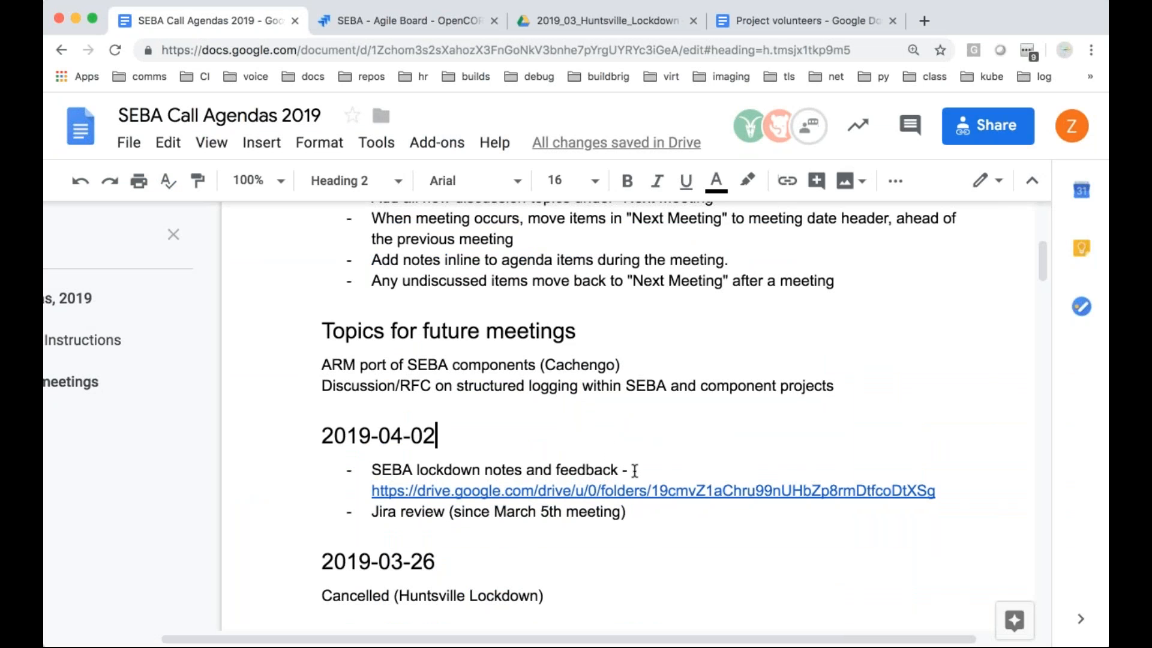
mouse_move(543, 402)
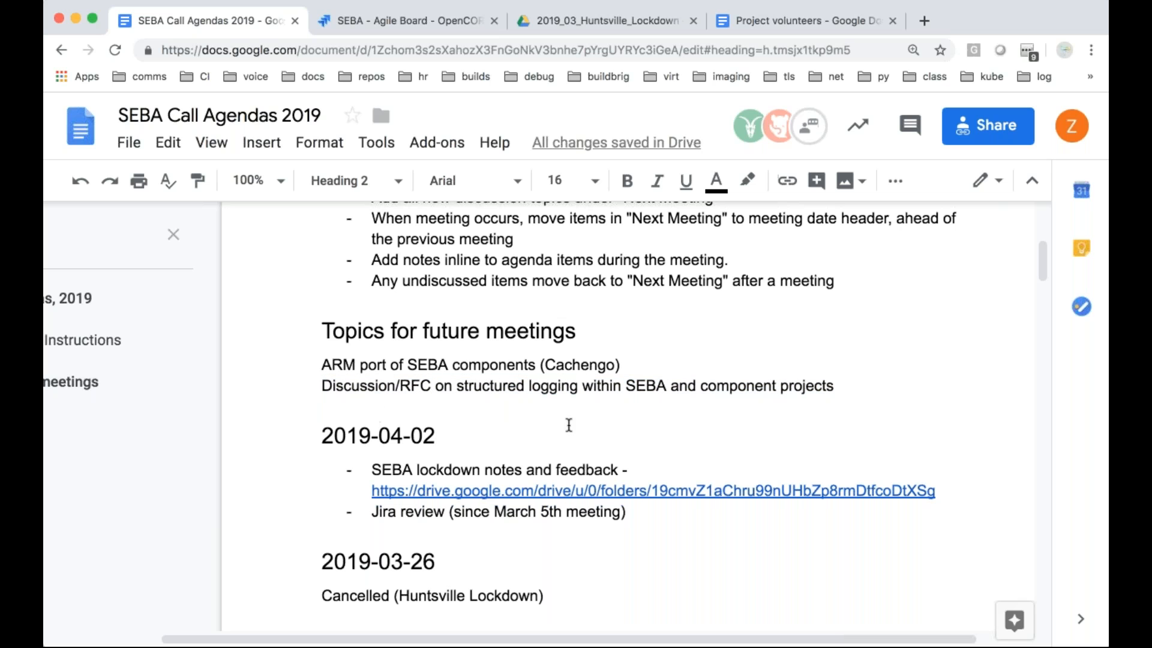
click(835, 386)
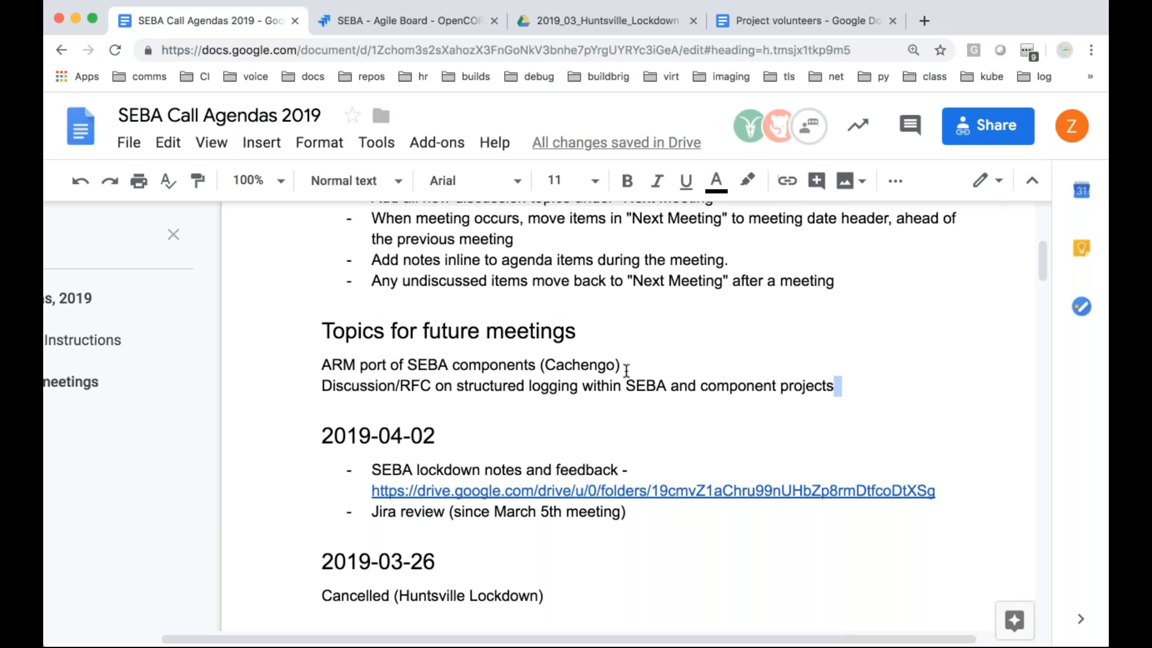
mouse_move(991, 452)
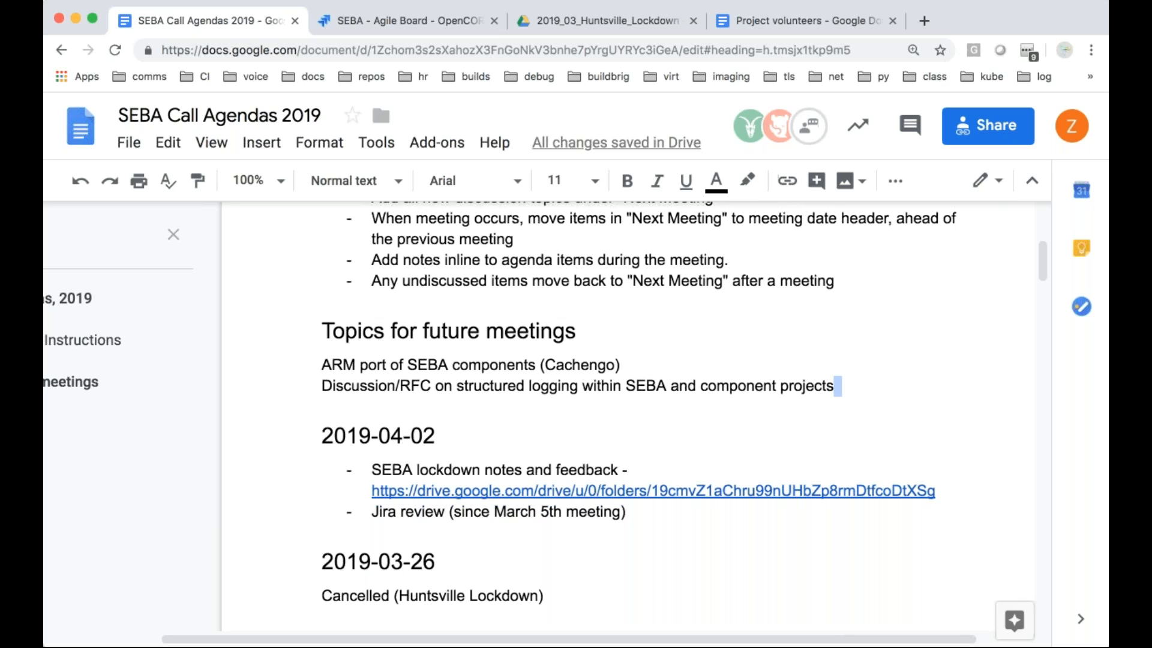
mouse_move(984, 206)
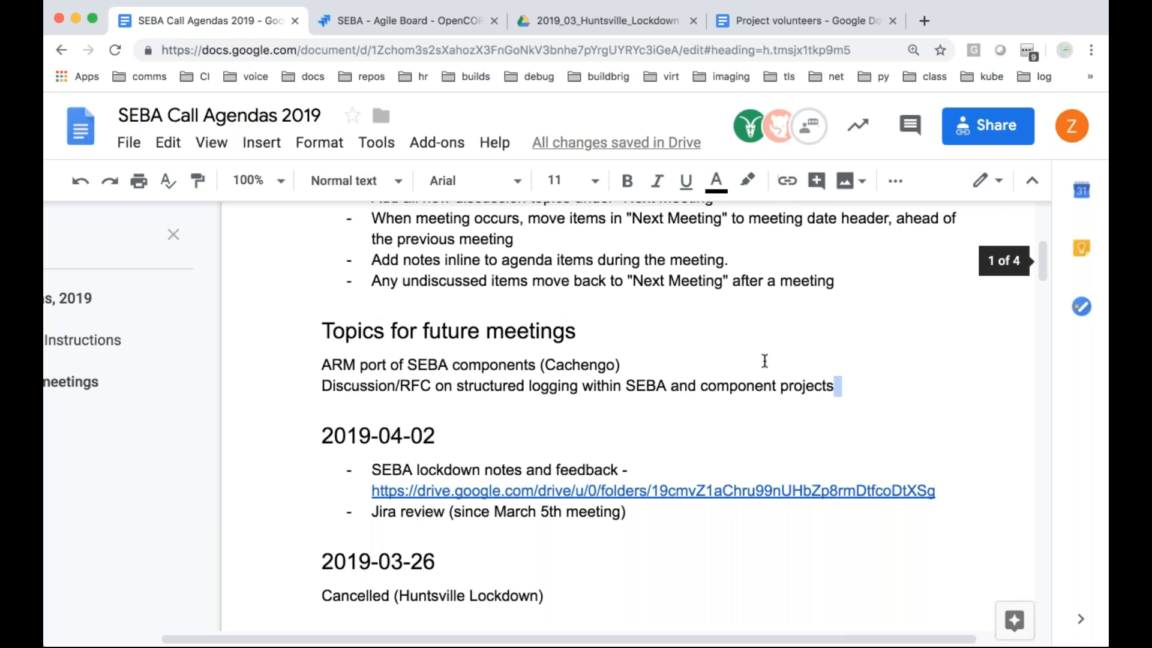
mouse_move(640, 343)
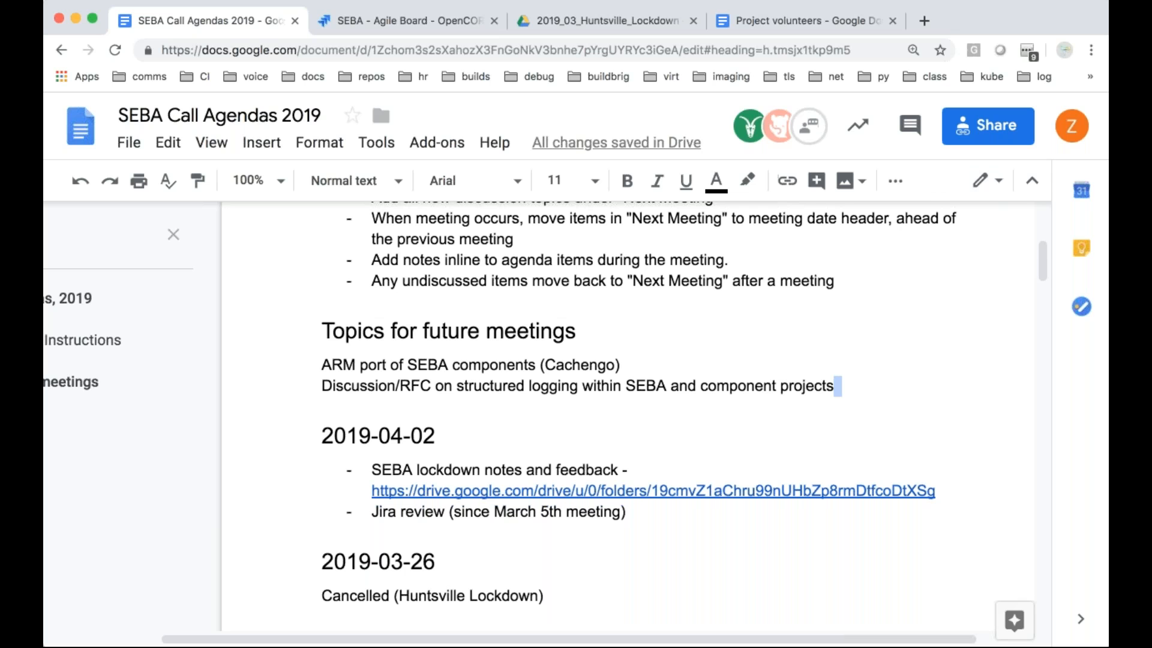
mouse_move(1081, 190)
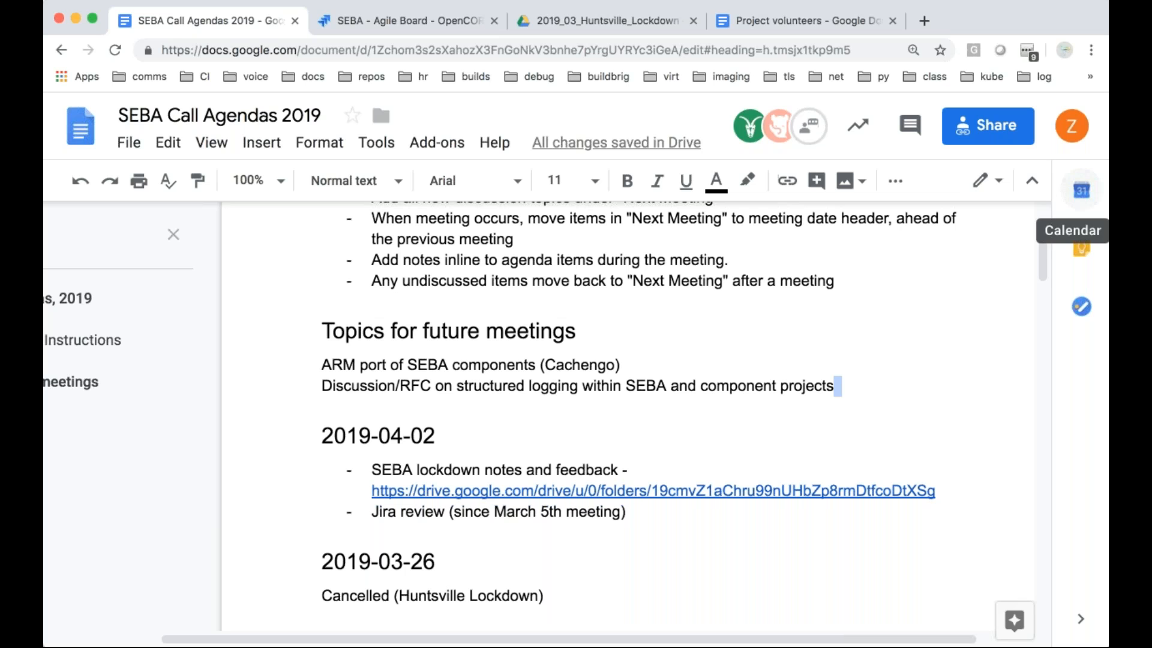